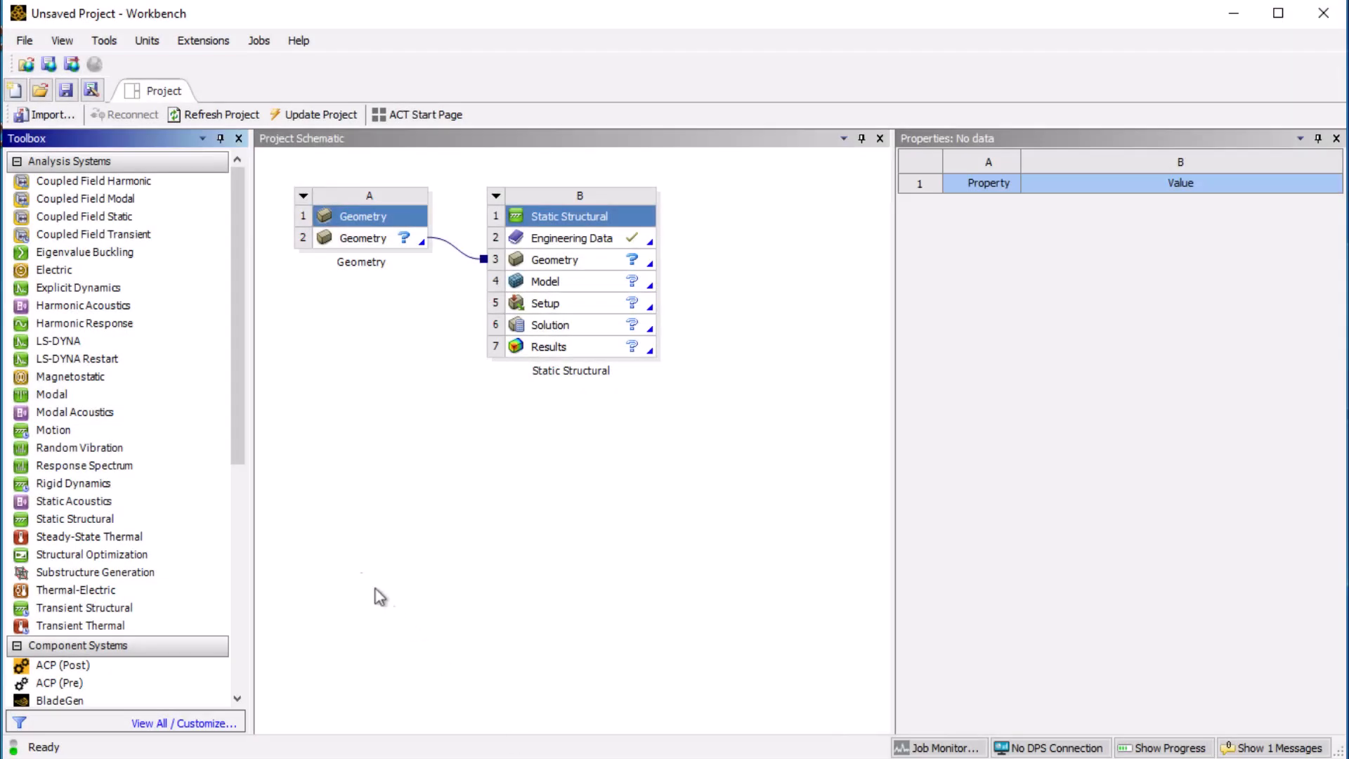
pyautogui.moveTo(243, 448)
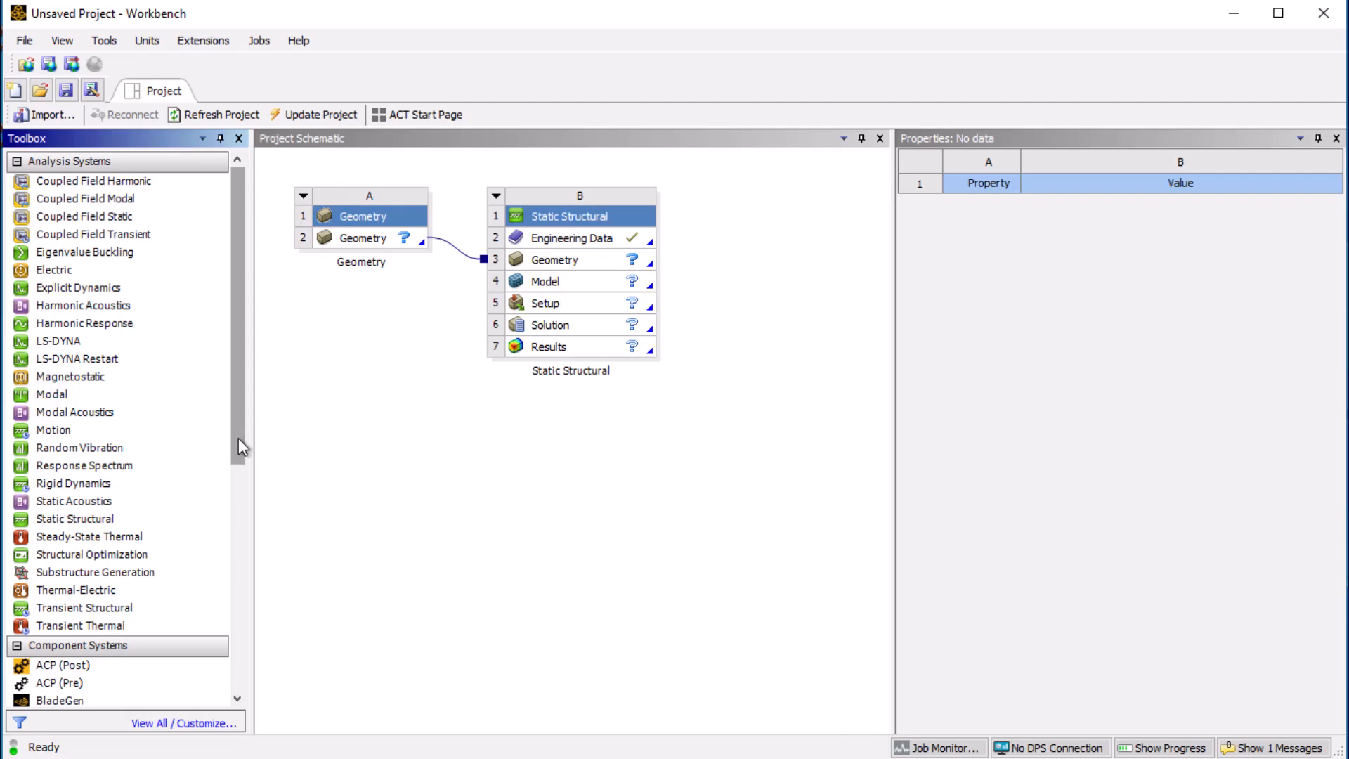
# Step: Add a Granta MI system from Component Systems, feeding Static Structural's Engineering Data
pyautogui.scroll(-3)
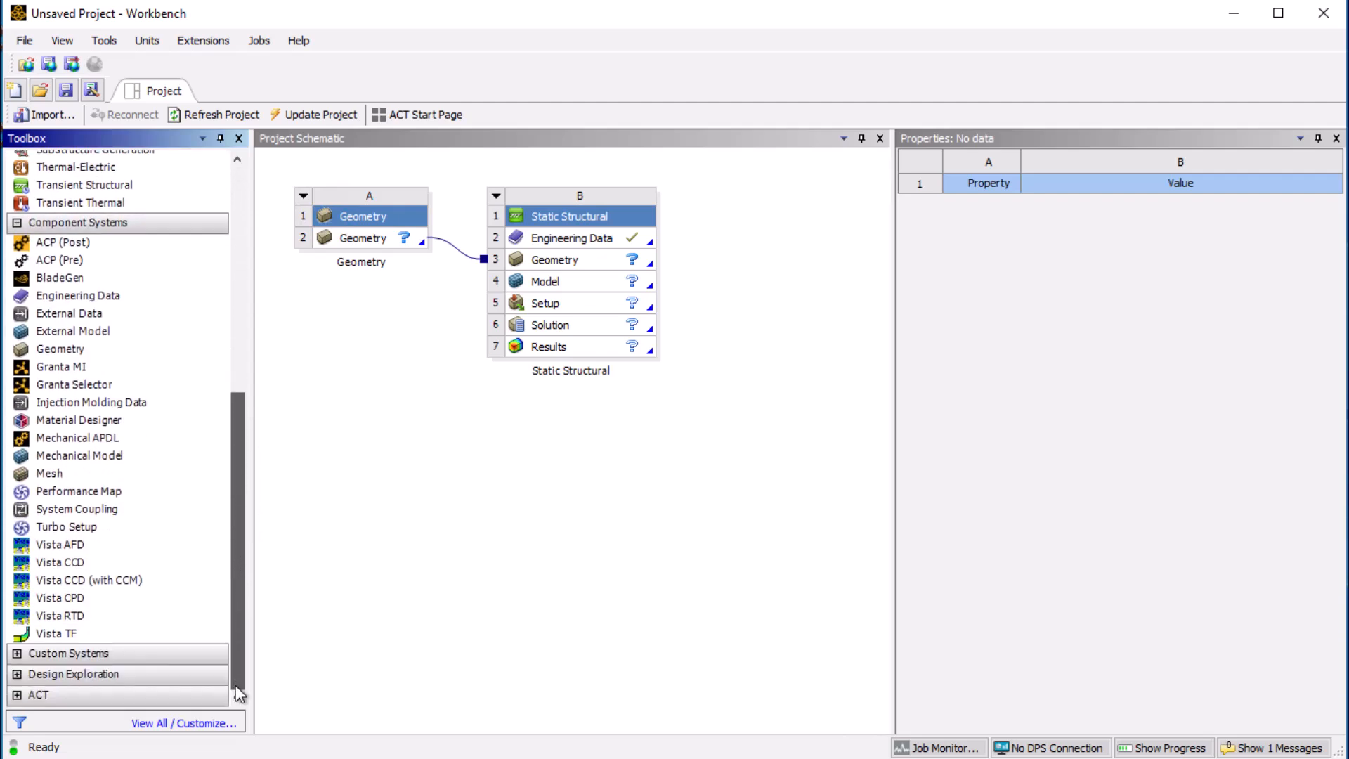
pyautogui.click(61, 367)
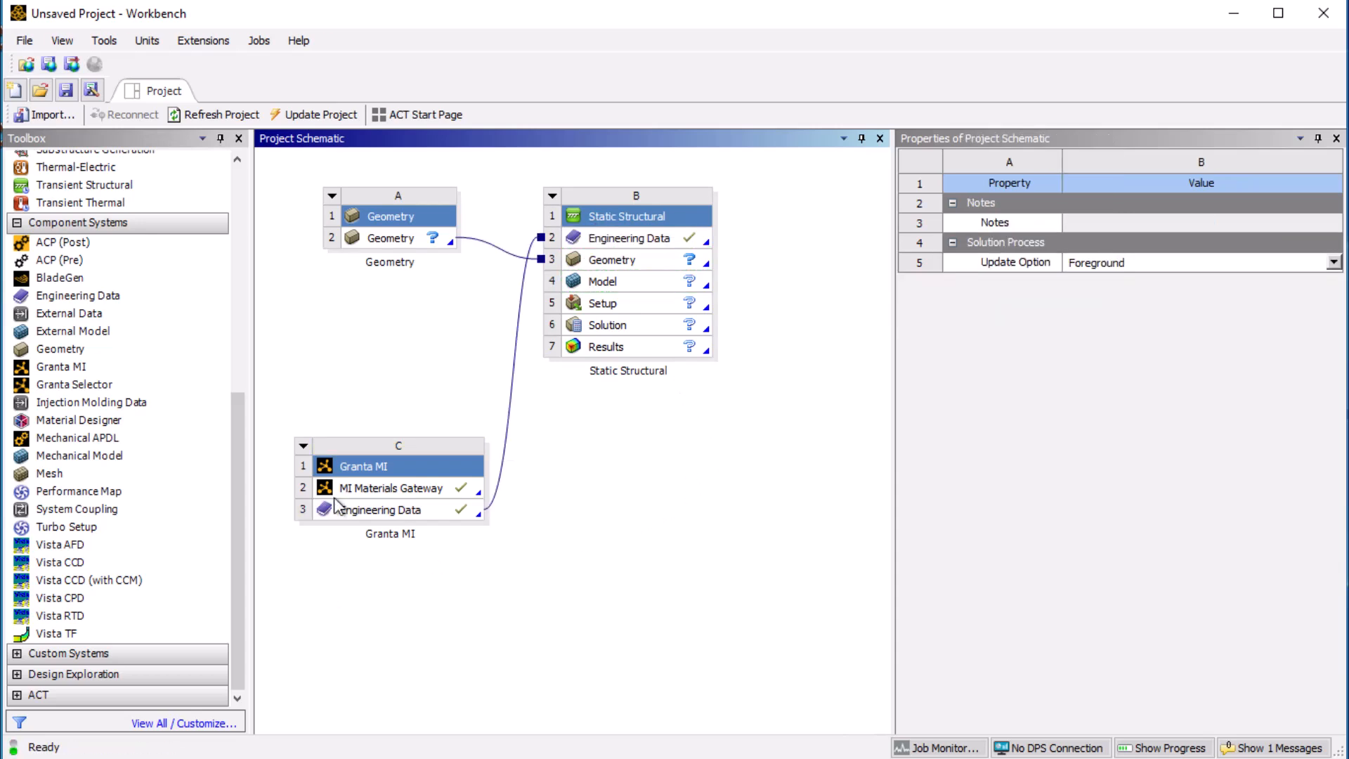
# Step: Open MI Materials Gateway and import AerMet 100 solution treated and aged alloy steel
pyautogui.click(387, 487)
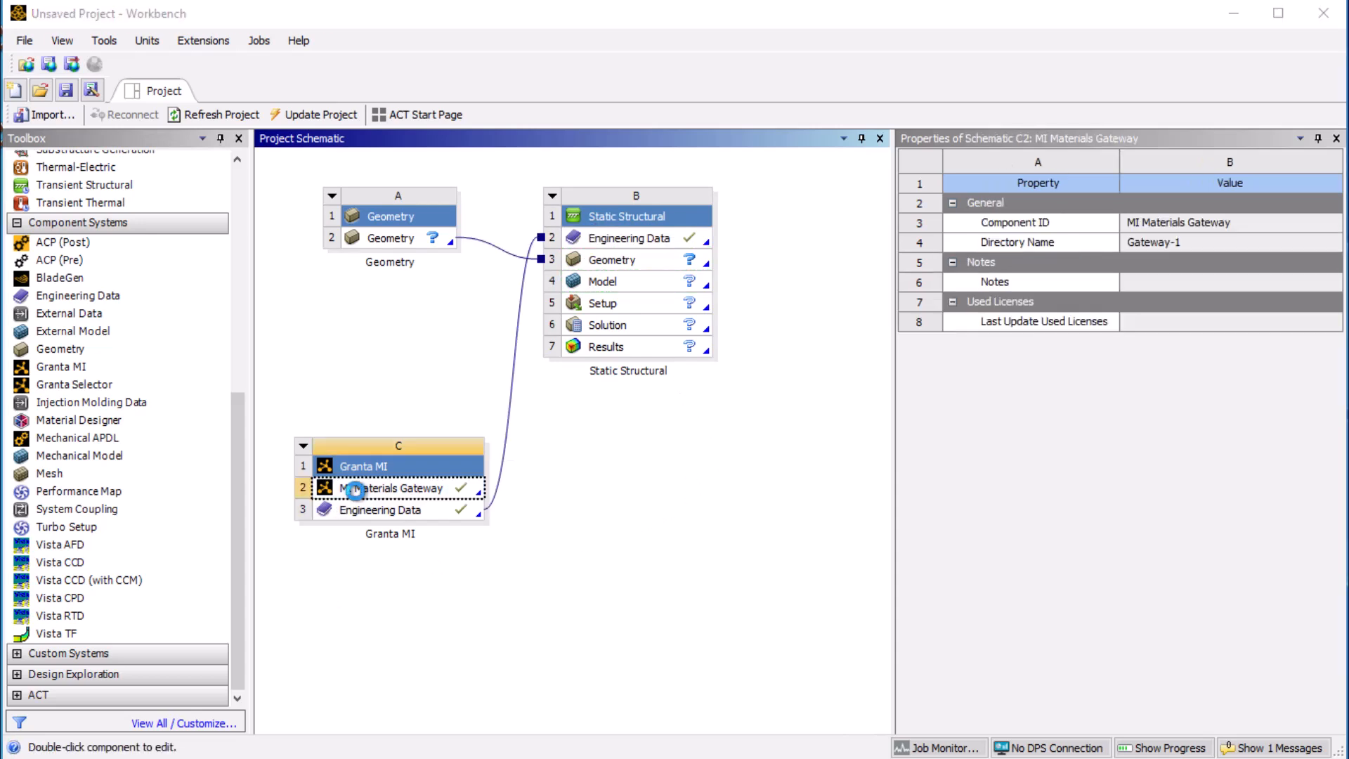
pyautogui.doubleClick(393, 488)
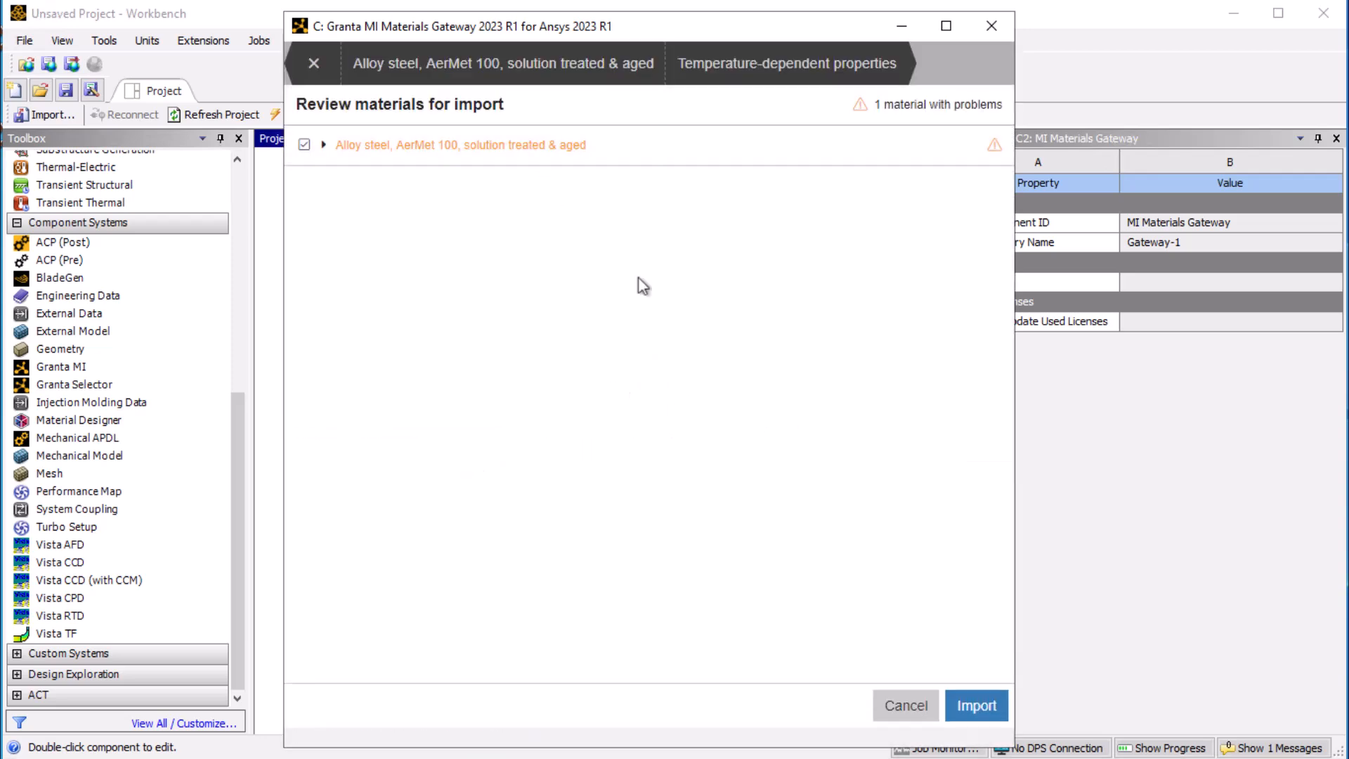
pyautogui.click(977, 705)
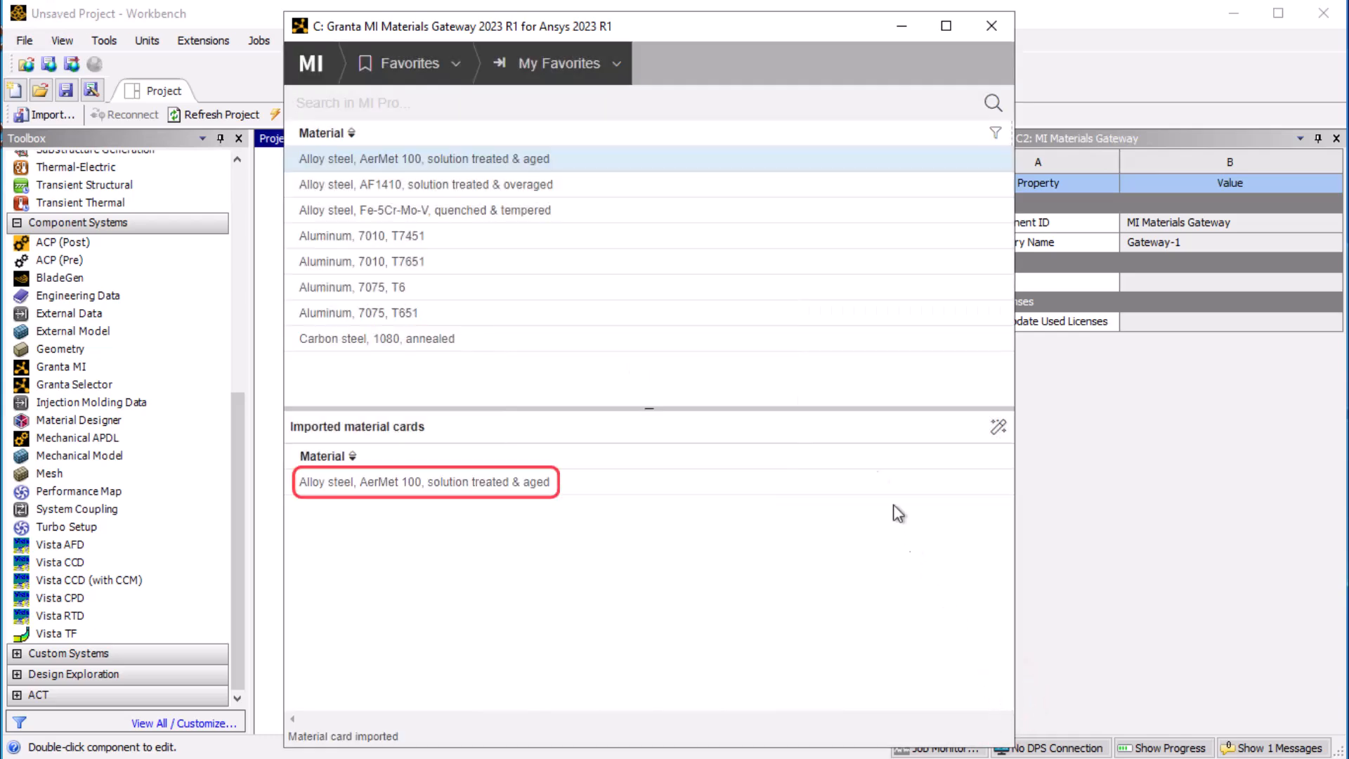
# Step: Search 'aluminum 713' and import Aluminum, 713.0, sand cast, F as a new card
pyautogui.click(603, 103)
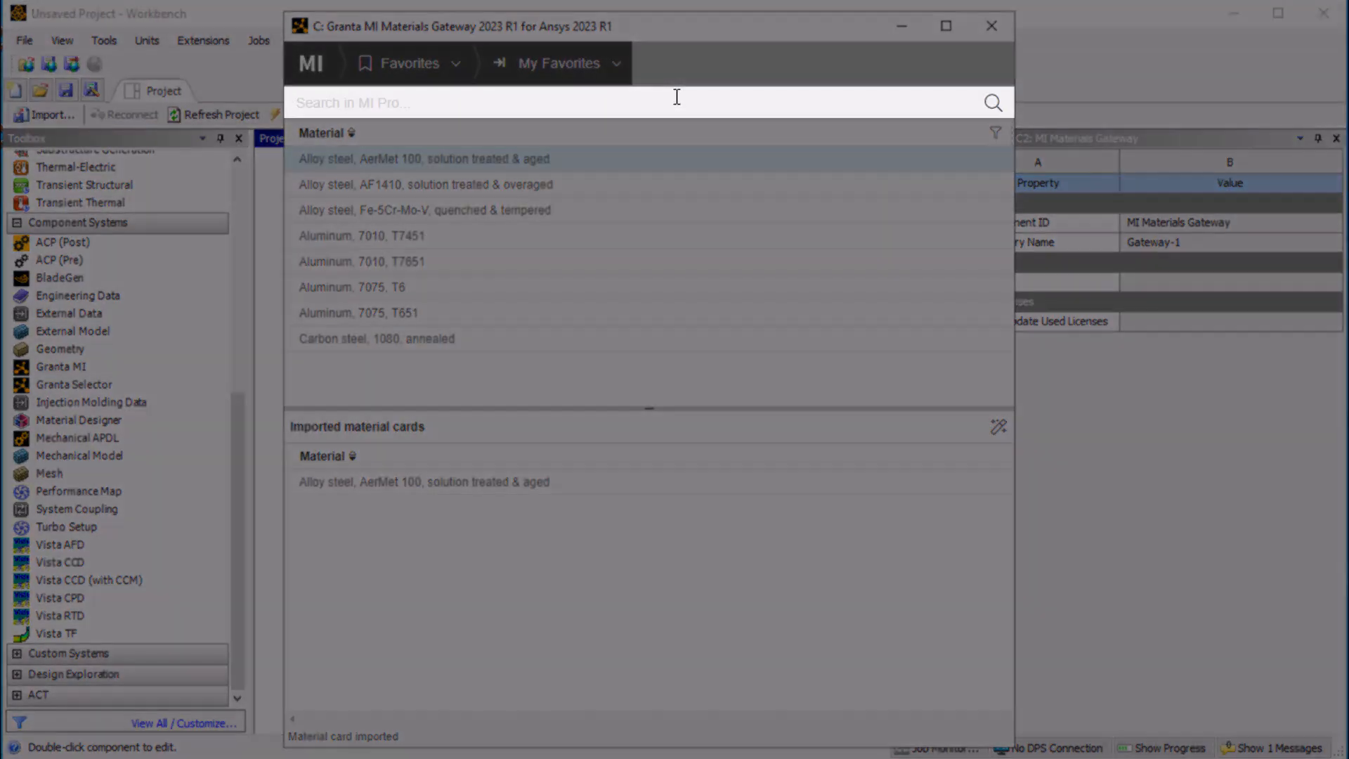
pyautogui.write('aluminum')
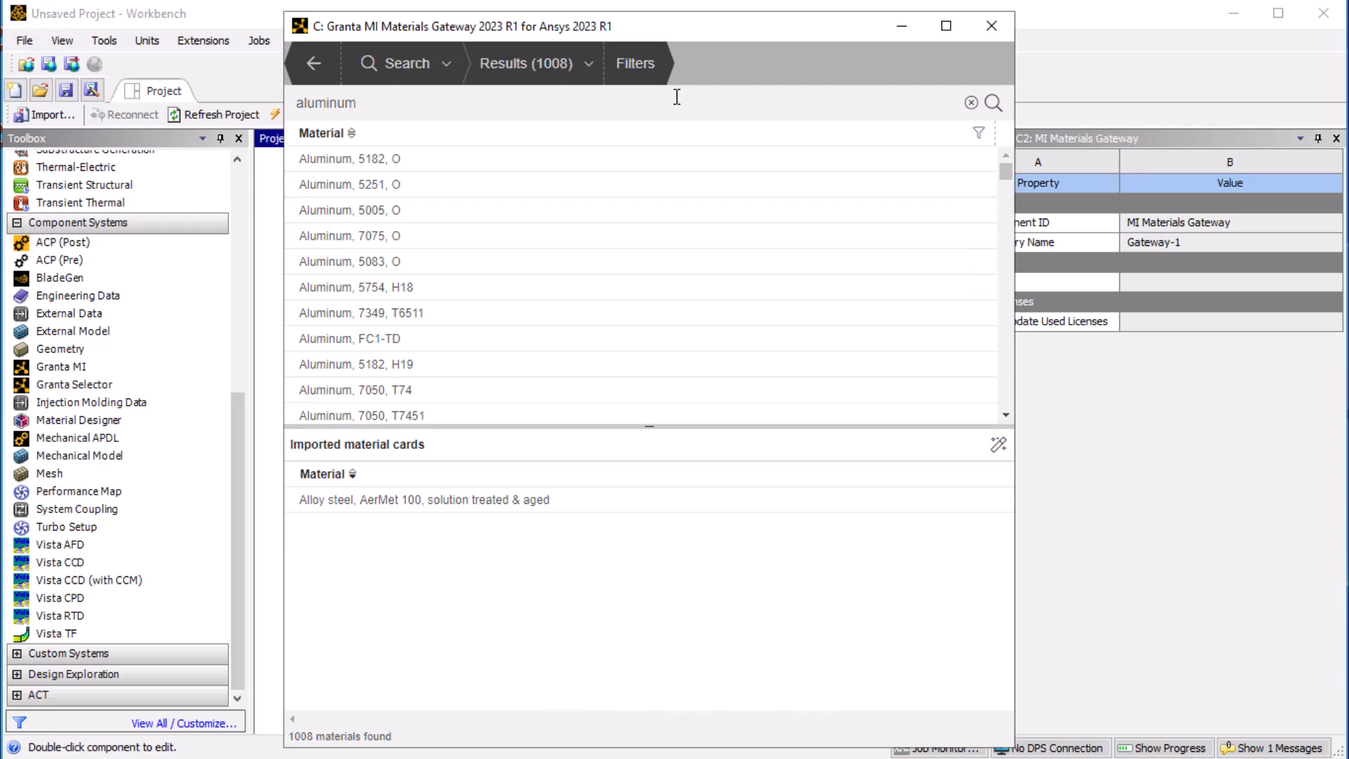
pyautogui.write('713')
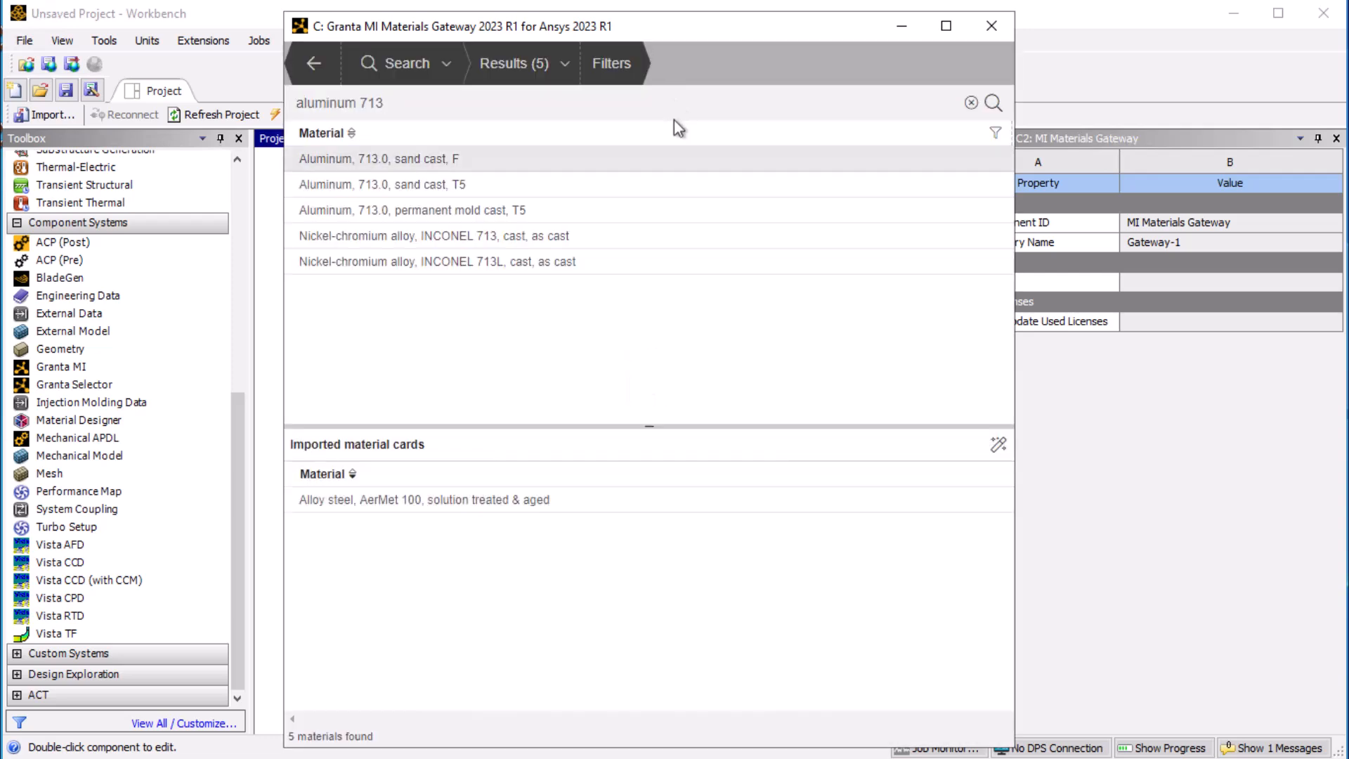
pyautogui.rightClick(377, 158)
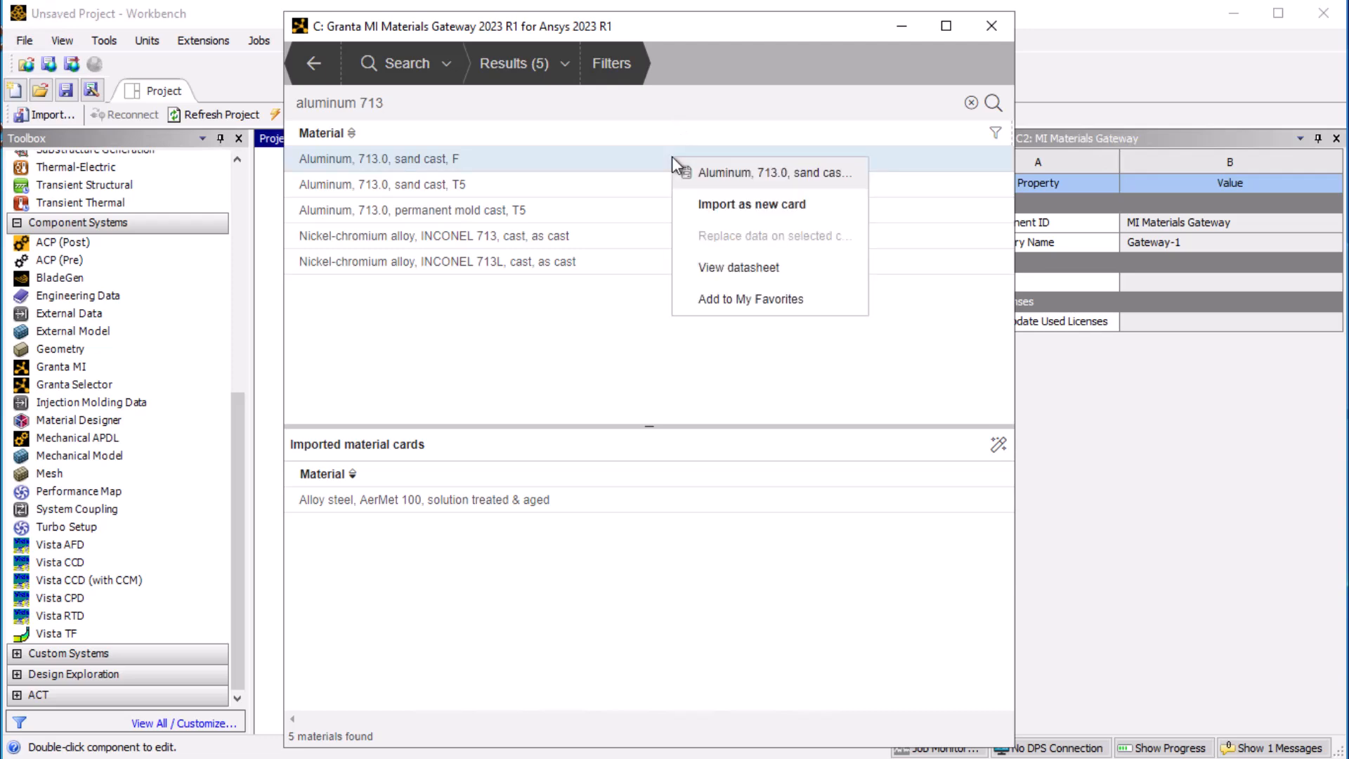
pyautogui.click(751, 204)
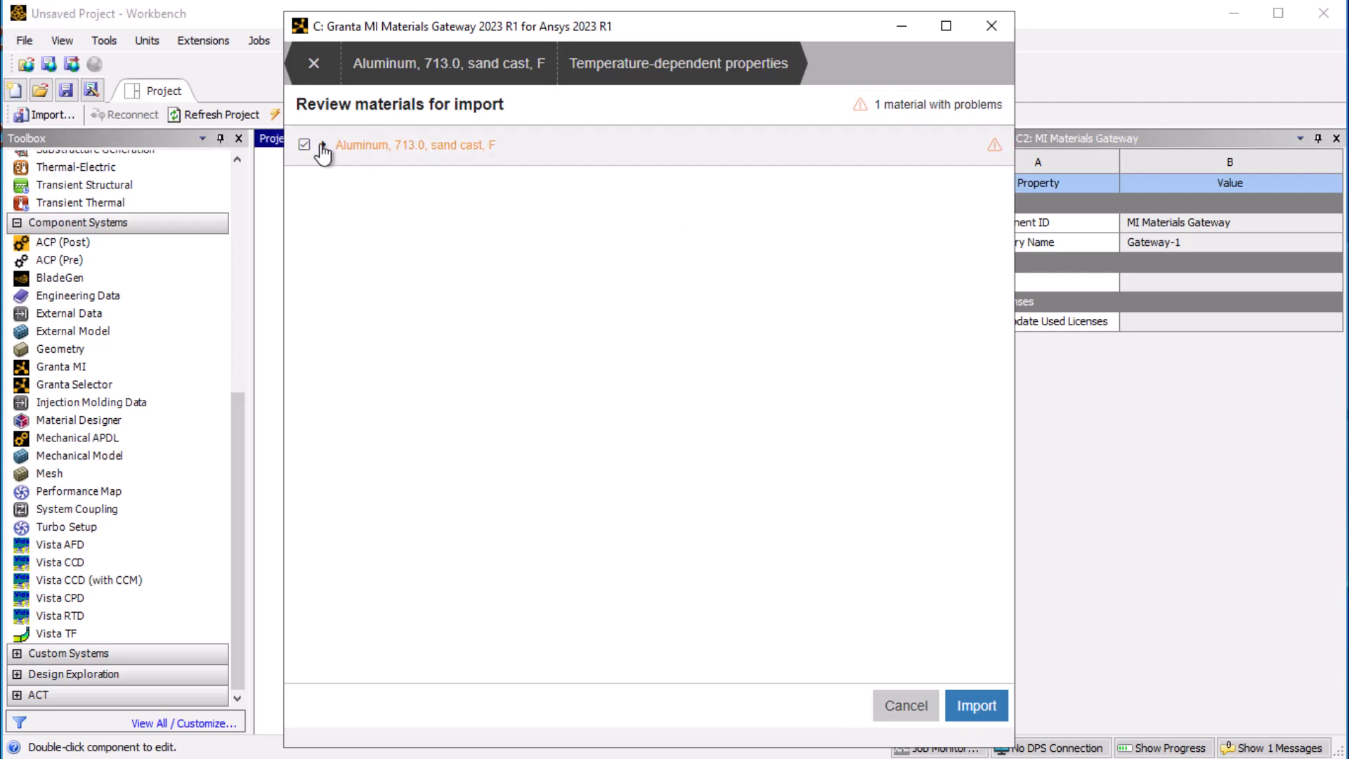
# Step: Review the missing attribute warnings and confirm the aluminum 713.0 import
pyautogui.click(322, 144)
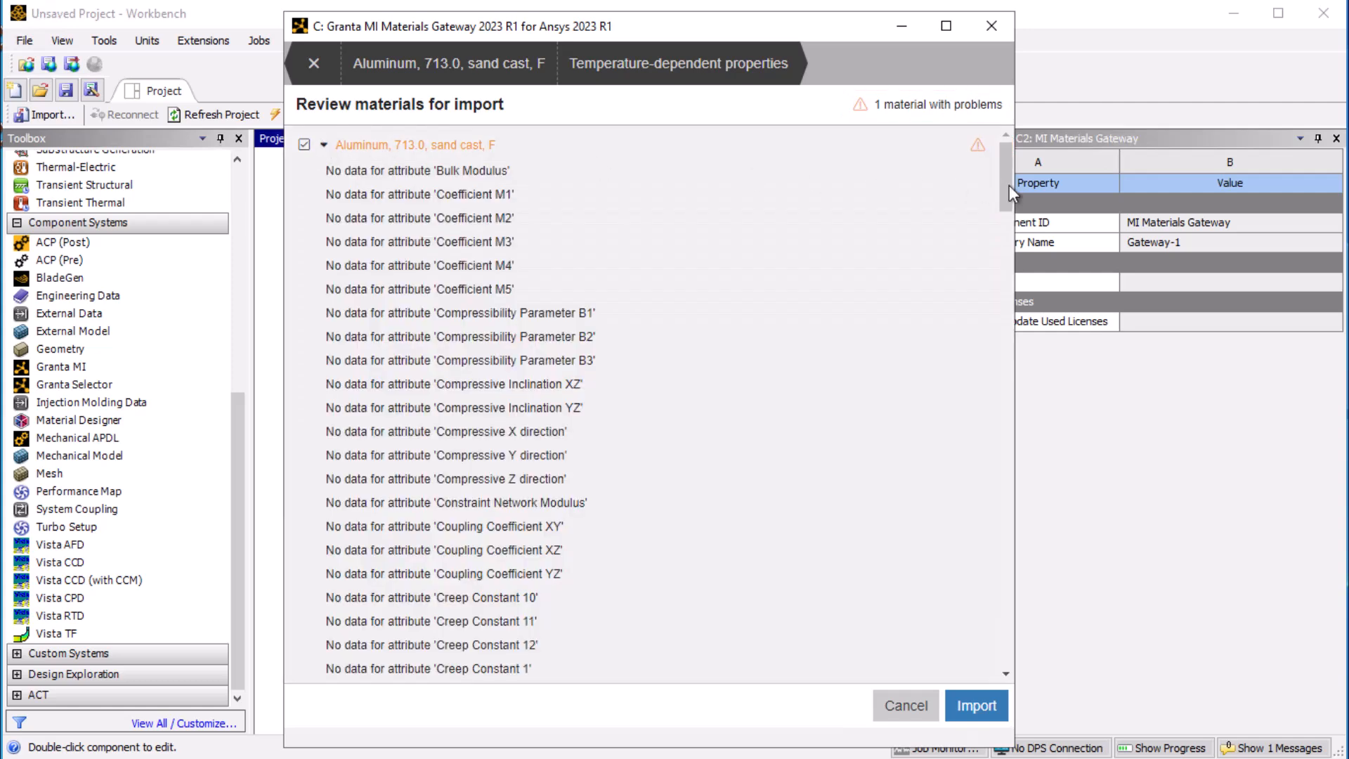
pyautogui.scroll(-3)
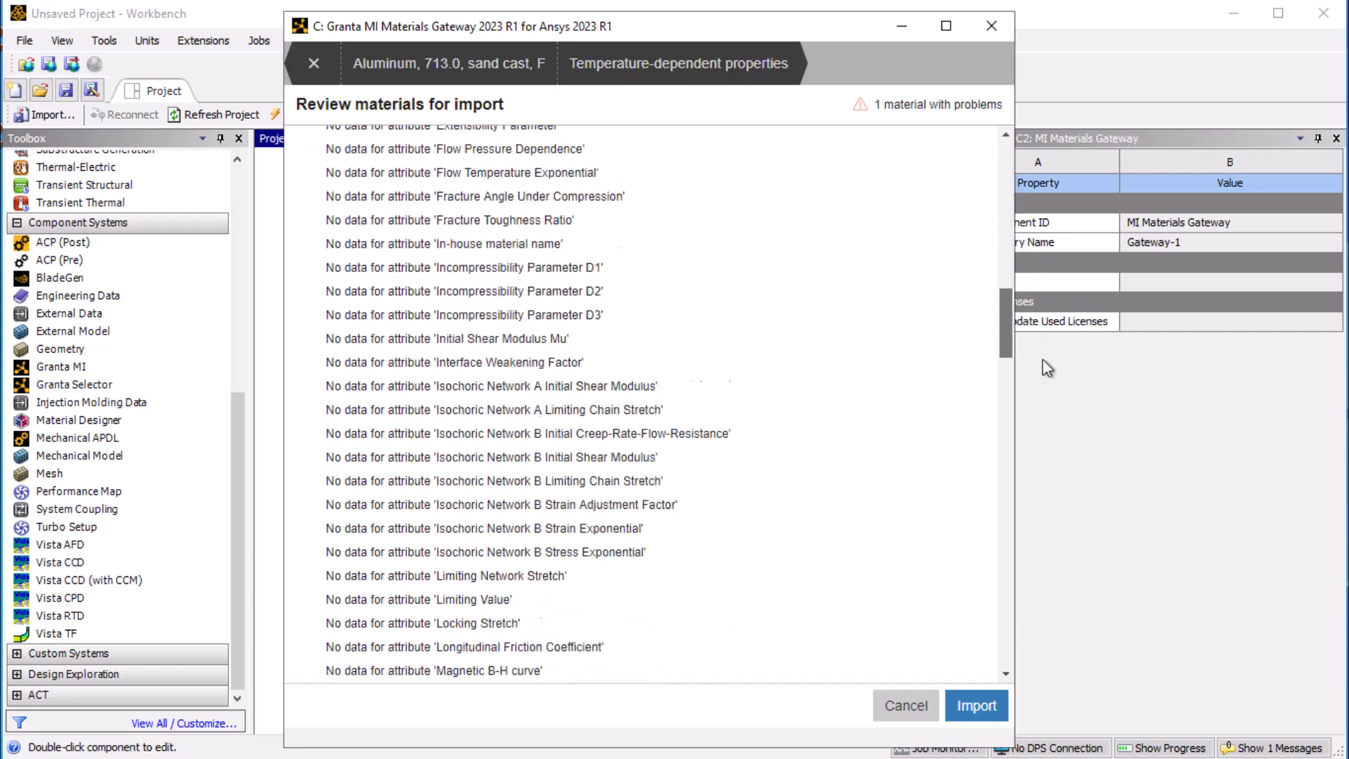
pyautogui.scroll(-3)
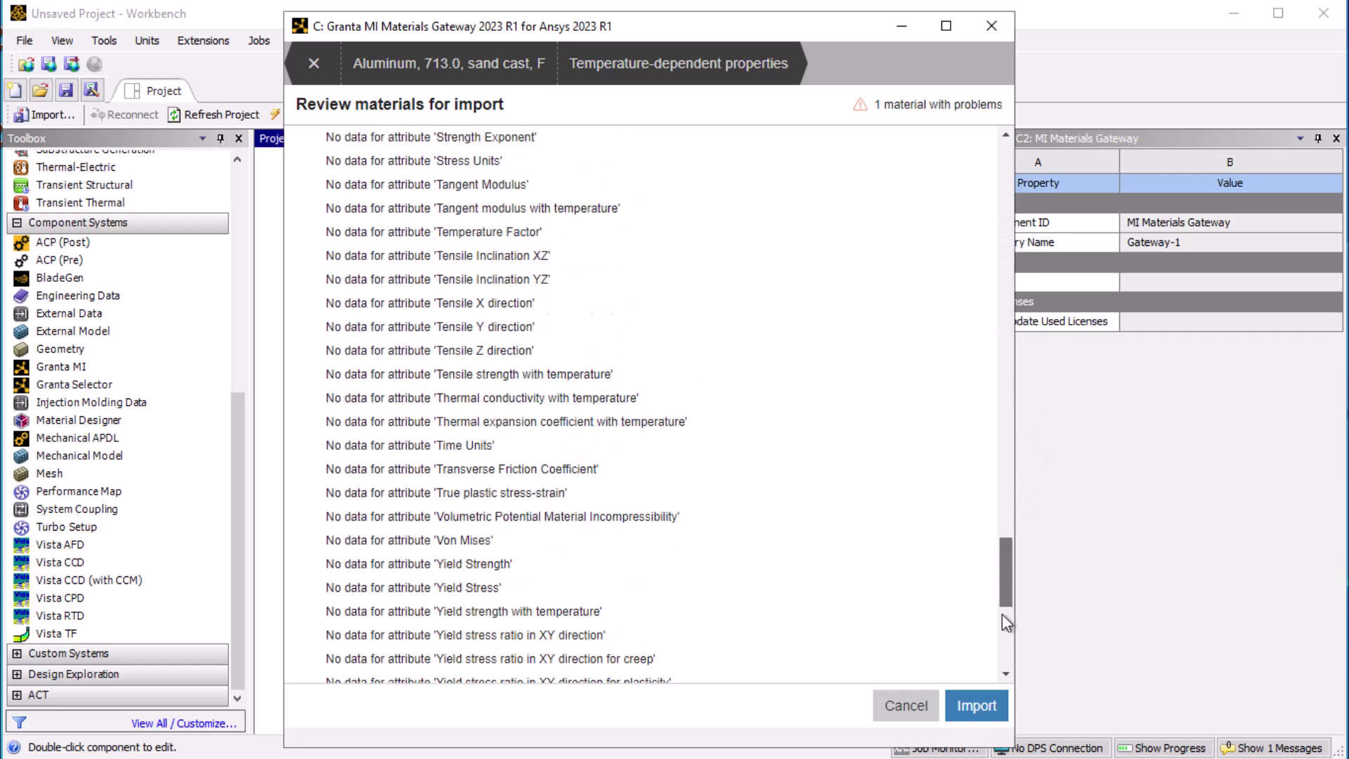
pyautogui.scroll(-3)
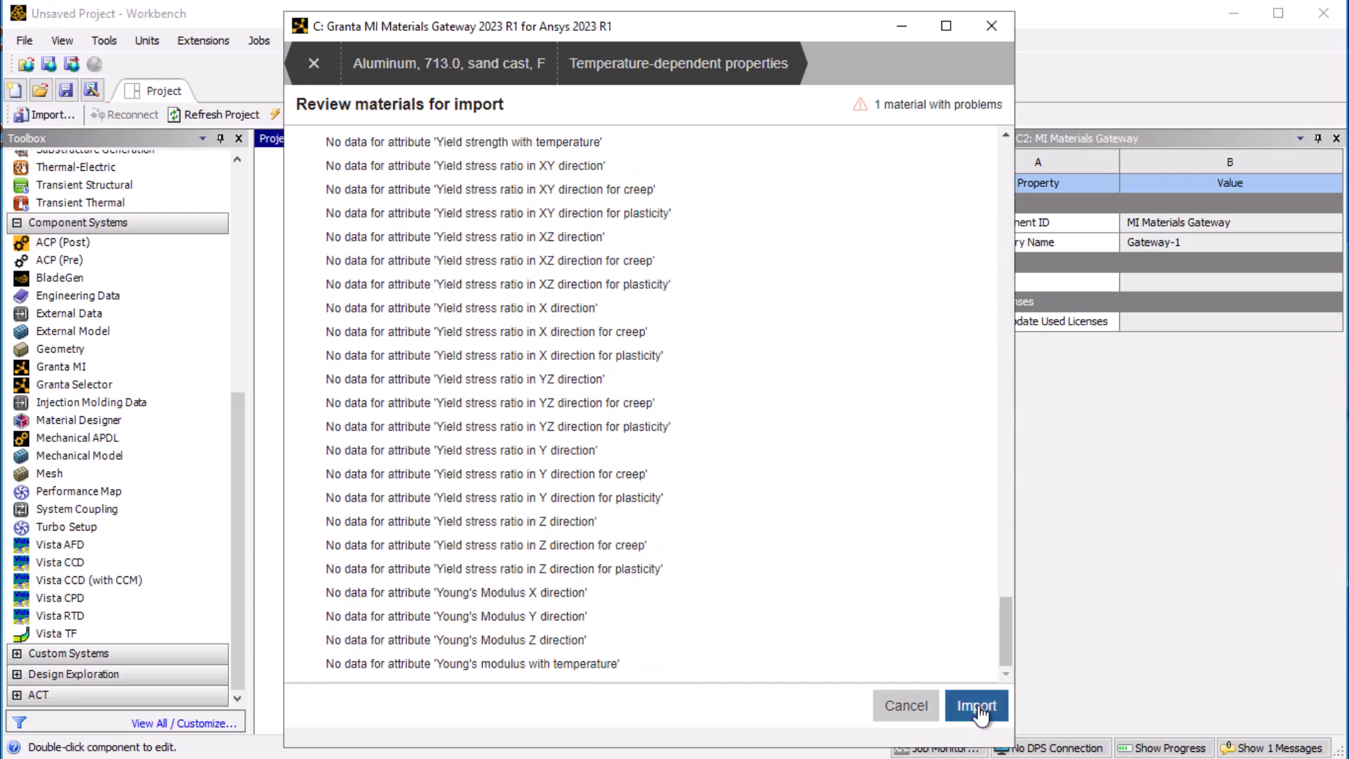
pyautogui.click(977, 705)
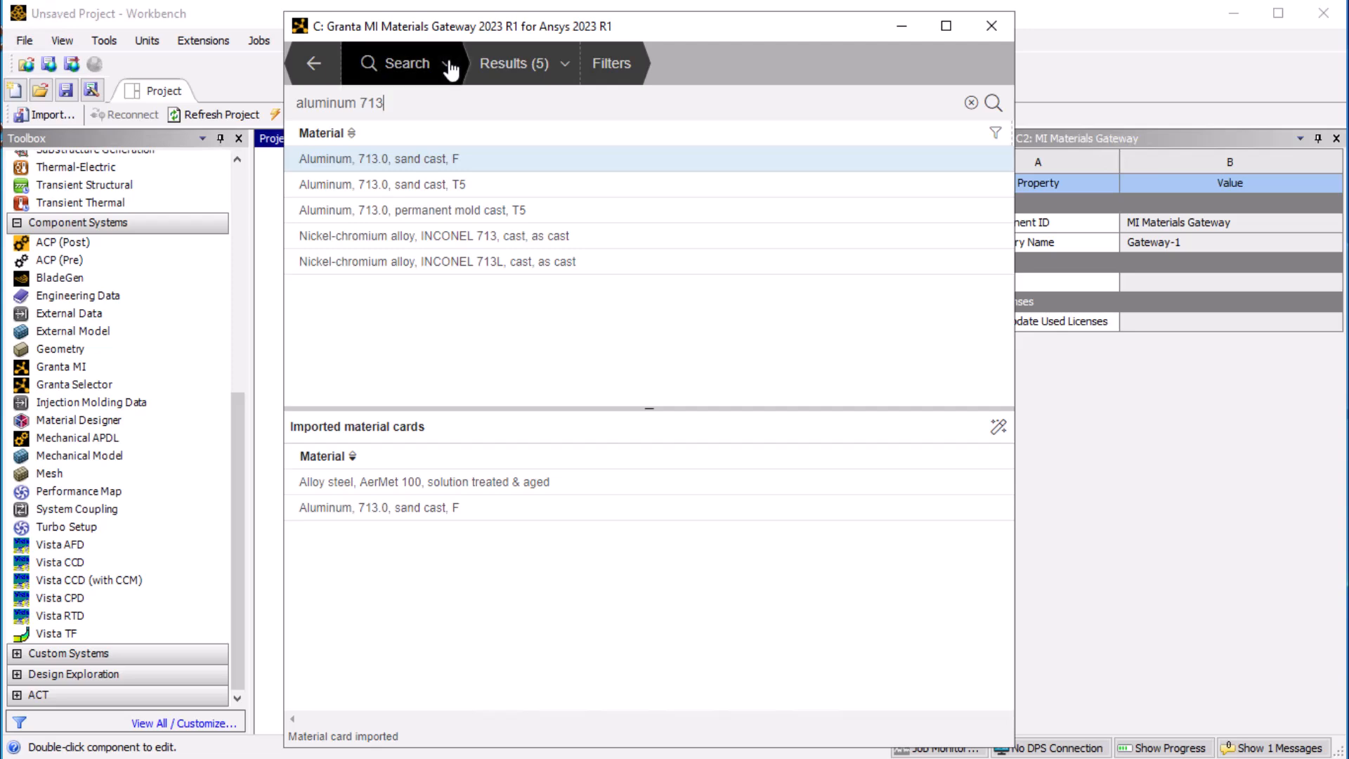
# Step: From Favorites, import the AF1410 and Fe-5Cr-Mo-V steels as new material cards
pyautogui.click(447, 63)
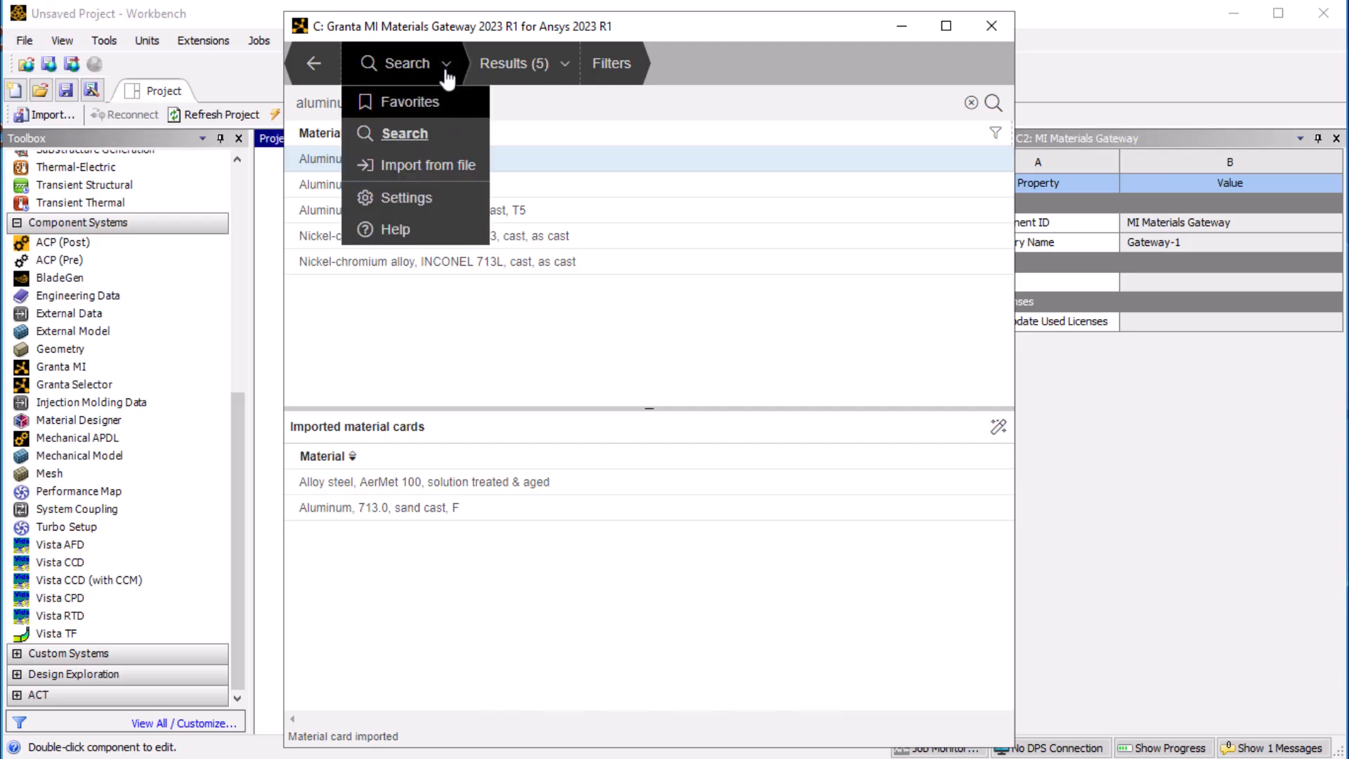
pyautogui.click(413, 101)
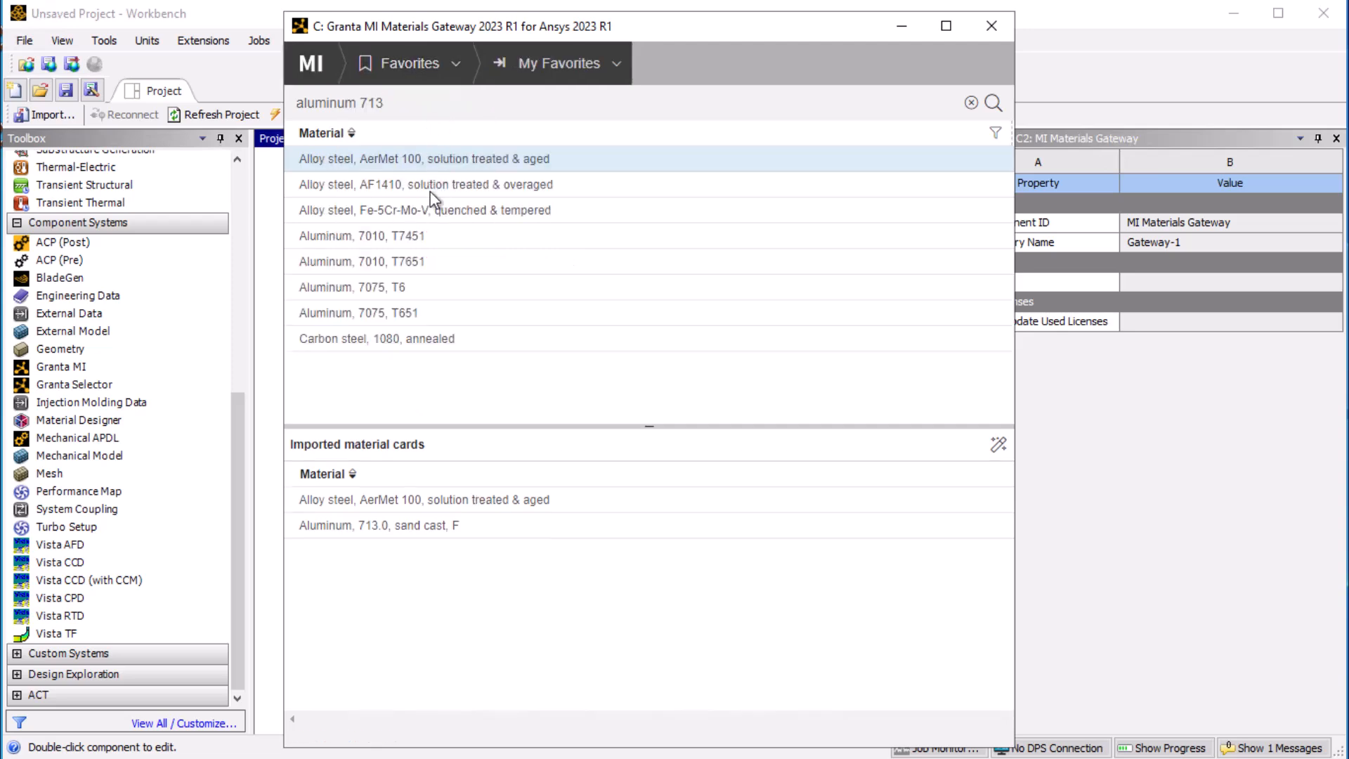
pyautogui.click(425, 184)
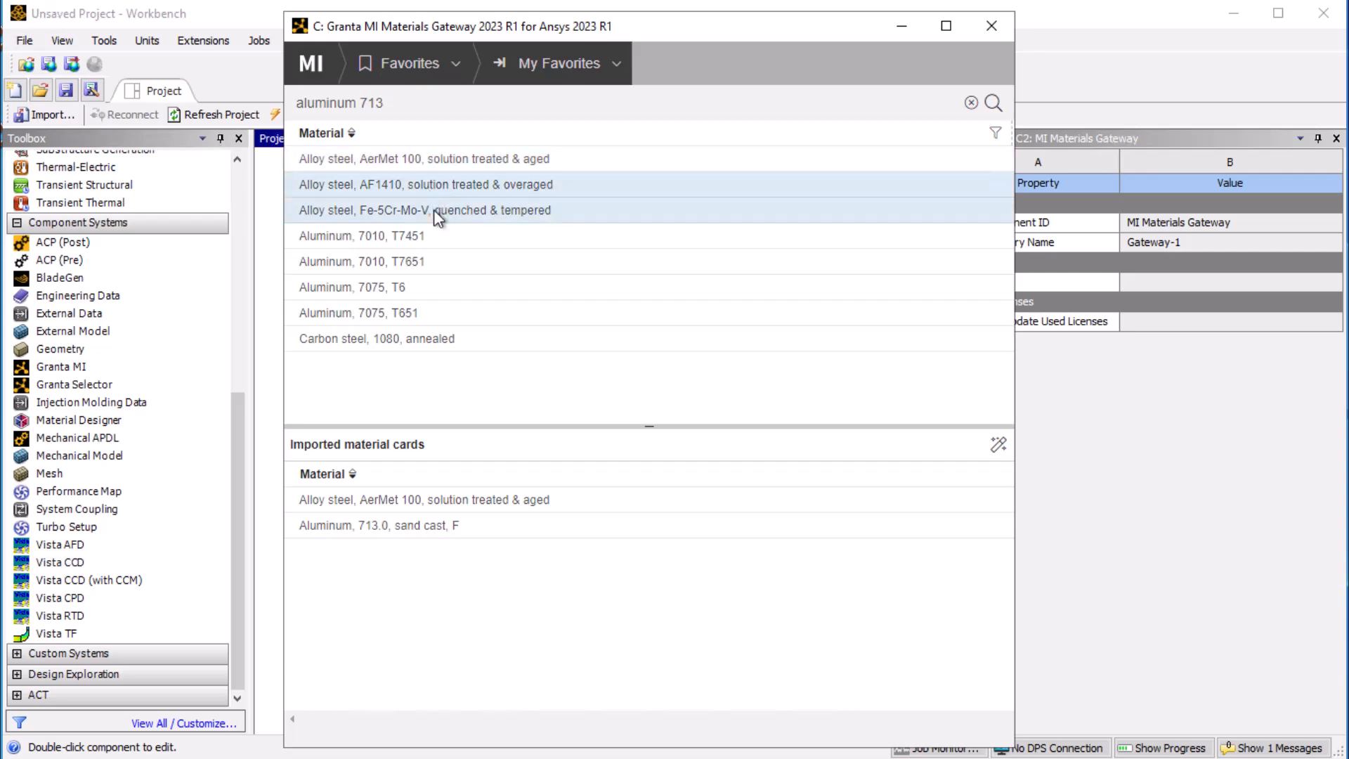
pyautogui.rightClick(434, 210)
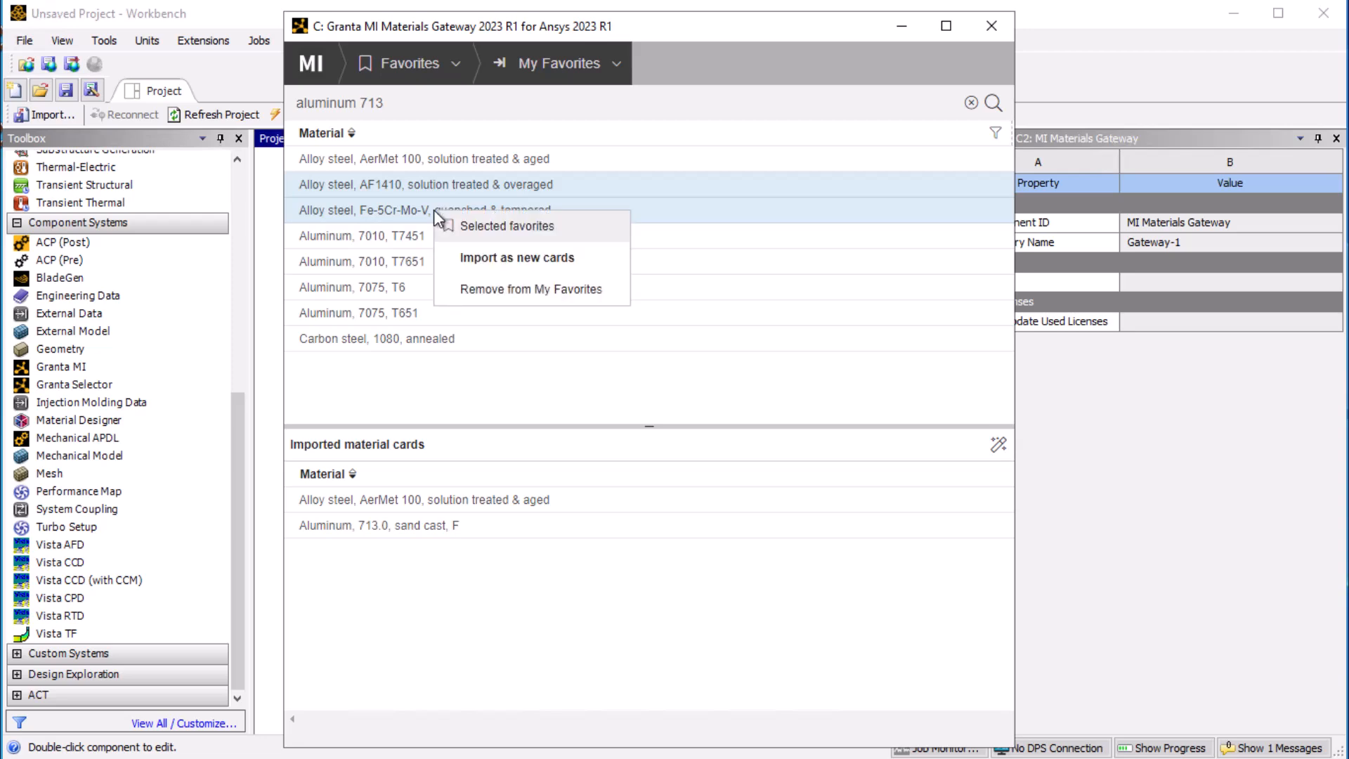
pyautogui.moveTo(465, 262)
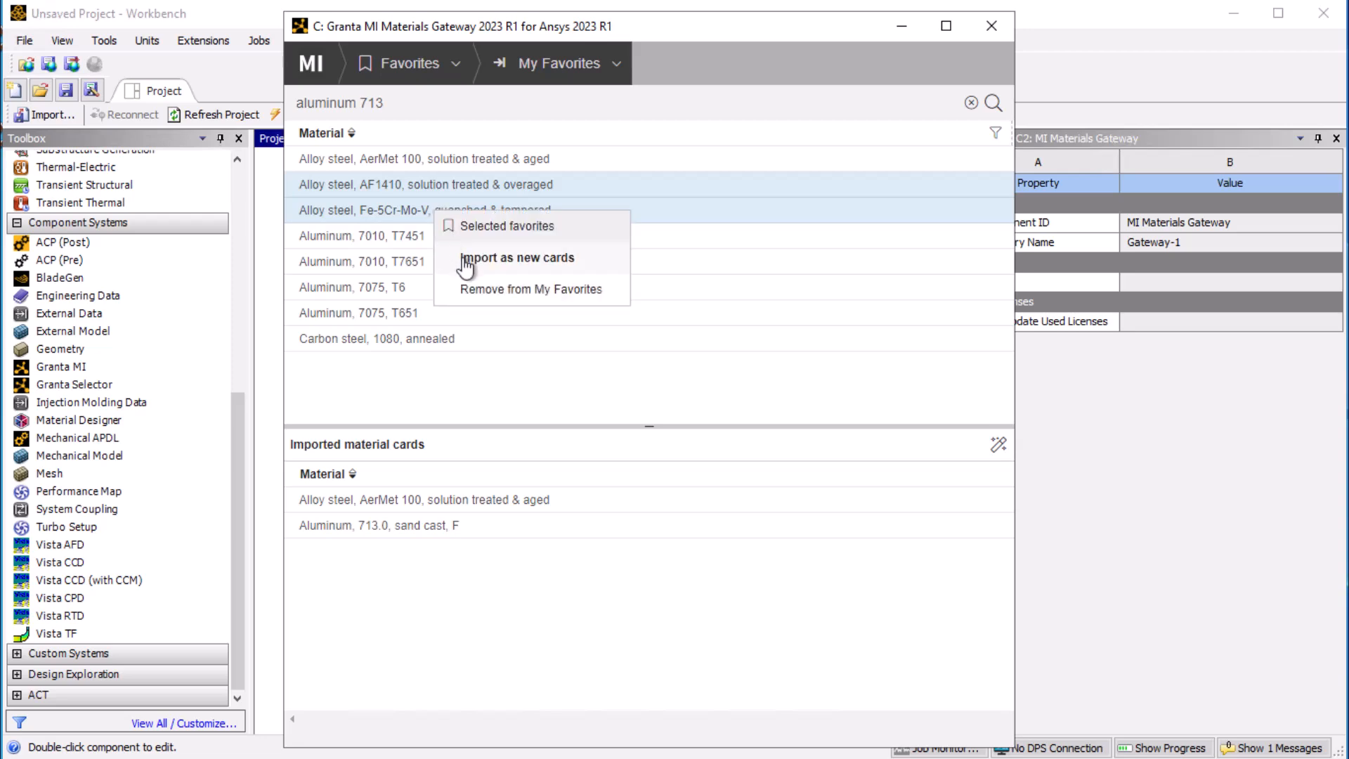
pyautogui.click(517, 258)
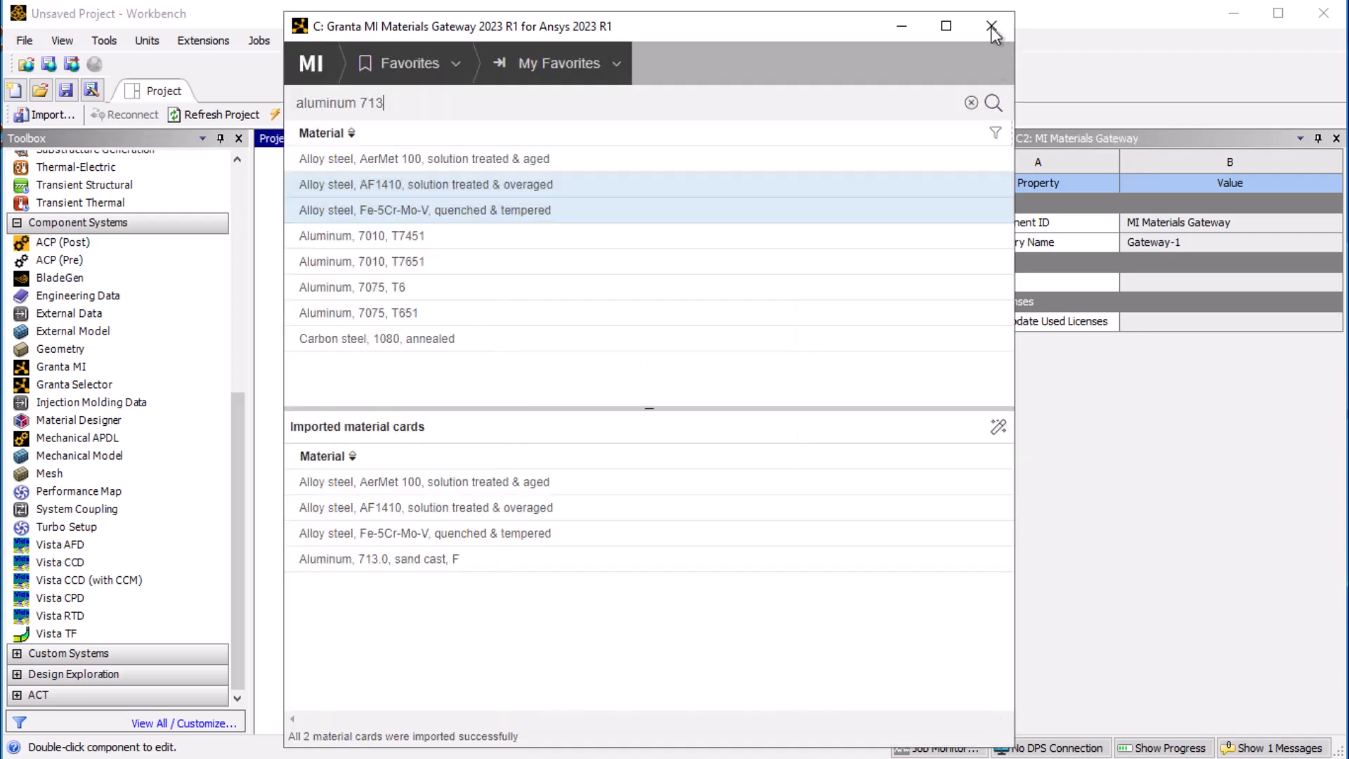
# Step: Close the gateway and open Engineering Data with the imported materials
pyautogui.click(991, 27)
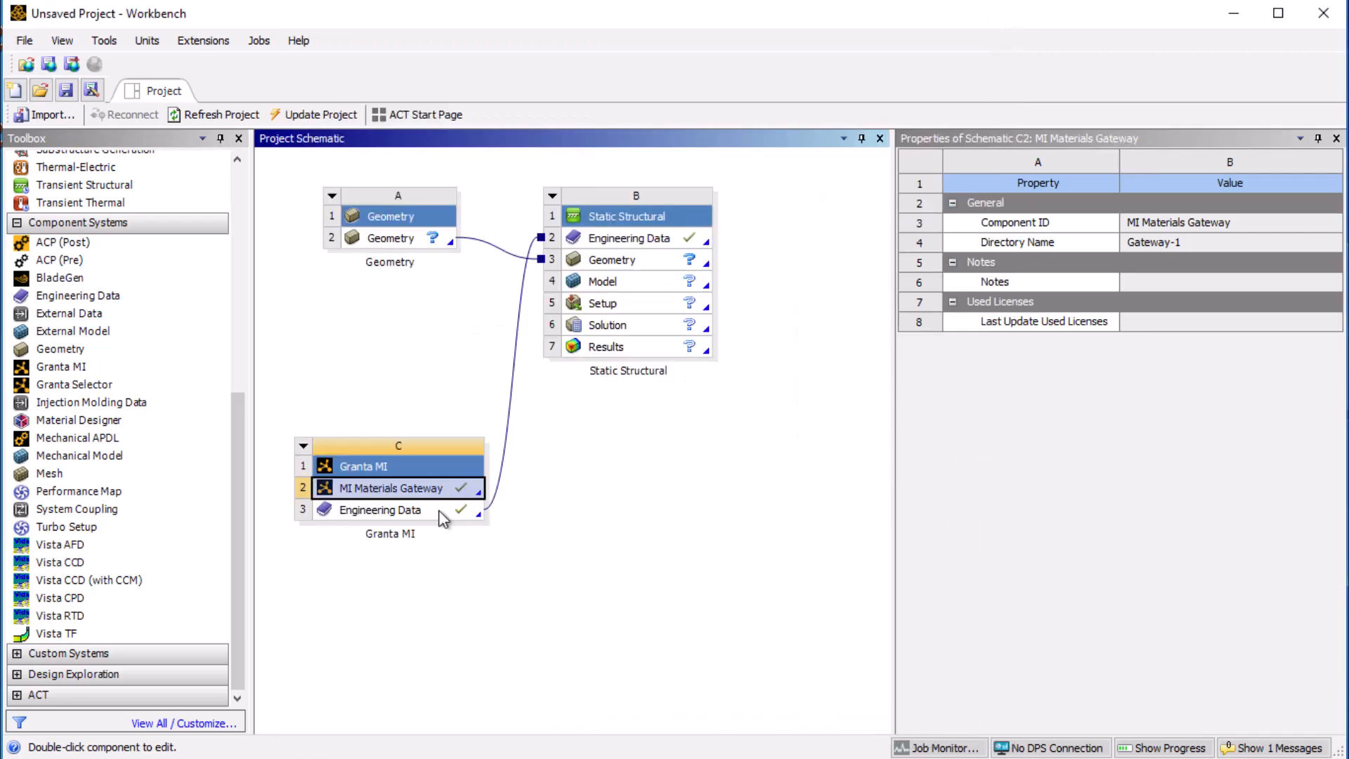
pyautogui.click(628, 238)
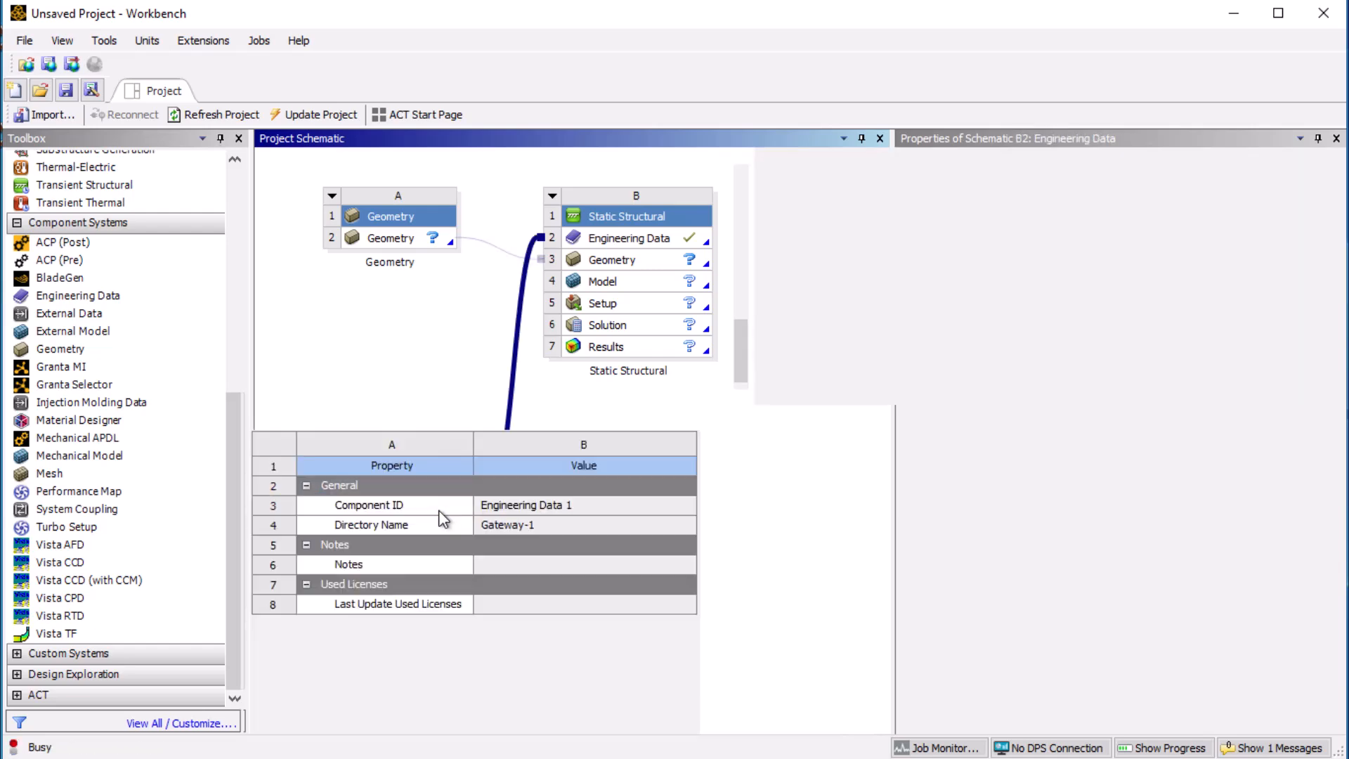
pyautogui.doubleClick(629, 239)
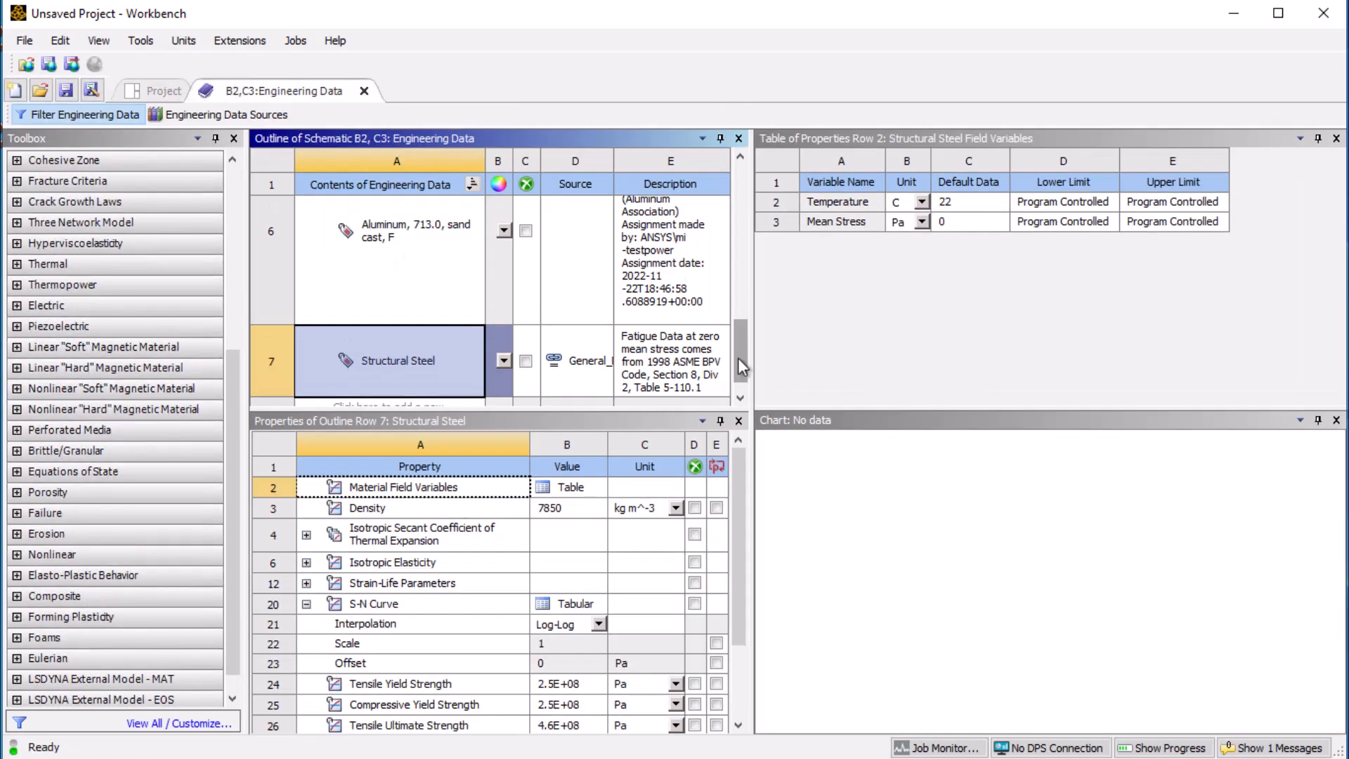
# Step: Show AerMet 100's properties and its S-N curve data table
pyautogui.scroll(3)
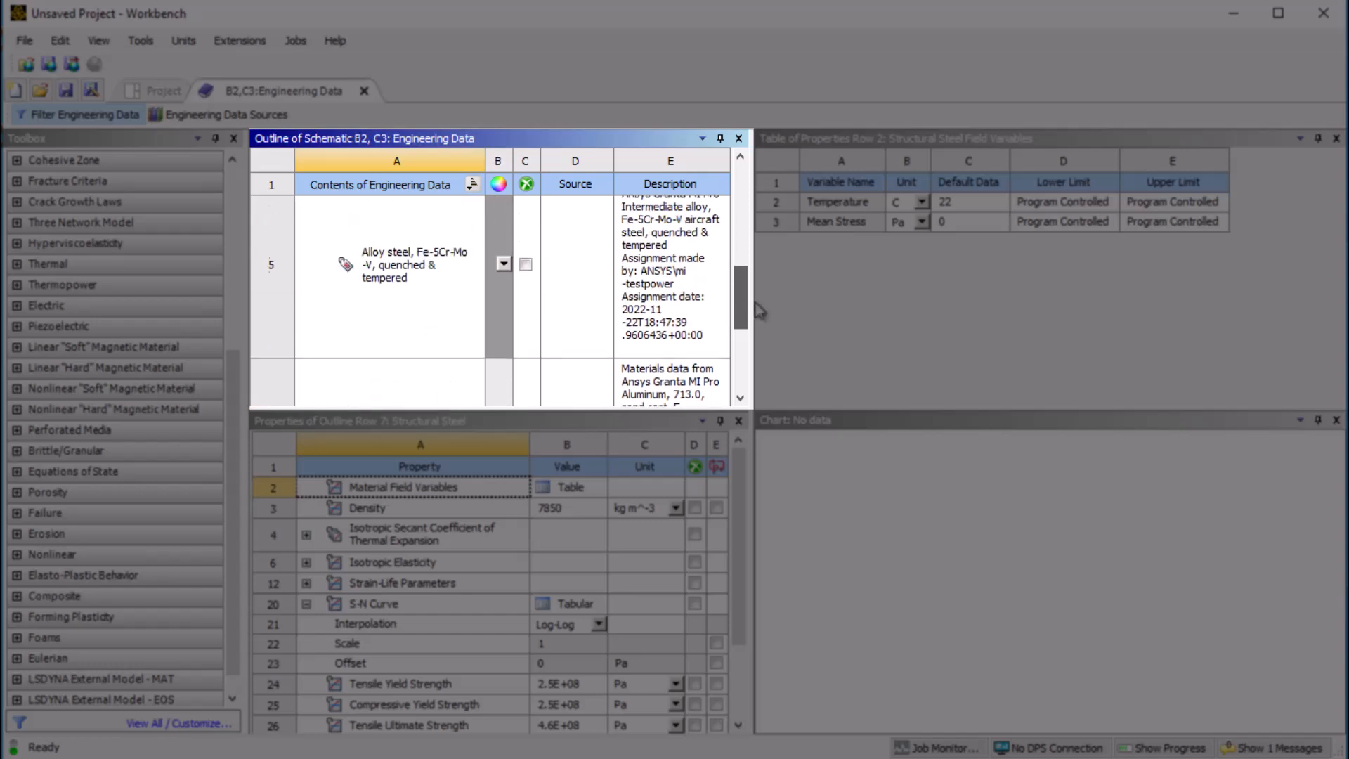
pyautogui.scroll(3)
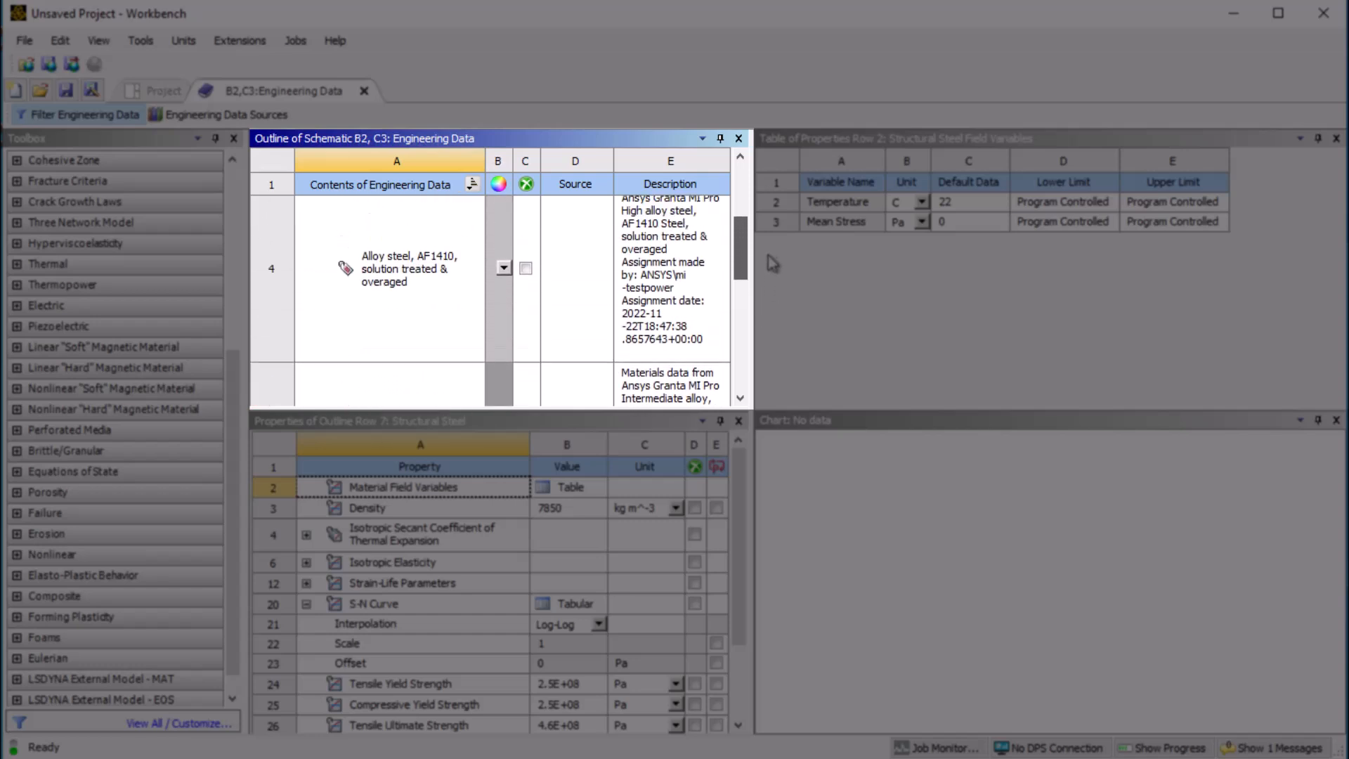
pyautogui.scroll(3)
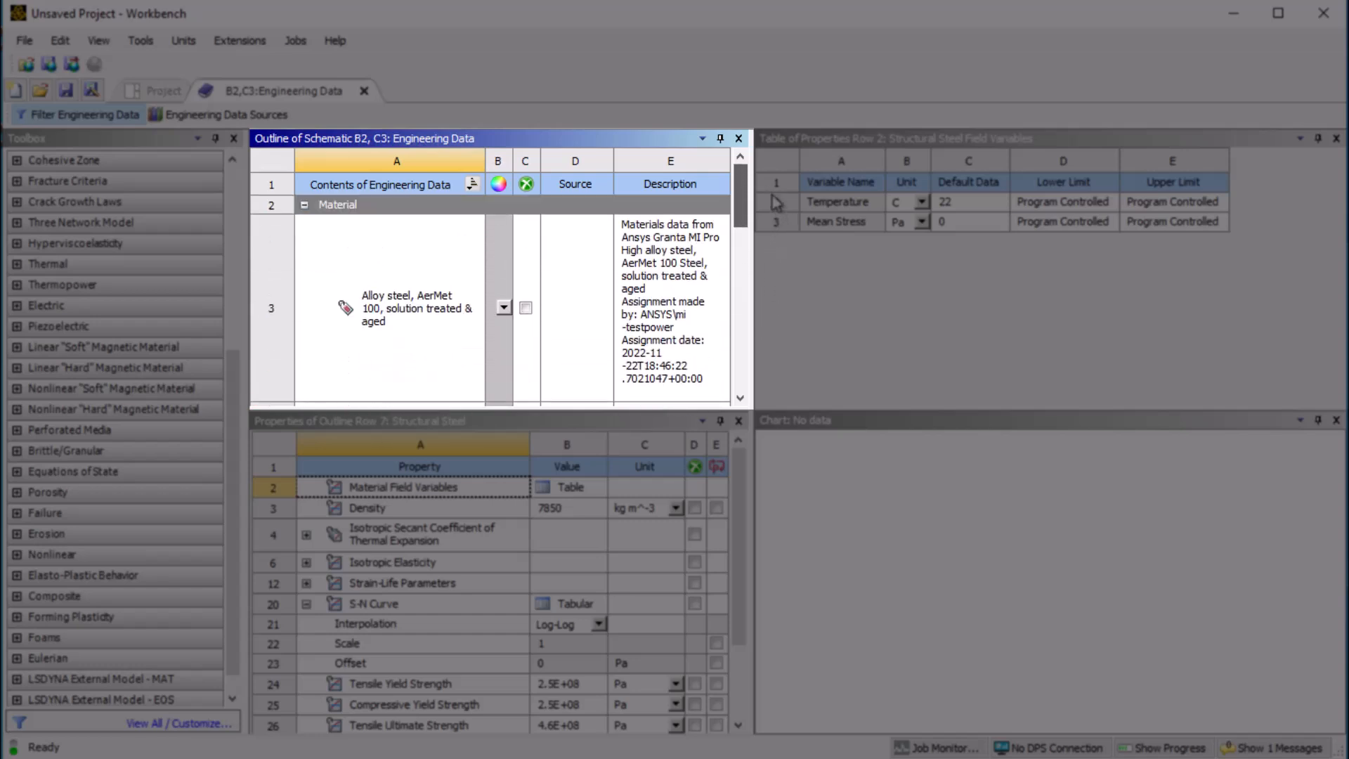
pyautogui.click(396, 307)
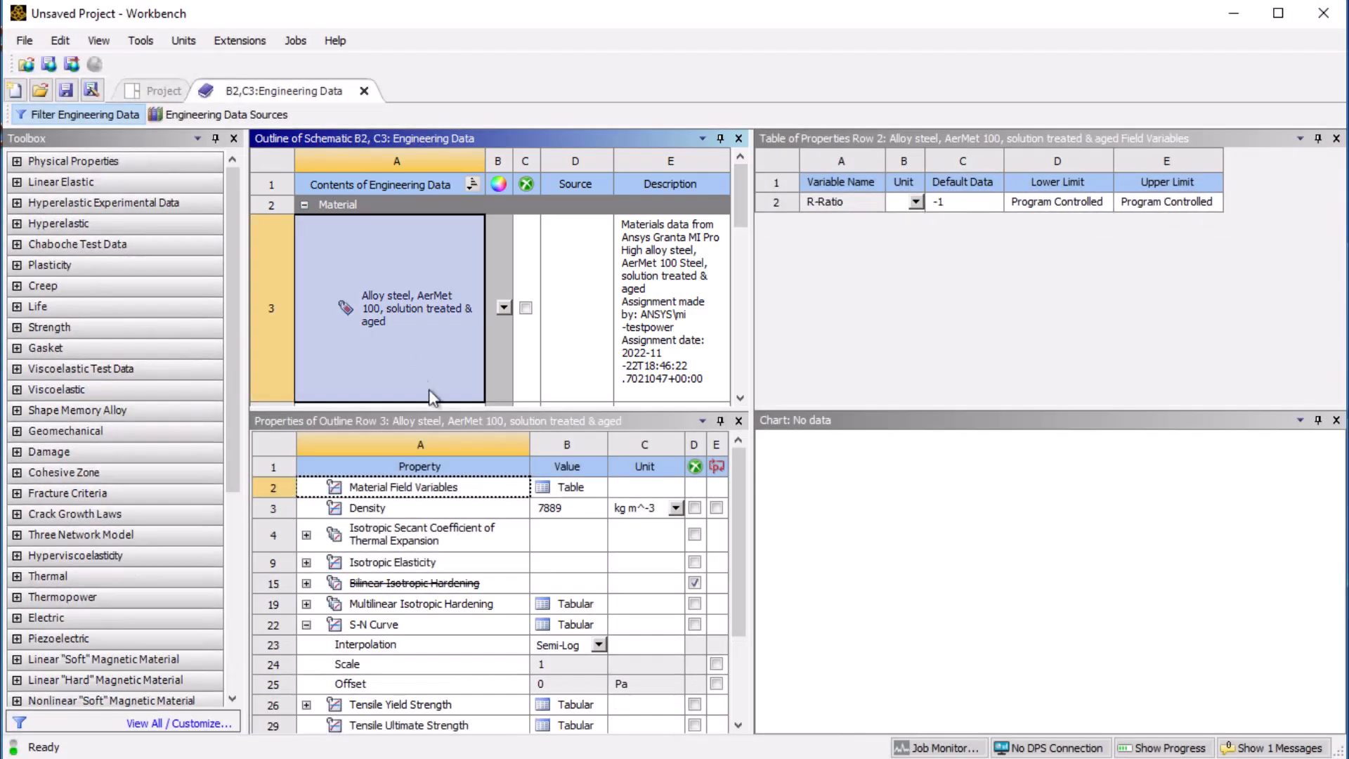
pyautogui.click(571, 624)
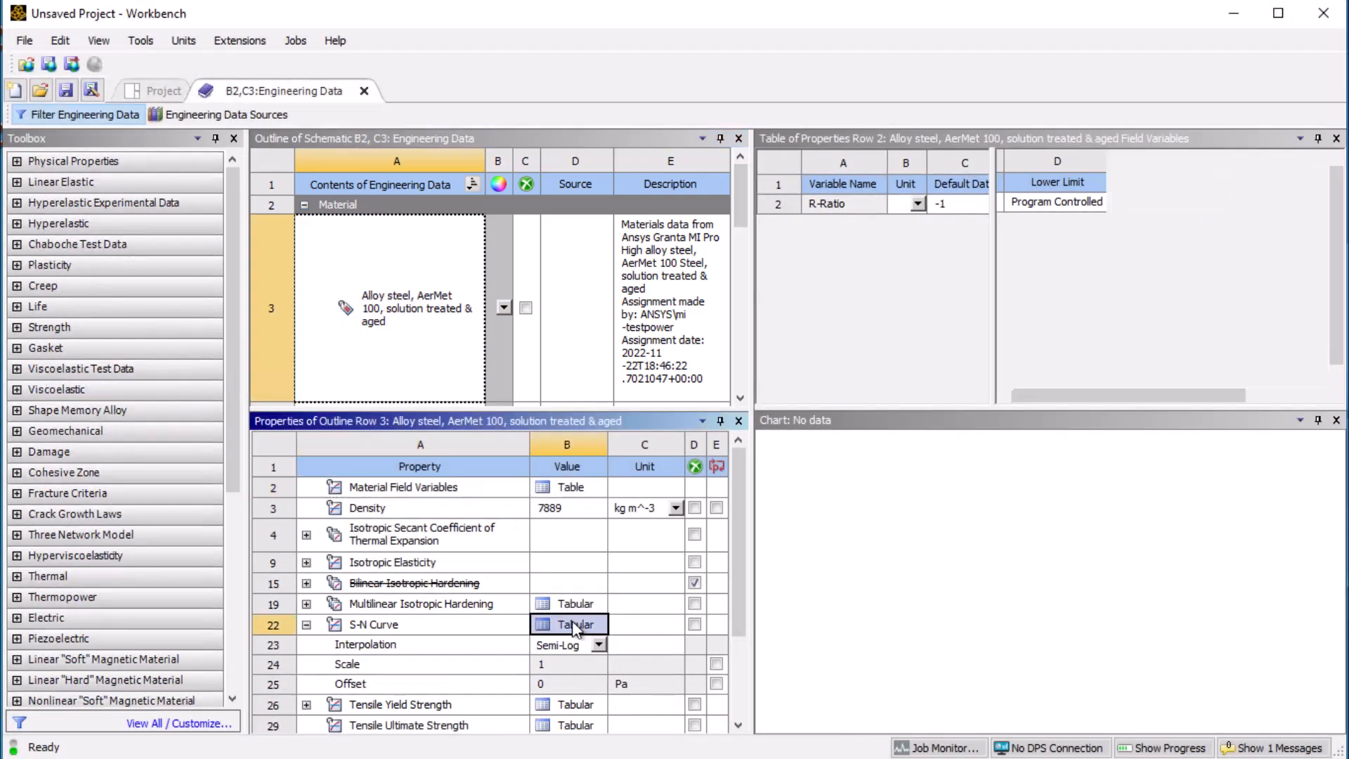
pyautogui.click(568, 624)
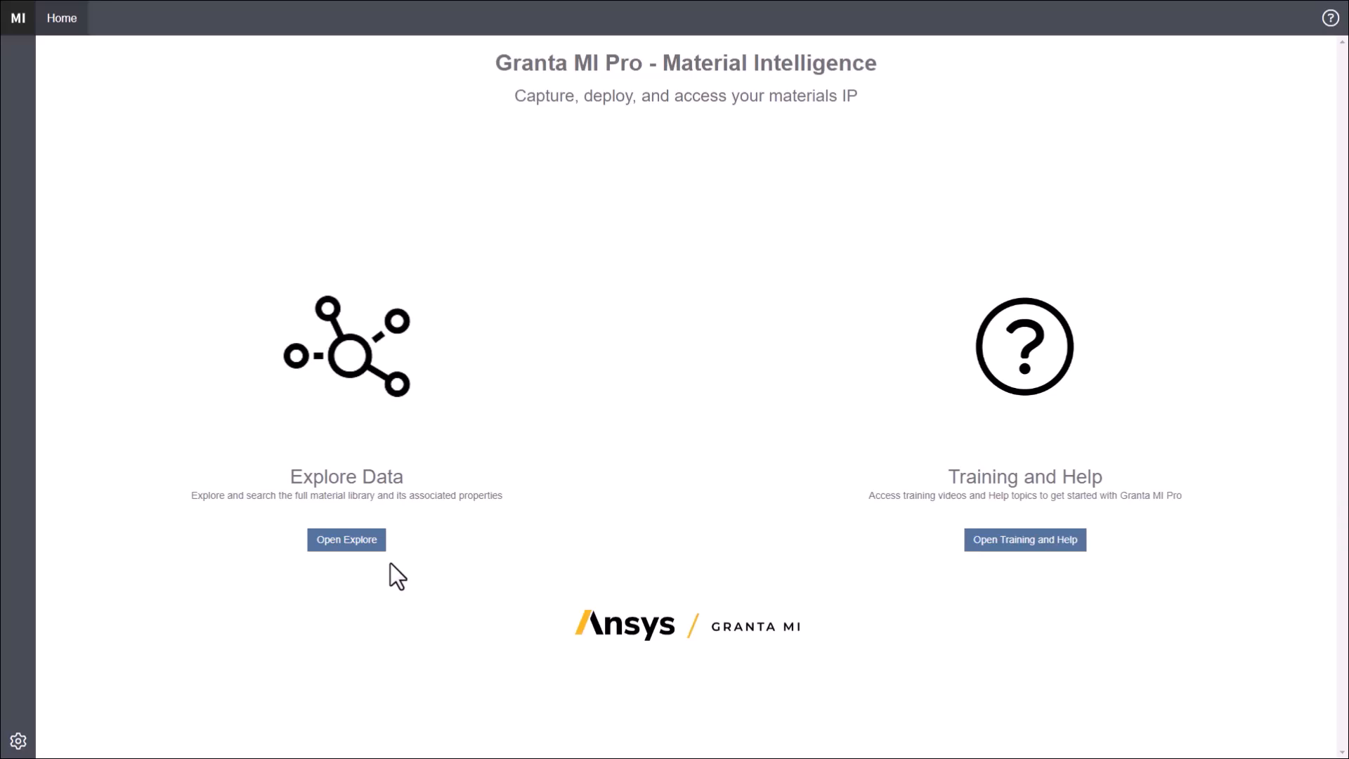
# Step: Open Explore, jump to the last page of records, and expand the Physical filters
pyautogui.click(346, 540)
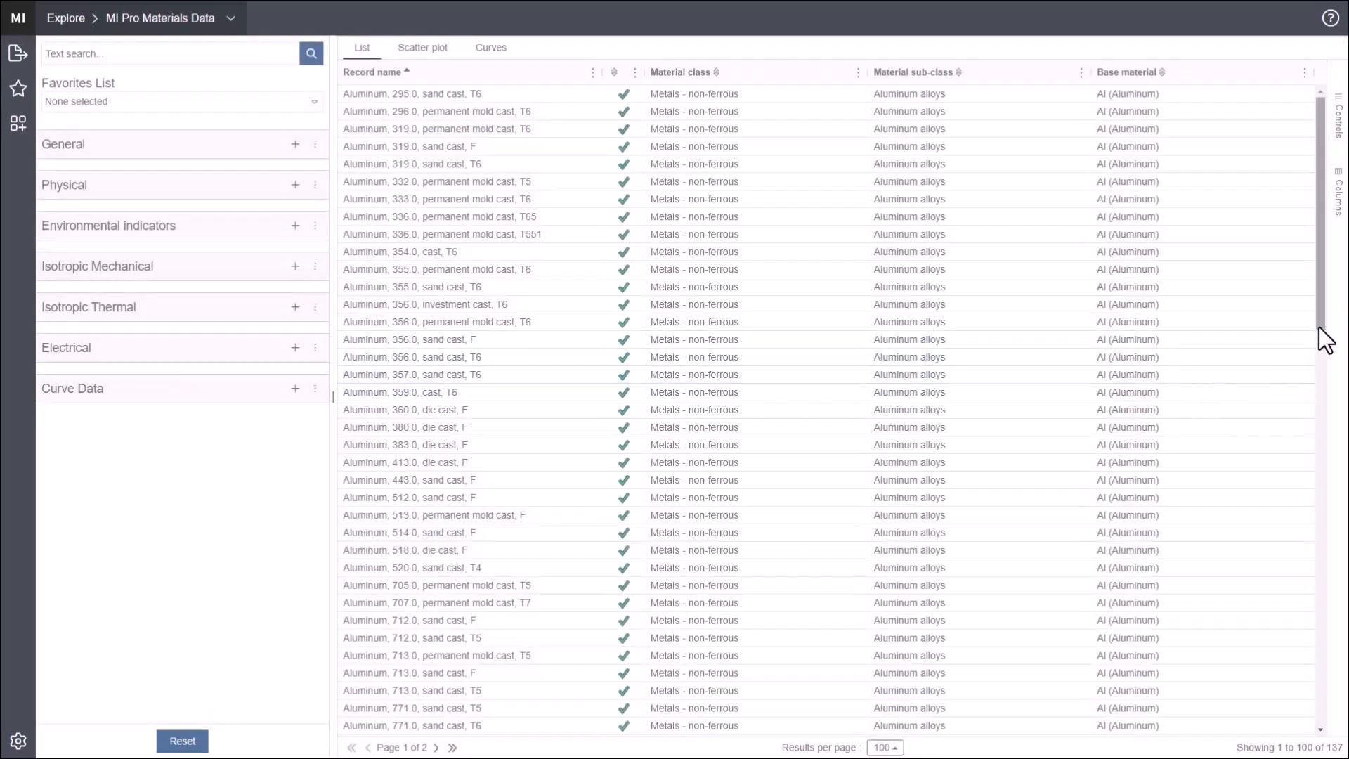
pyautogui.scroll(-3)
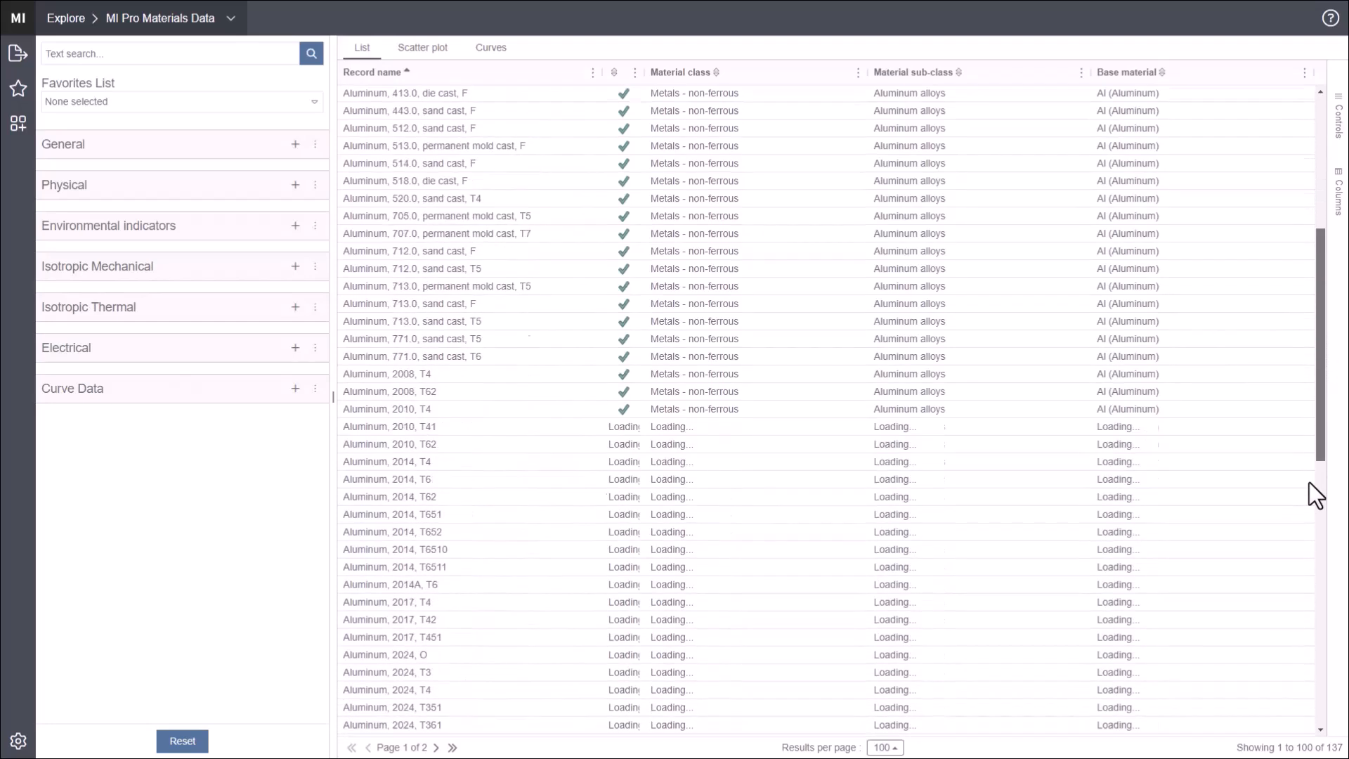
pyautogui.scroll(-3)
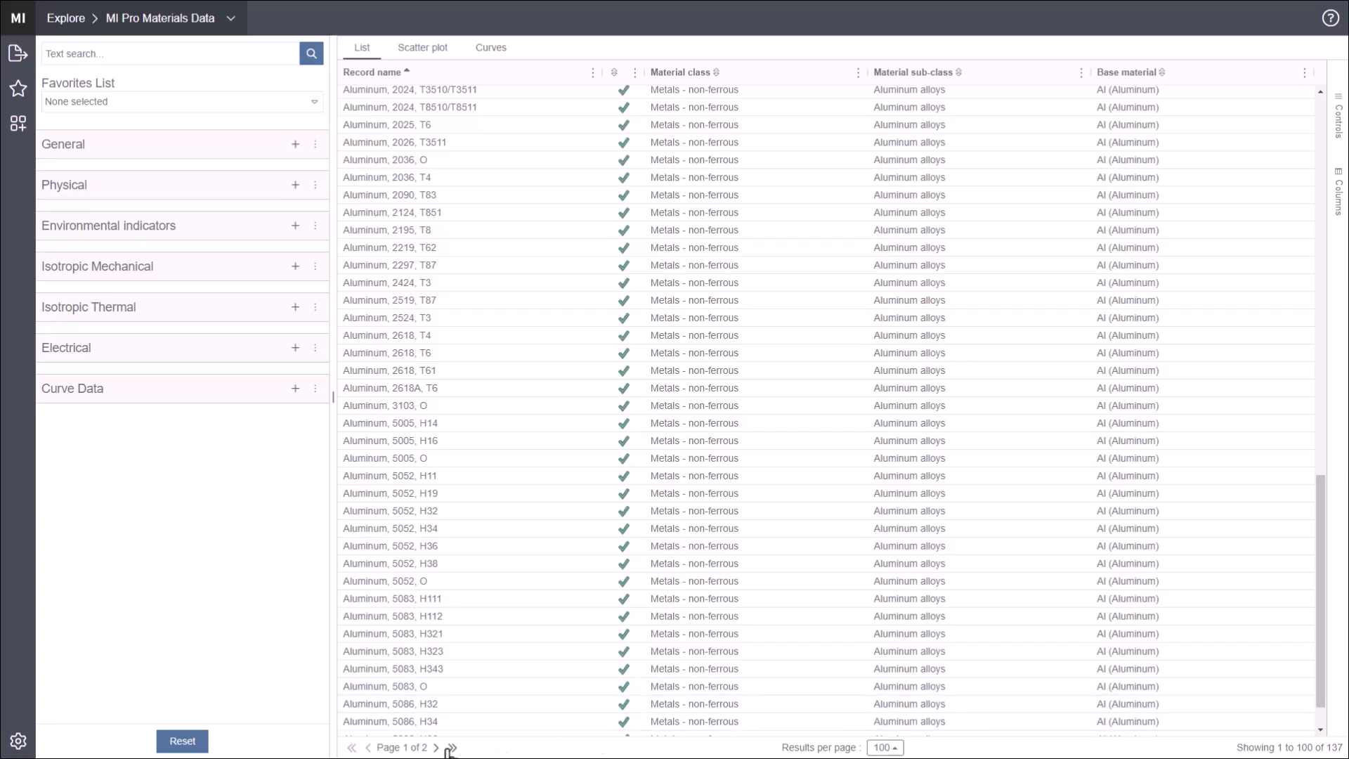
pyautogui.click(452, 747)
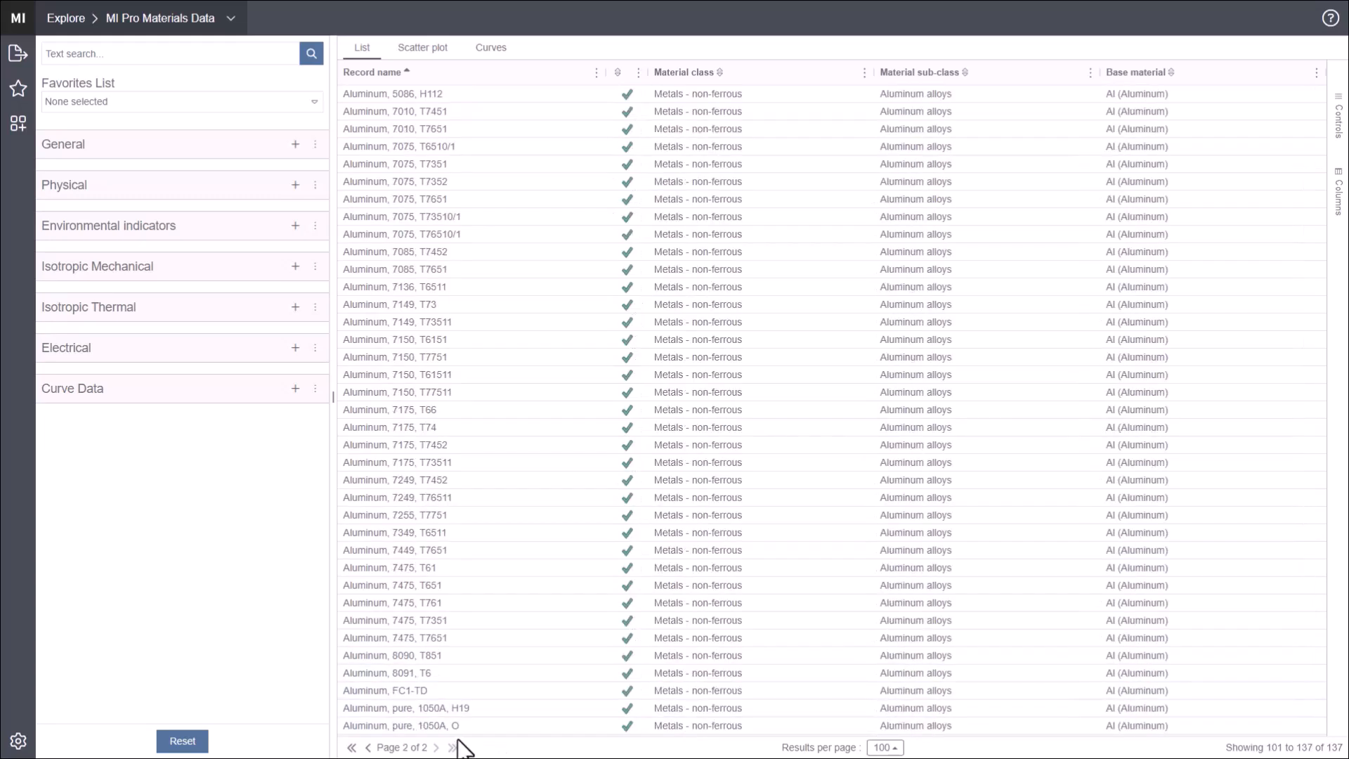
pyautogui.click(296, 184)
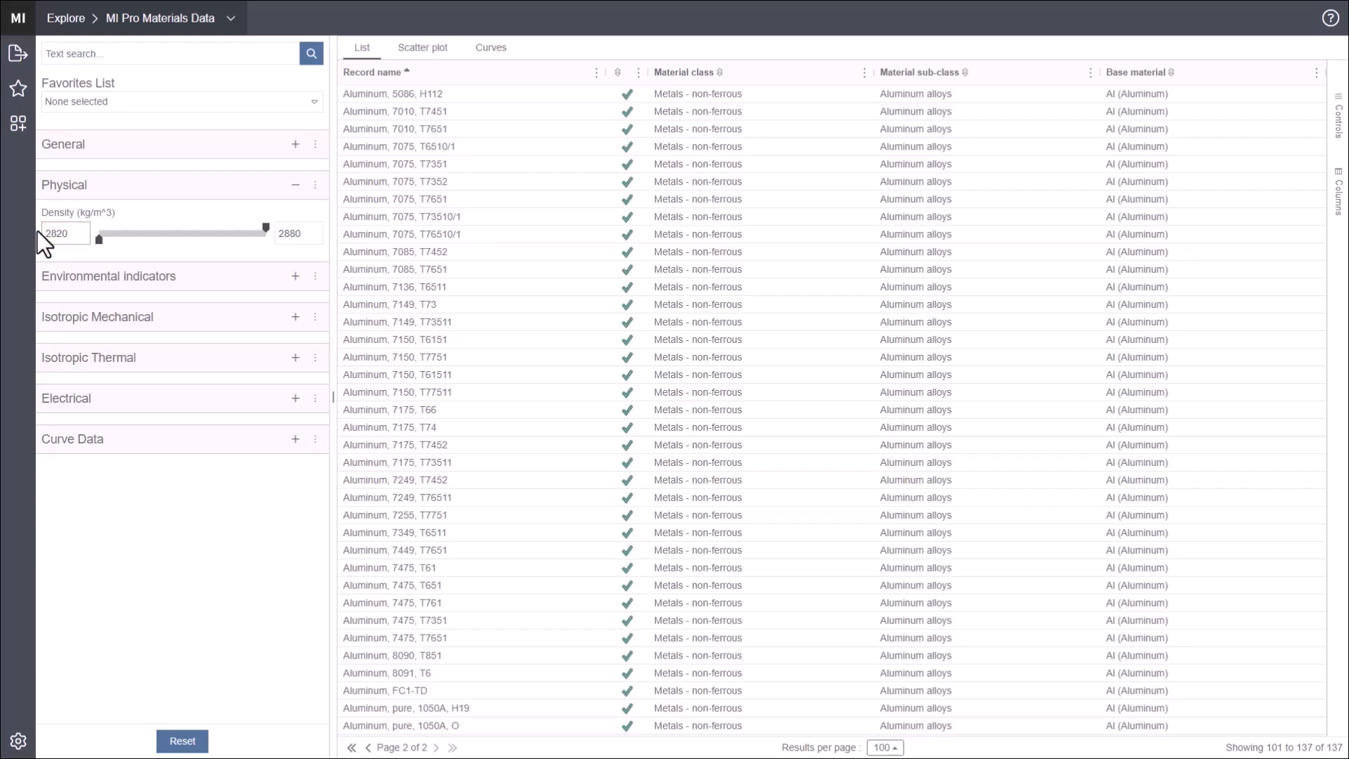
# Step: Filter density to 2820–2880 kg/m³ and yield strength from 385 MPa, showing both columns
pyautogui.moveTo(257, 234); pyautogui.dragTo(257, 234)
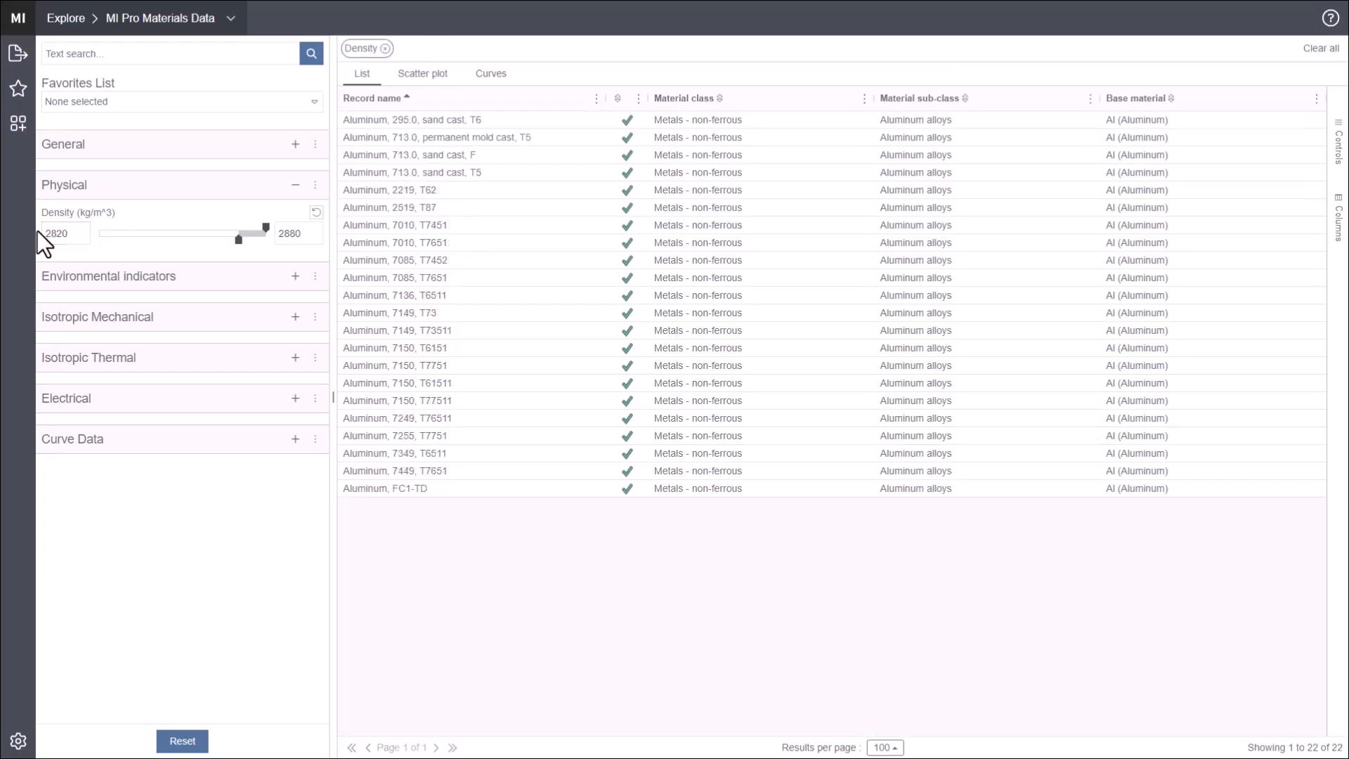
pyautogui.moveTo(127, 333)
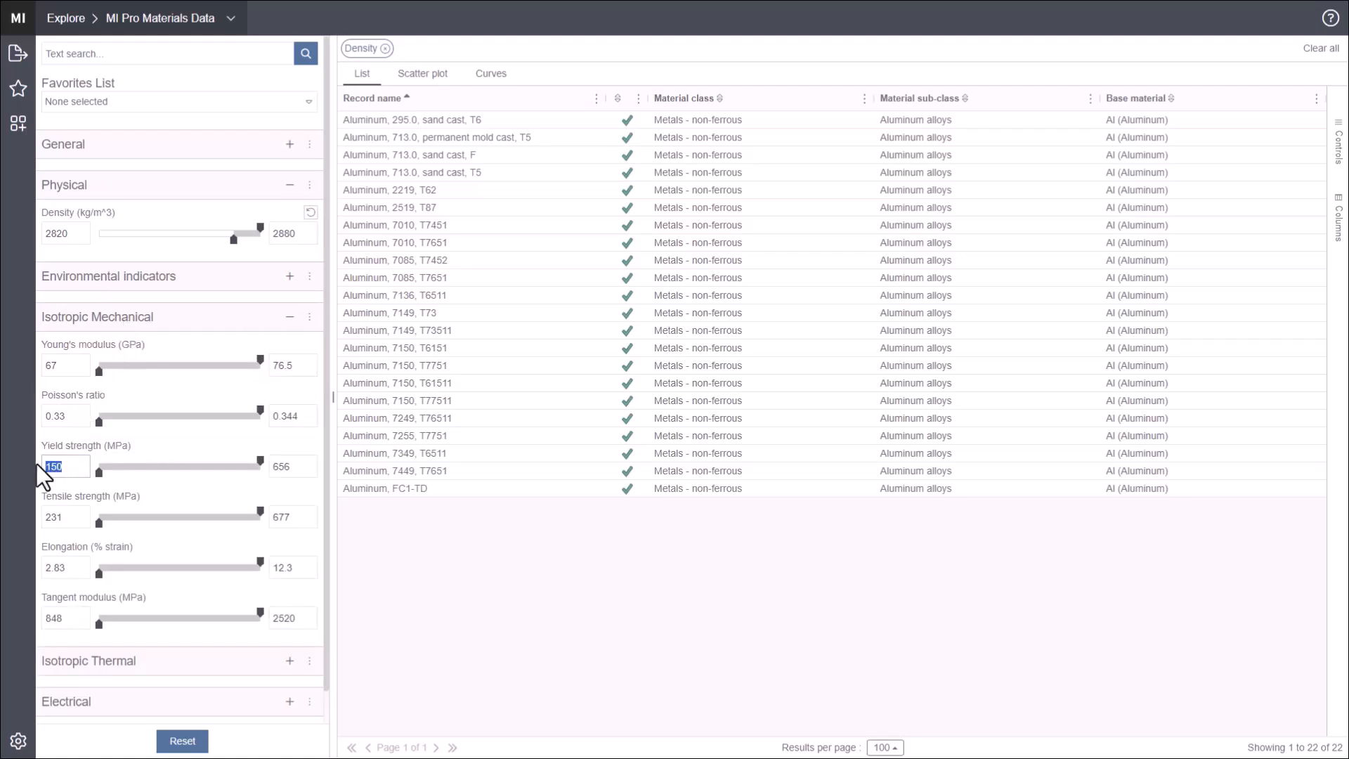
pyautogui.write('385')
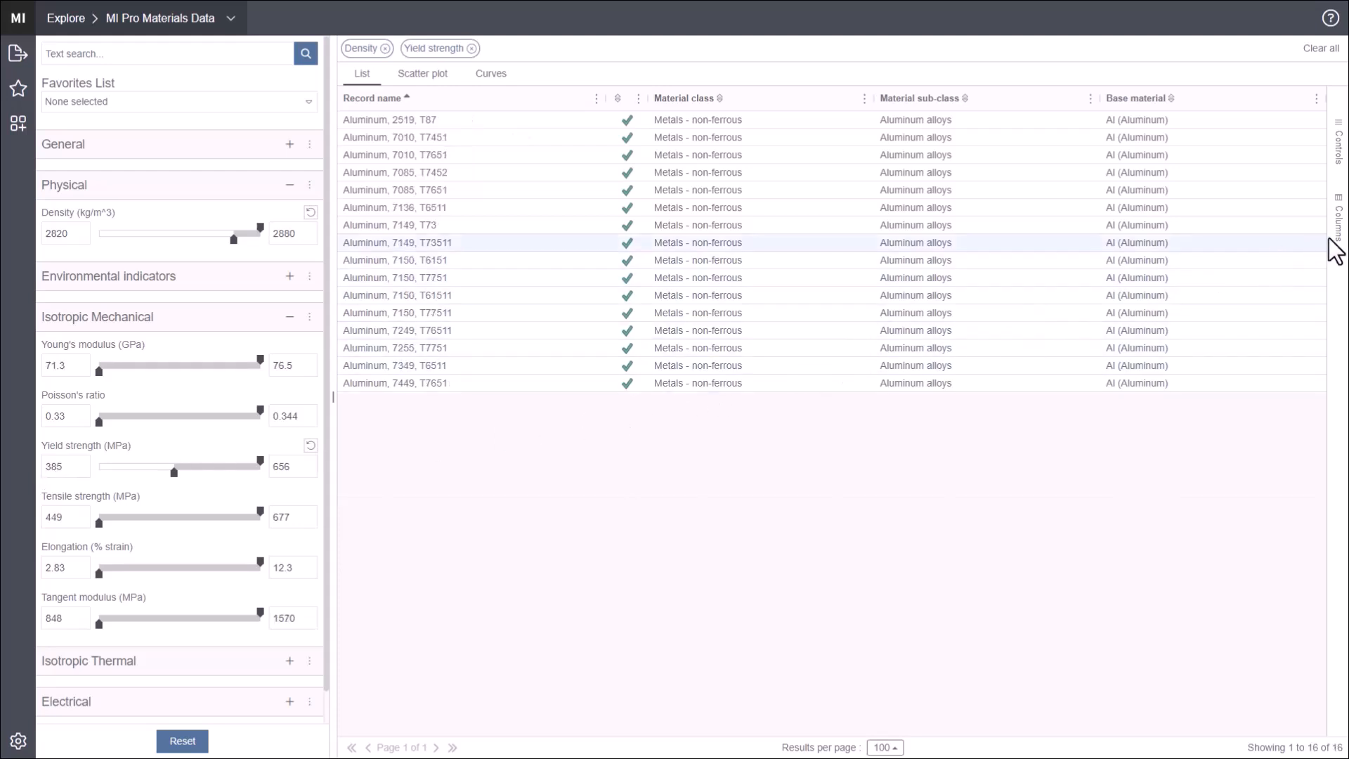
pyautogui.click(1337, 219)
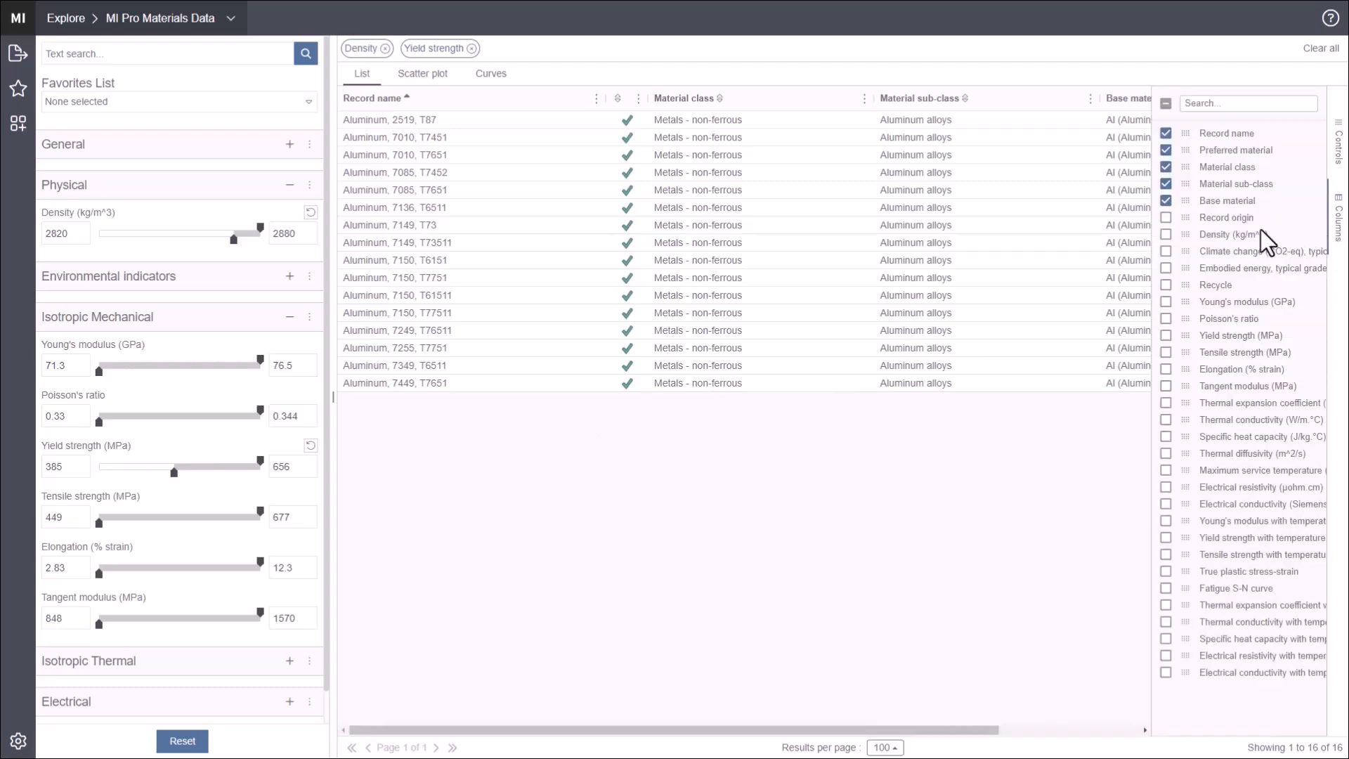
pyautogui.click(1166, 234)
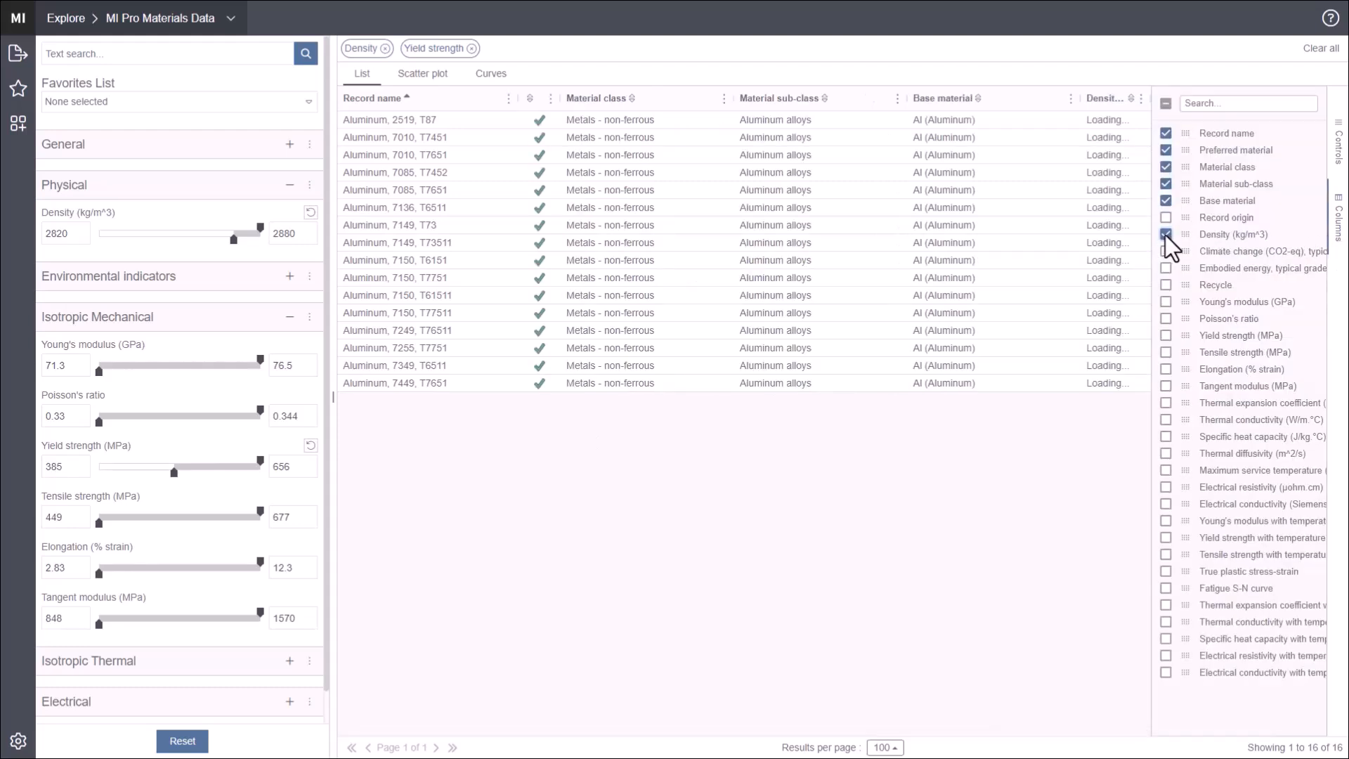
pyautogui.click(1166, 336)
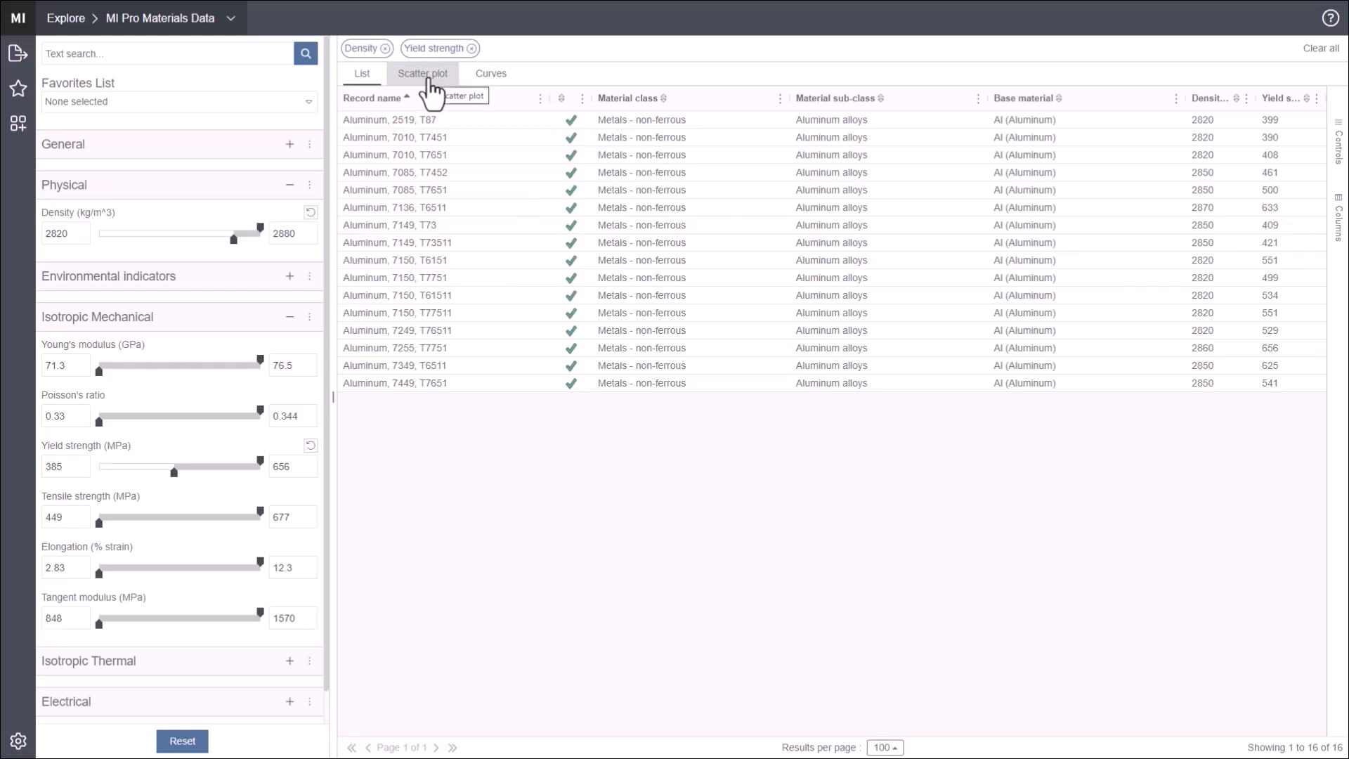
# Step: Show the 16 filtered records as a Young's modulus versus density scatter plot
pyautogui.click(421, 73)
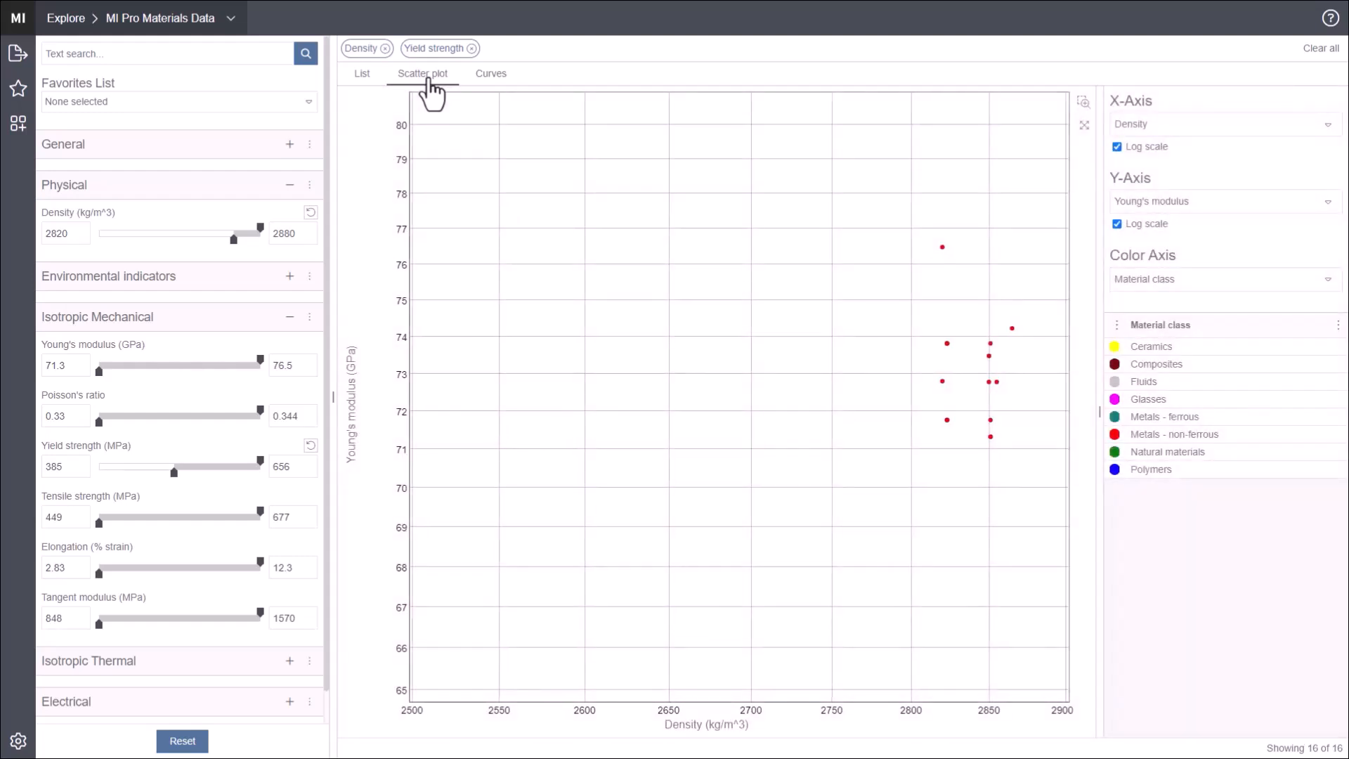
pyautogui.moveTo(1074, 128)
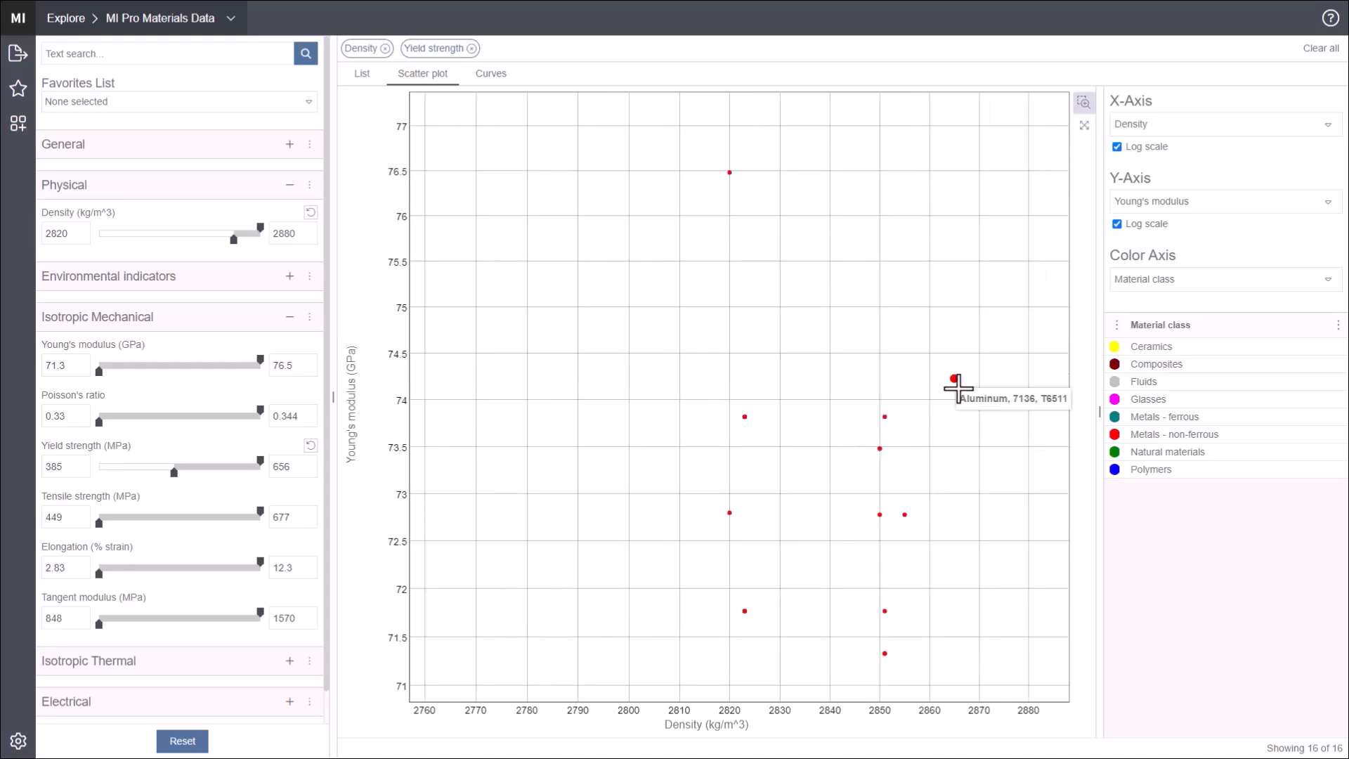
pyautogui.moveTo(754, 611)
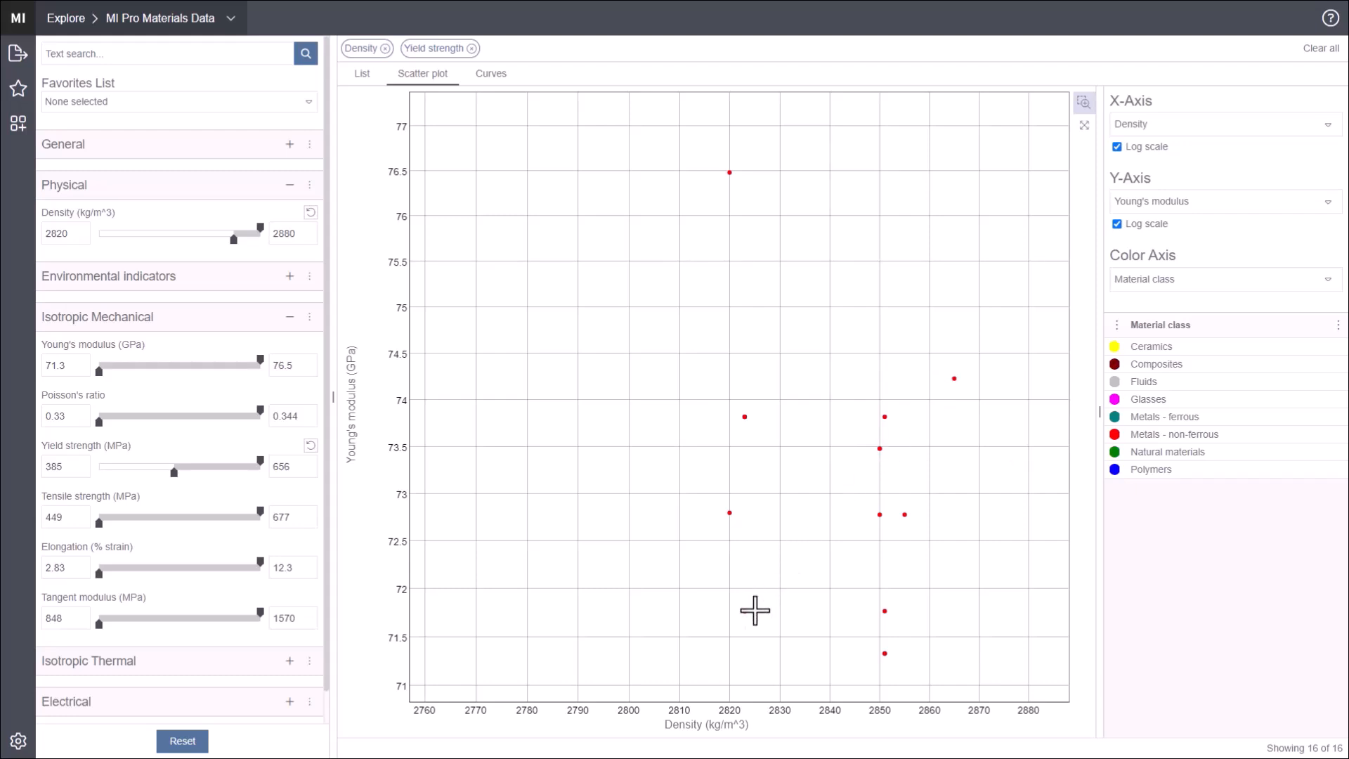
pyautogui.moveTo(737, 612)
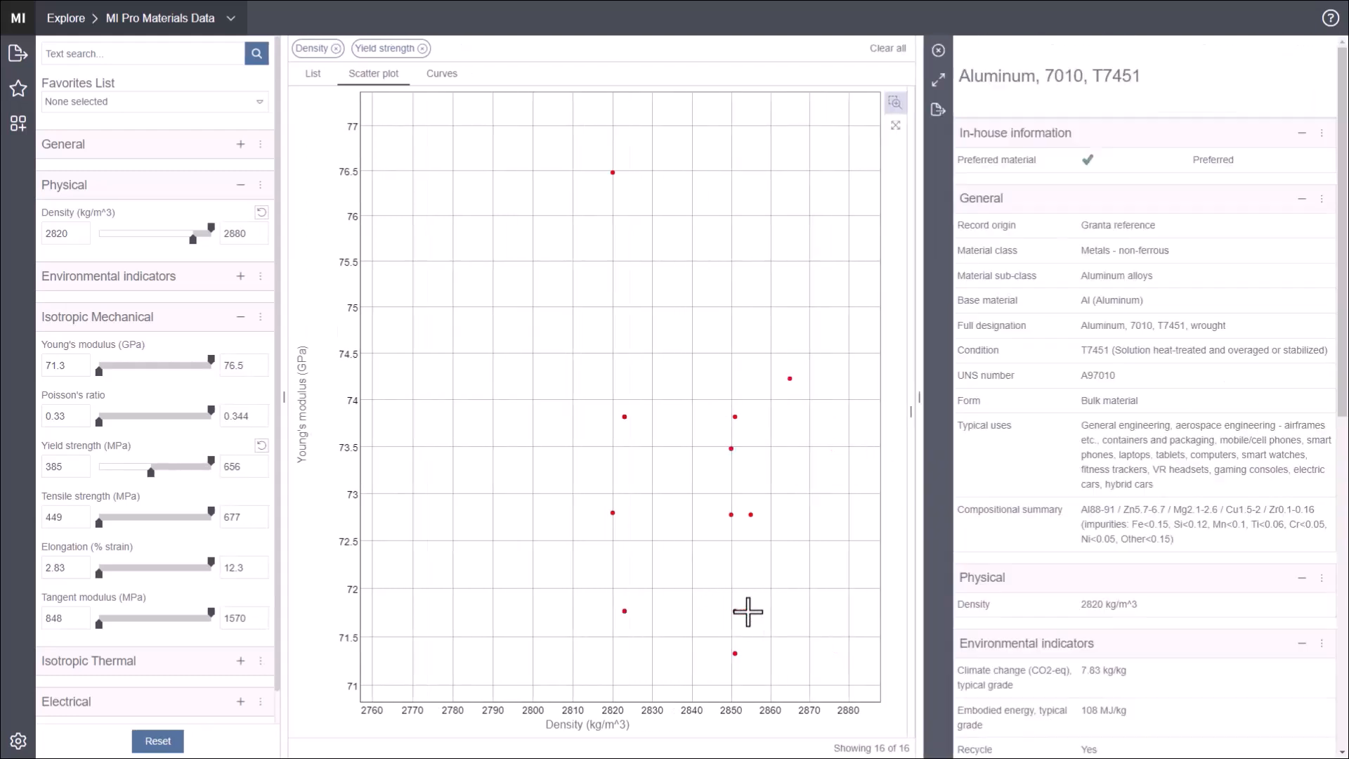
# Step: Expand the Aluminum 7010 T7451 datasheet to full page
pyautogui.scroll(-3)
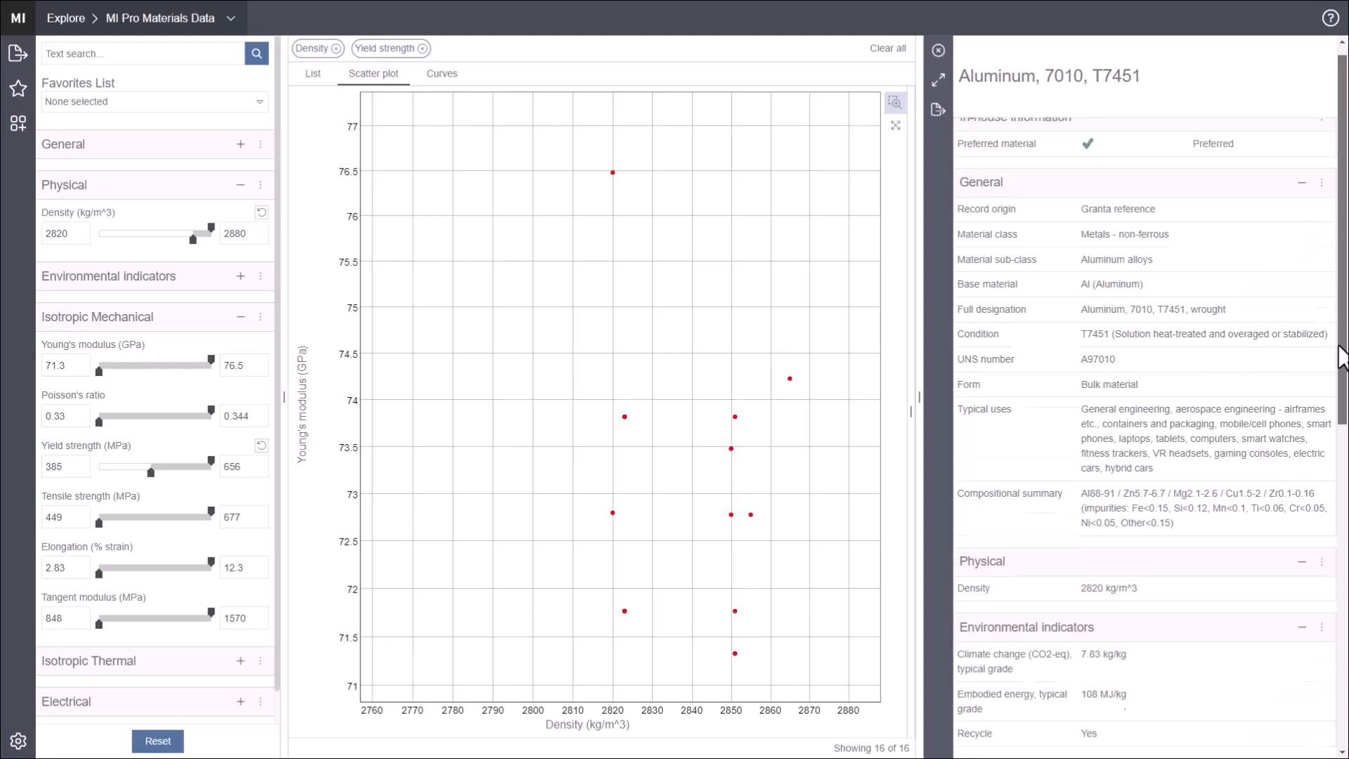
pyautogui.scroll(-3)
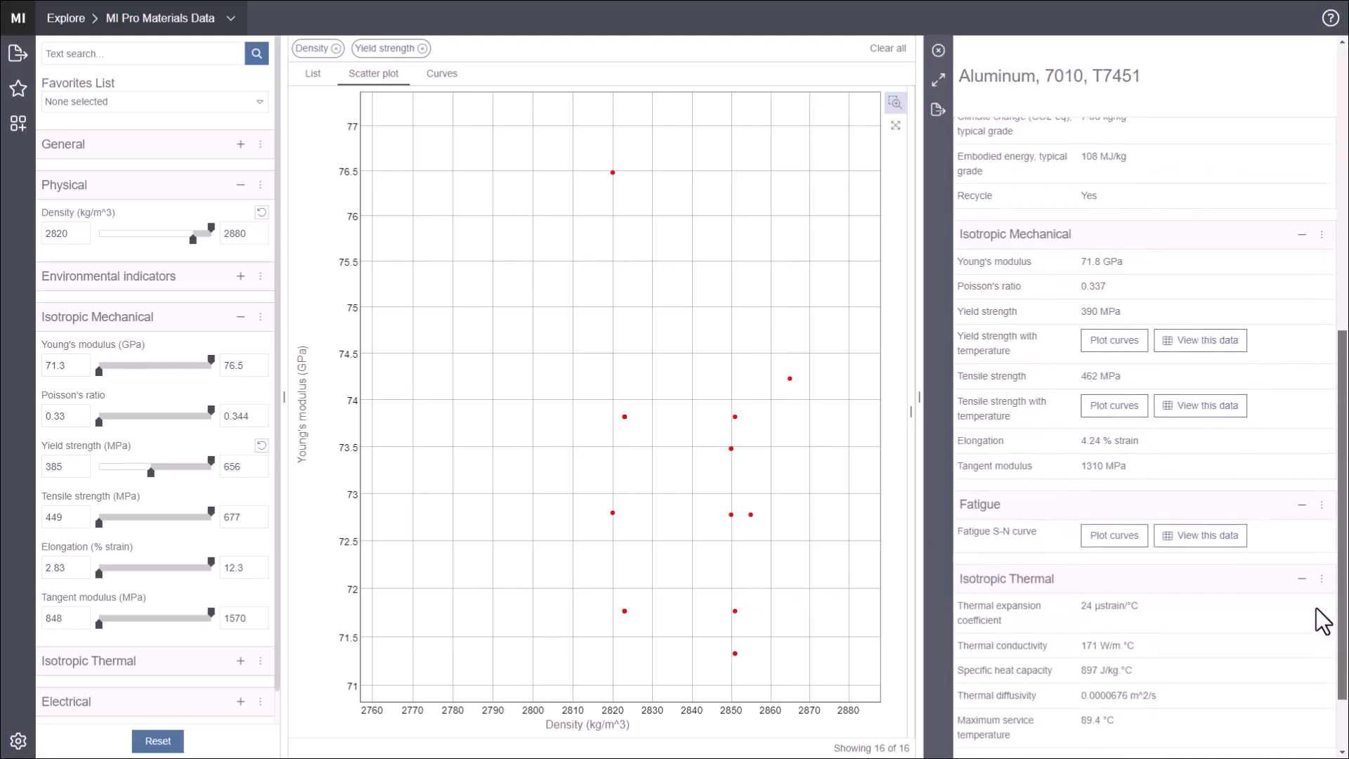
pyautogui.moveTo(1024, 153)
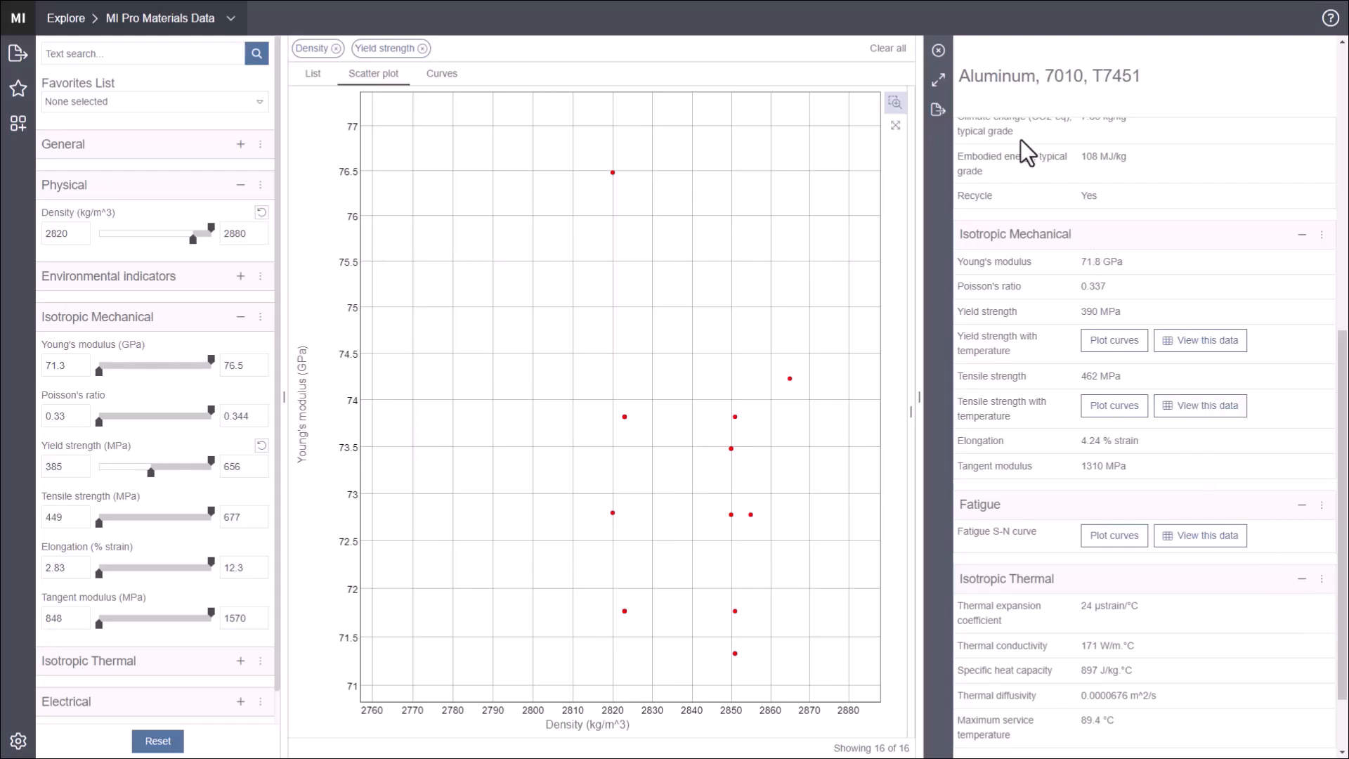
pyautogui.click(936, 80)
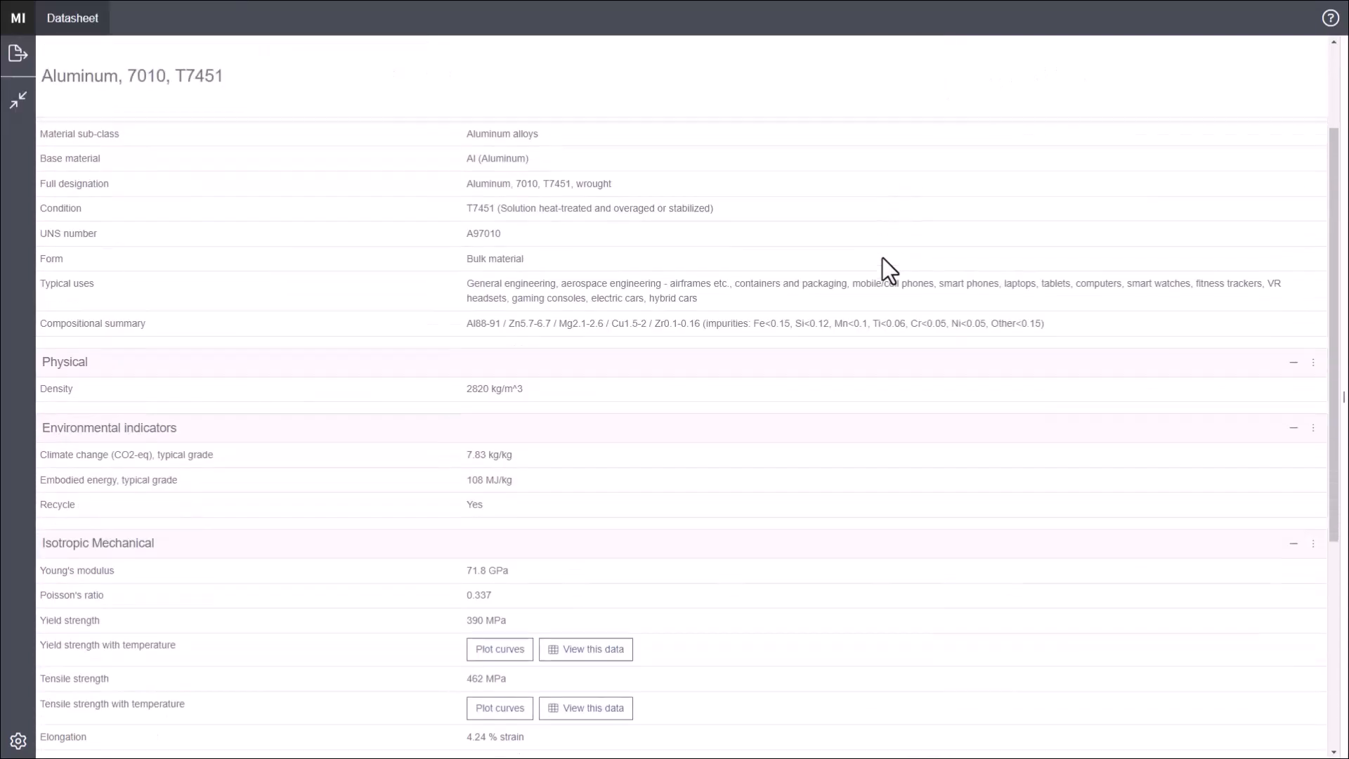
# Step: Plot and tabulate yield strength versus temperature, then plot tensile strength versus temperature
pyautogui.scroll(-3)
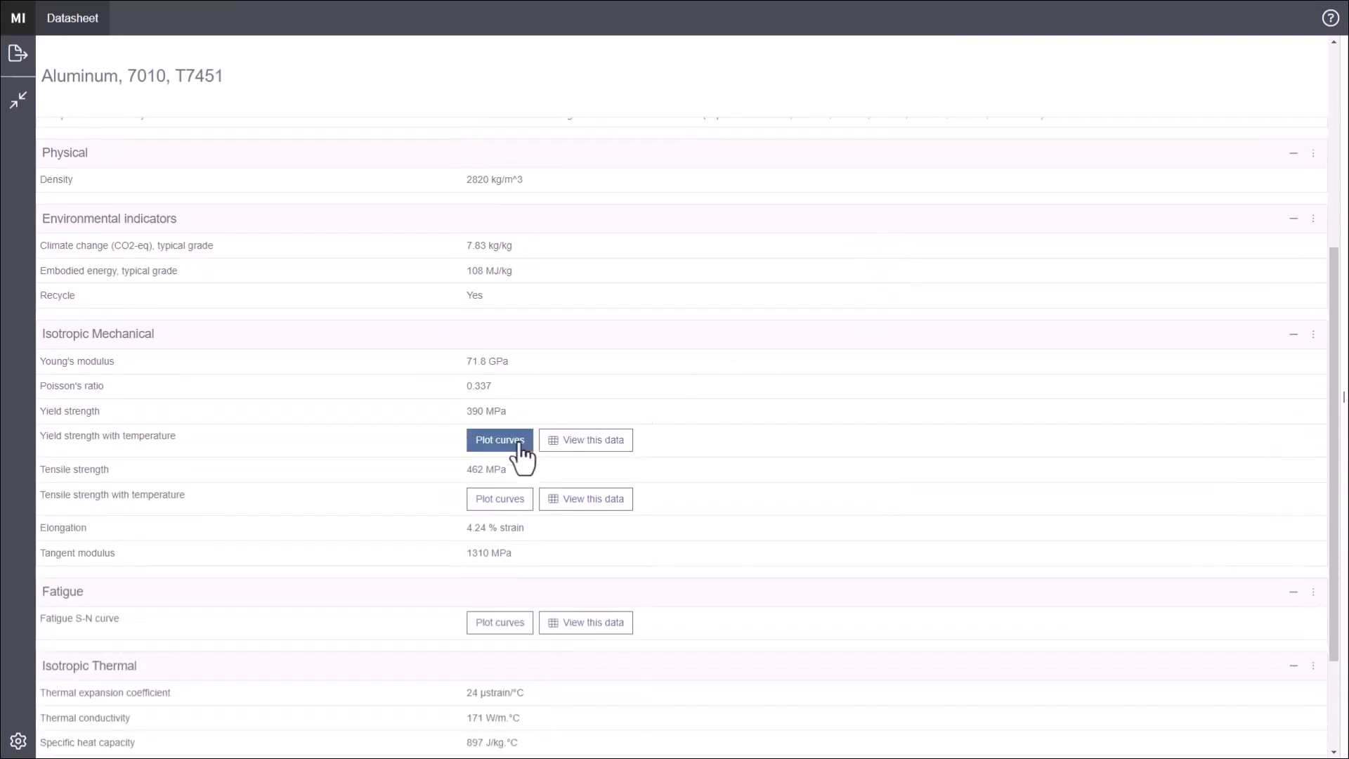
pyautogui.click(499, 440)
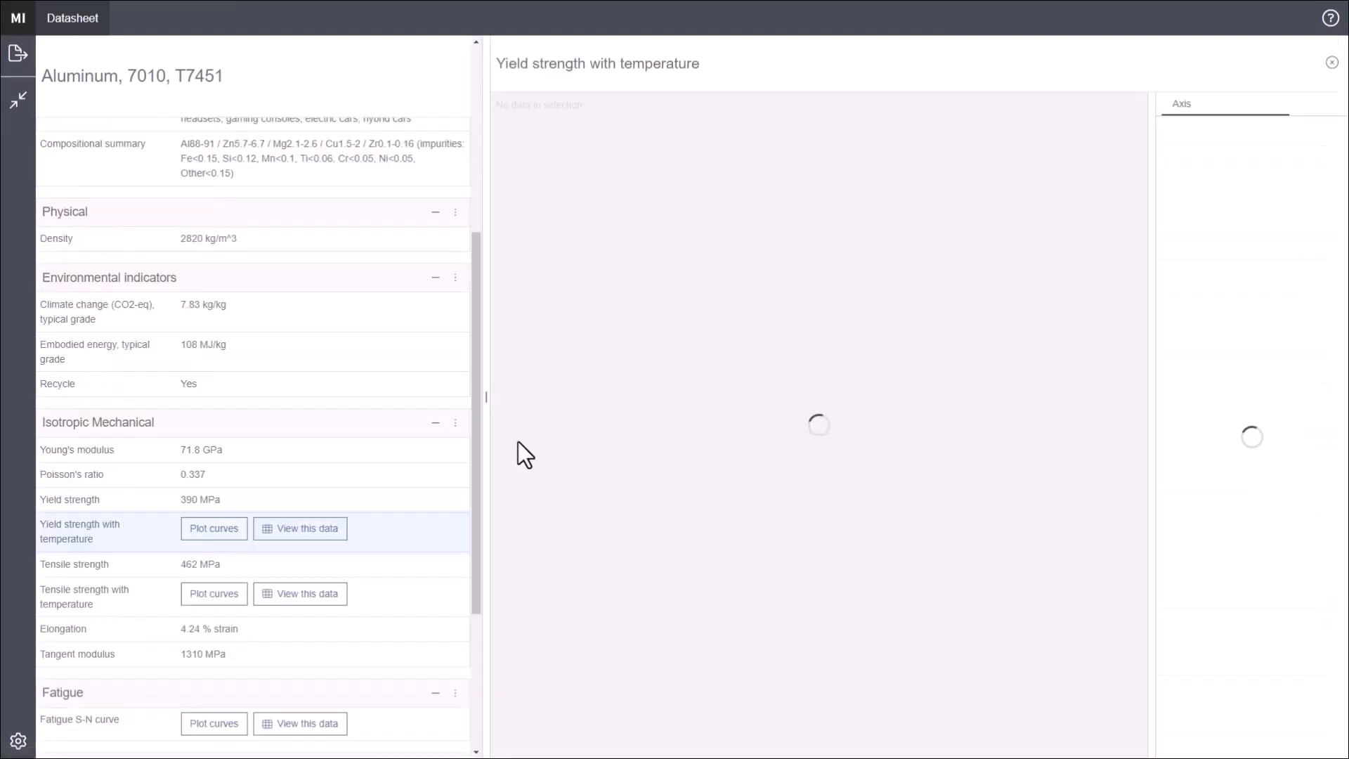
pyautogui.click(299, 529)
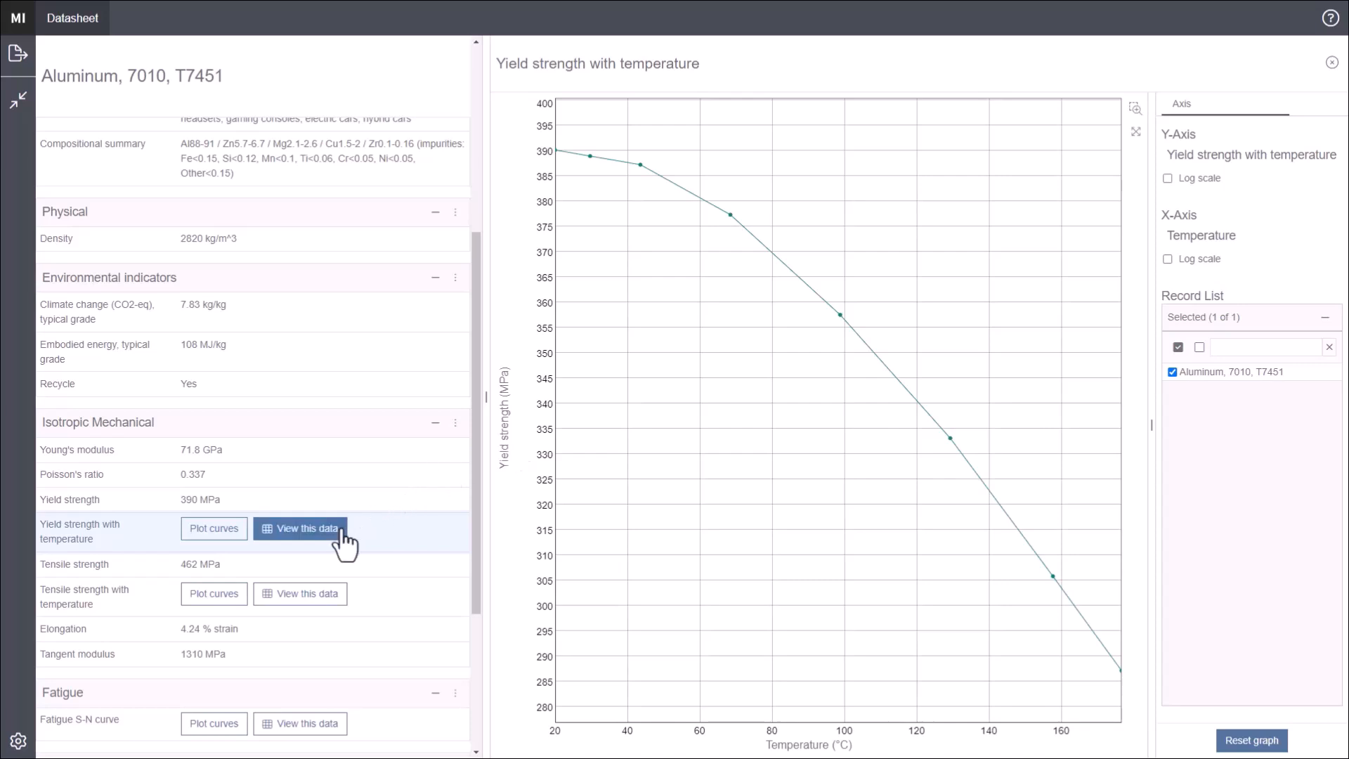
pyautogui.click(300, 529)
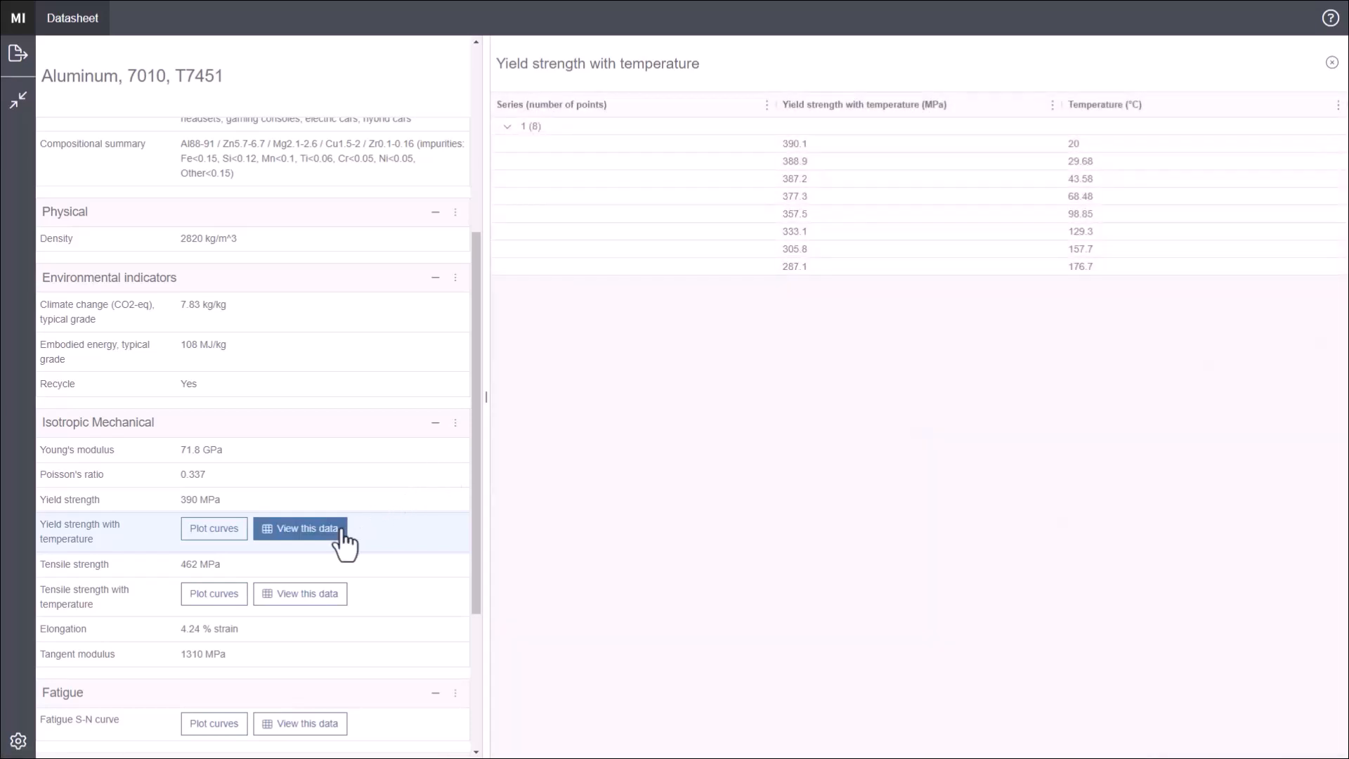
pyautogui.scroll(-3)
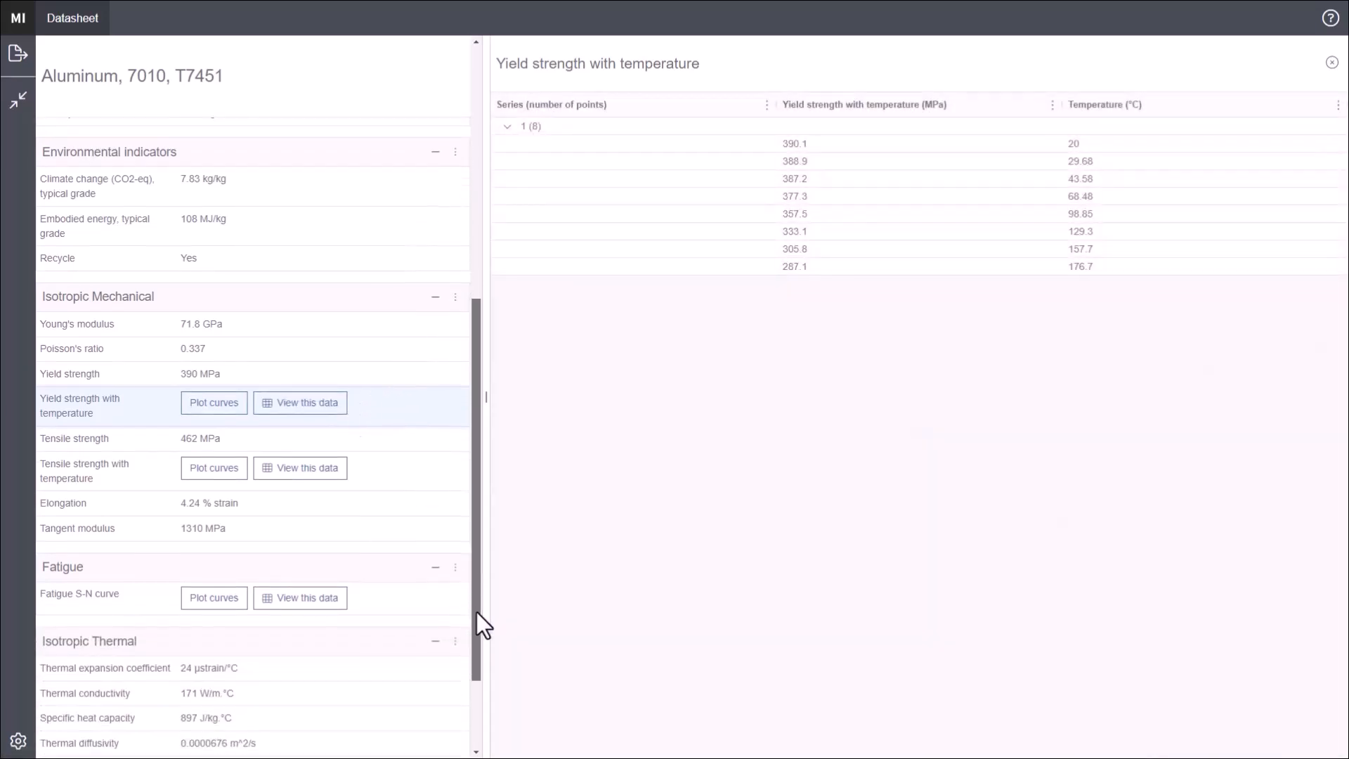
pyautogui.click(213, 456)
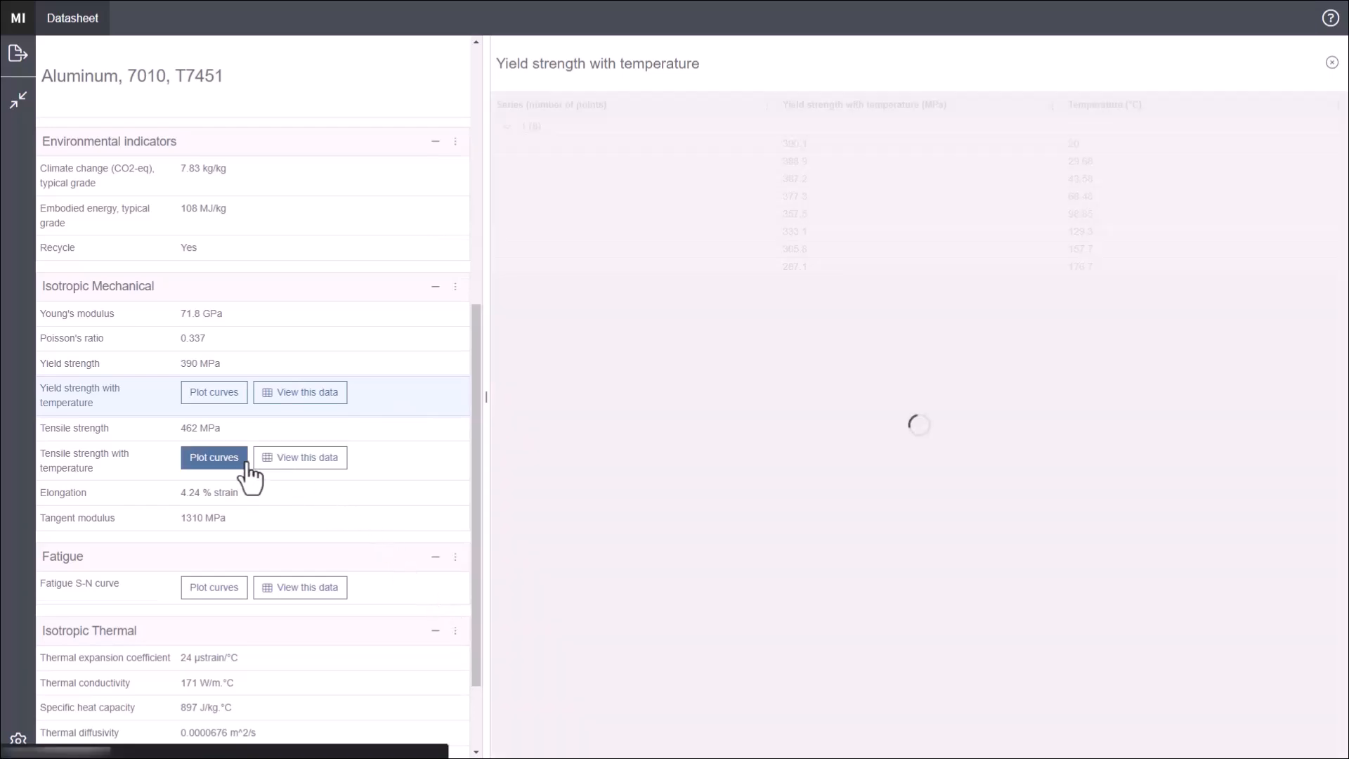
pyautogui.click(213, 457)
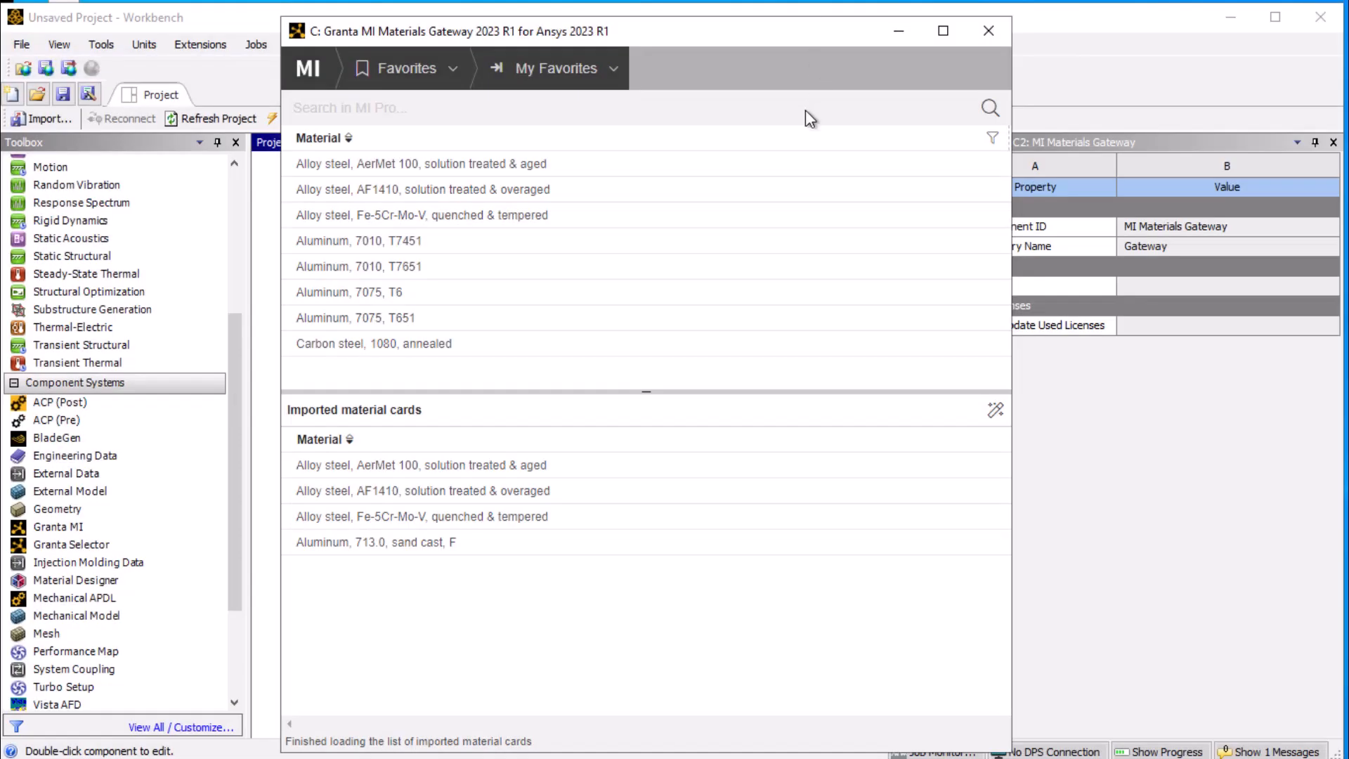
pyautogui.moveTo(801, 107)
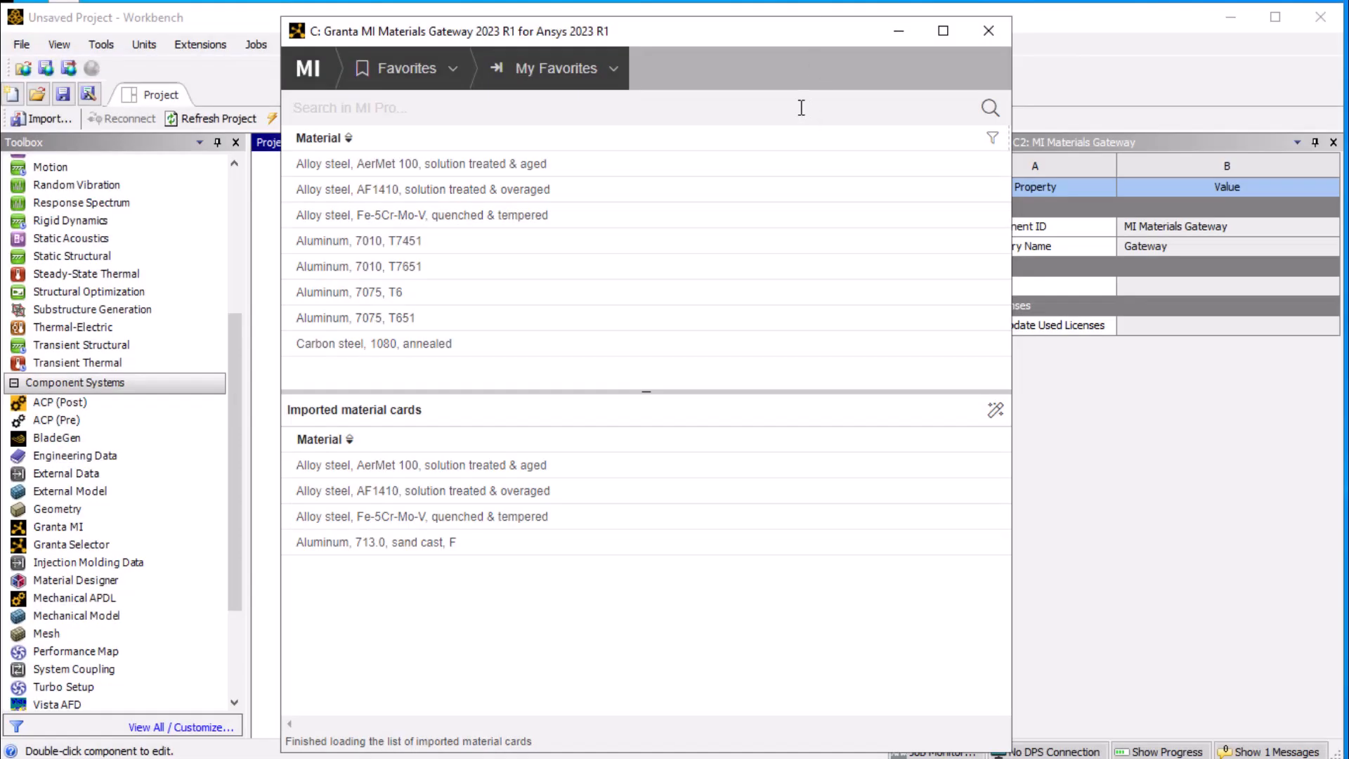
# Step: Search the gateway for 'aluminum 7010' and import Aluminum, 7010, T7451 as a new card
pyautogui.write('aluminum 701')
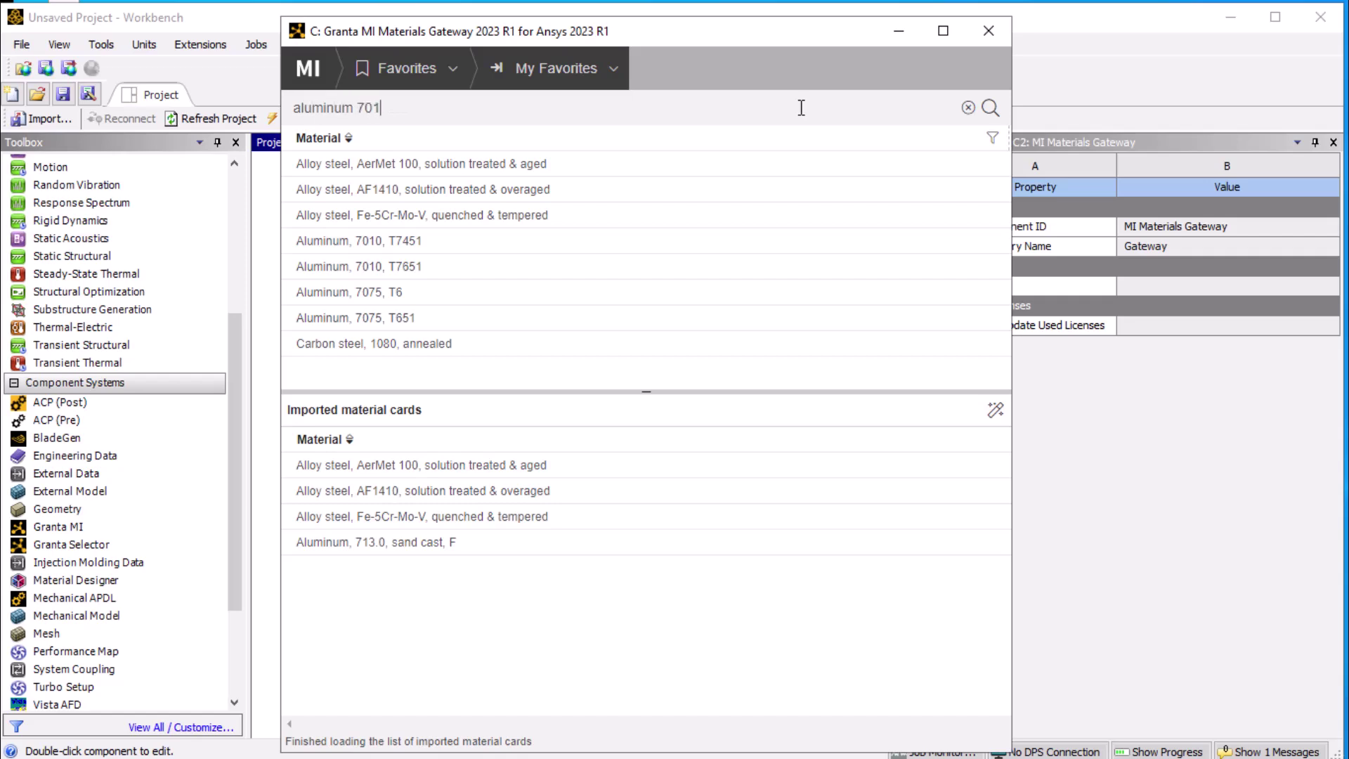
pyautogui.write('0')
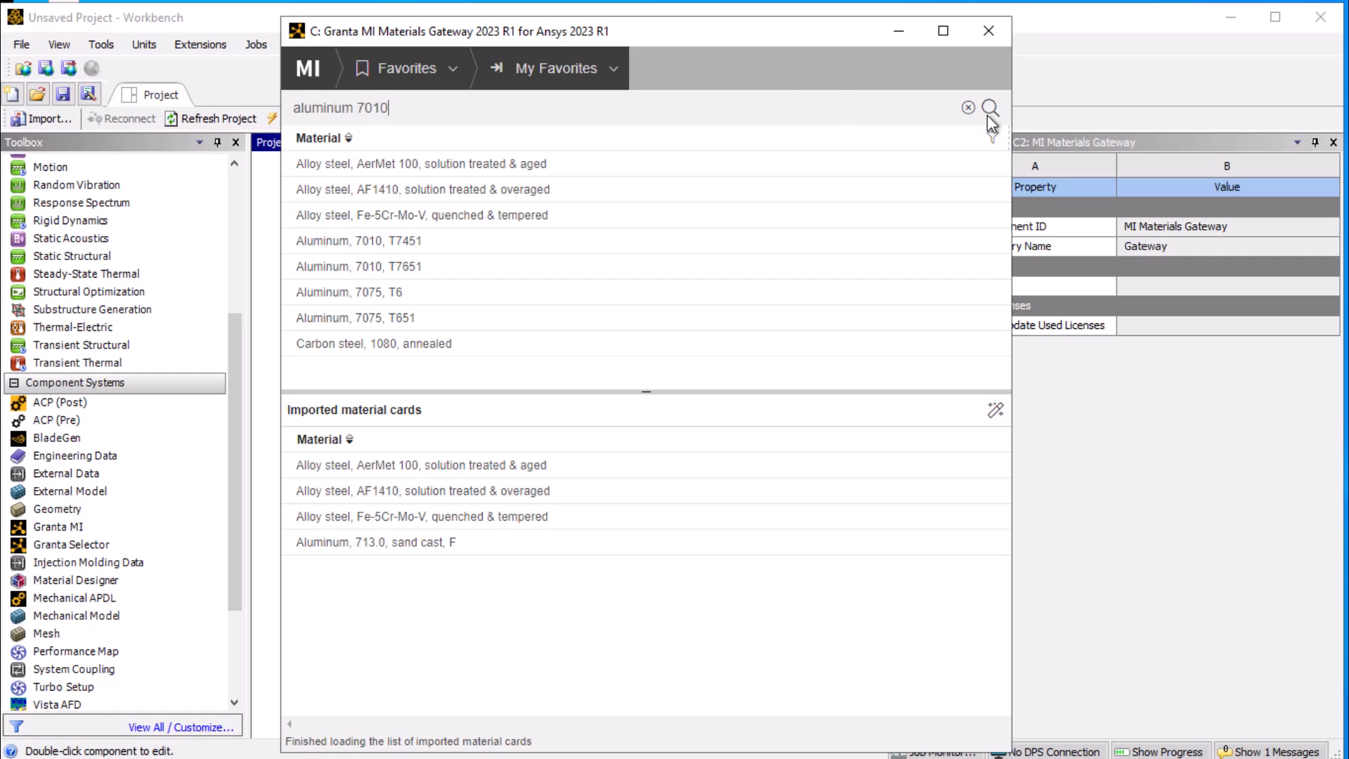
pyautogui.click(990, 107)
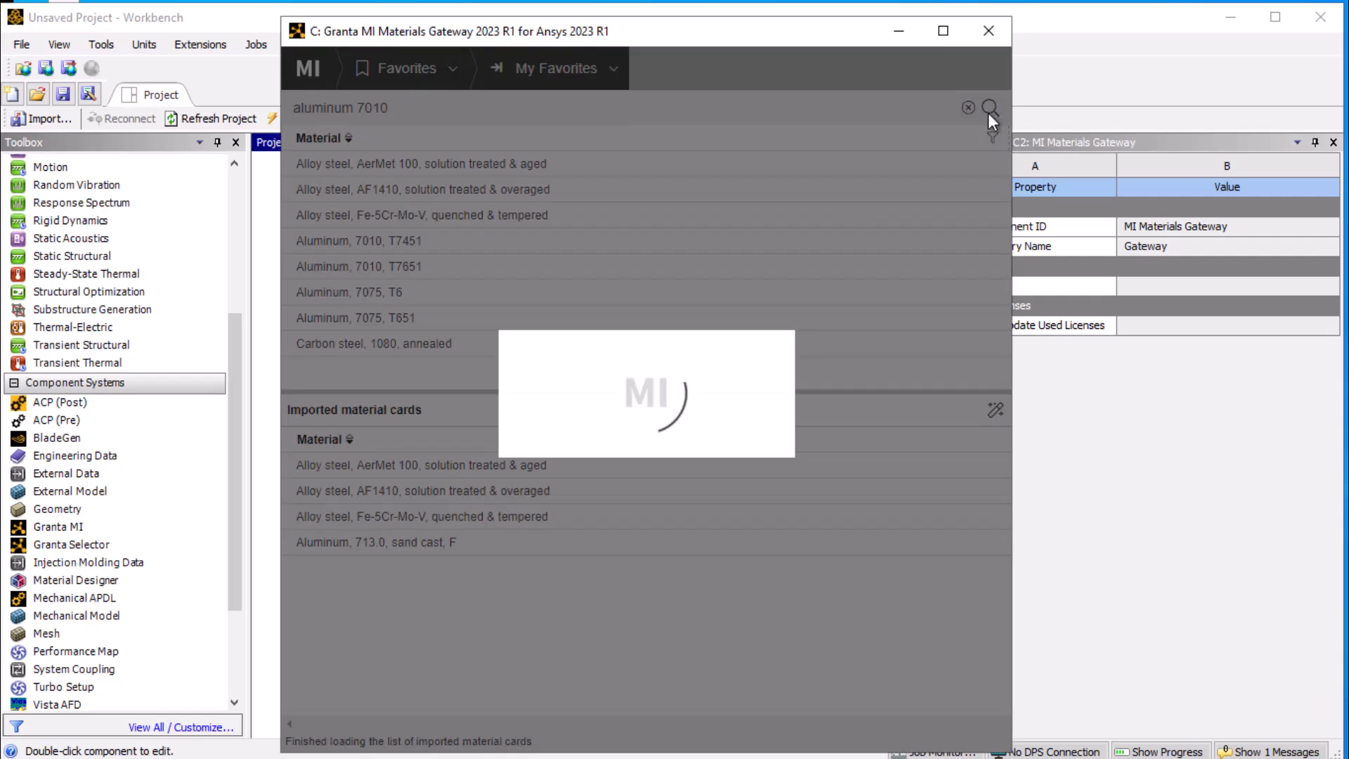
pyautogui.click(990, 107)
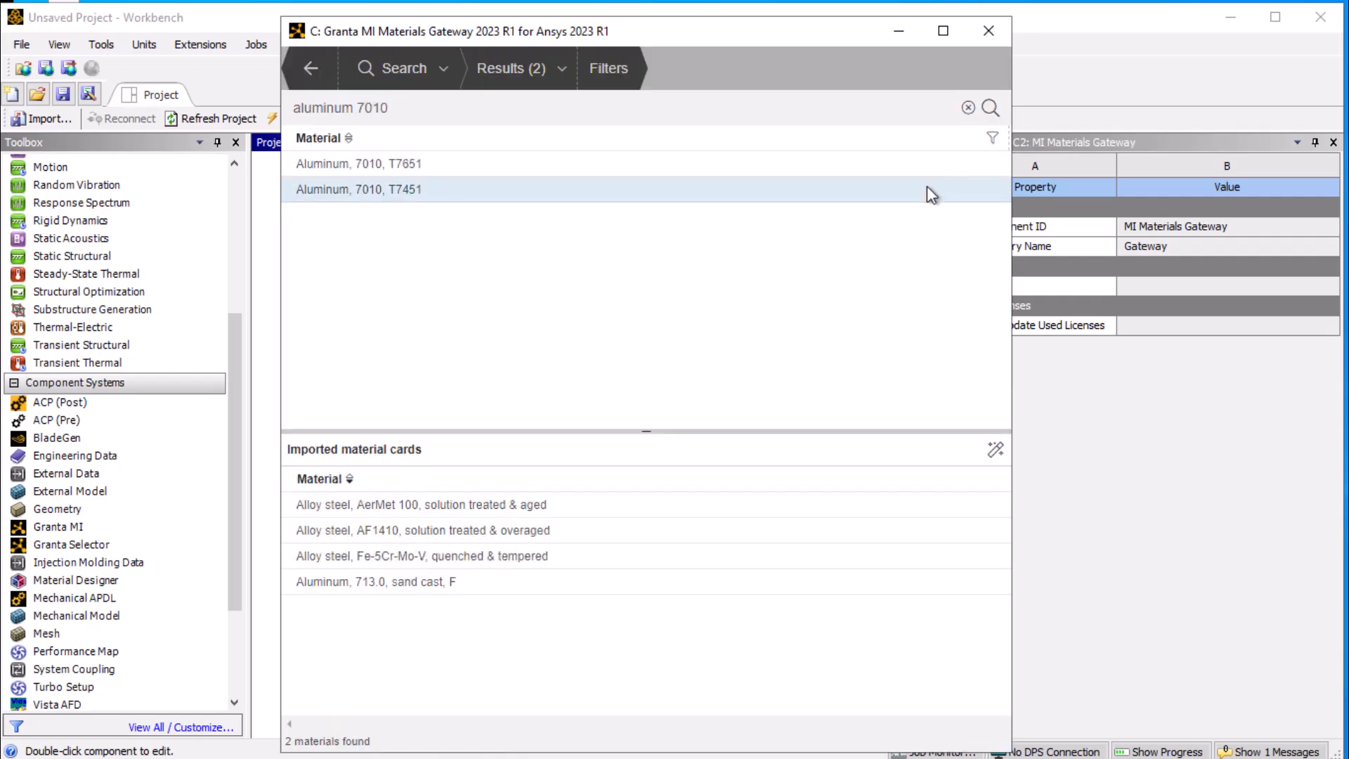
pyautogui.rightClick(359, 189)
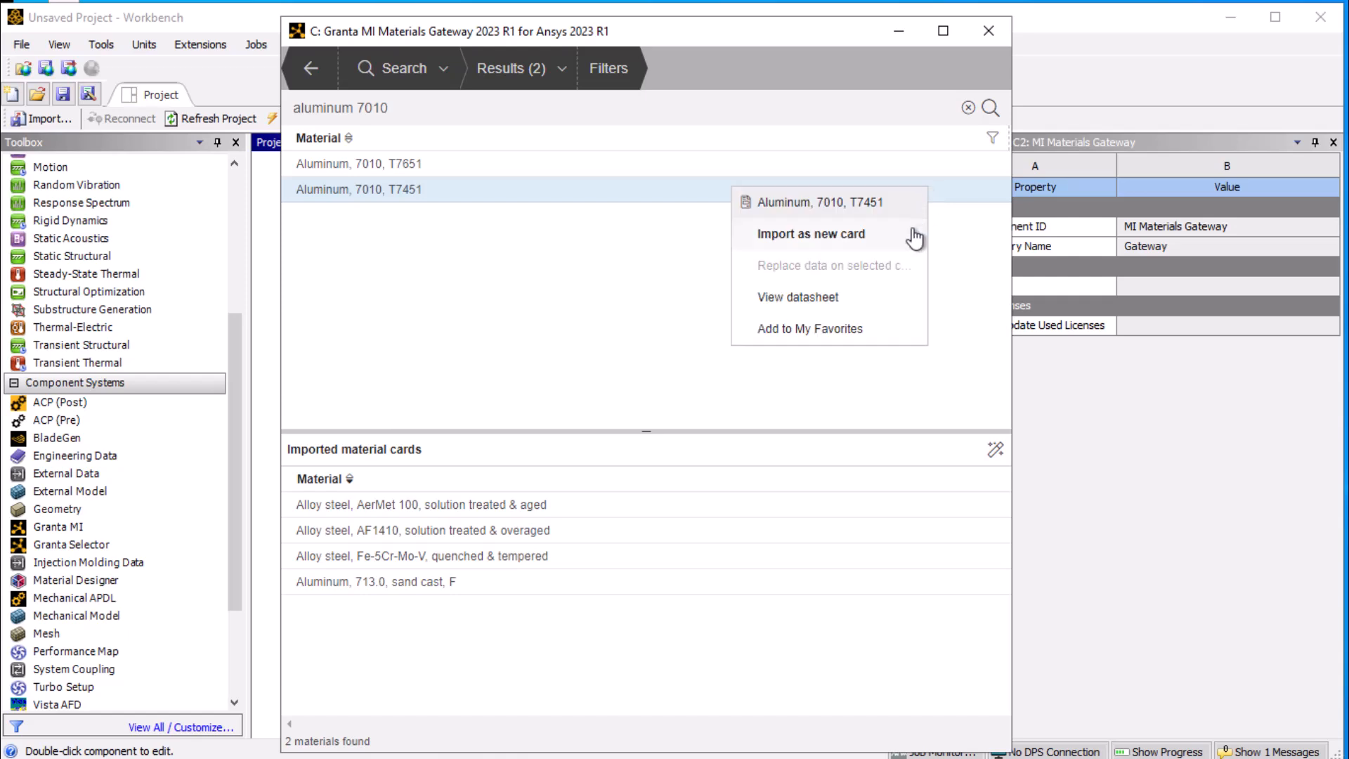
pyautogui.click(805, 234)
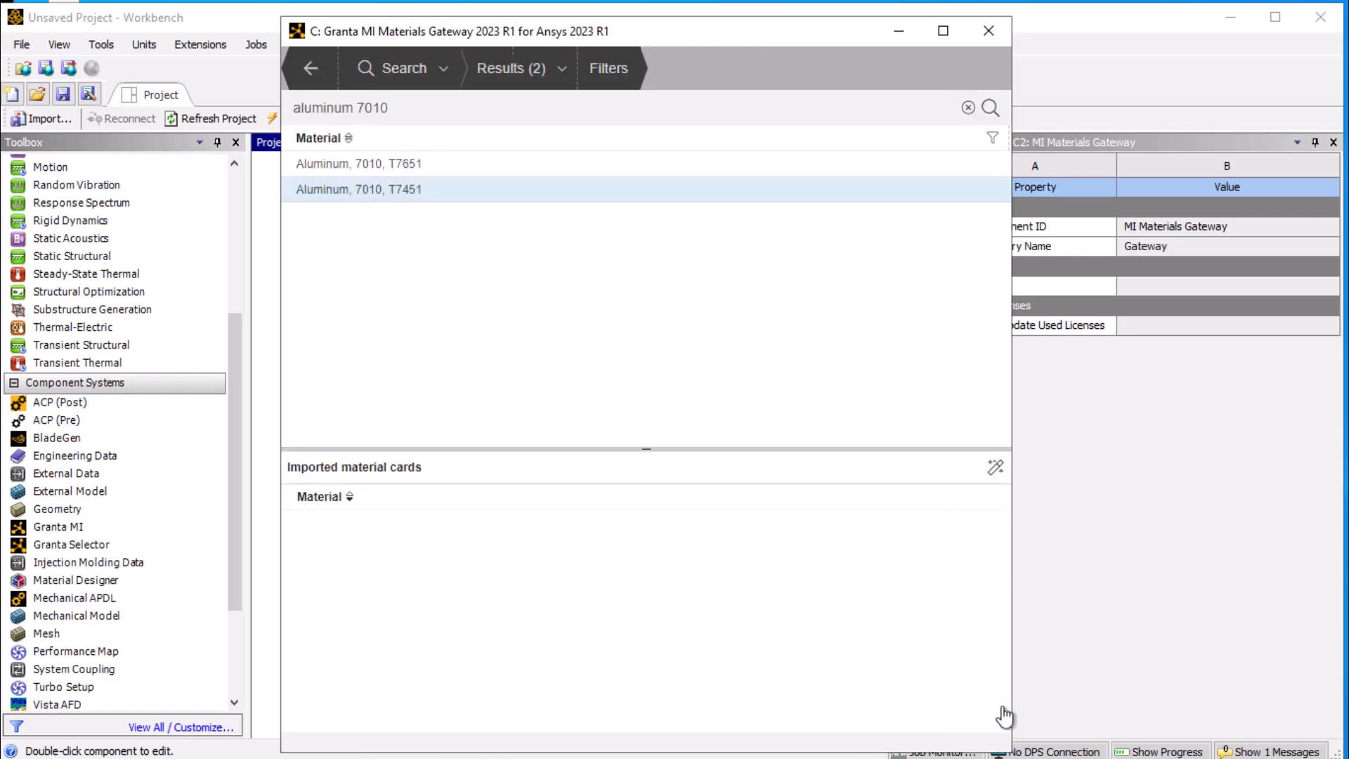
pyautogui.doubleClick(360, 189)
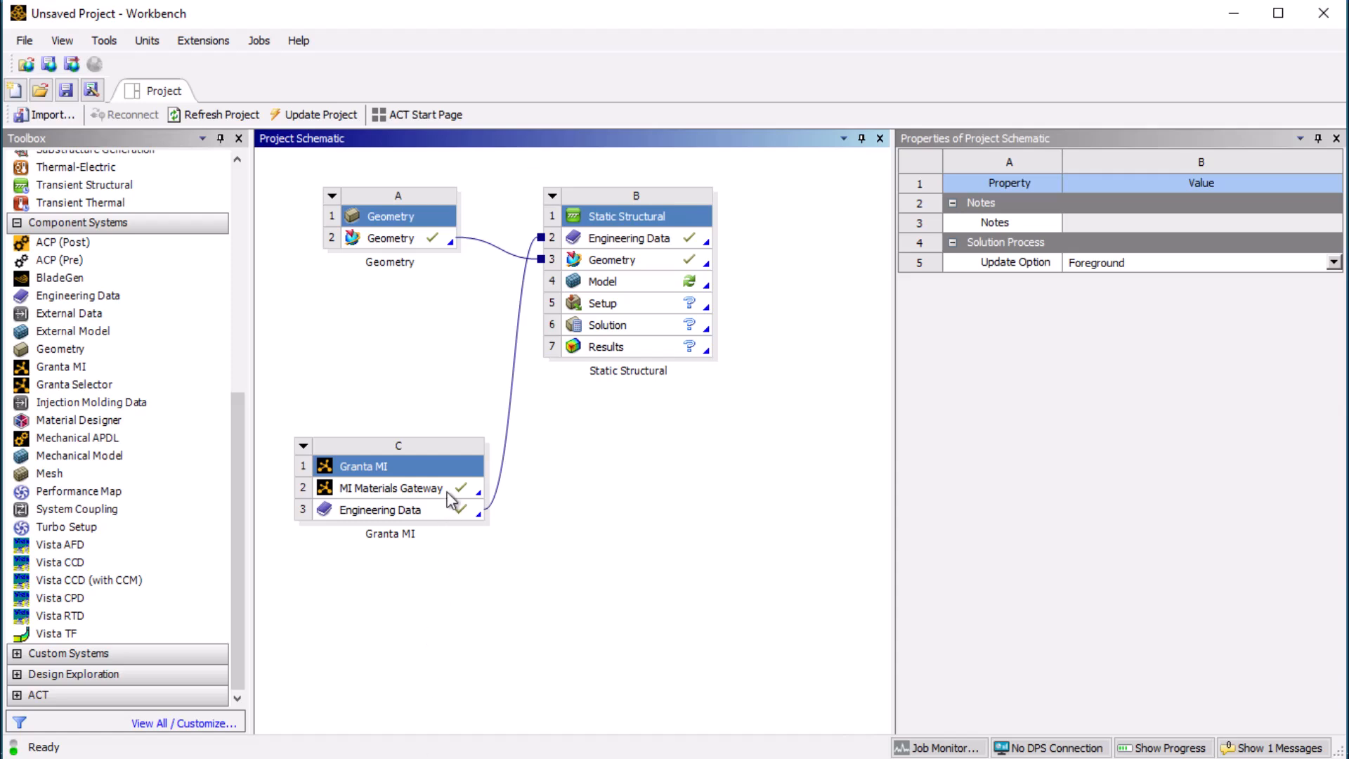
# Step: Open MI Materials Gateway and switch it to Import from file mode
pyautogui.click(389, 488)
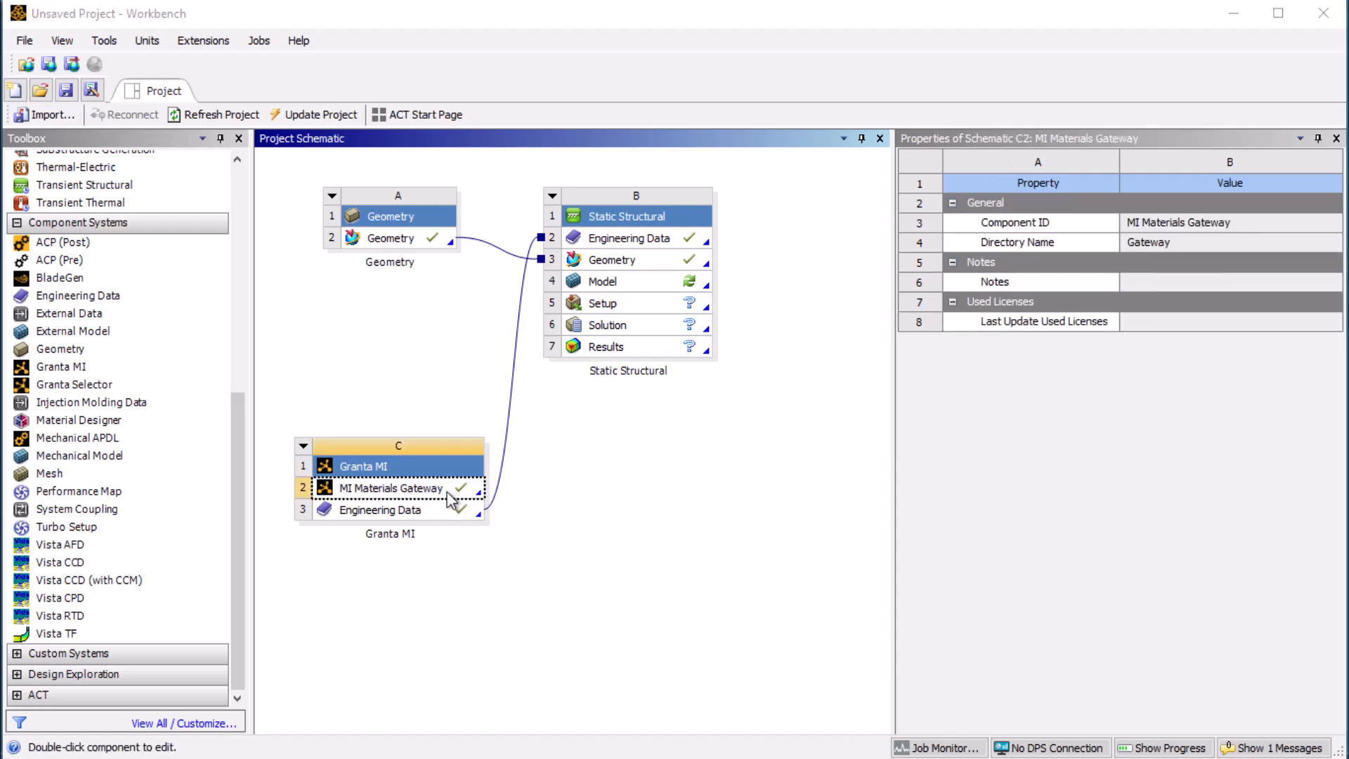
pyautogui.doubleClick(388, 488)
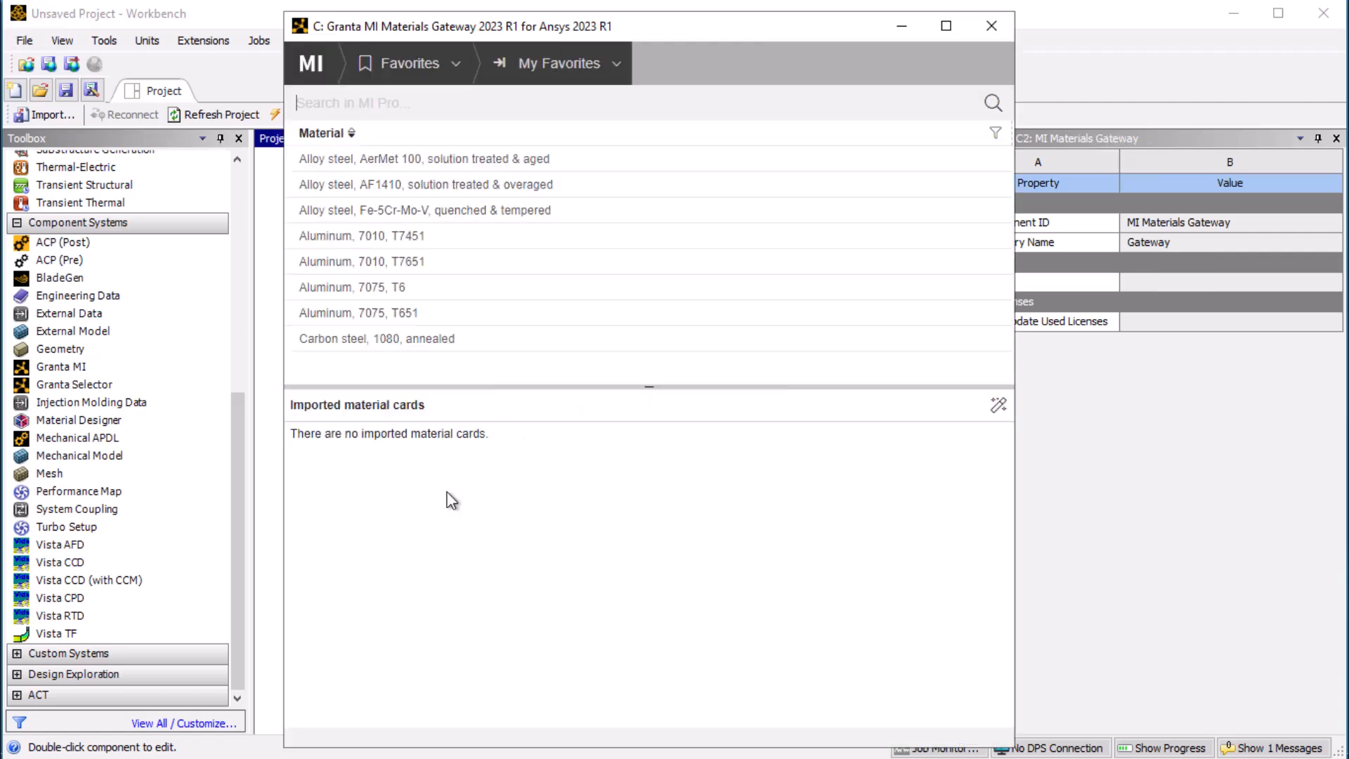
pyautogui.click(409, 62)
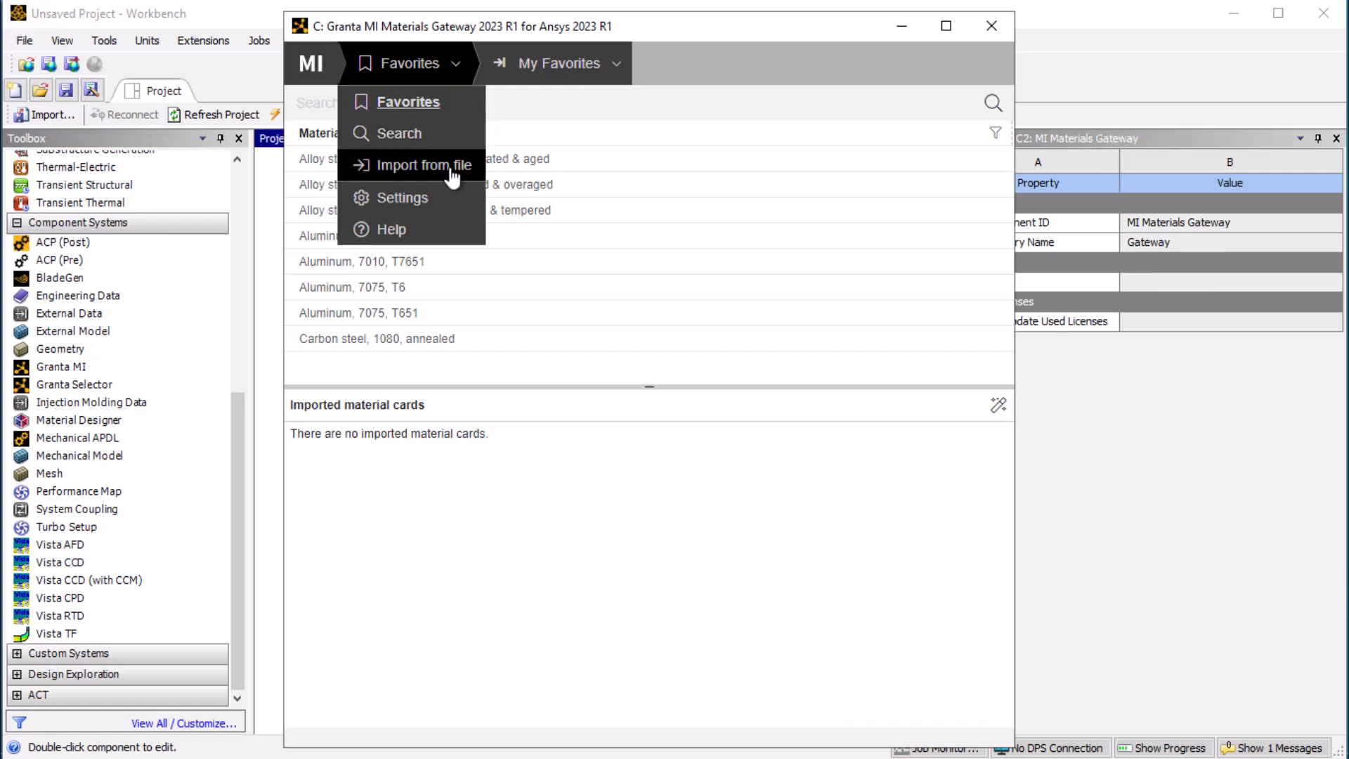
pyautogui.click(424, 165)
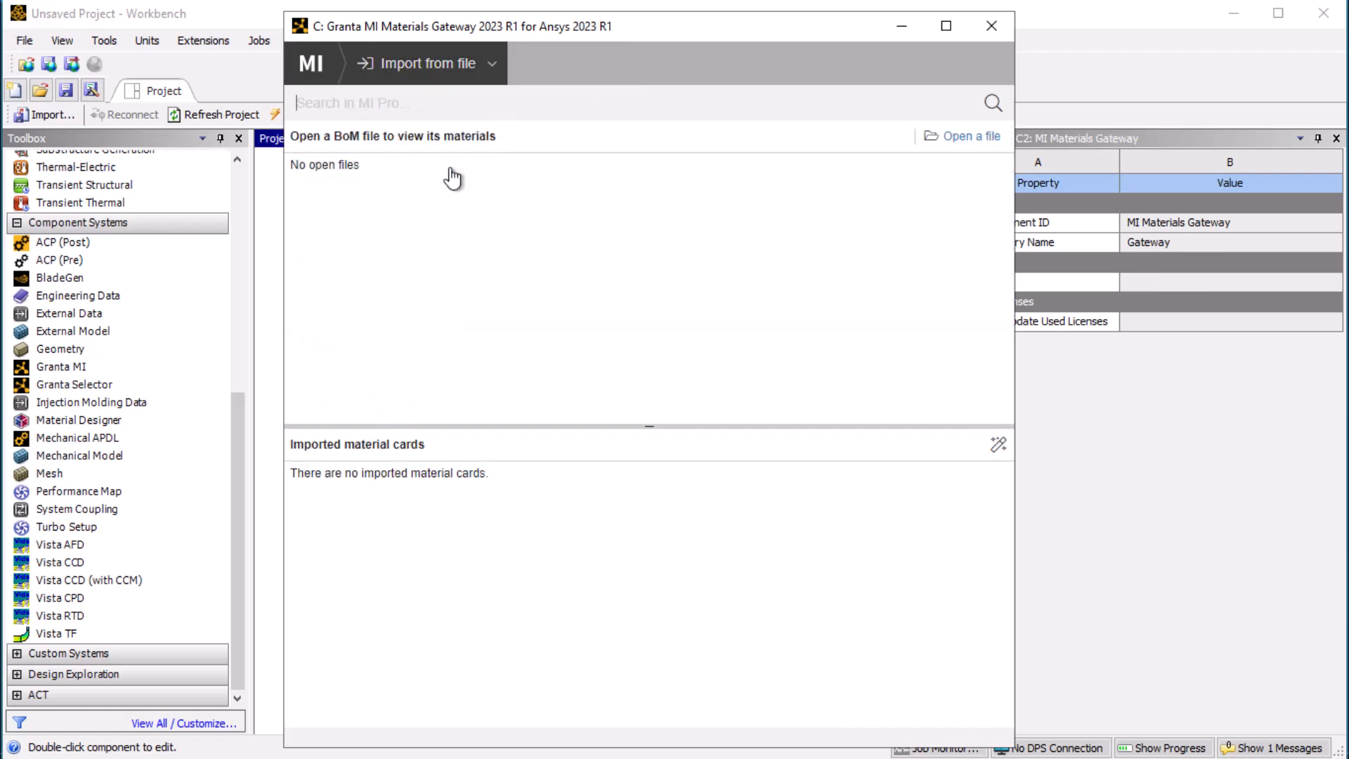
pyautogui.moveTo(971, 135)
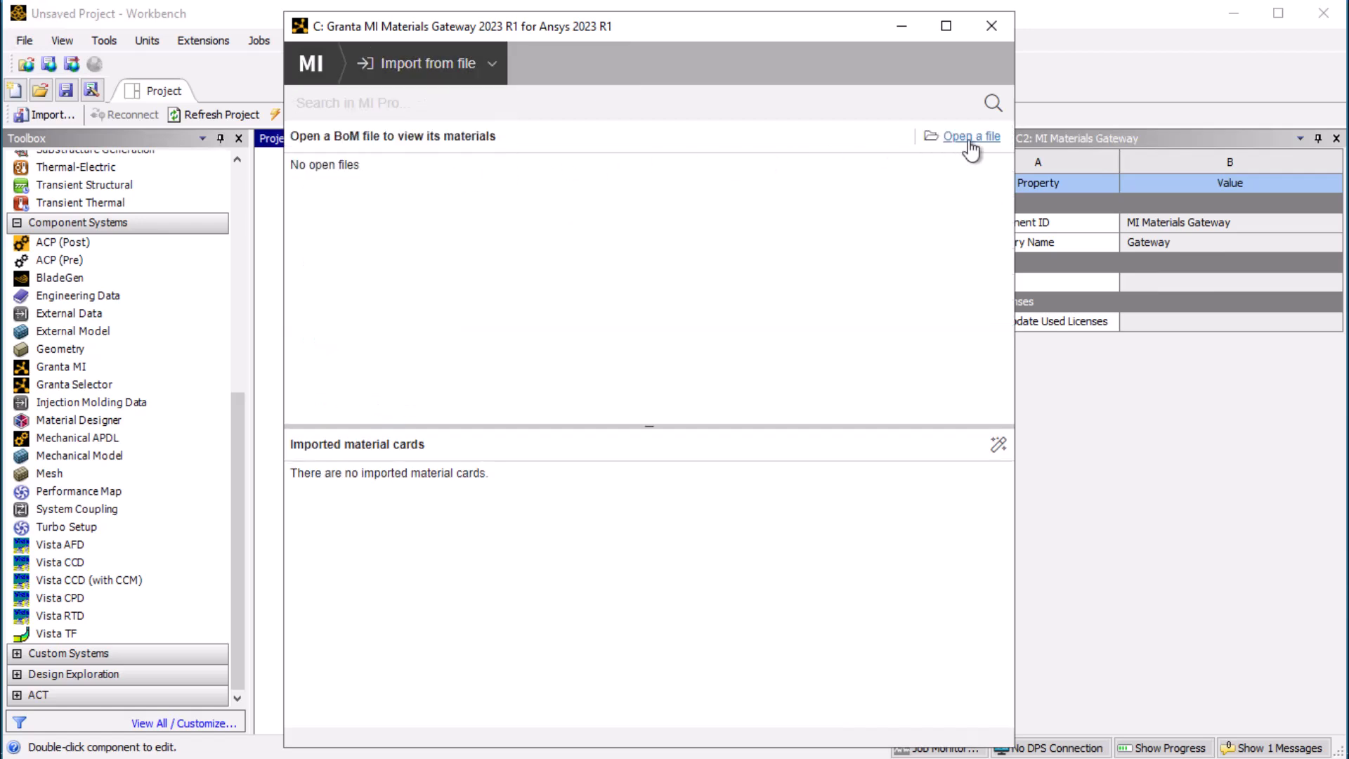
# Step: Load asm_flap_mating.xml and import its three materials as new cards
pyautogui.click(970, 136)
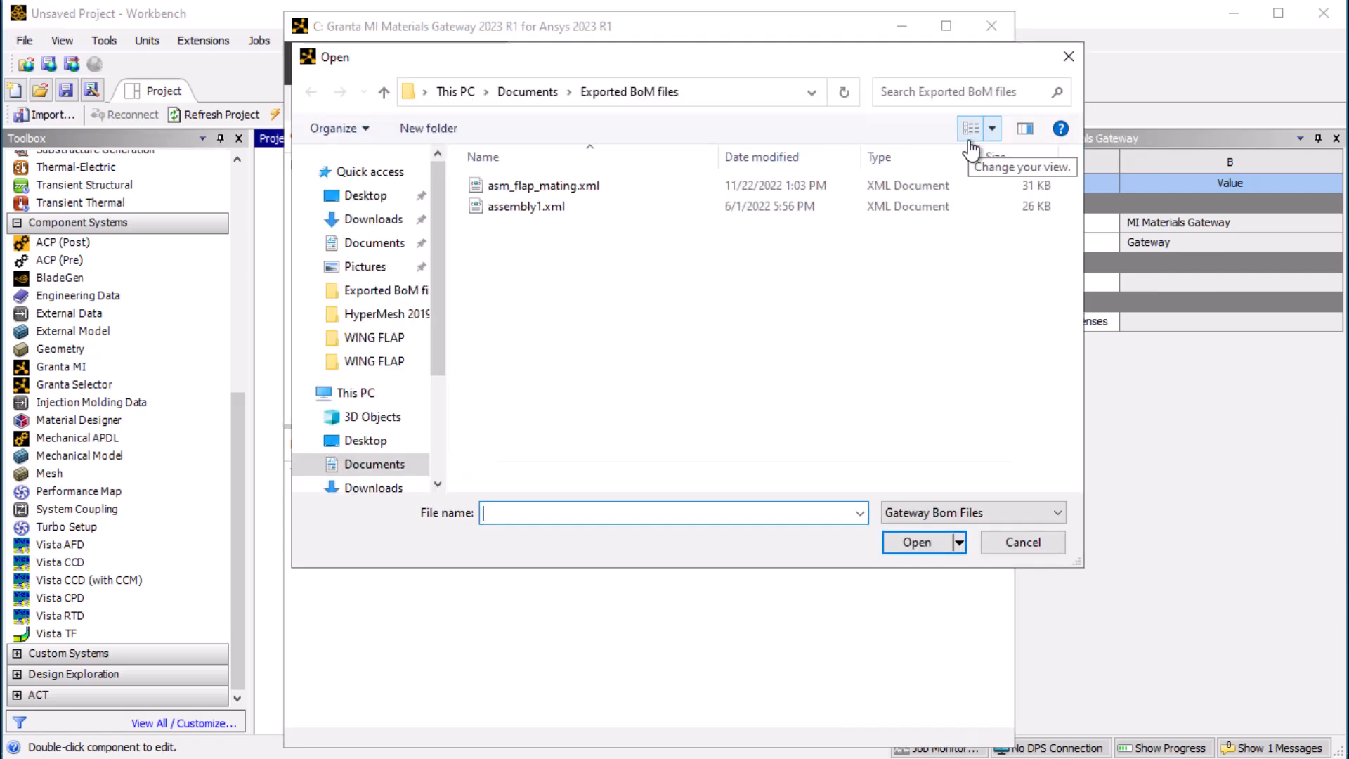
pyautogui.moveTo(565, 195)
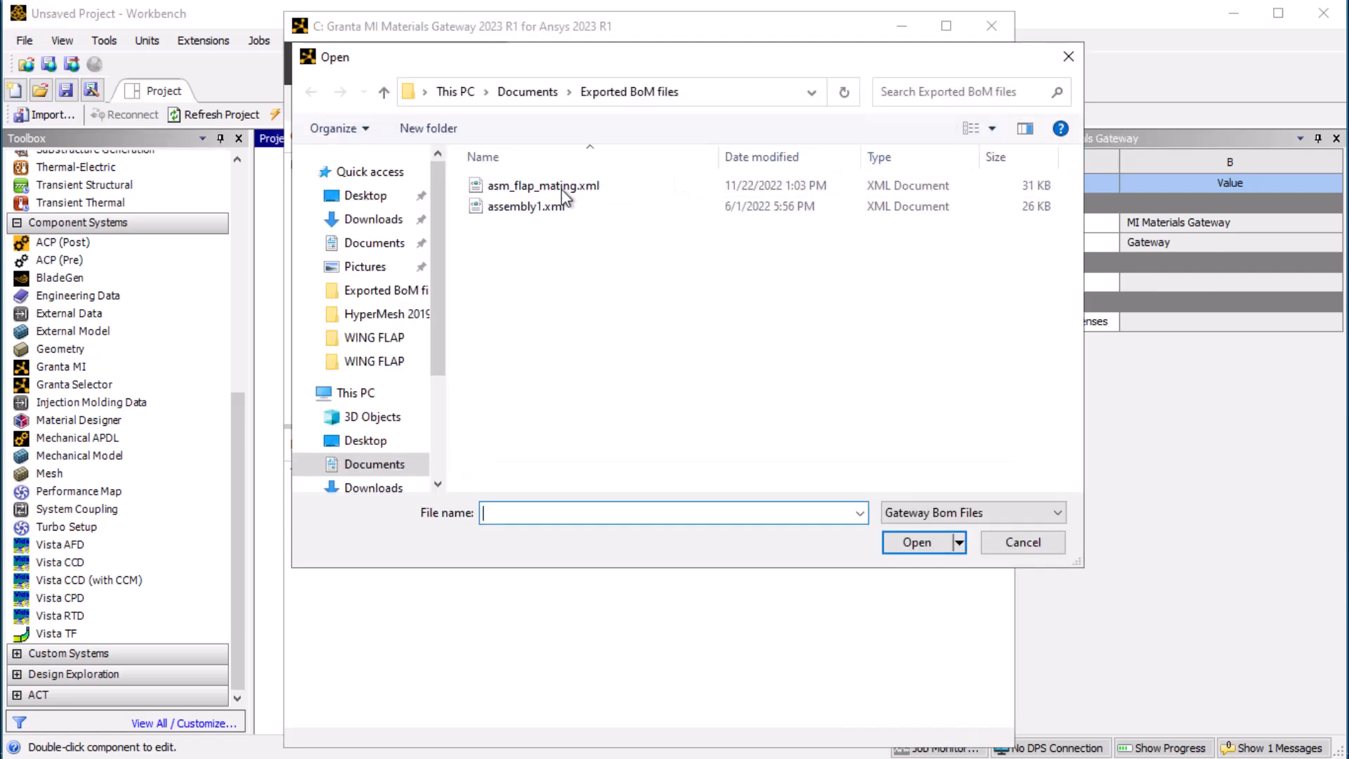
pyautogui.click(545, 185)
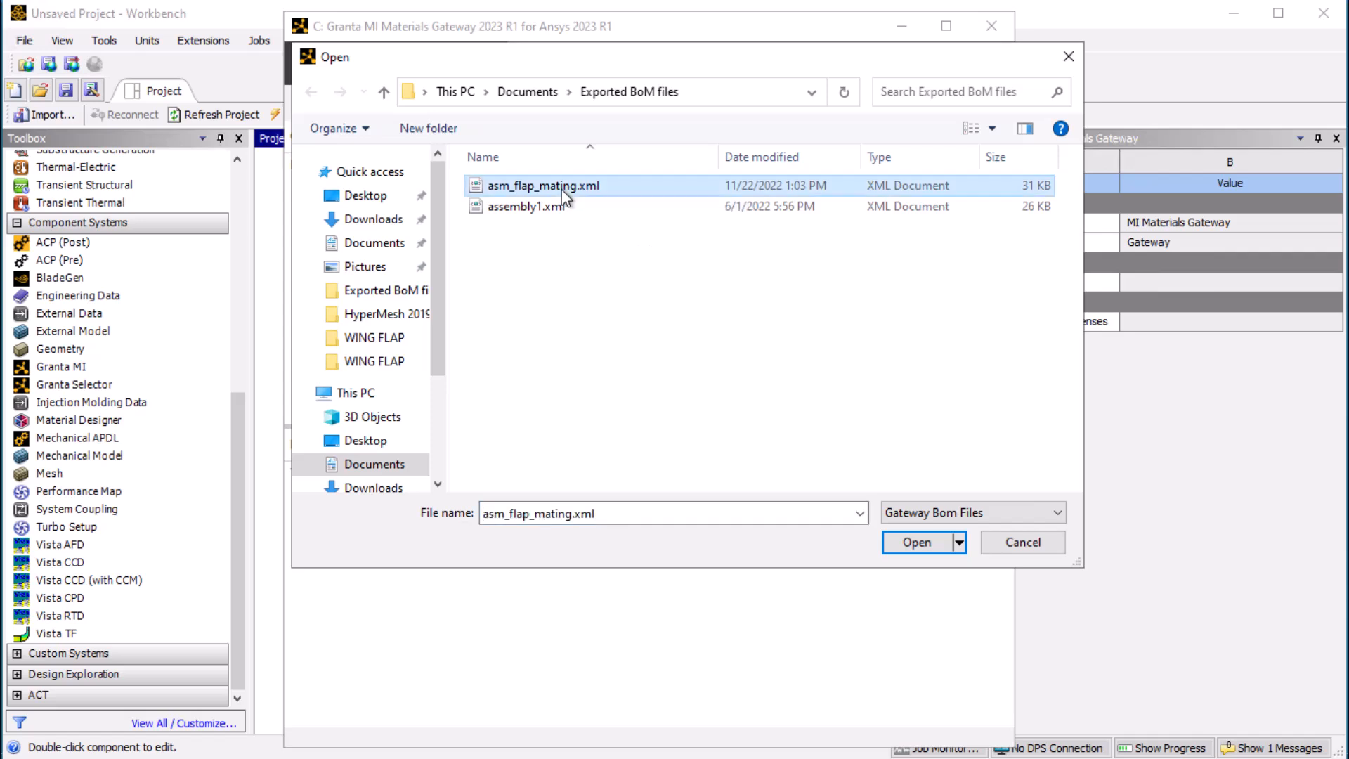
pyautogui.moveTo(917, 542)
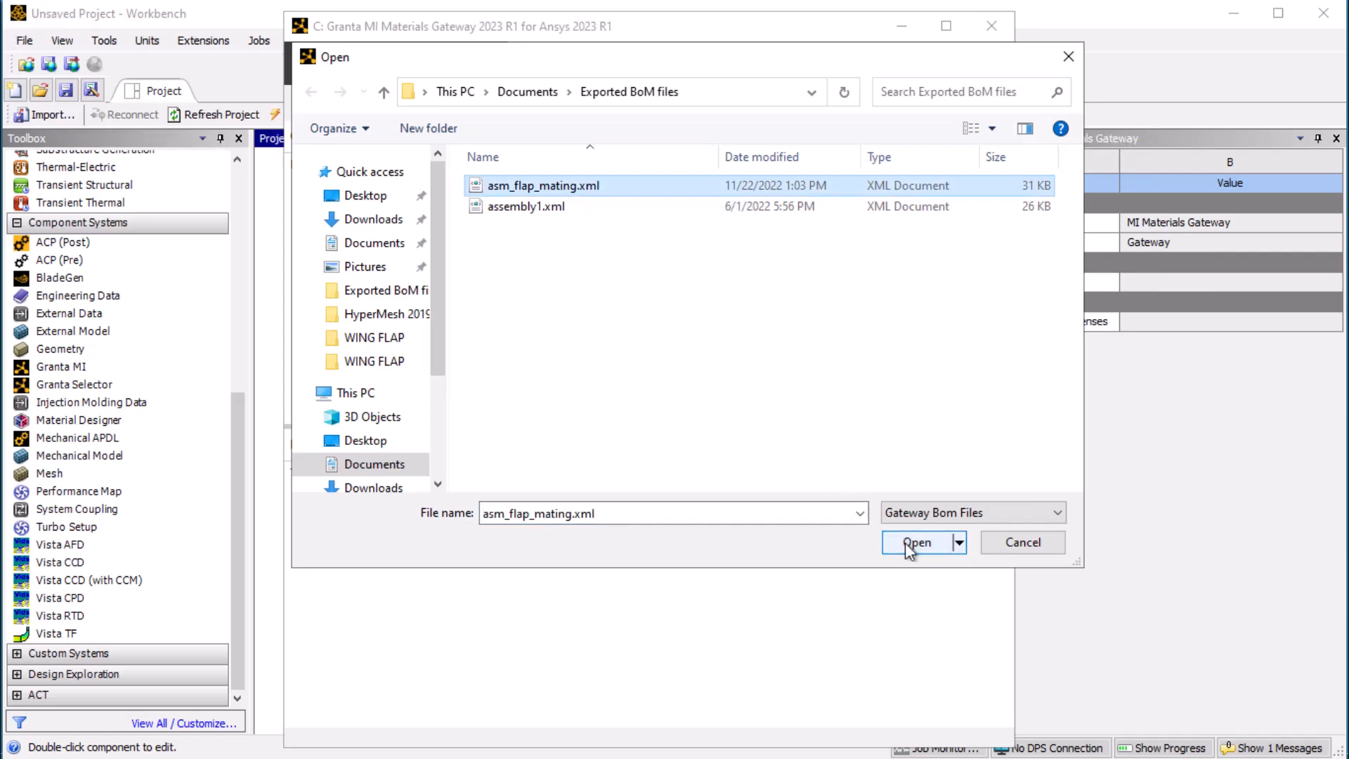
pyautogui.click(916, 542)
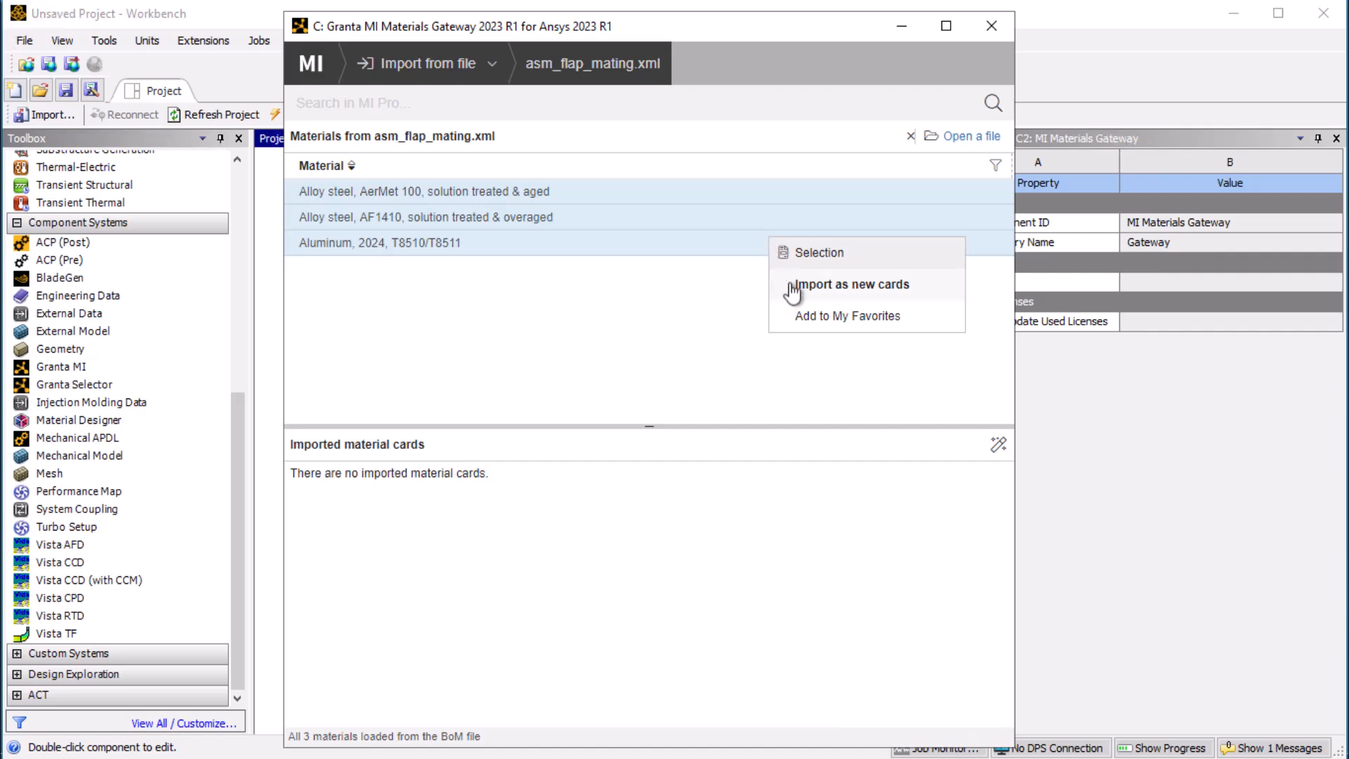
pyautogui.click(852, 284)
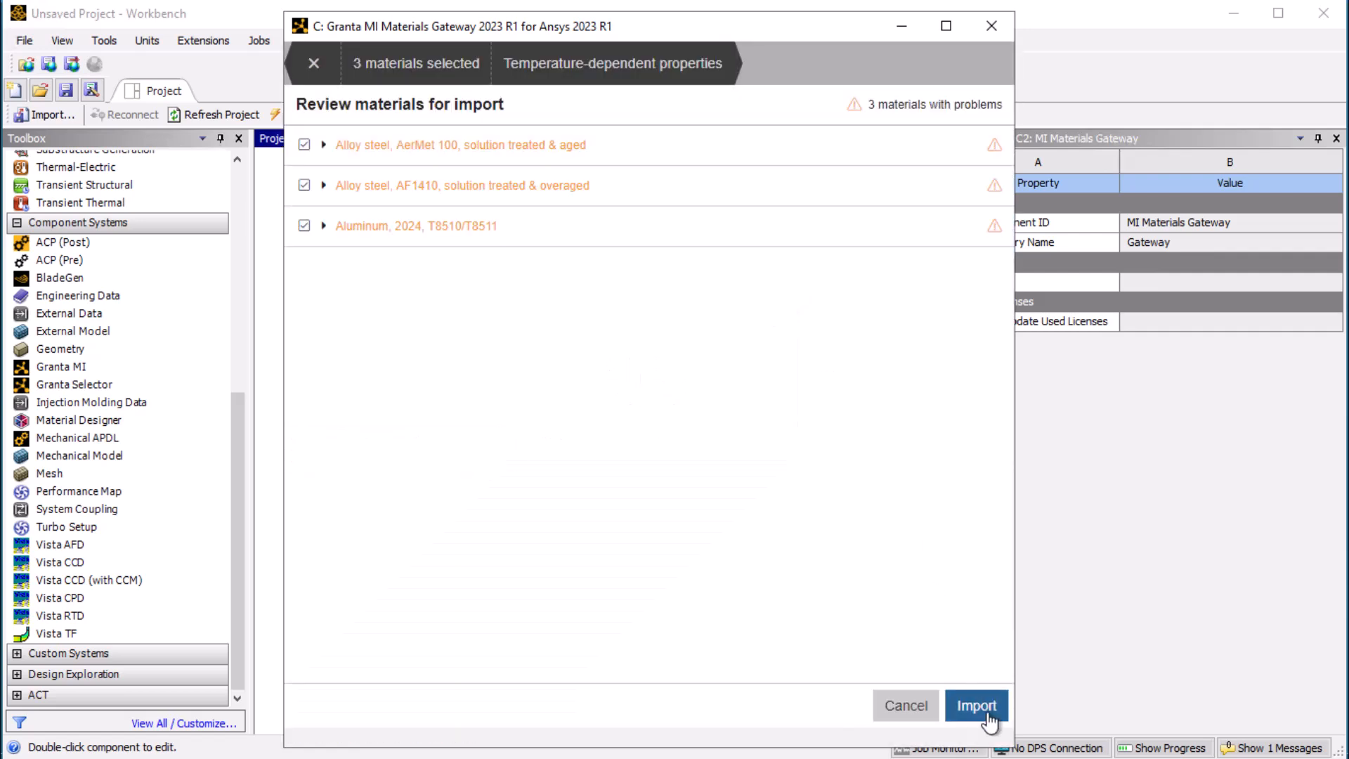
pyautogui.click(977, 706)
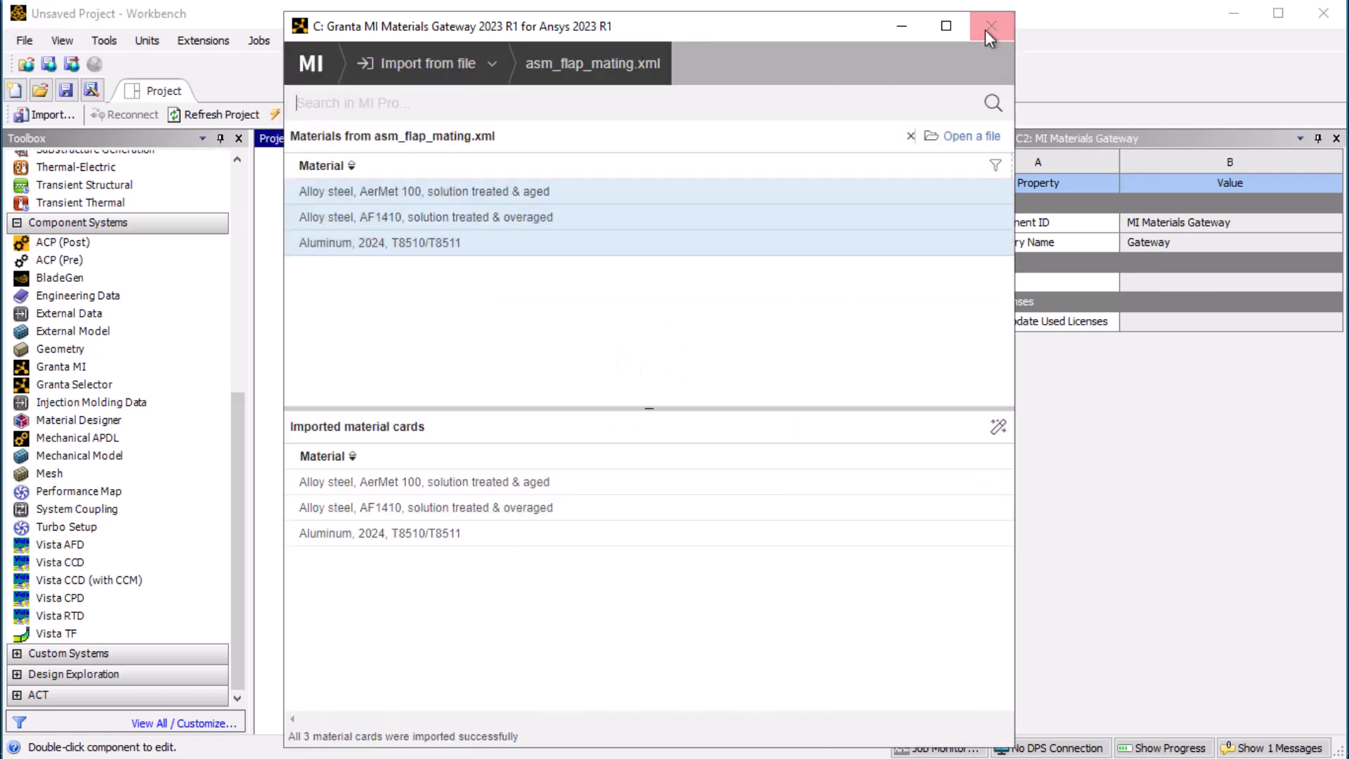
# Step: Close the gateway, check AerMet 100 and Aluminum 2024 in Engineering Data, and return to the schematic
pyautogui.click(990, 26)
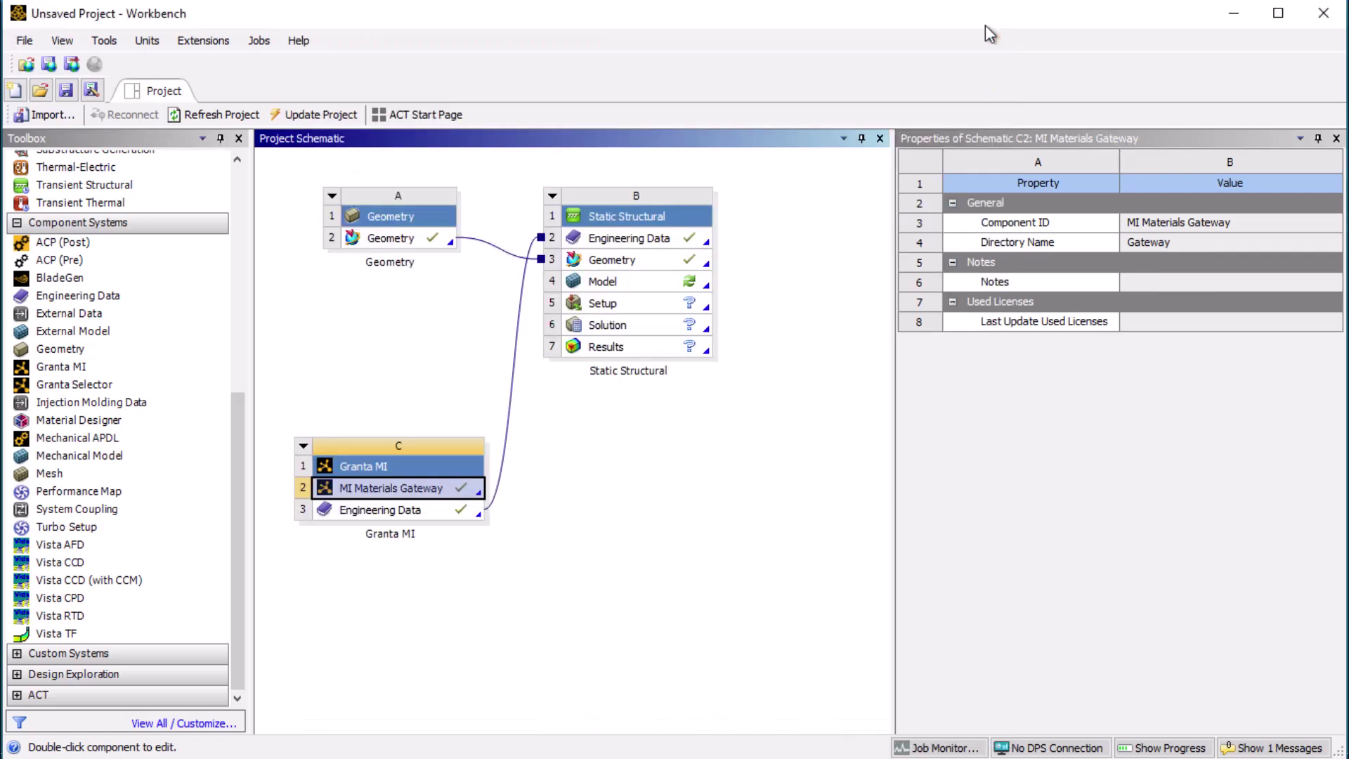
pyautogui.moveTo(434, 521)
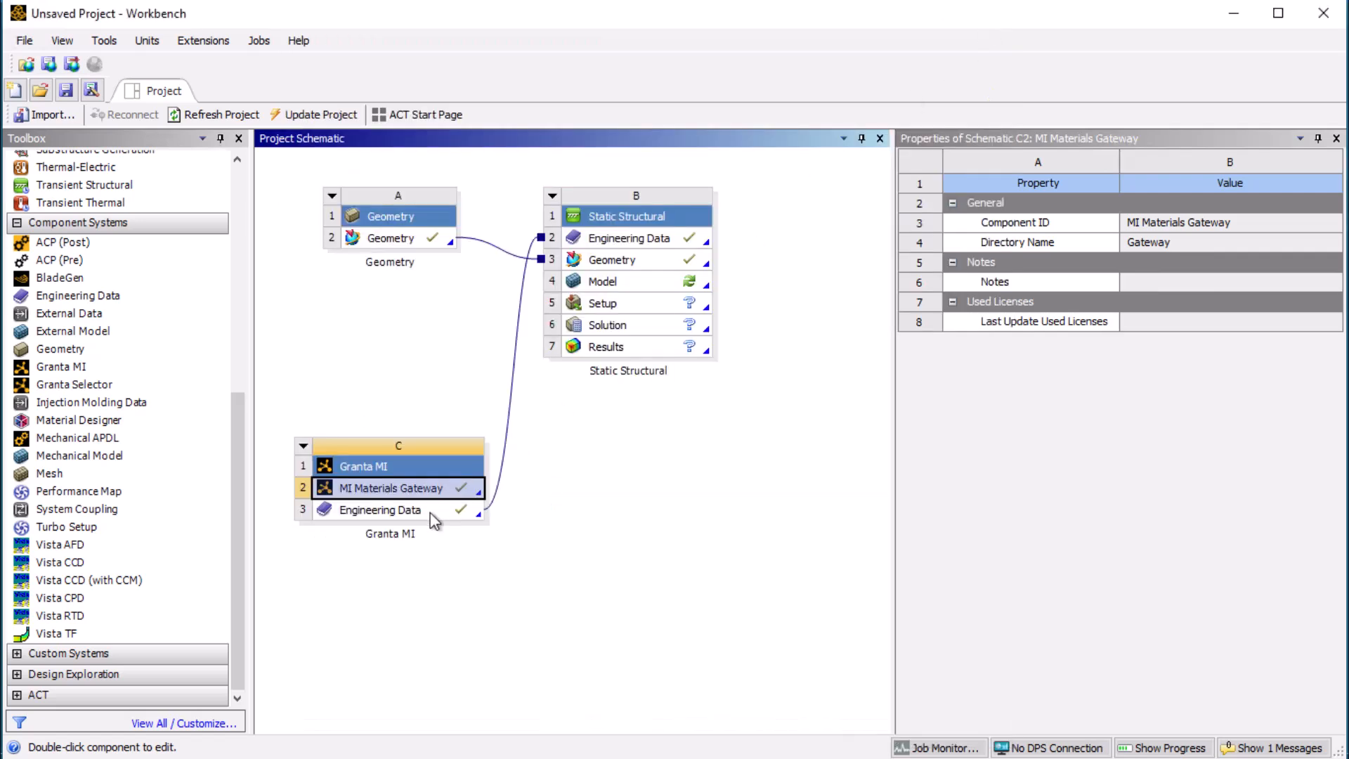
pyautogui.click(379, 510)
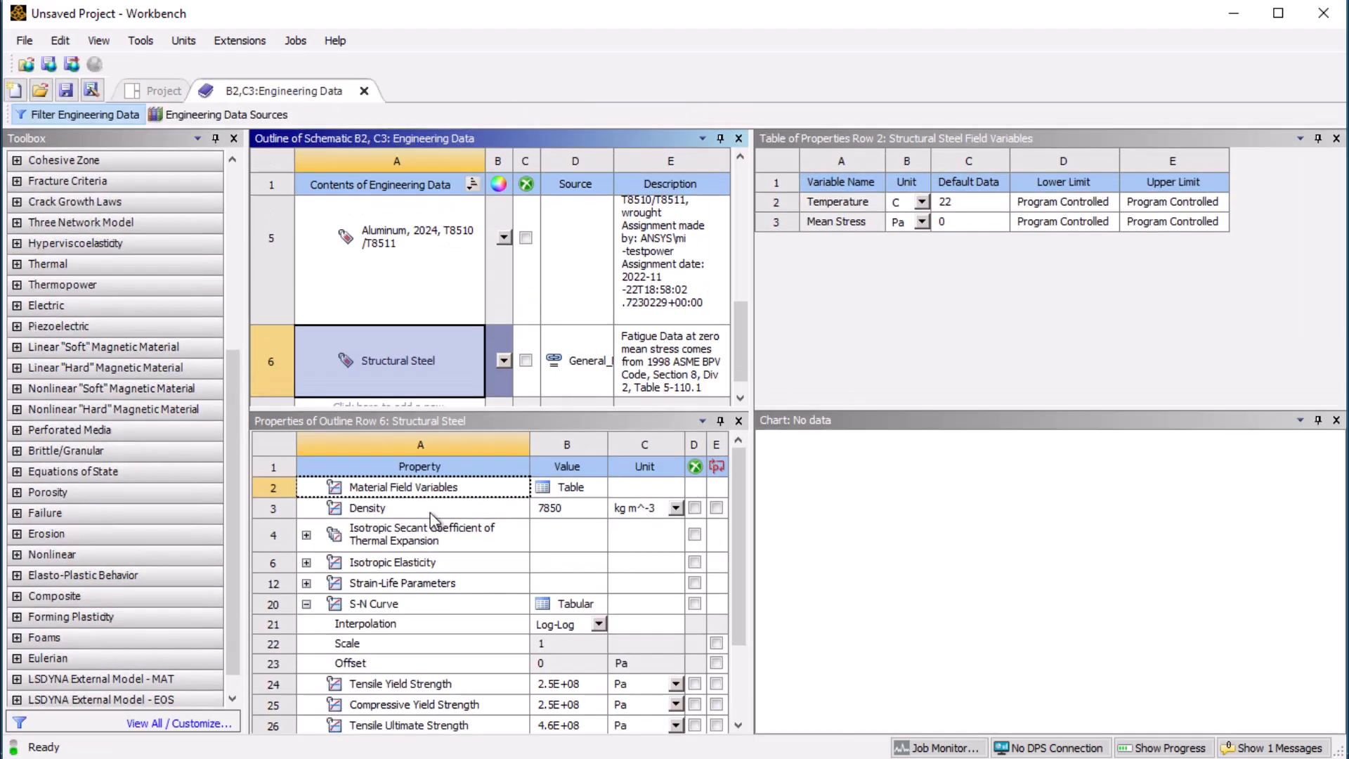
pyautogui.moveTo(613, 423)
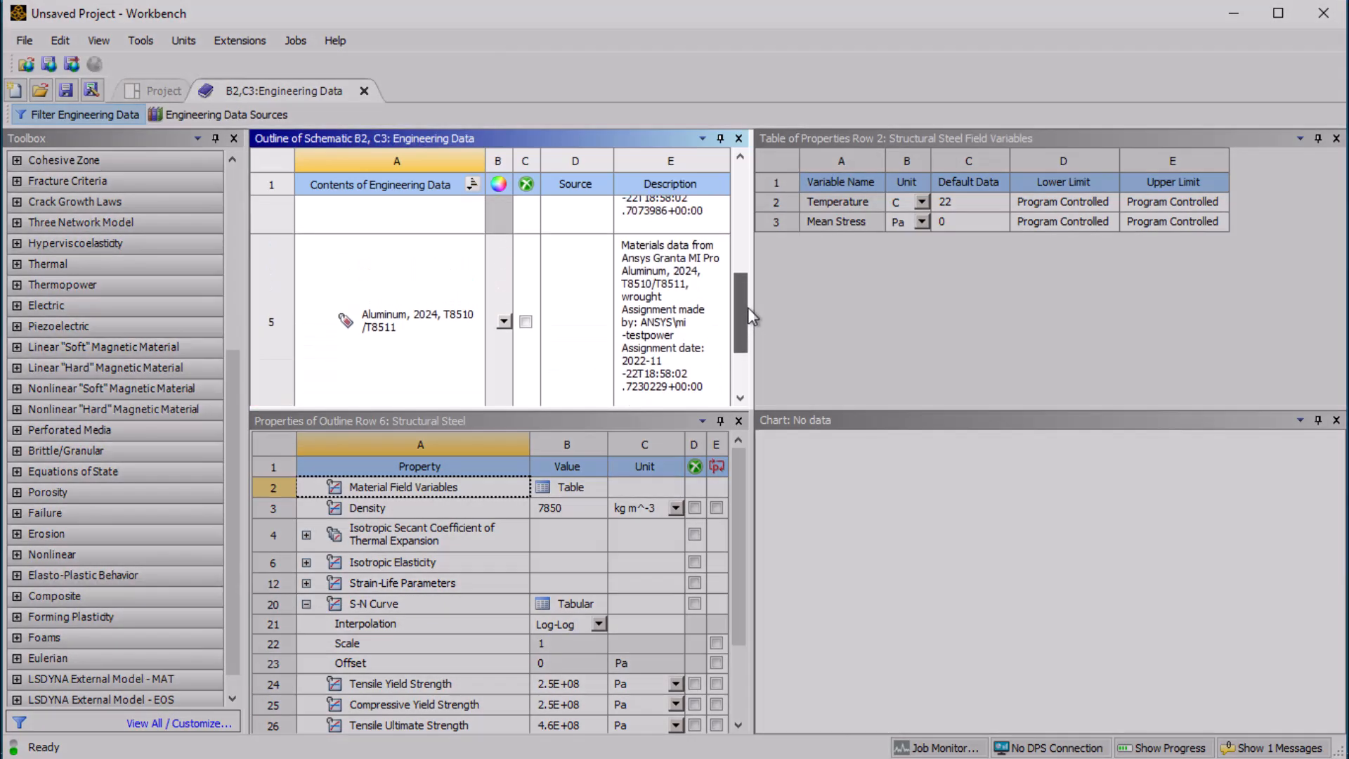
pyautogui.scroll(3)
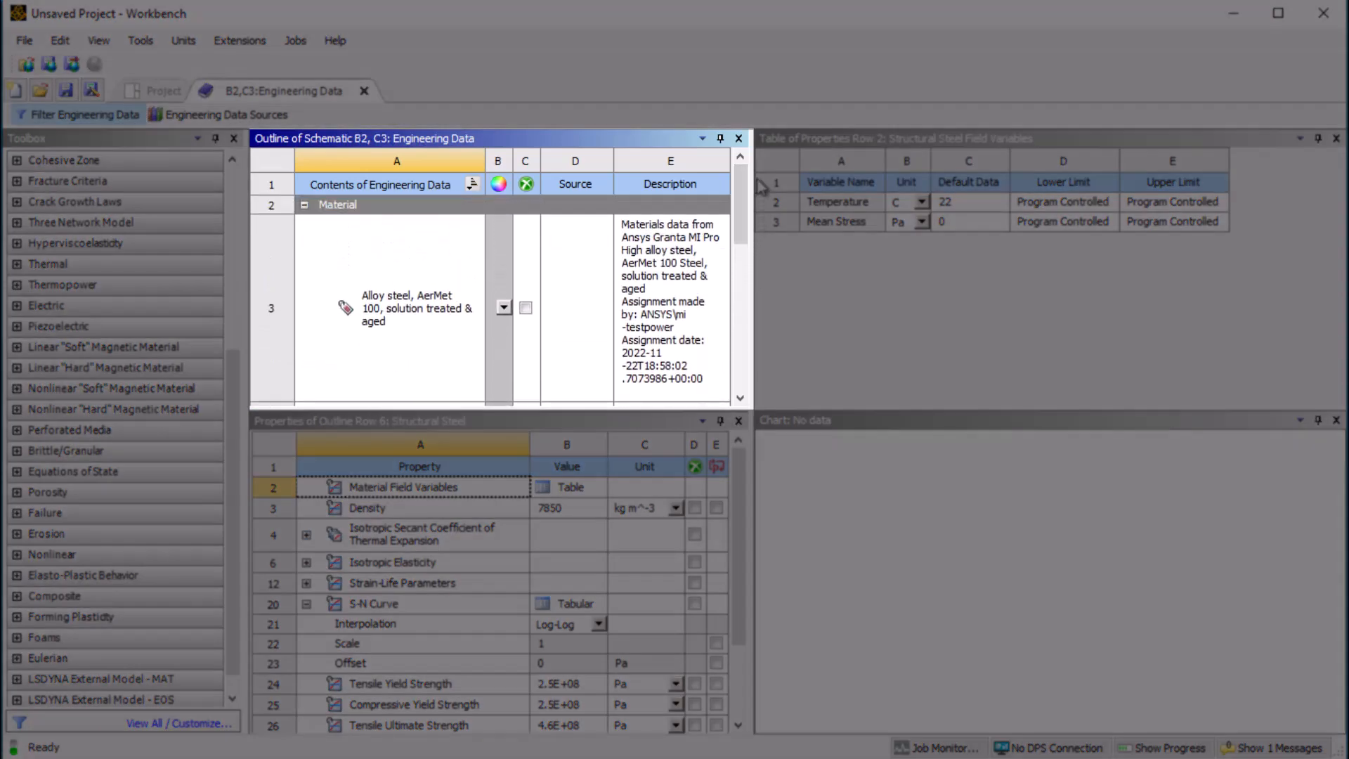
pyautogui.click(395, 308)
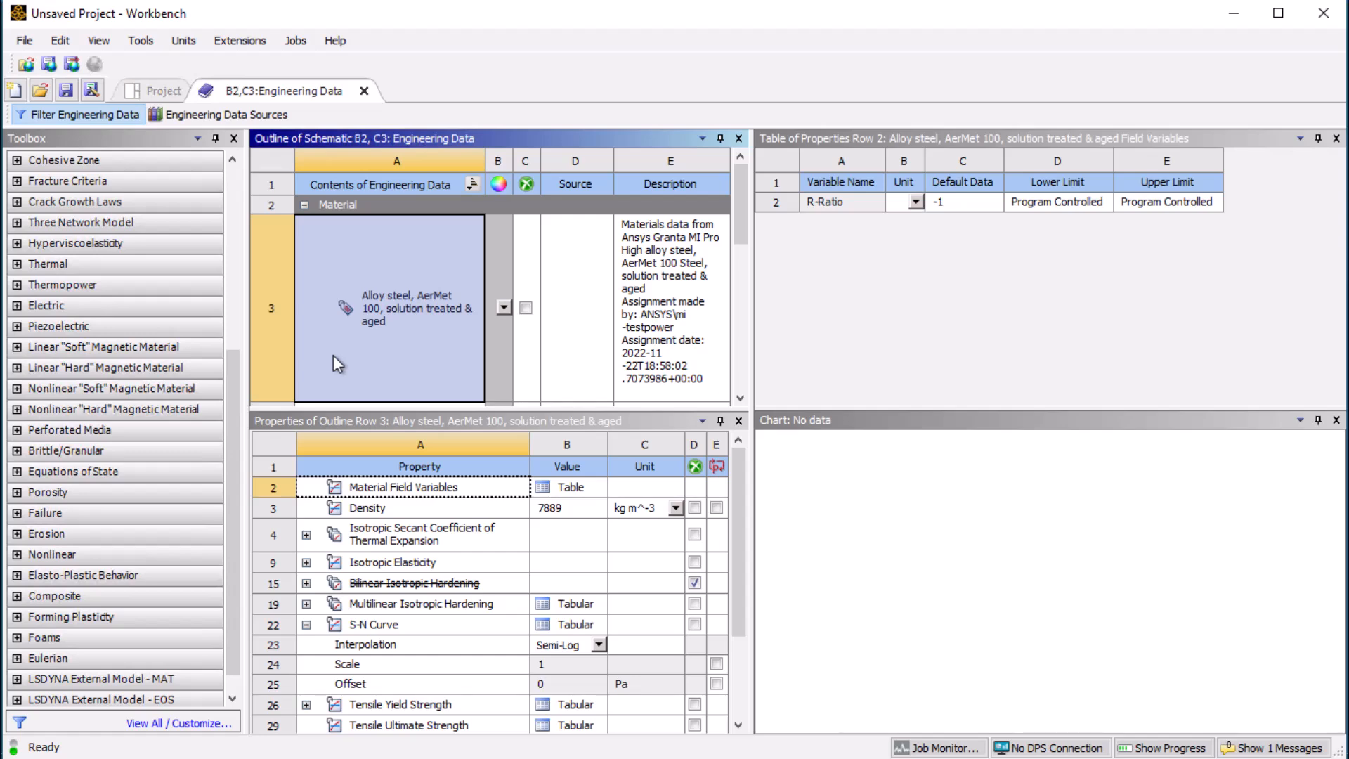
pyautogui.click(365, 91)
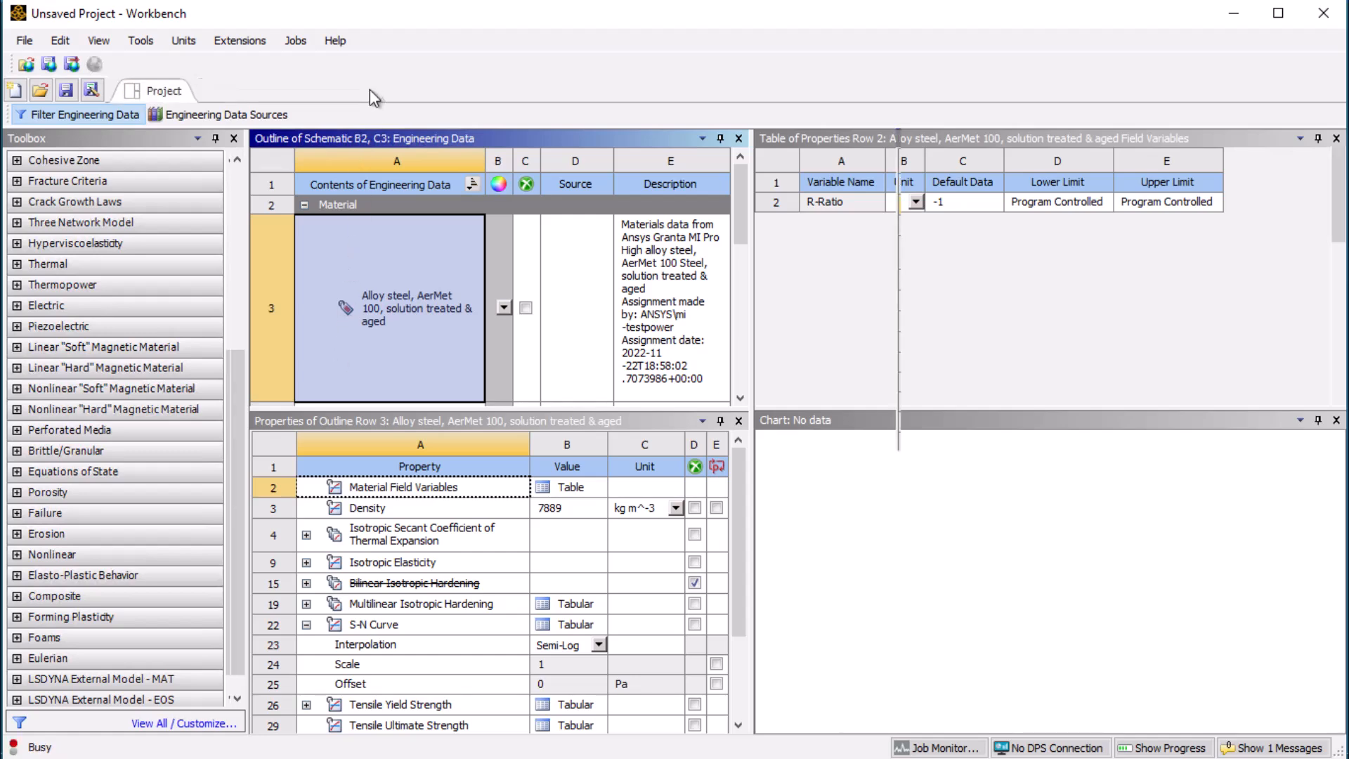
pyautogui.click(161, 90)
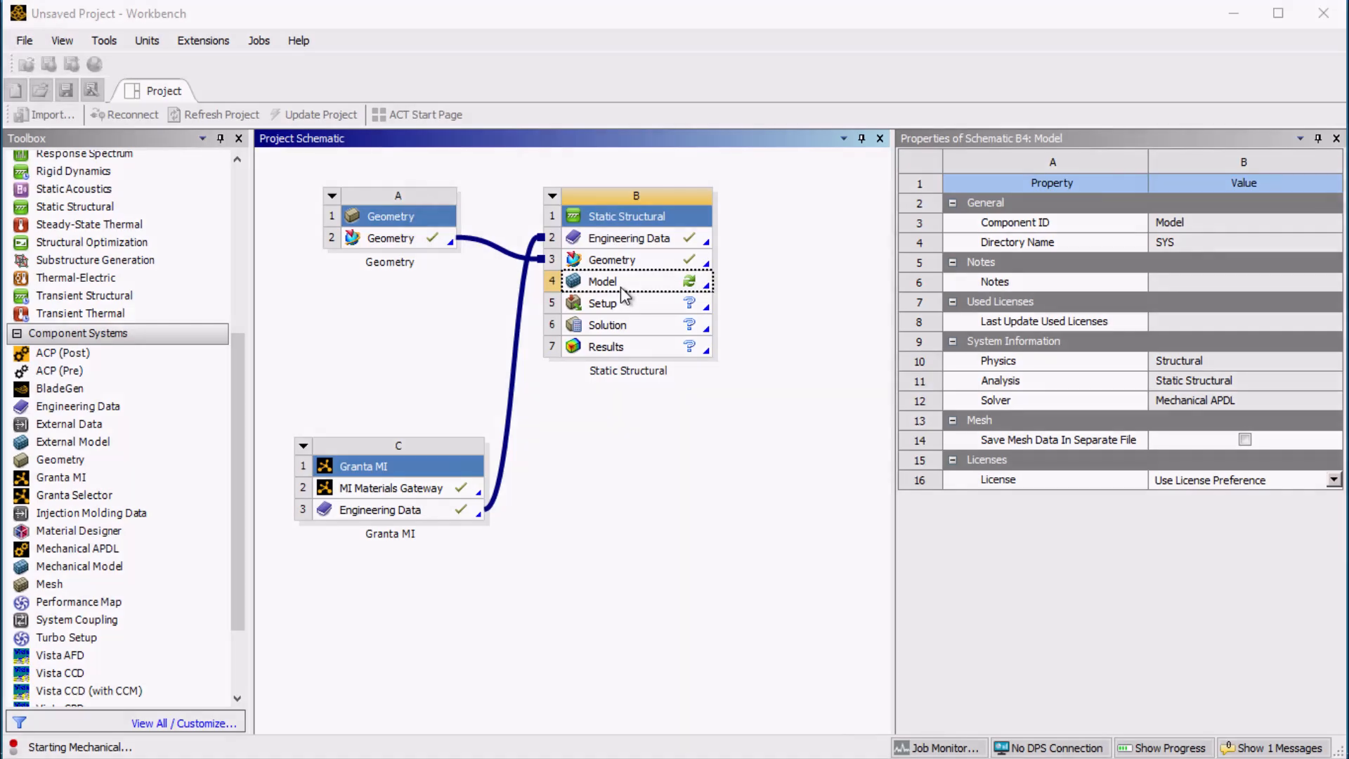
# Step: Open the model in Mechanical and assign AerMet 100 alloy steel to the N_LINK_2 body
pyautogui.doubleClick(602, 281)
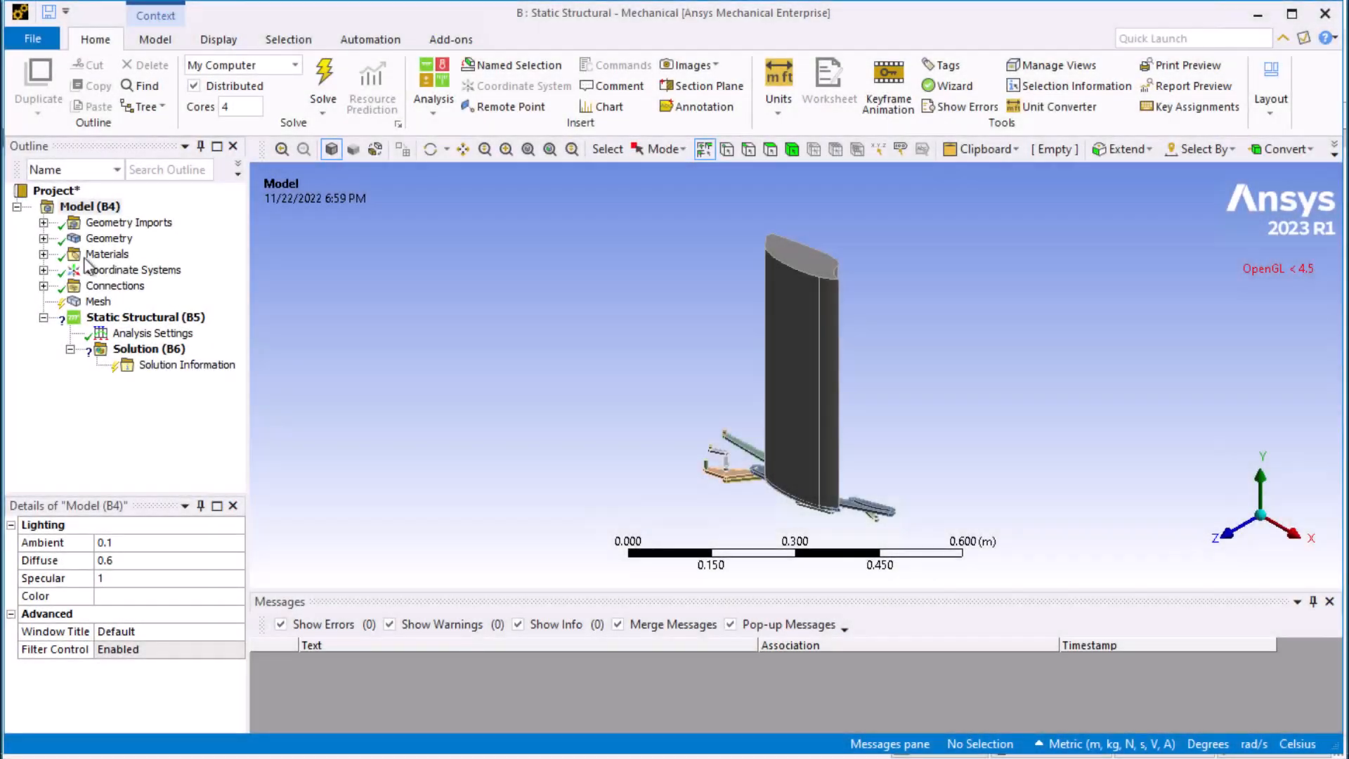
pyautogui.click(44, 254)
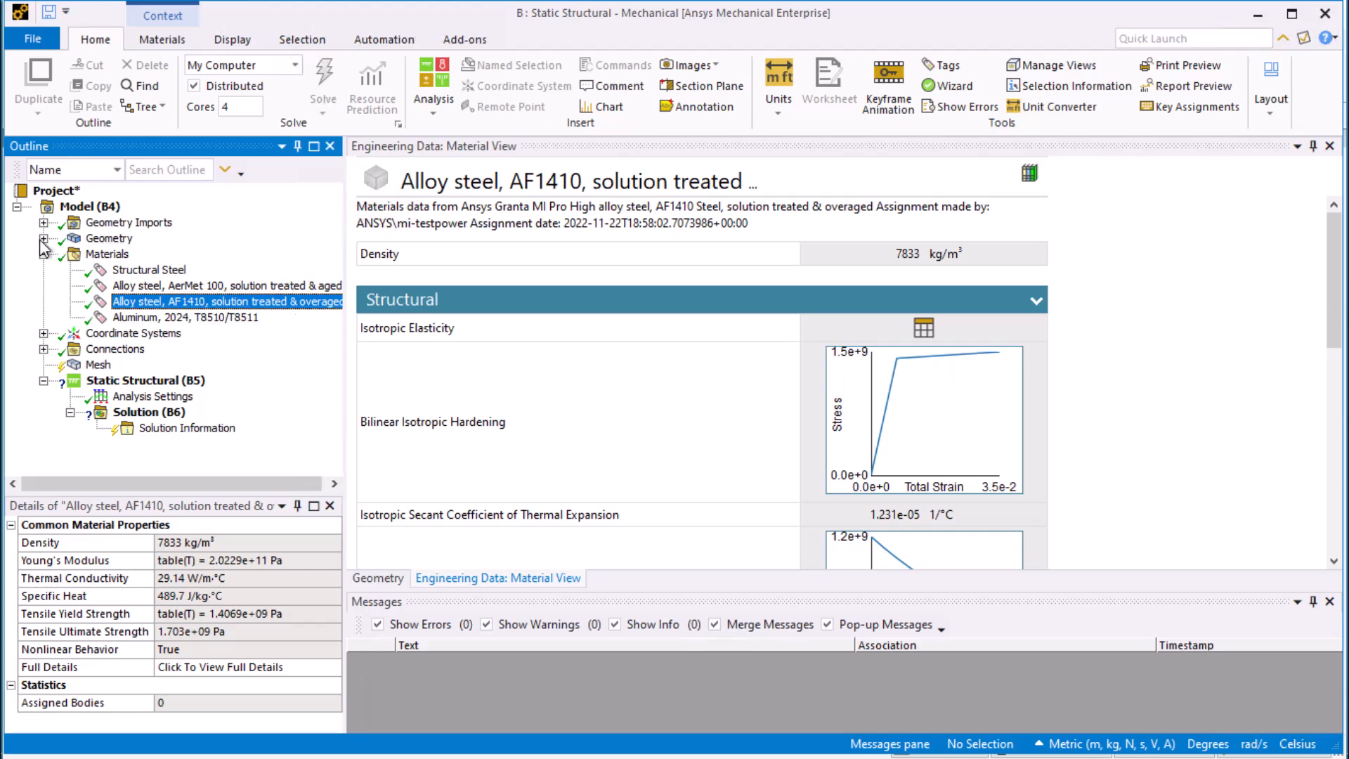
pyautogui.click(46, 238)
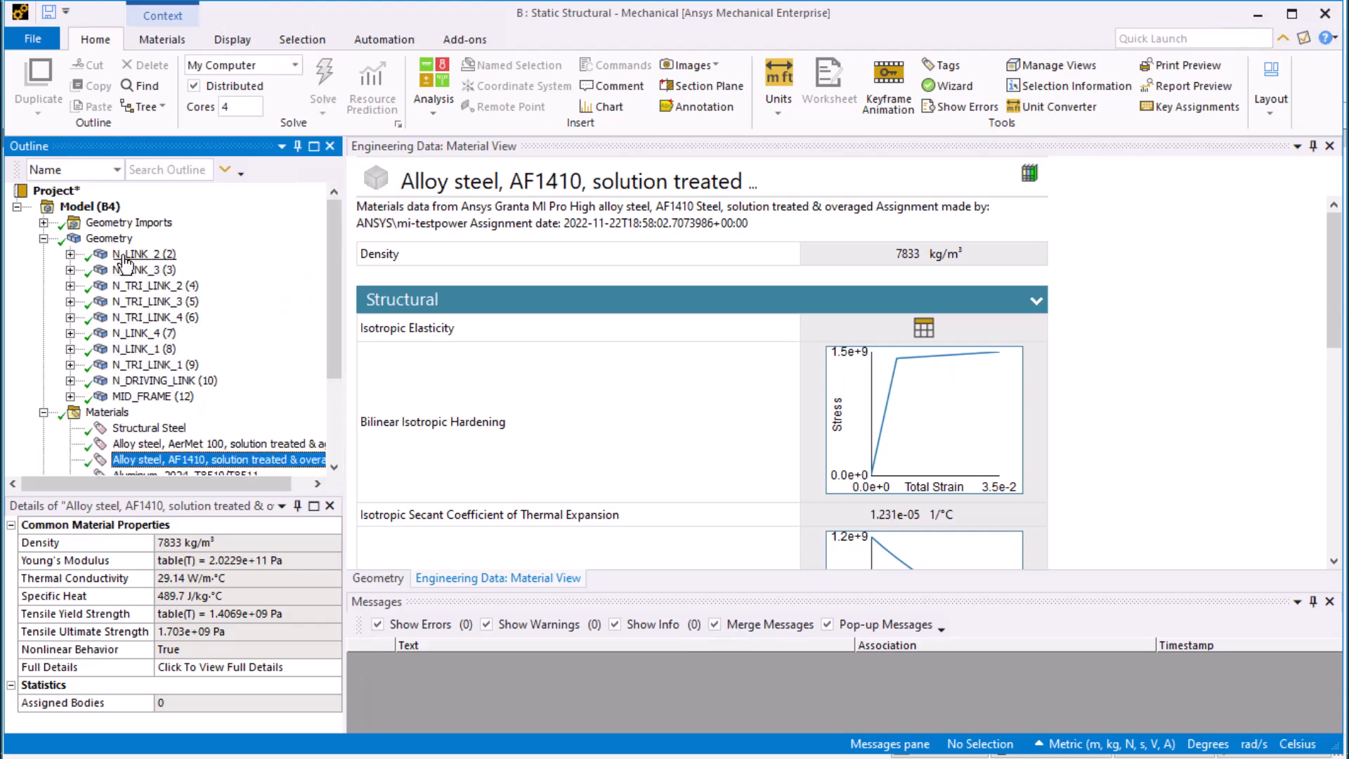
pyautogui.click(142, 254)
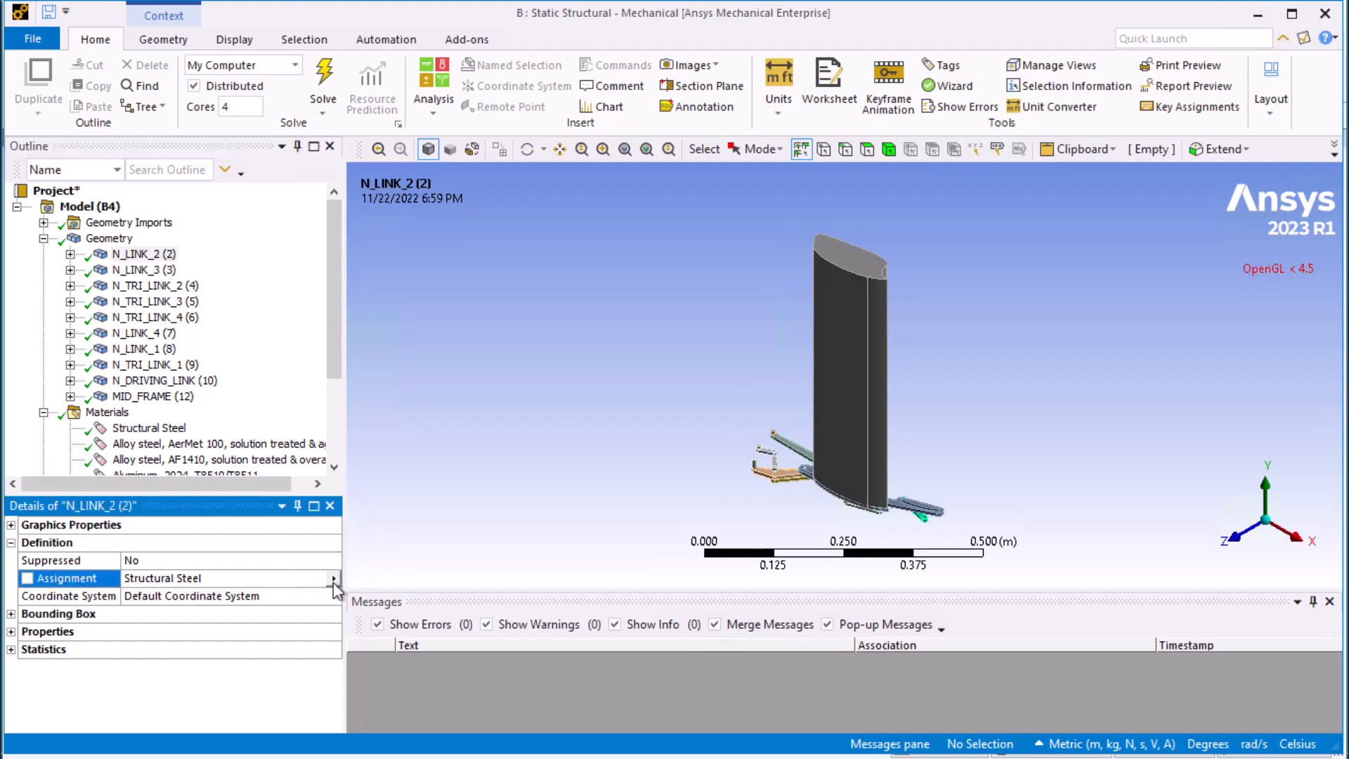
pyautogui.click(334, 578)
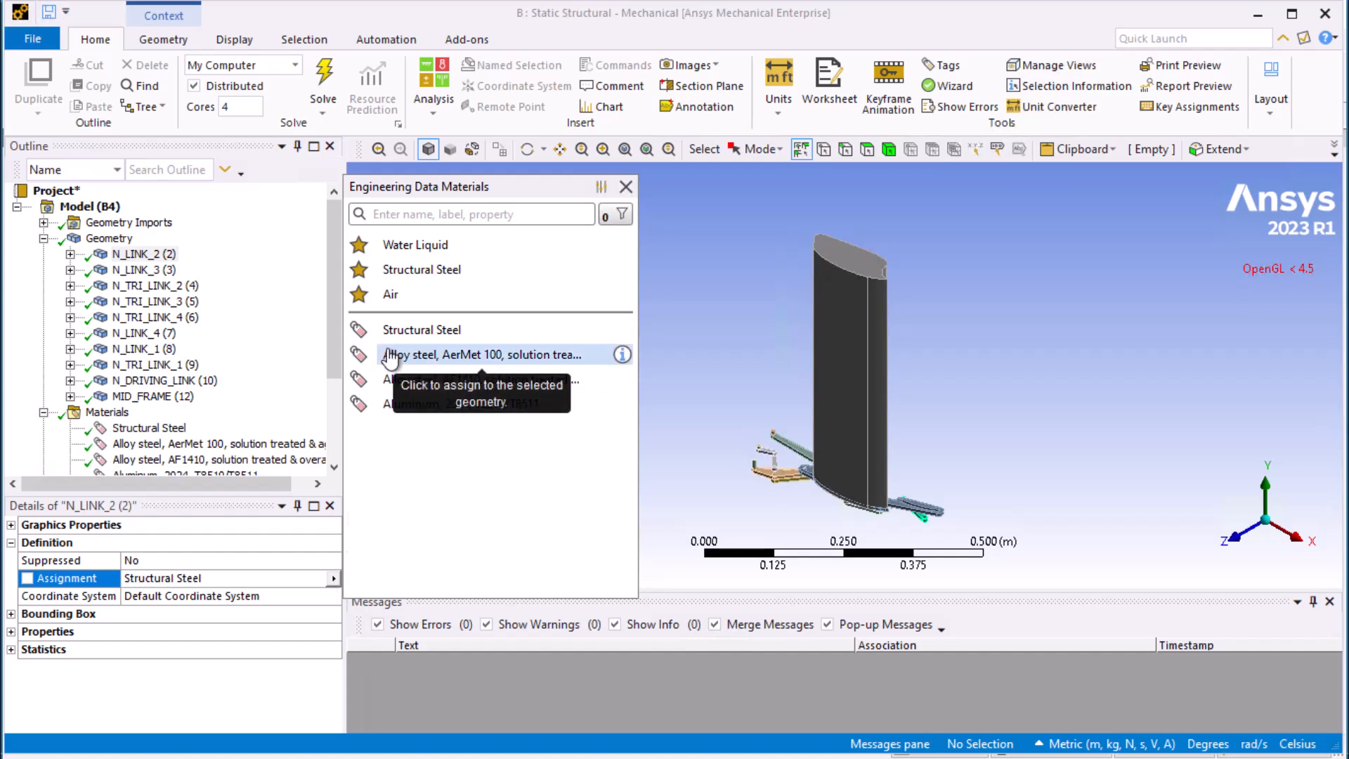
pyautogui.click(482, 355)
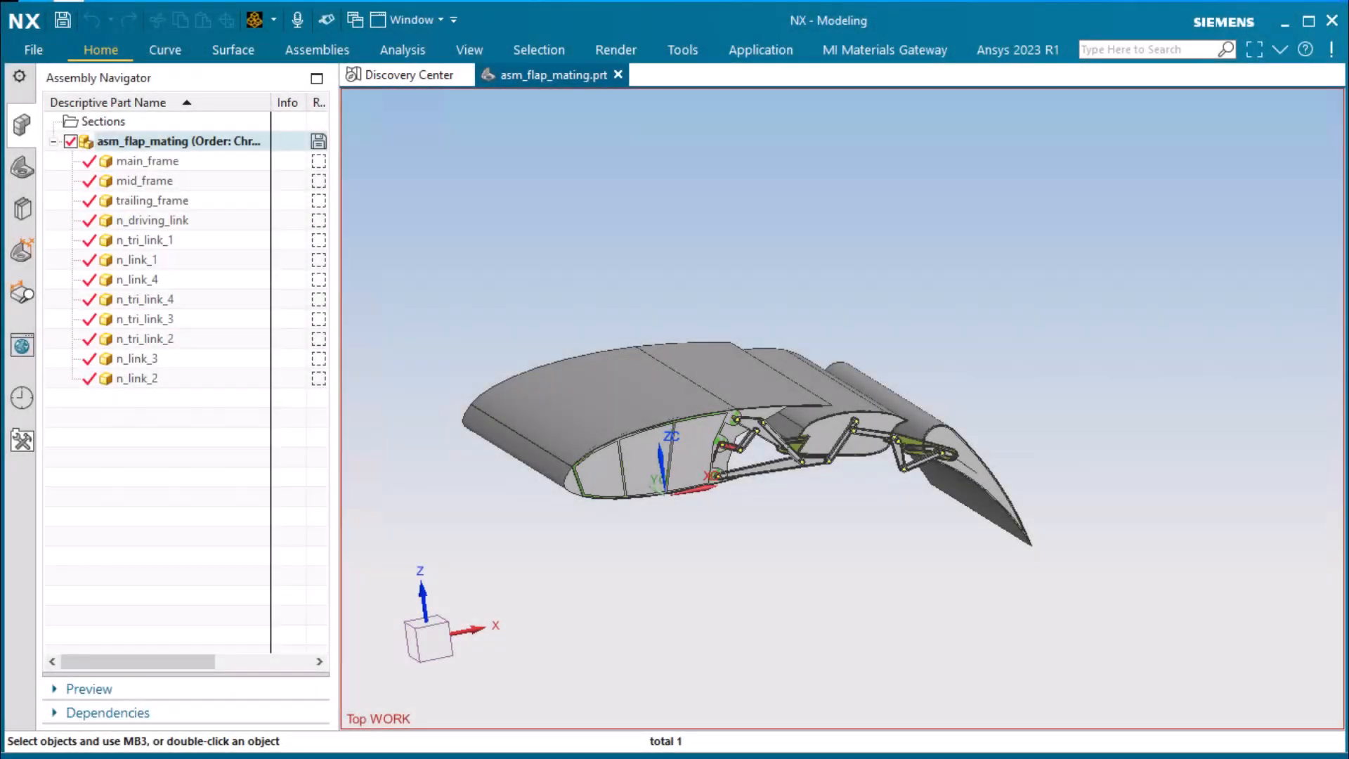
# Step: Switch to Siemens NX to view the asm_flap_mating assembly
pyautogui.click(1017, 49)
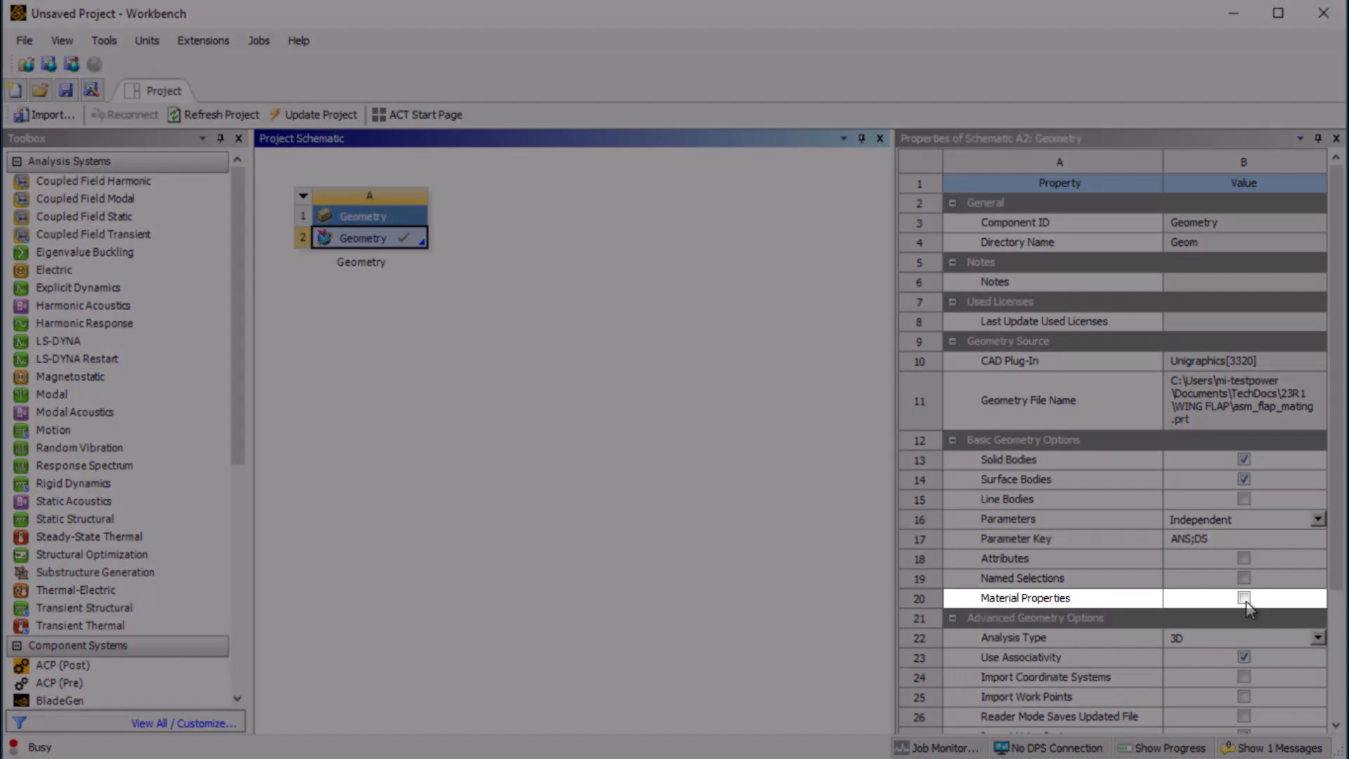
# Step: Enable Material Properties import for the flap geometry and select the MI Materials Gateway cell
pyautogui.click(1242, 598)
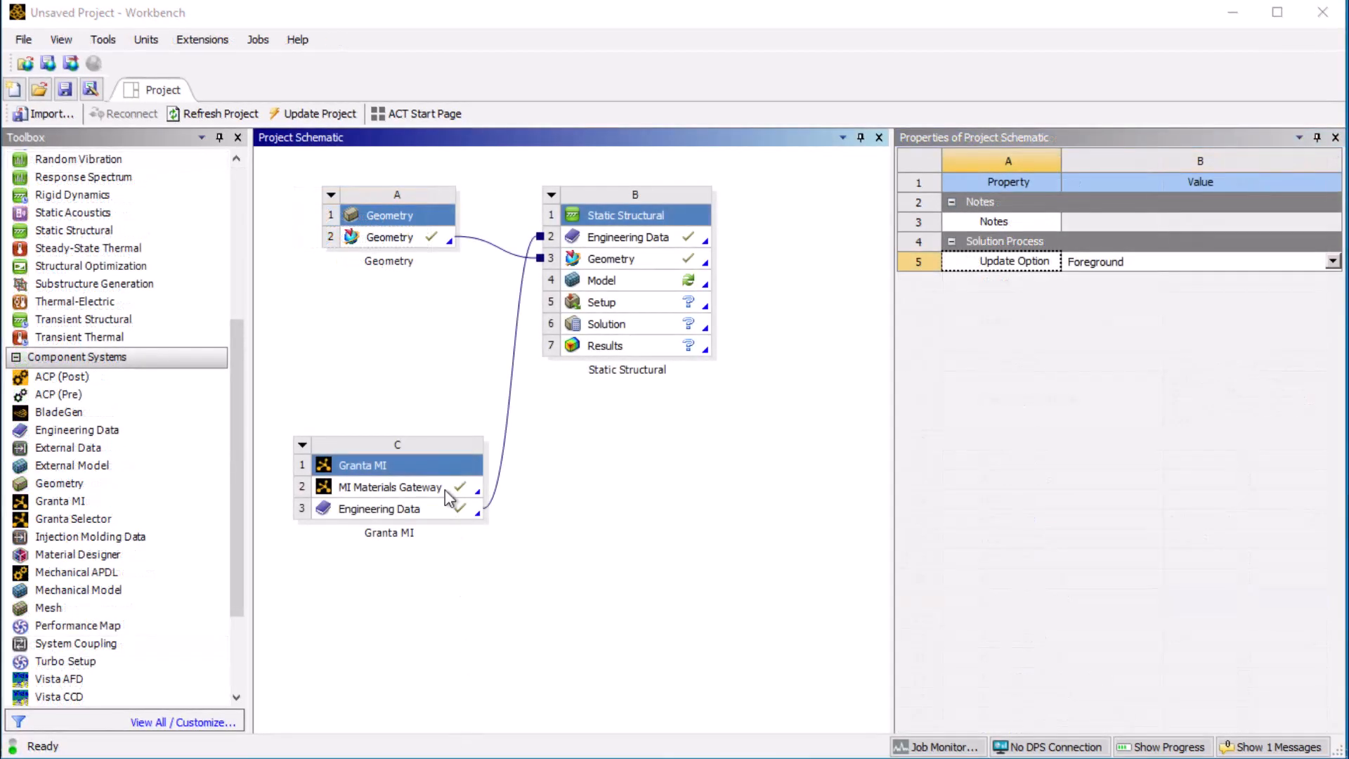
pyautogui.click(387, 487)
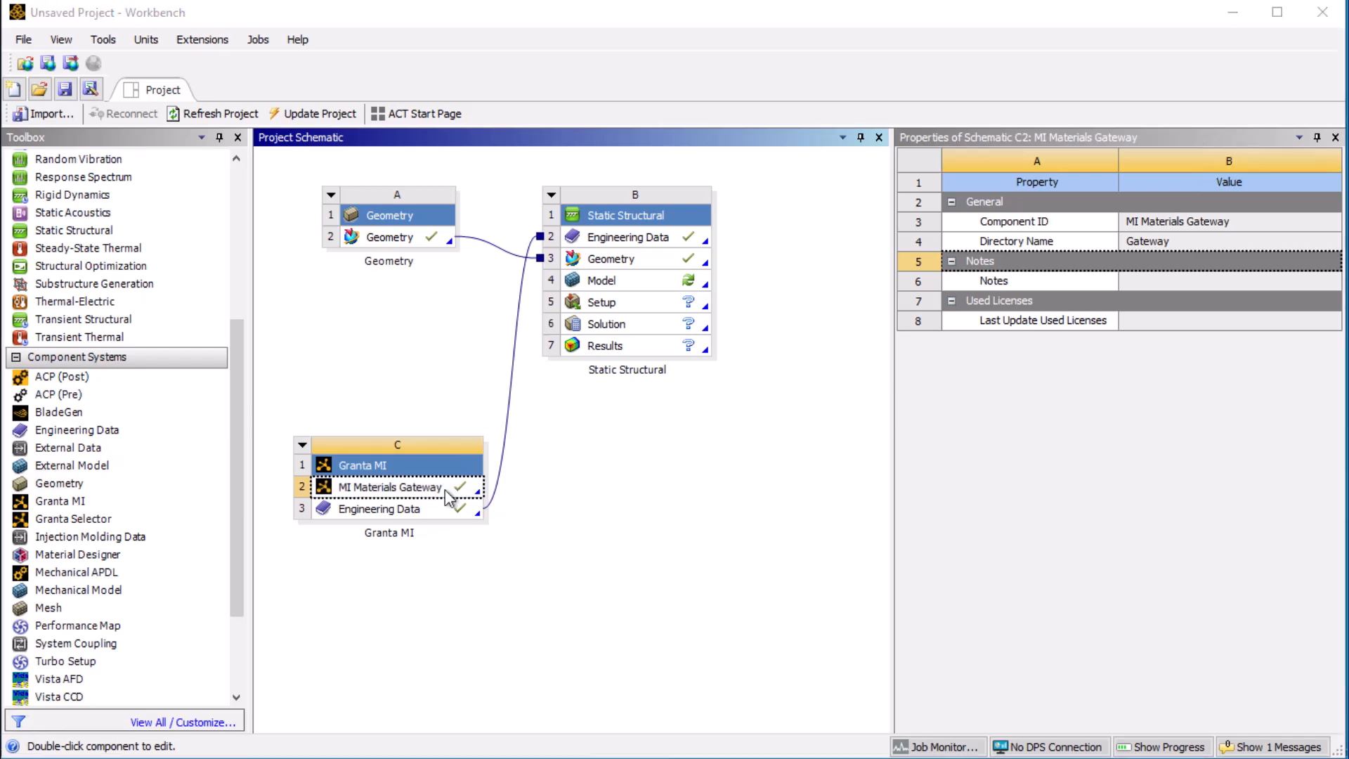
# Step: Open MI Materials Gateway in Import from file mode and load asm_flap_mating.xml
pyautogui.doubleClick(389, 487)
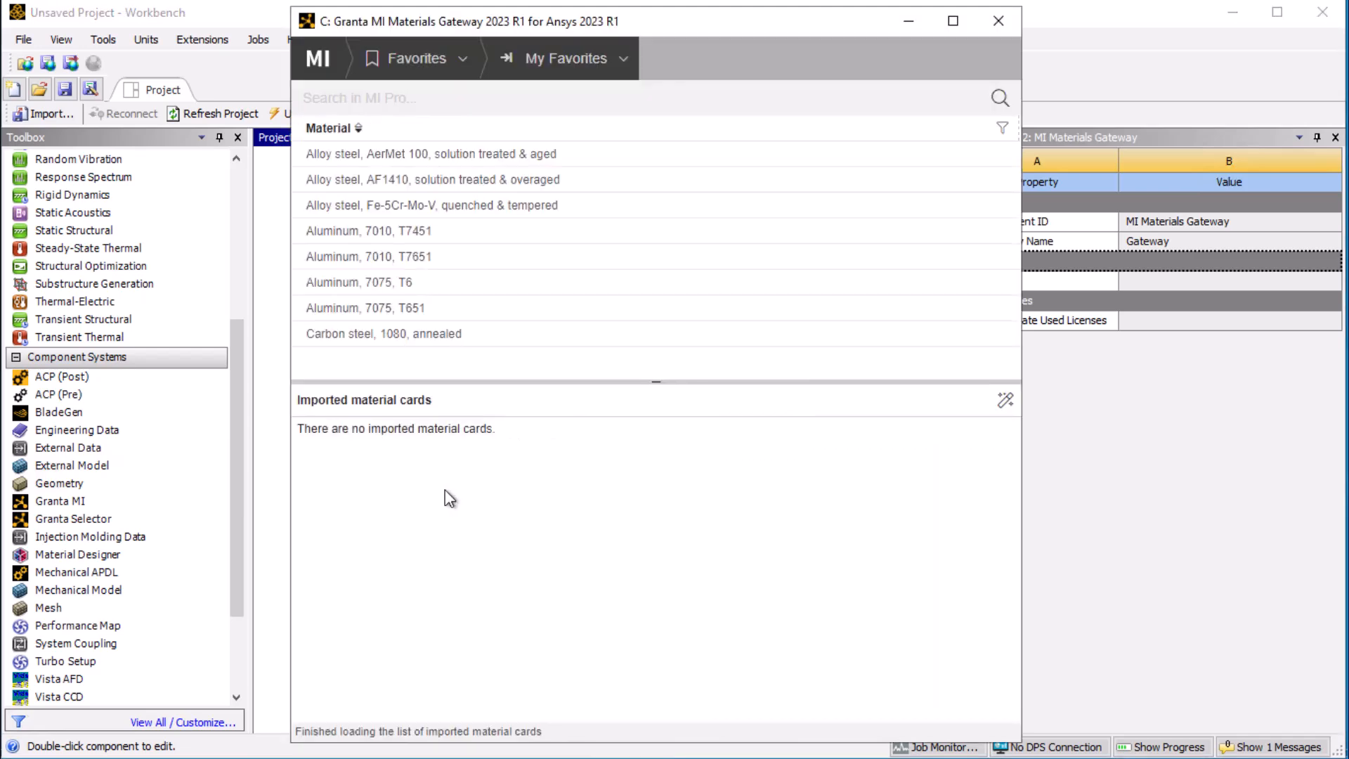
pyautogui.moveTo(459, 259)
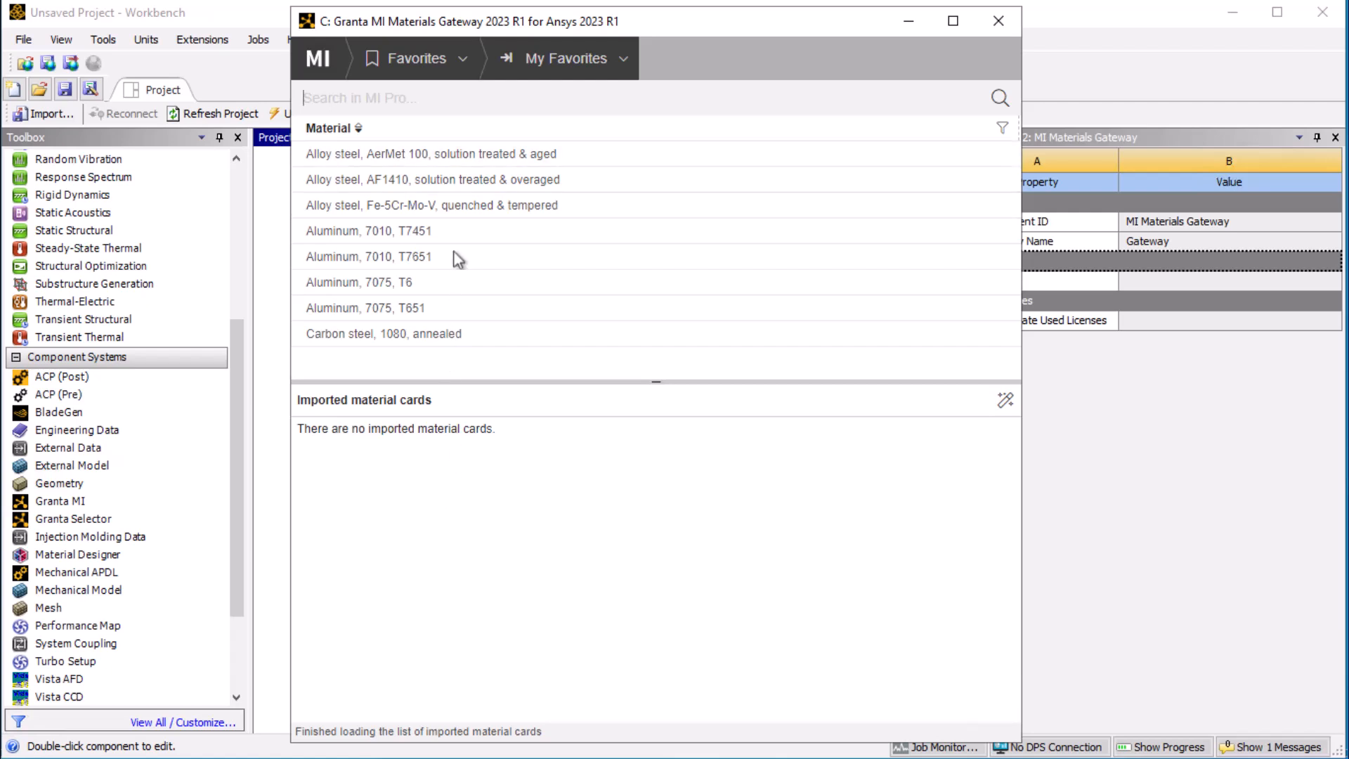
pyautogui.click(468, 58)
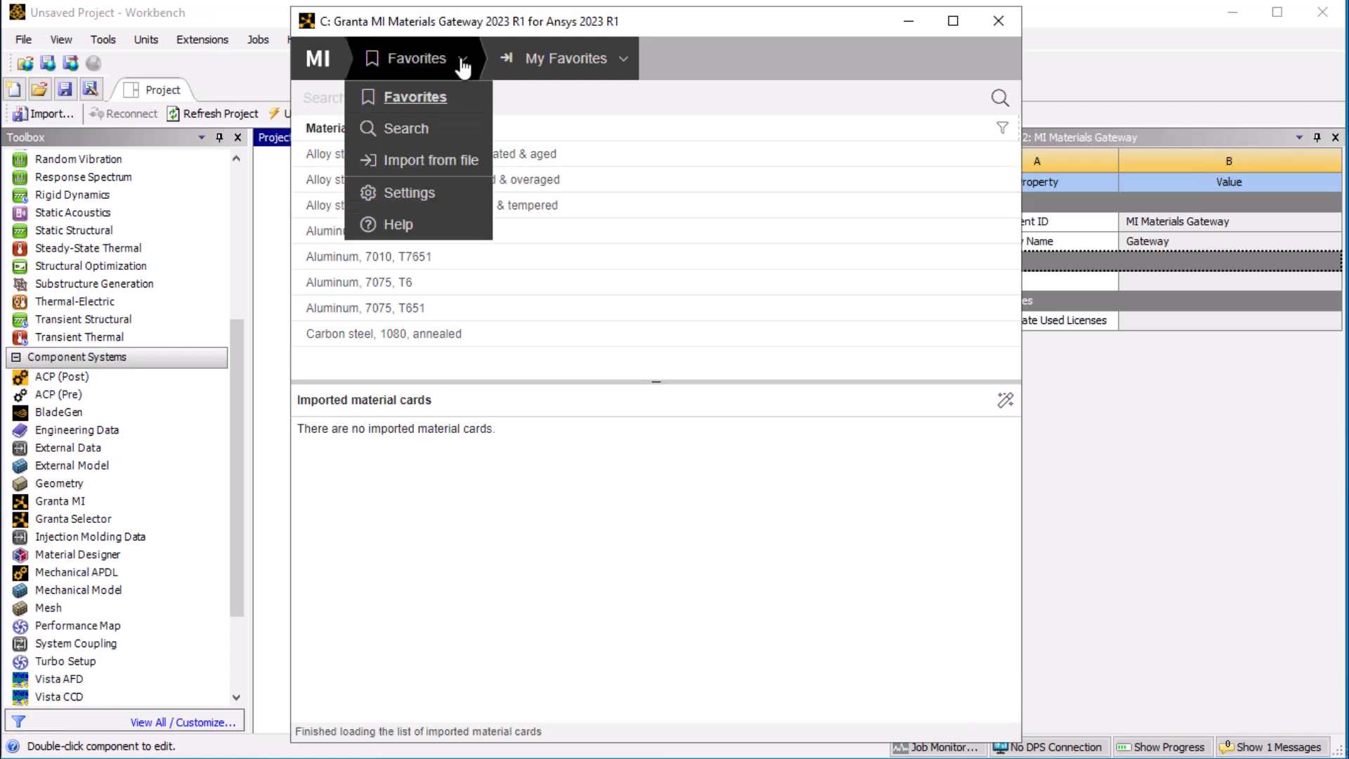
pyautogui.click(431, 160)
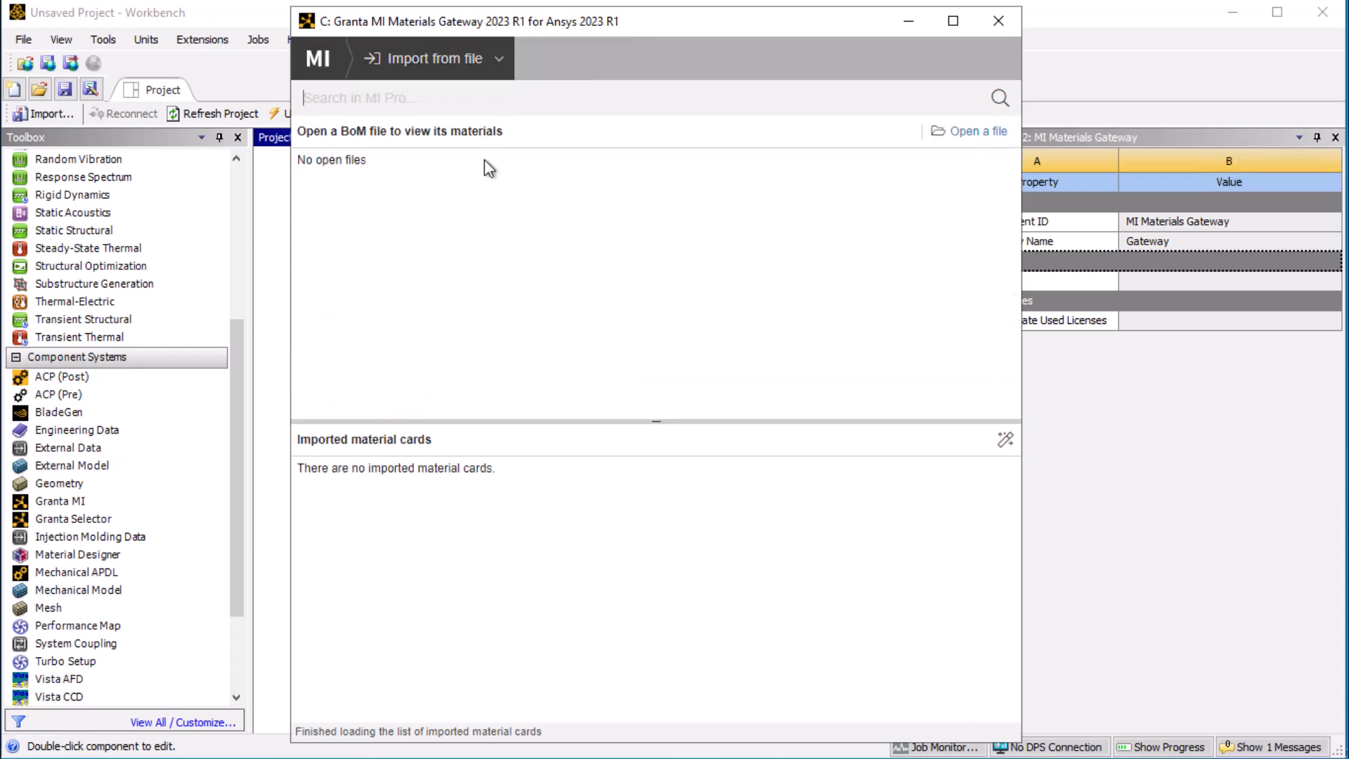
pyautogui.moveTo(979, 131)
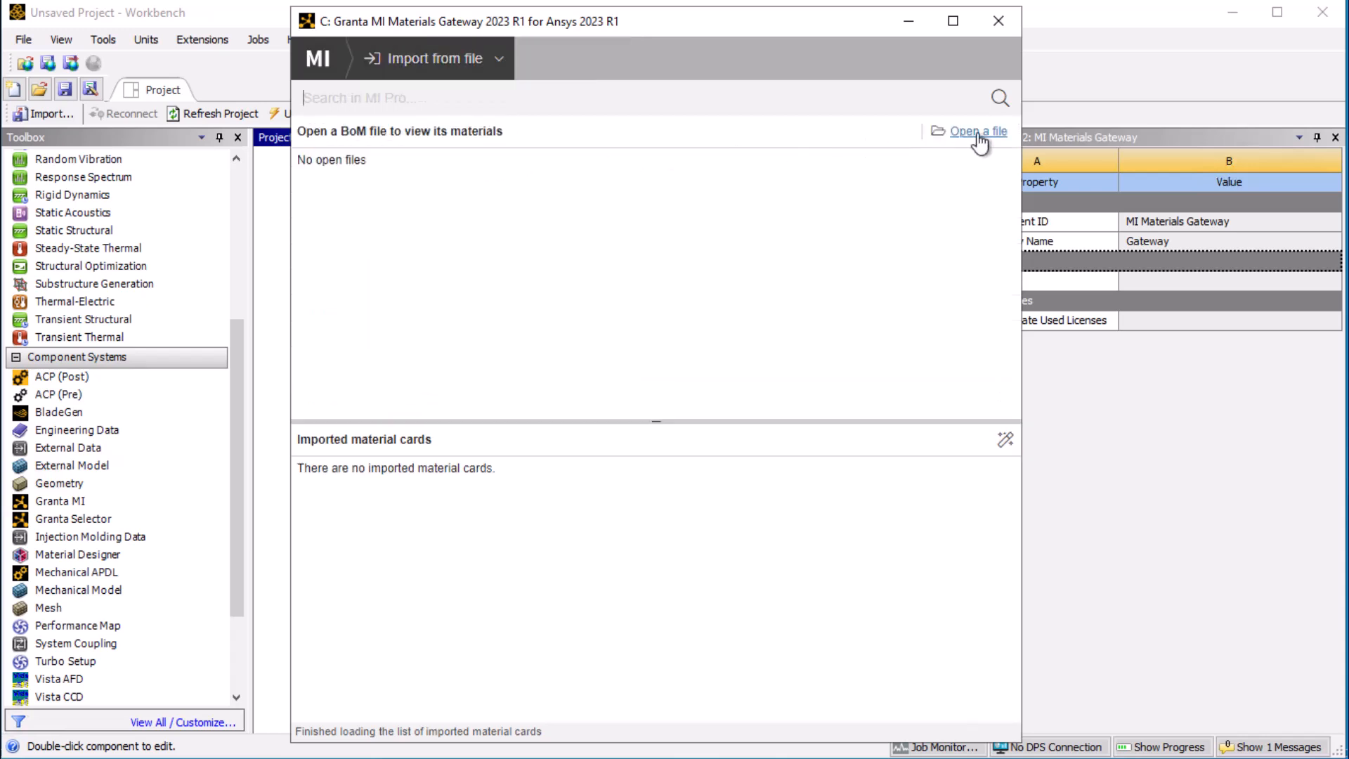
pyautogui.click(976, 131)
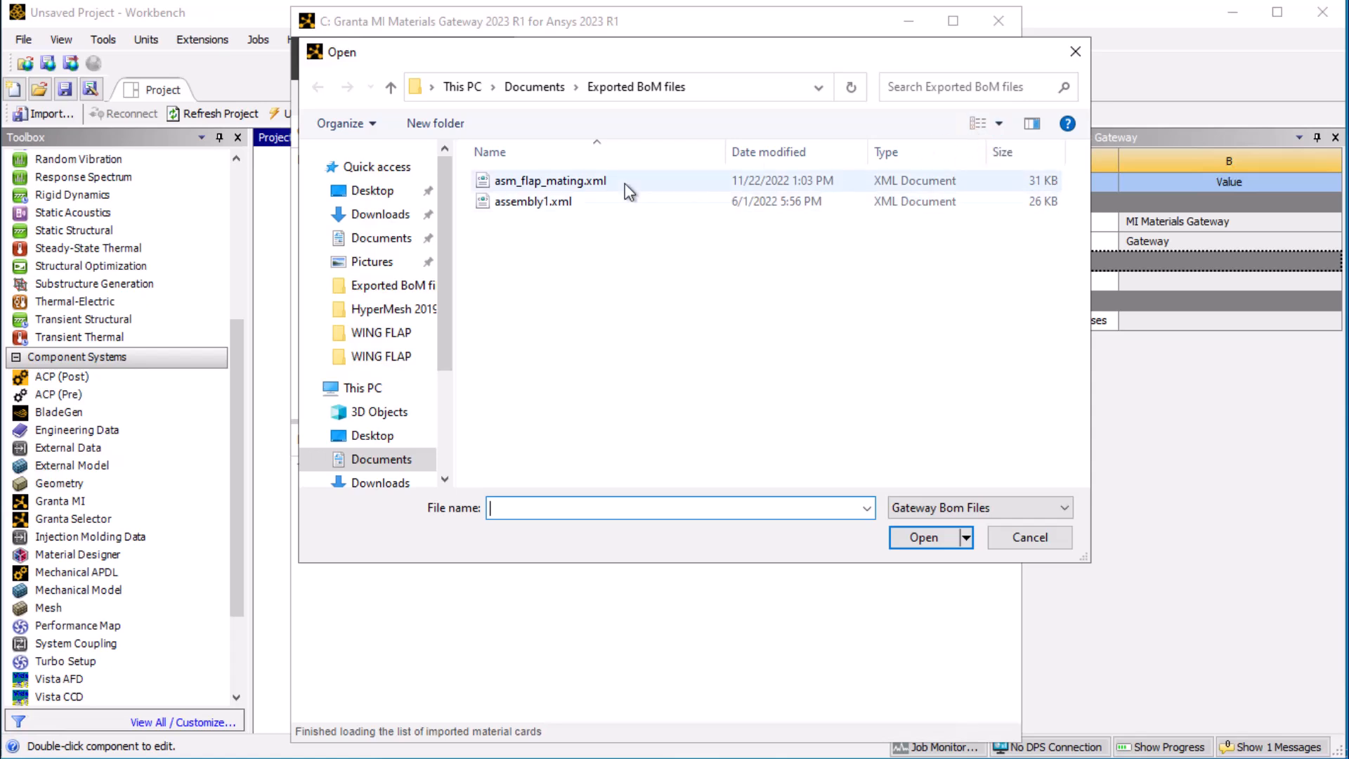
pyautogui.click(552, 180)
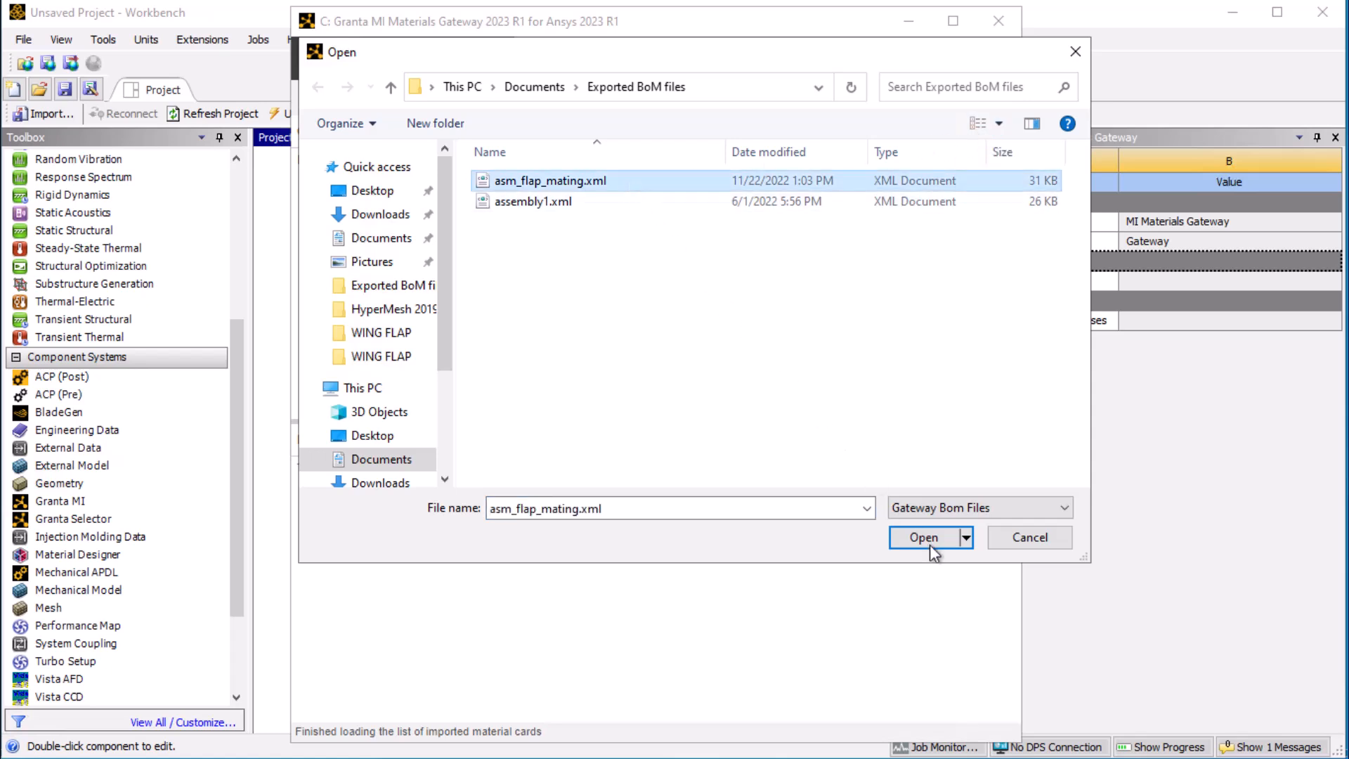
pyautogui.click(924, 537)
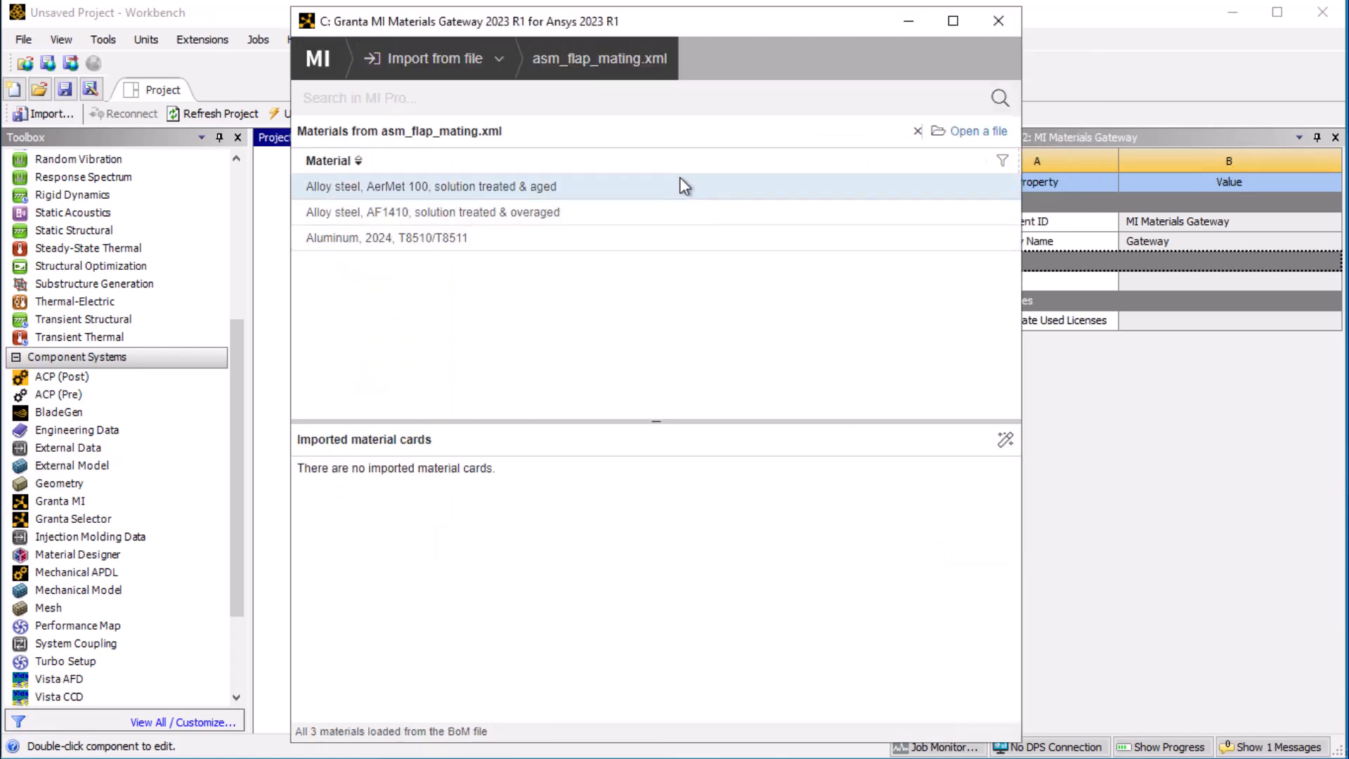
pyautogui.moveTo(688, 238)
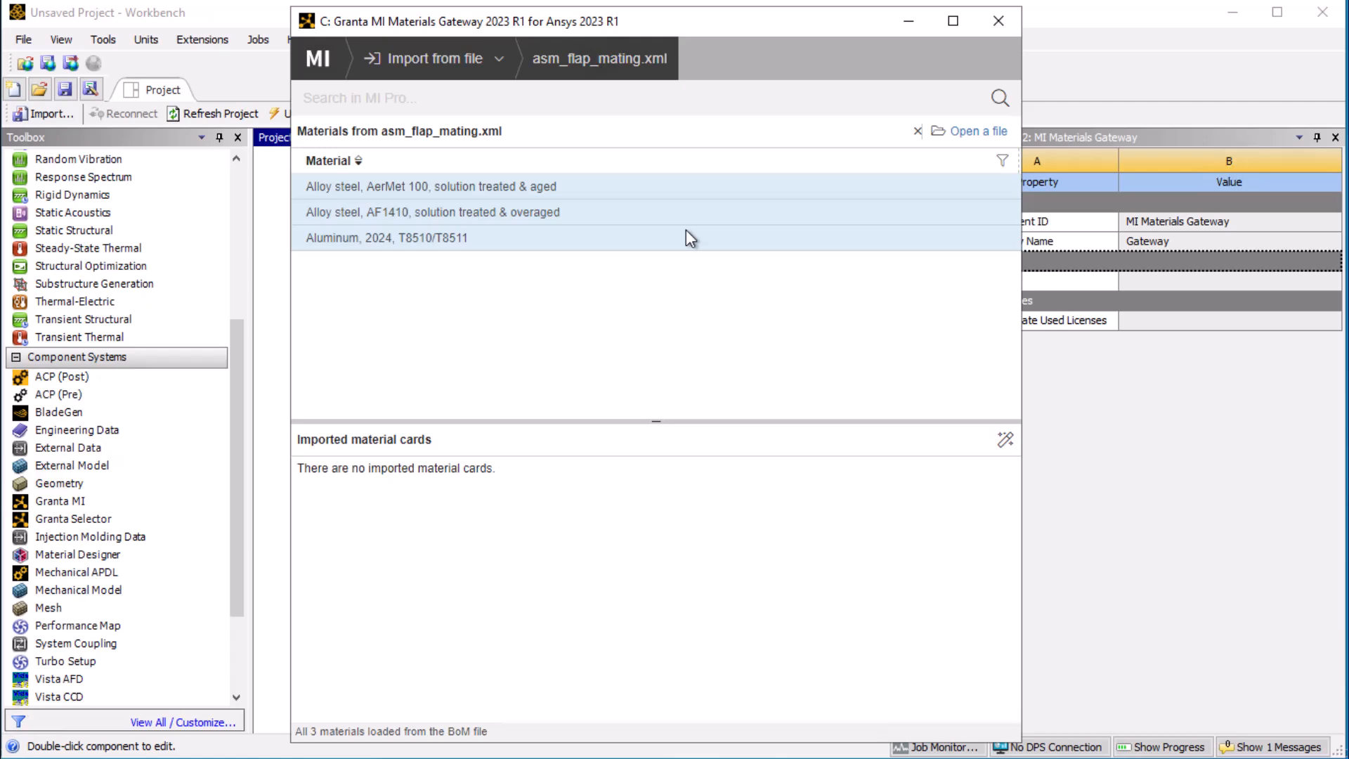
# Step: Import the three listed materials as new cards, then close the gateway window
pyautogui.rightClick(689, 238)
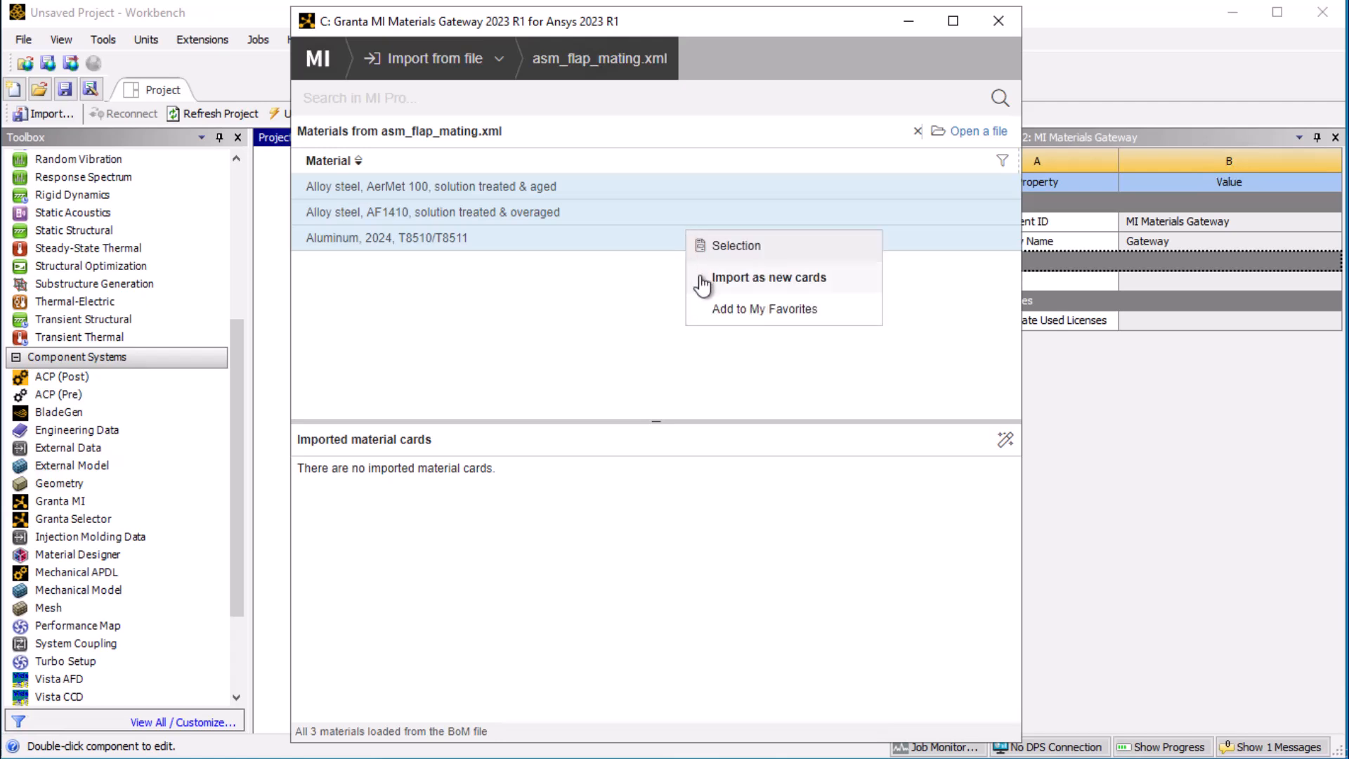
pyautogui.click(767, 277)
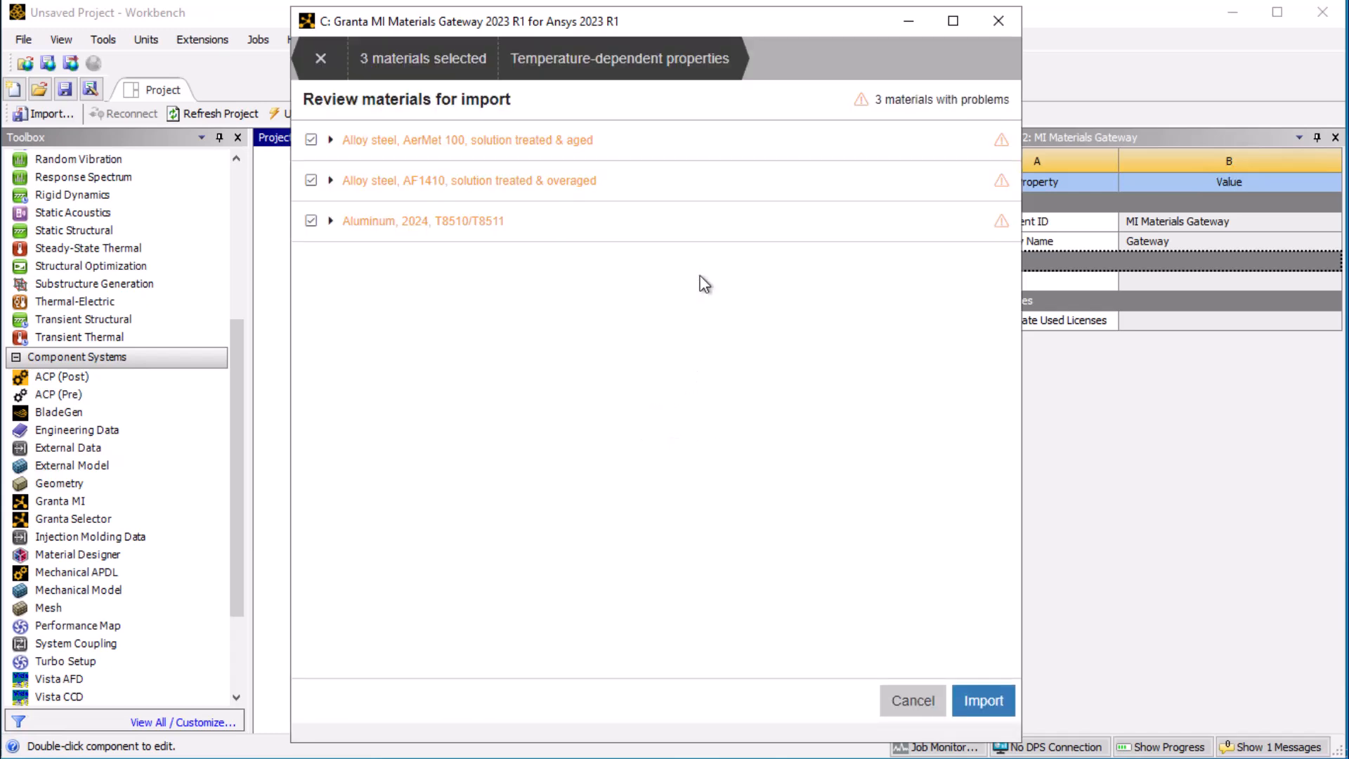
pyautogui.moveTo(984, 701)
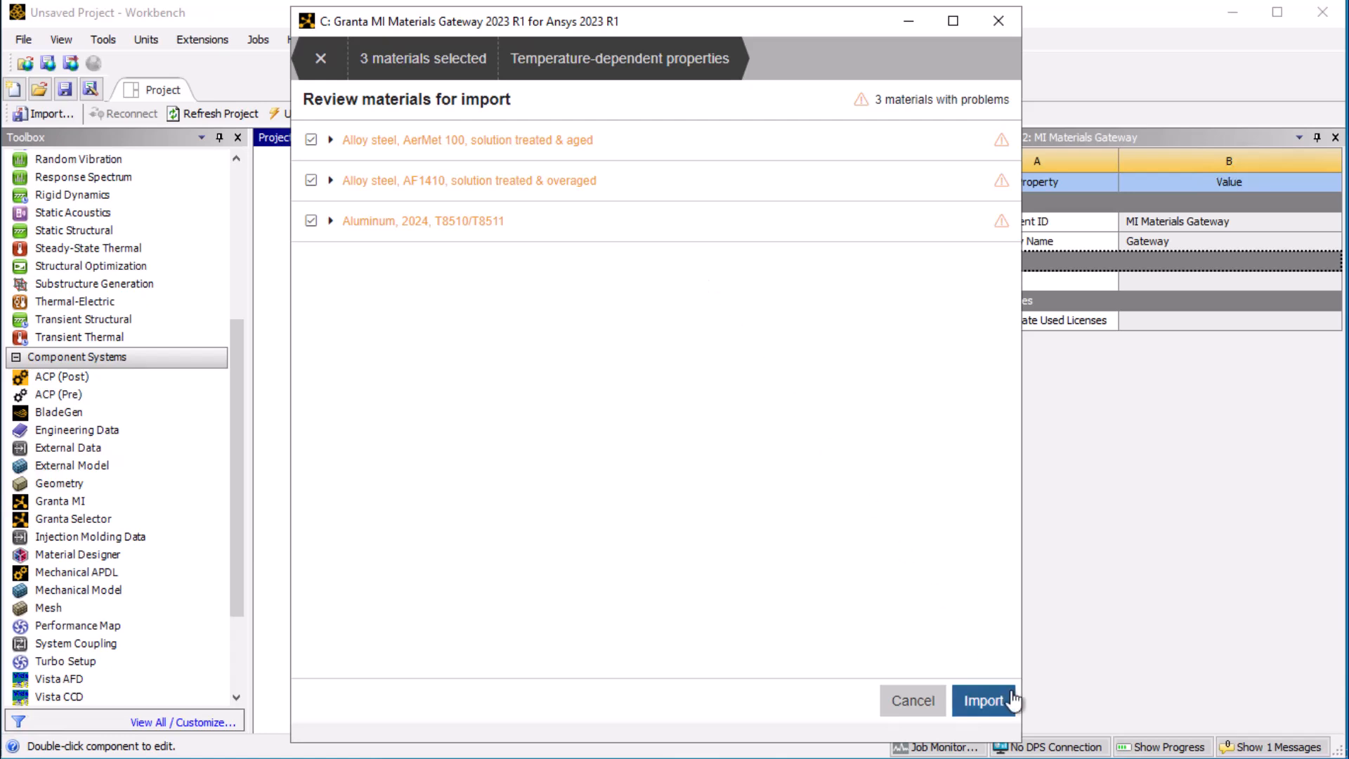
pyautogui.click(985, 700)
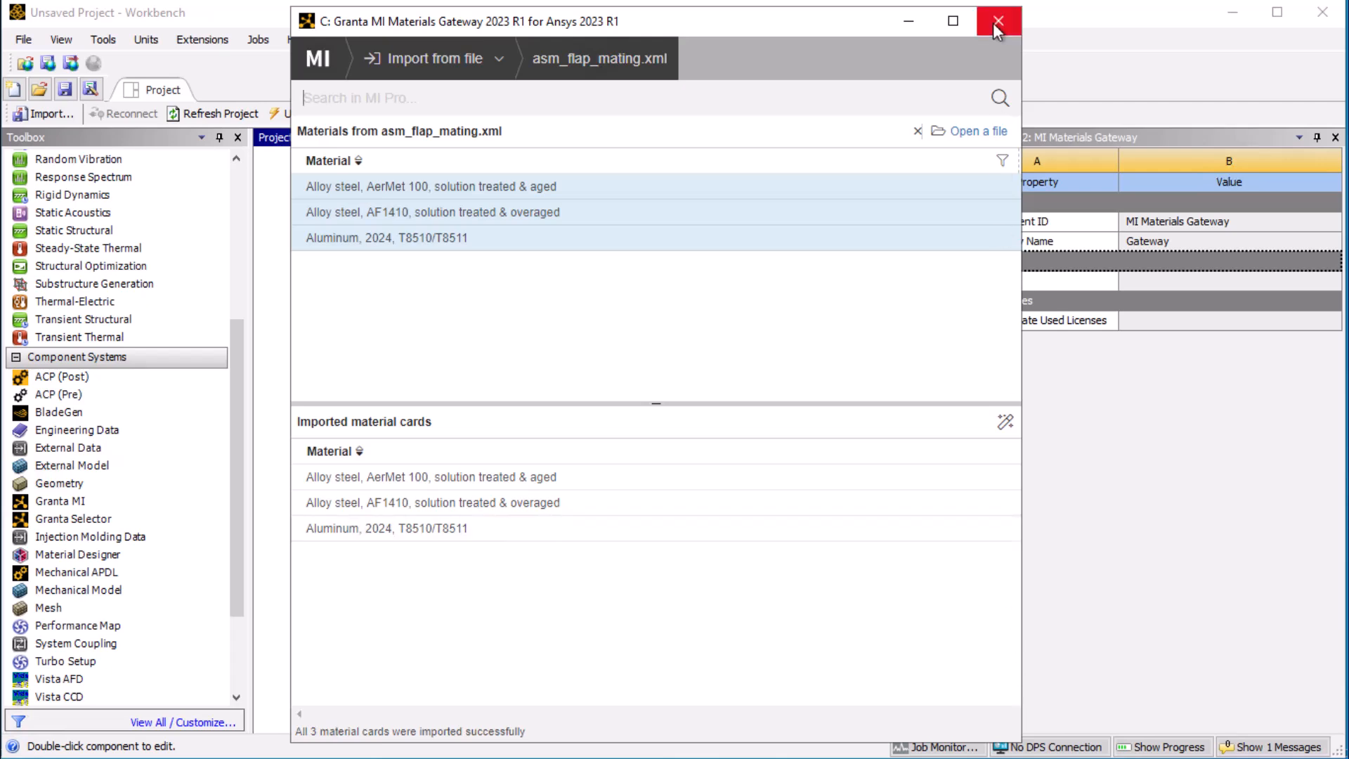
pyautogui.click(997, 21)
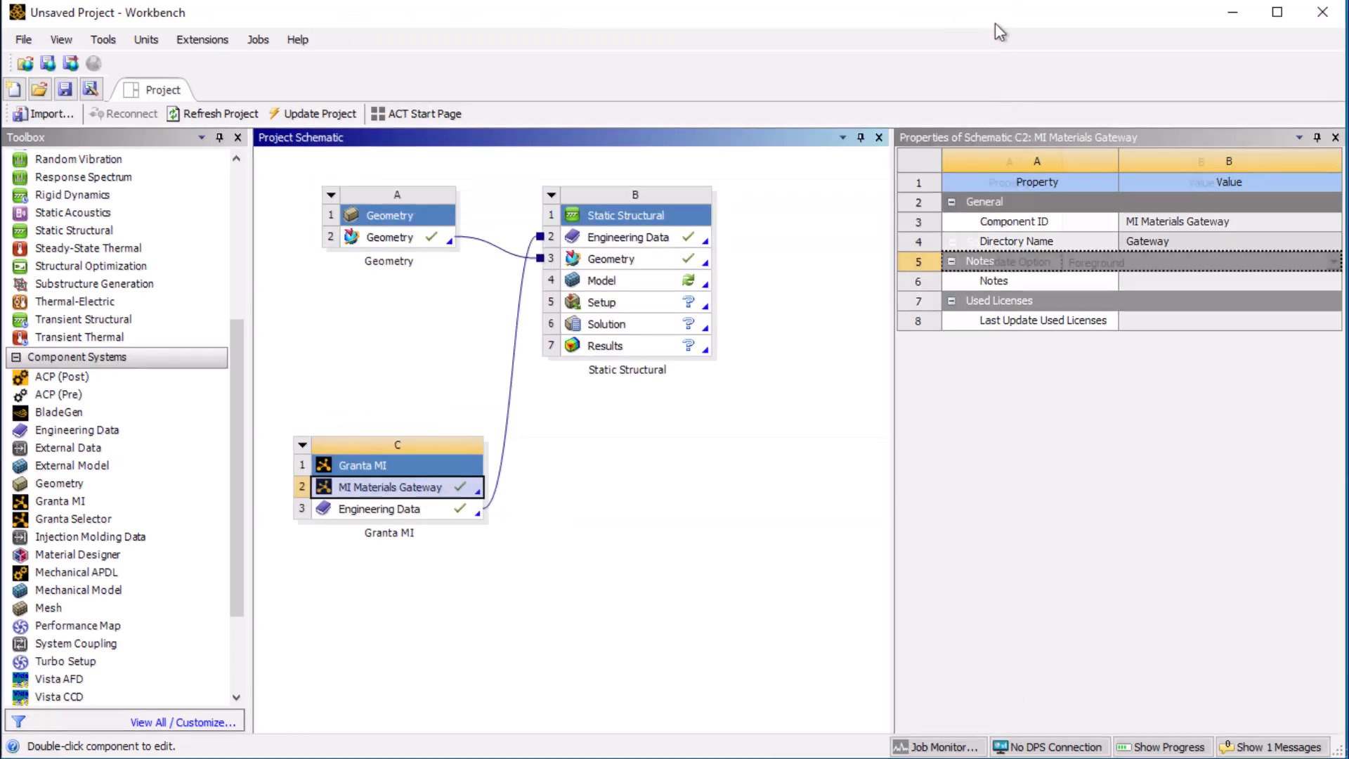
pyautogui.click(629, 238)
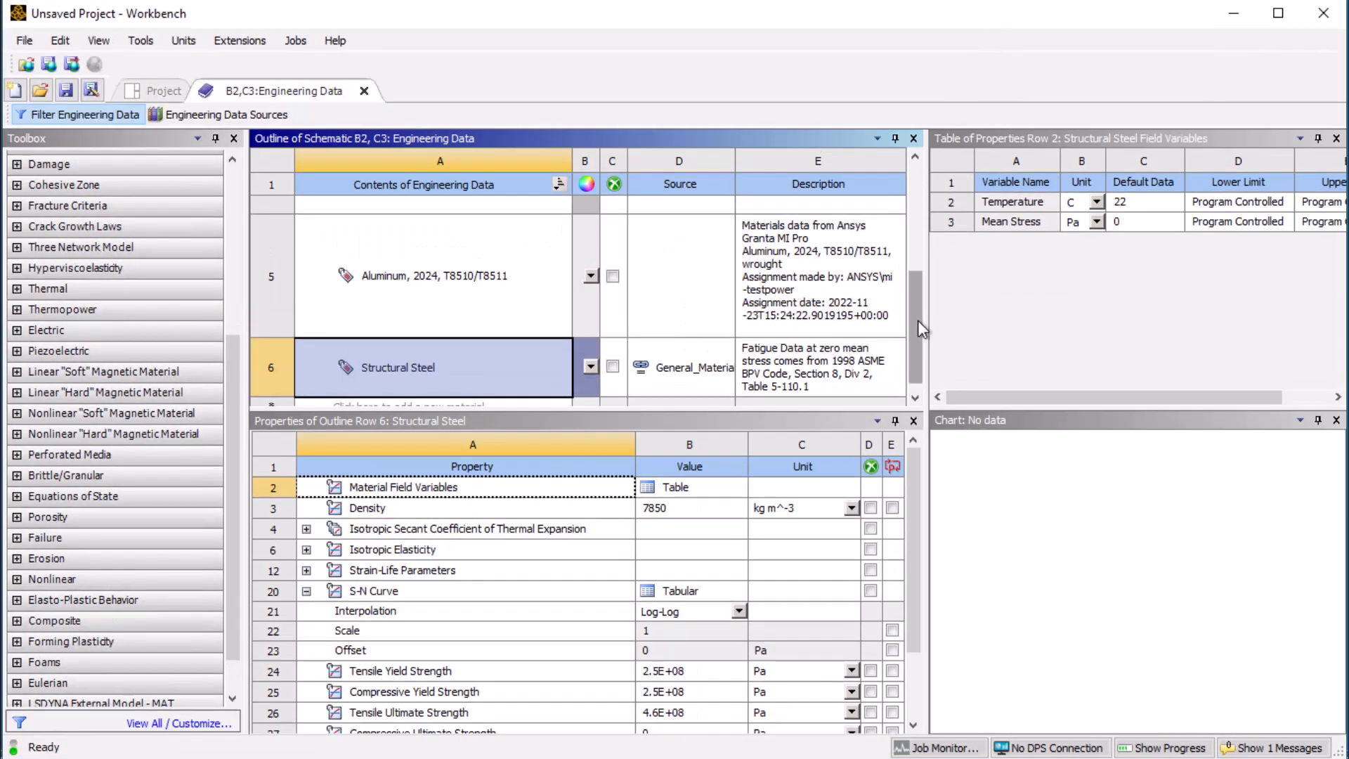
pyautogui.scroll(3)
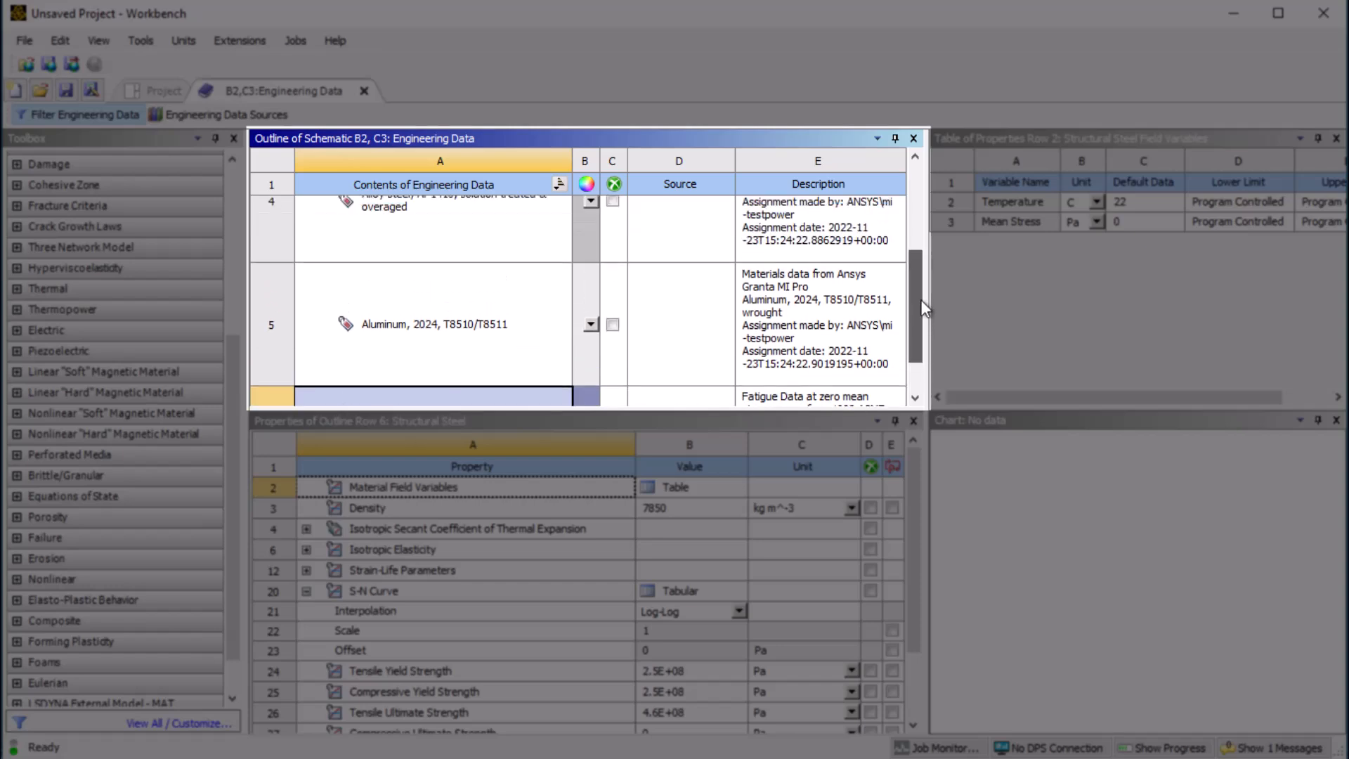
pyautogui.scroll(3)
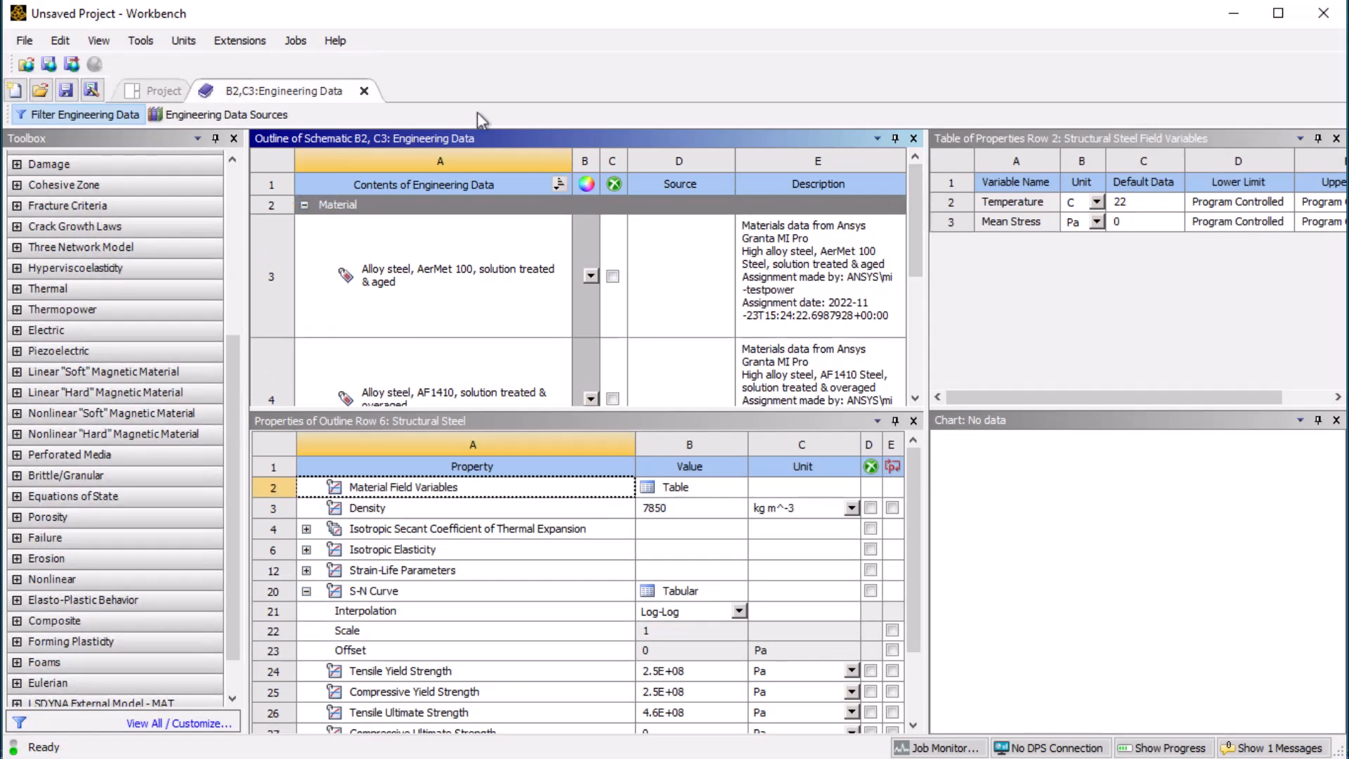
pyautogui.click(163, 91)
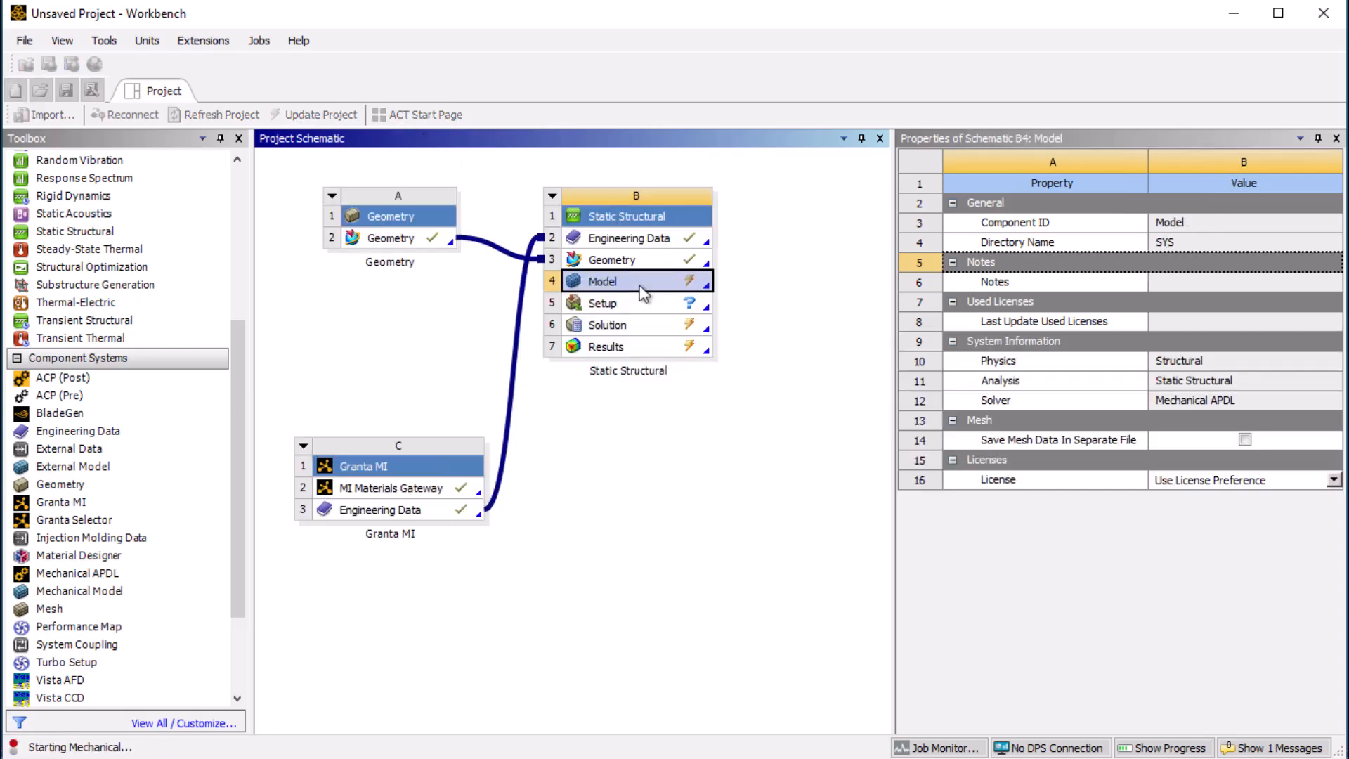
pyautogui.doubleClick(635, 281)
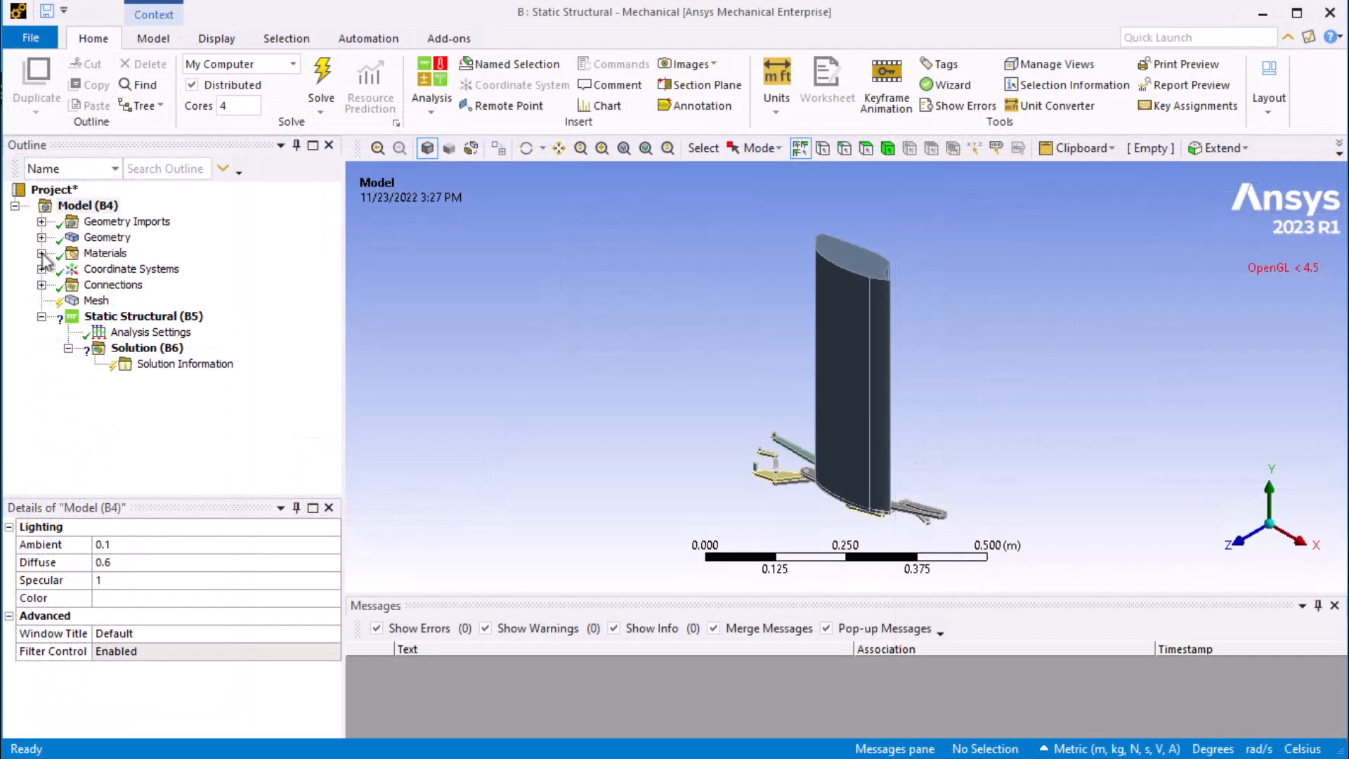
pyautogui.click(42, 253)
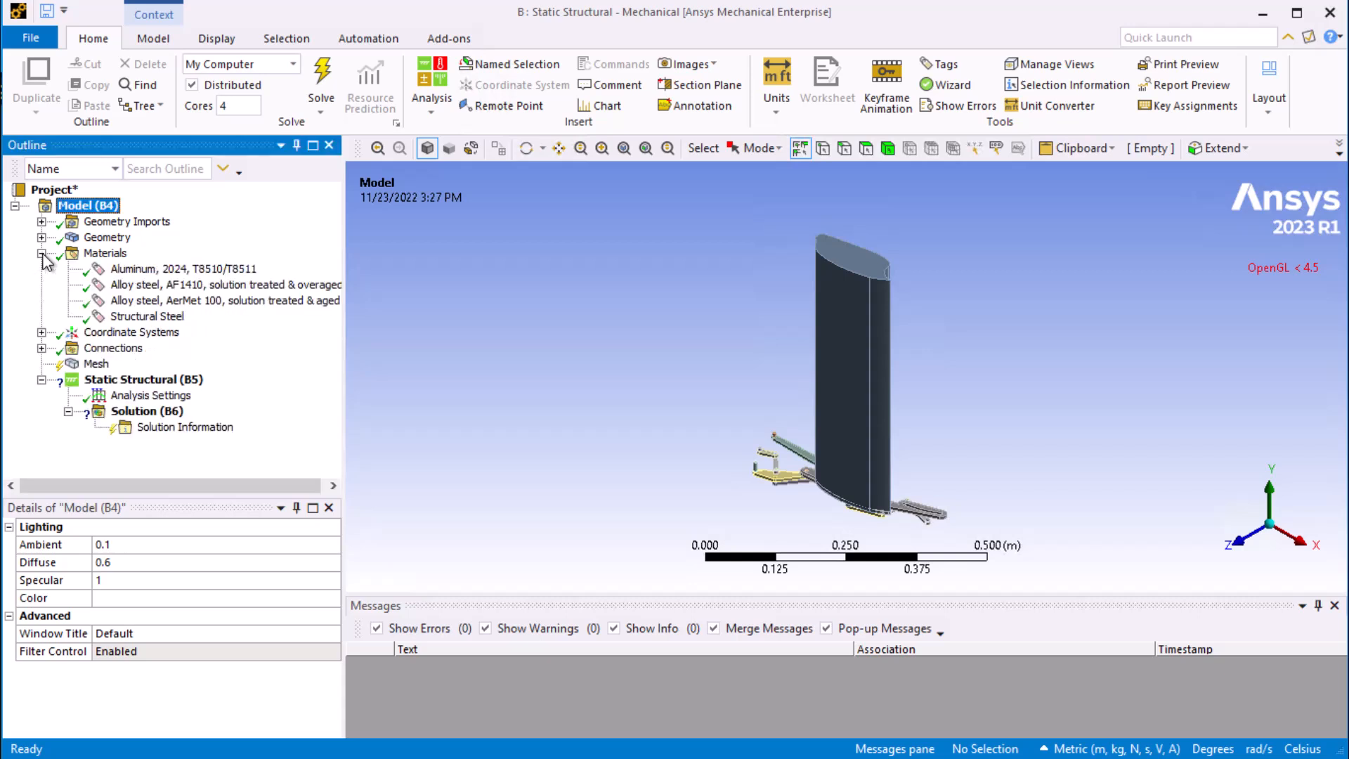
pyautogui.click(42, 237)
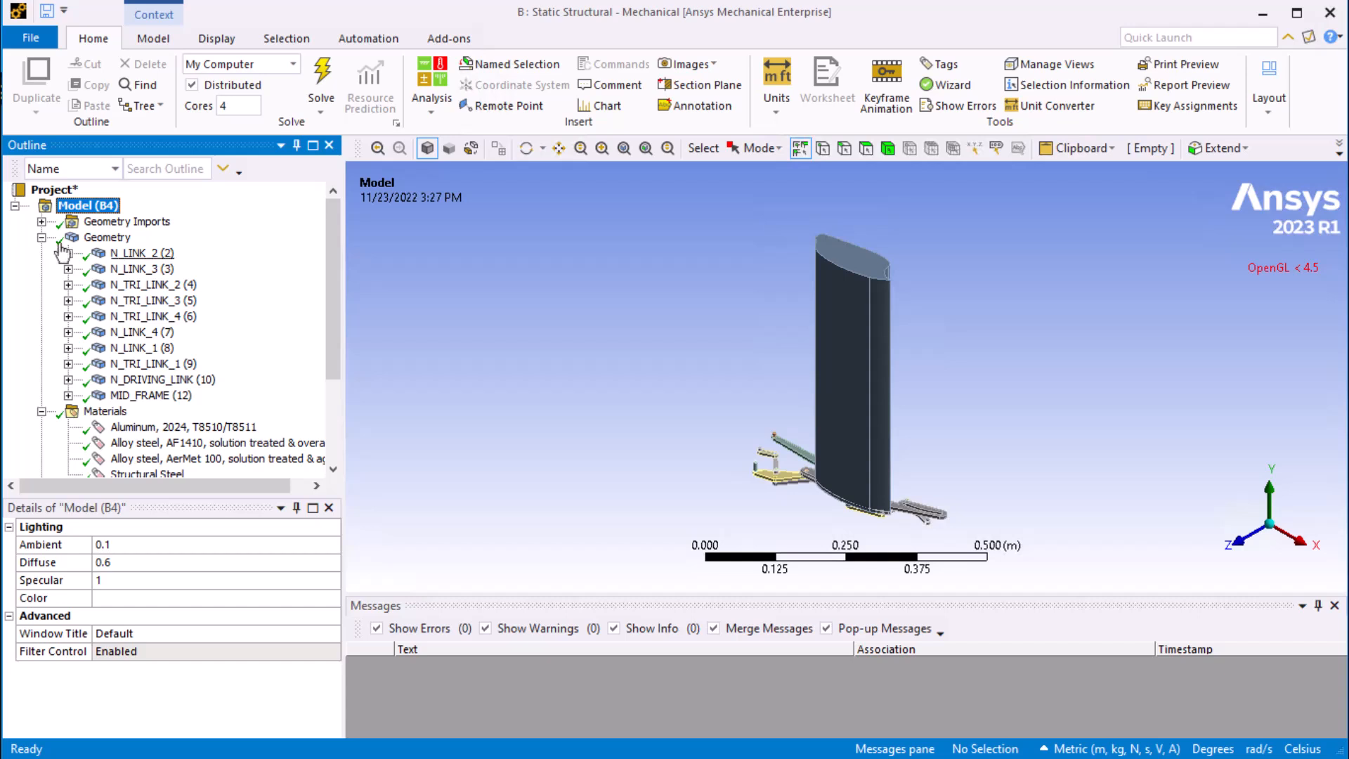
pyautogui.click(142, 253)
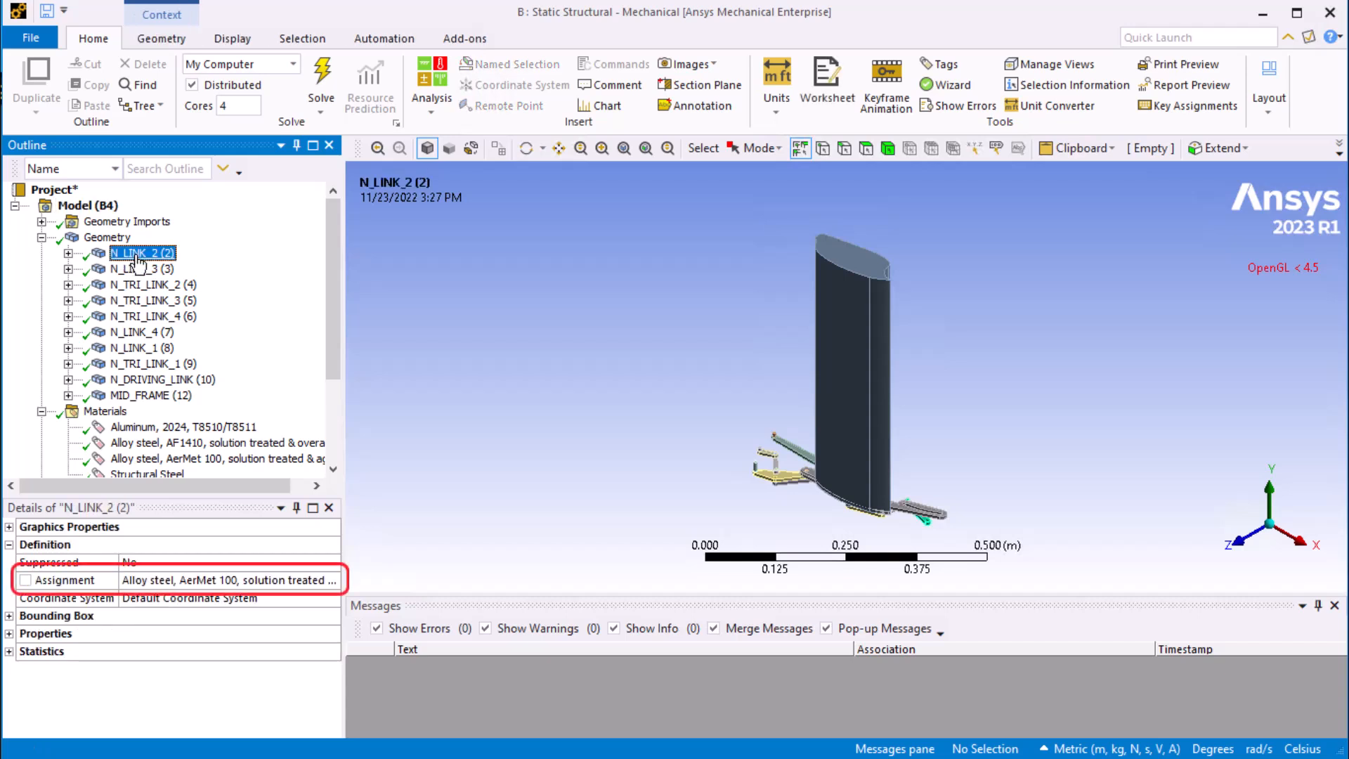
pyautogui.click(142, 332)
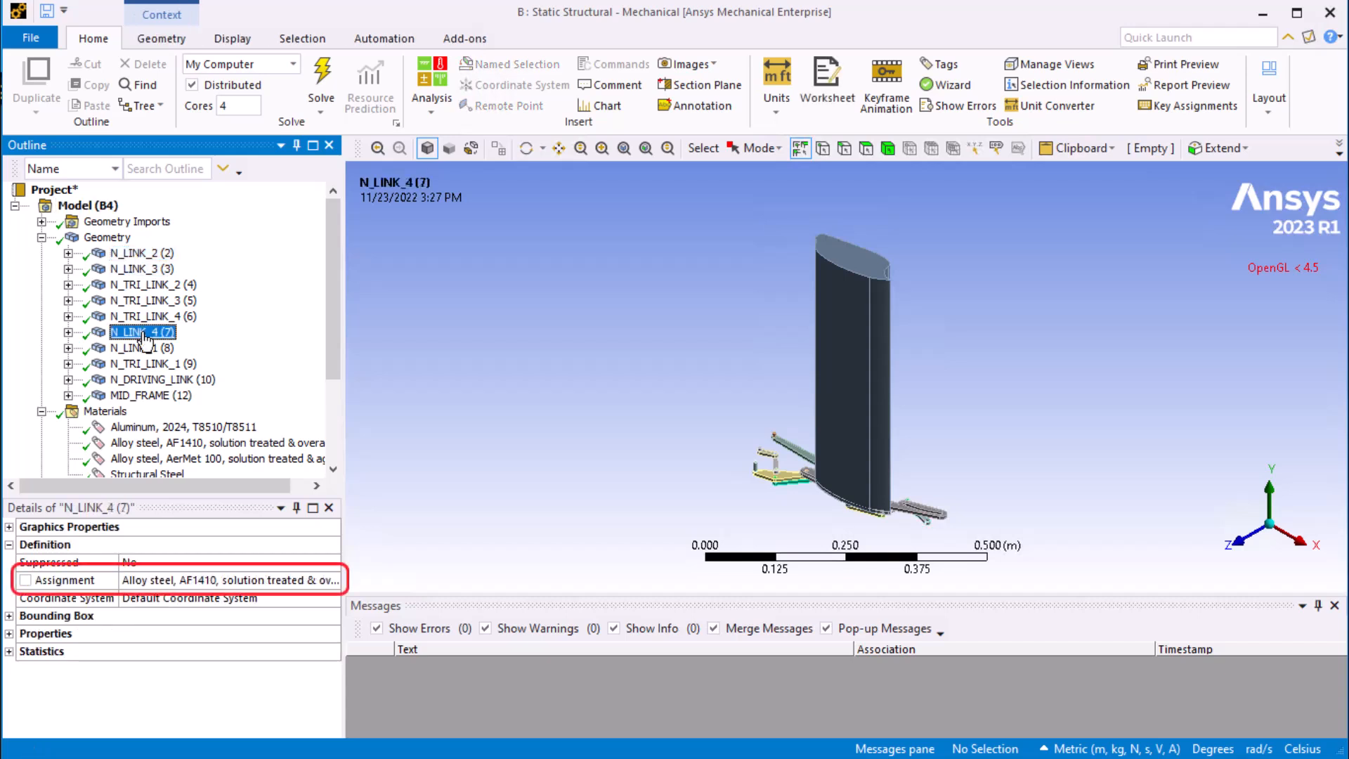
pyautogui.moveTo(152, 403)
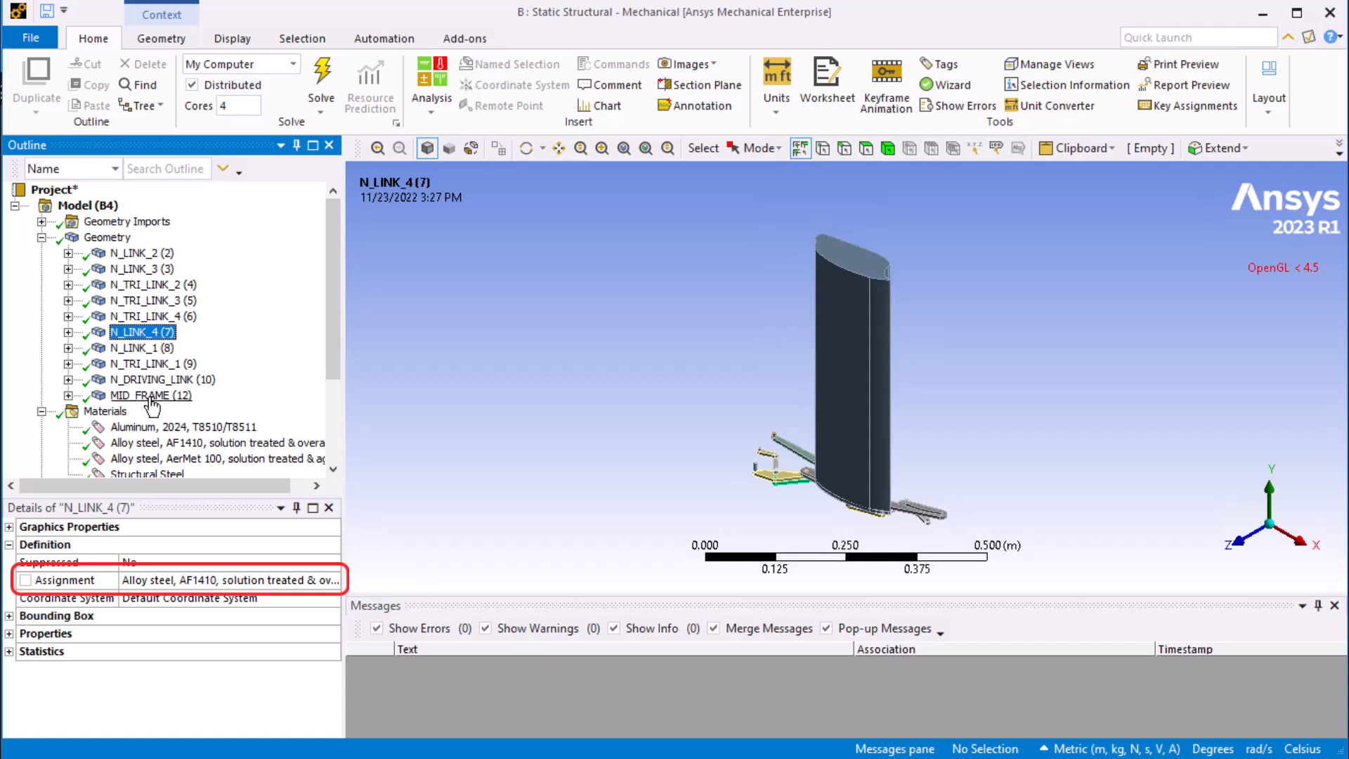
pyautogui.click(152, 395)
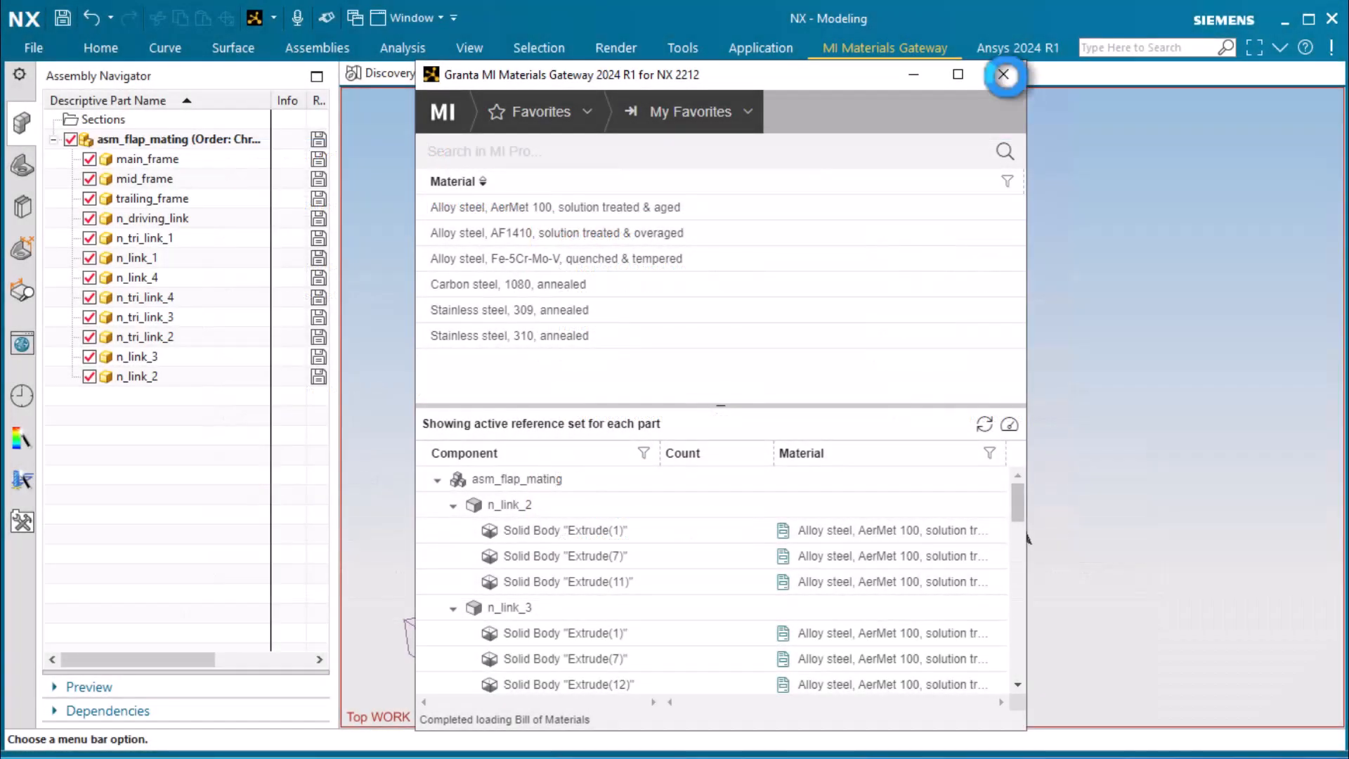
# Step: Close the Materials Gateway bill of materials window
pyautogui.click(1004, 75)
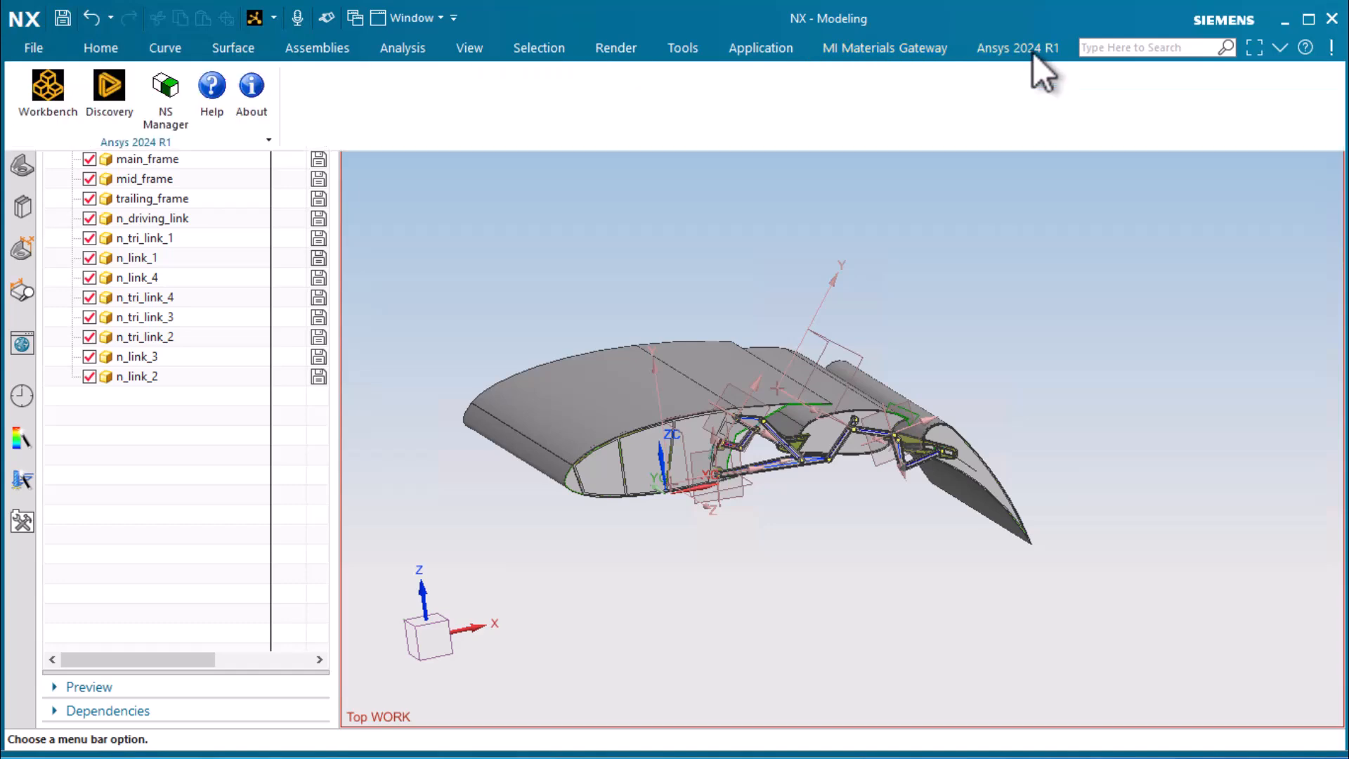
pyautogui.moveTo(47, 90)
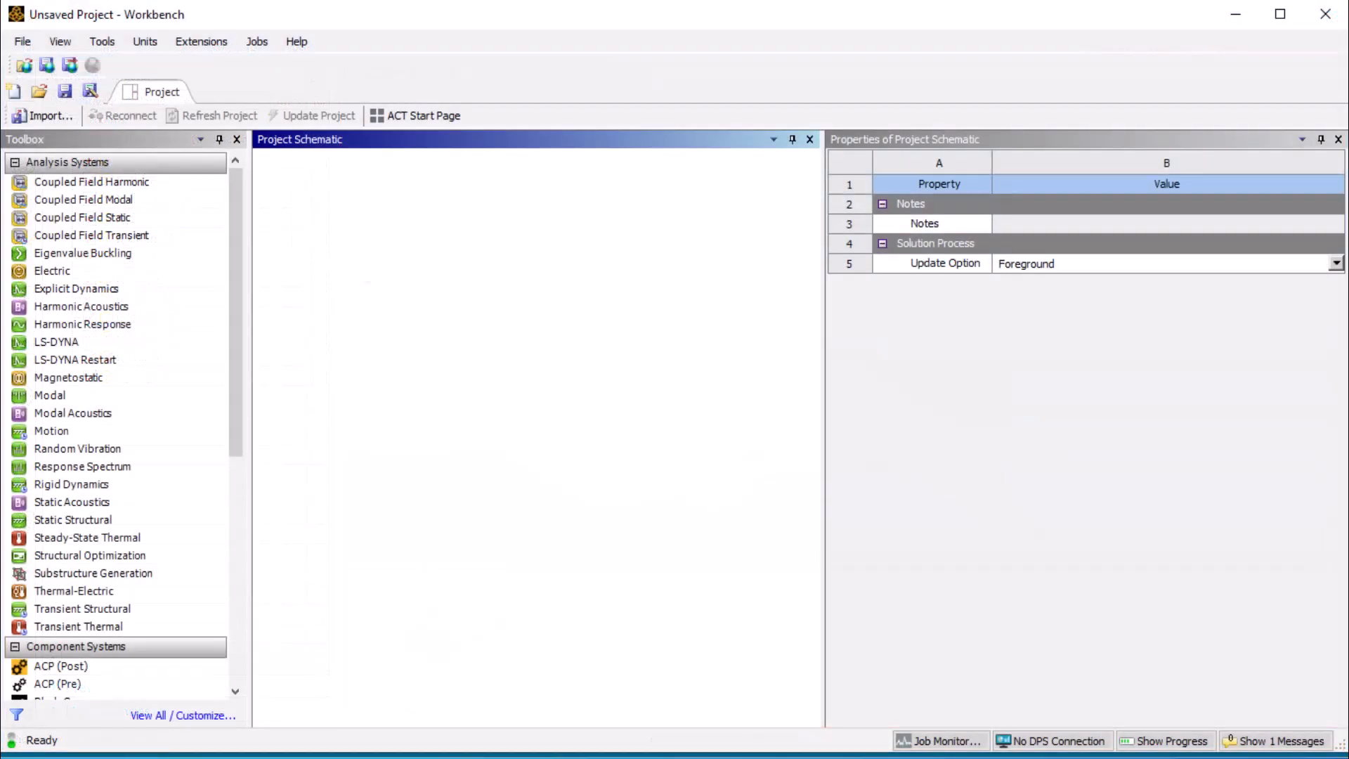
# Step: Enable Material Properties on Geometry cell A2 and scroll the Toolbox to Component Systems
pyautogui.click(368, 239)
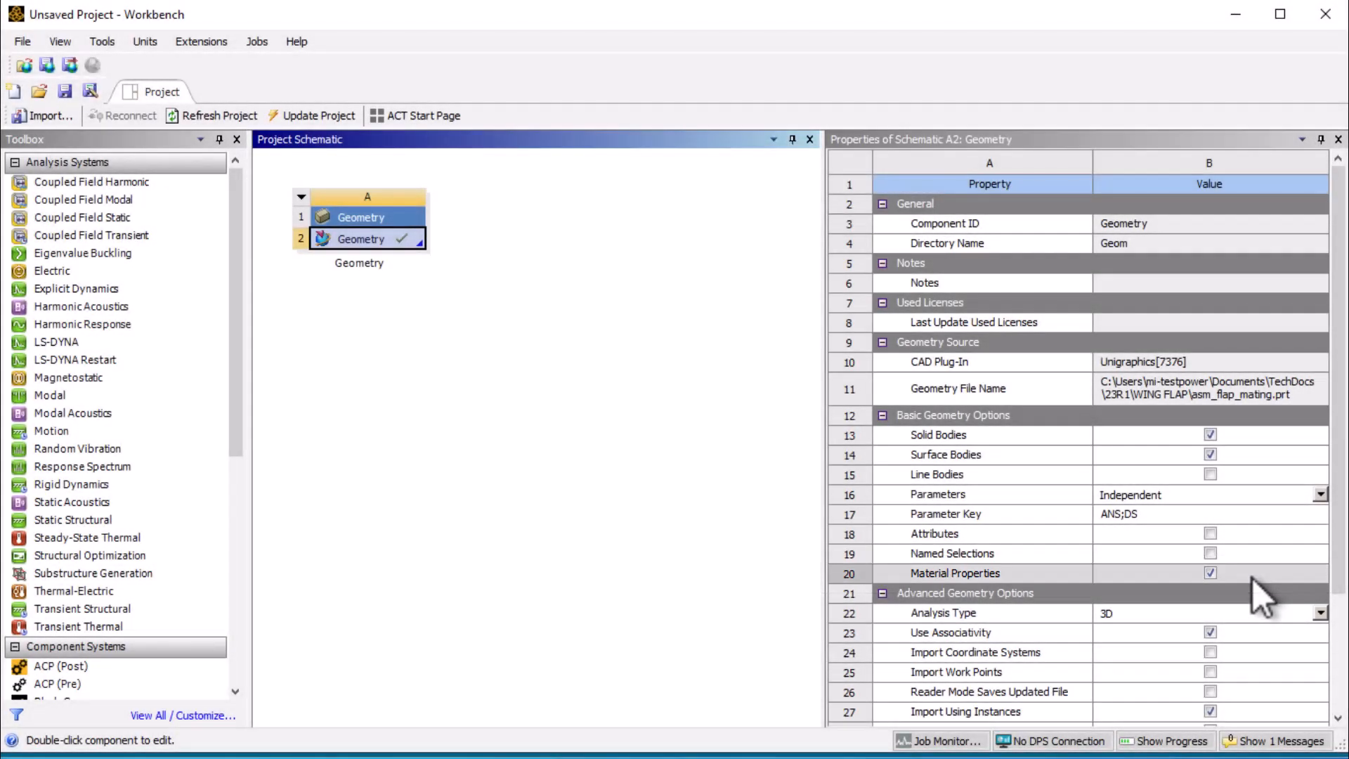
pyautogui.moveTo(433, 484)
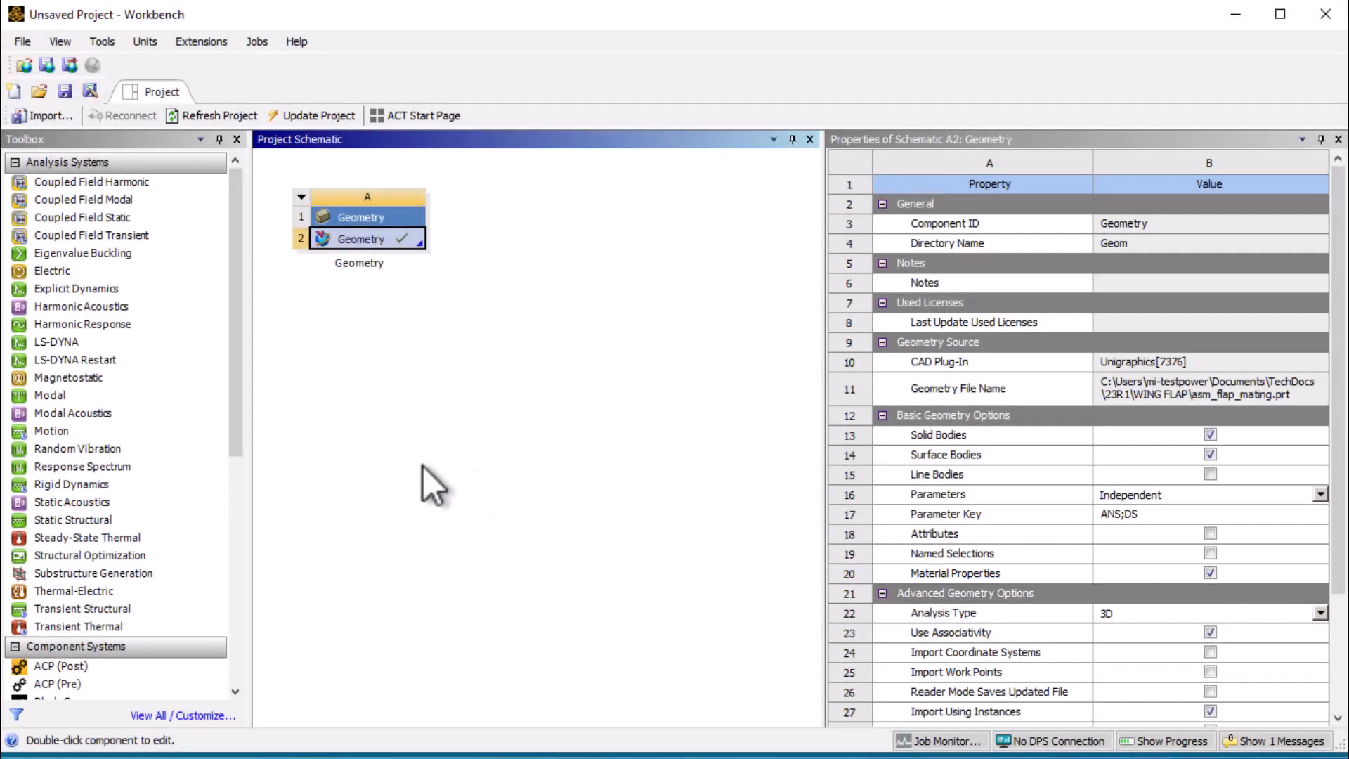
pyautogui.scroll(-3)
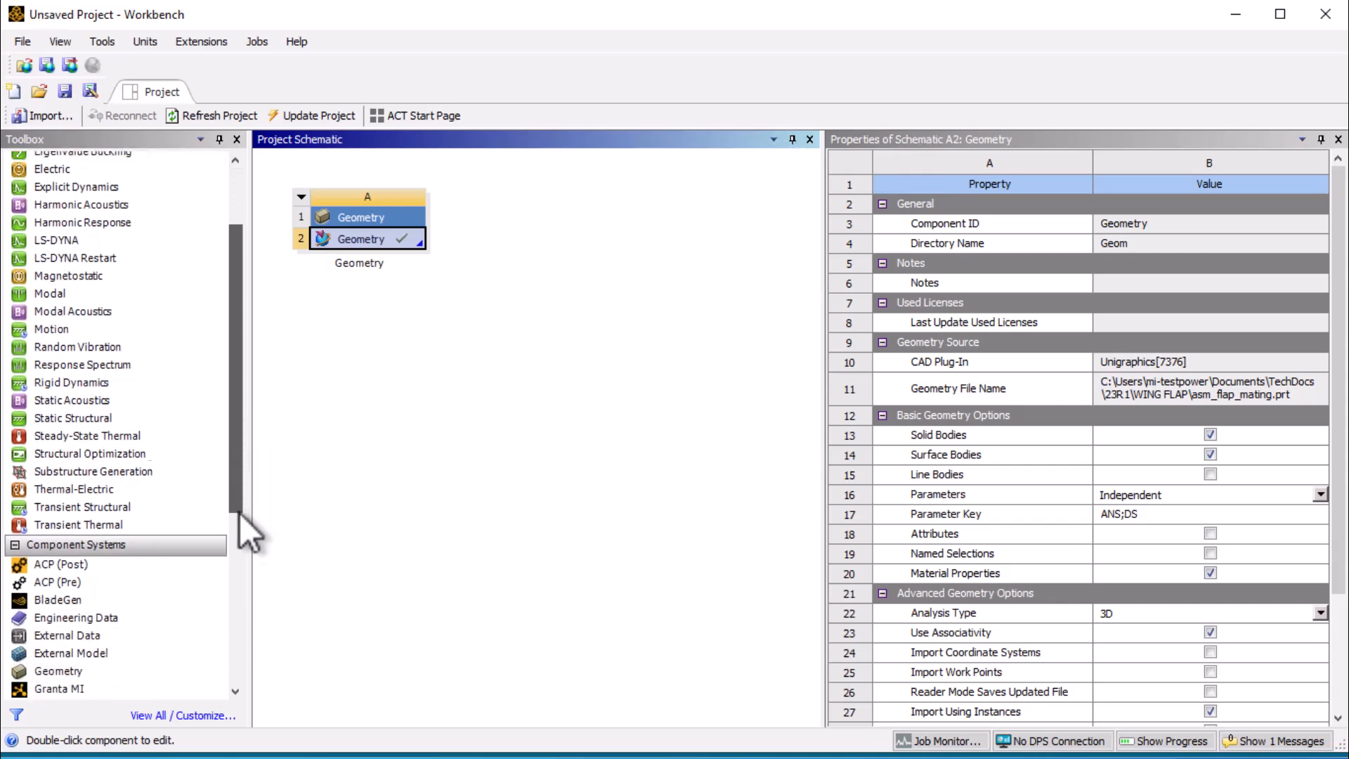
pyautogui.scroll(-3)
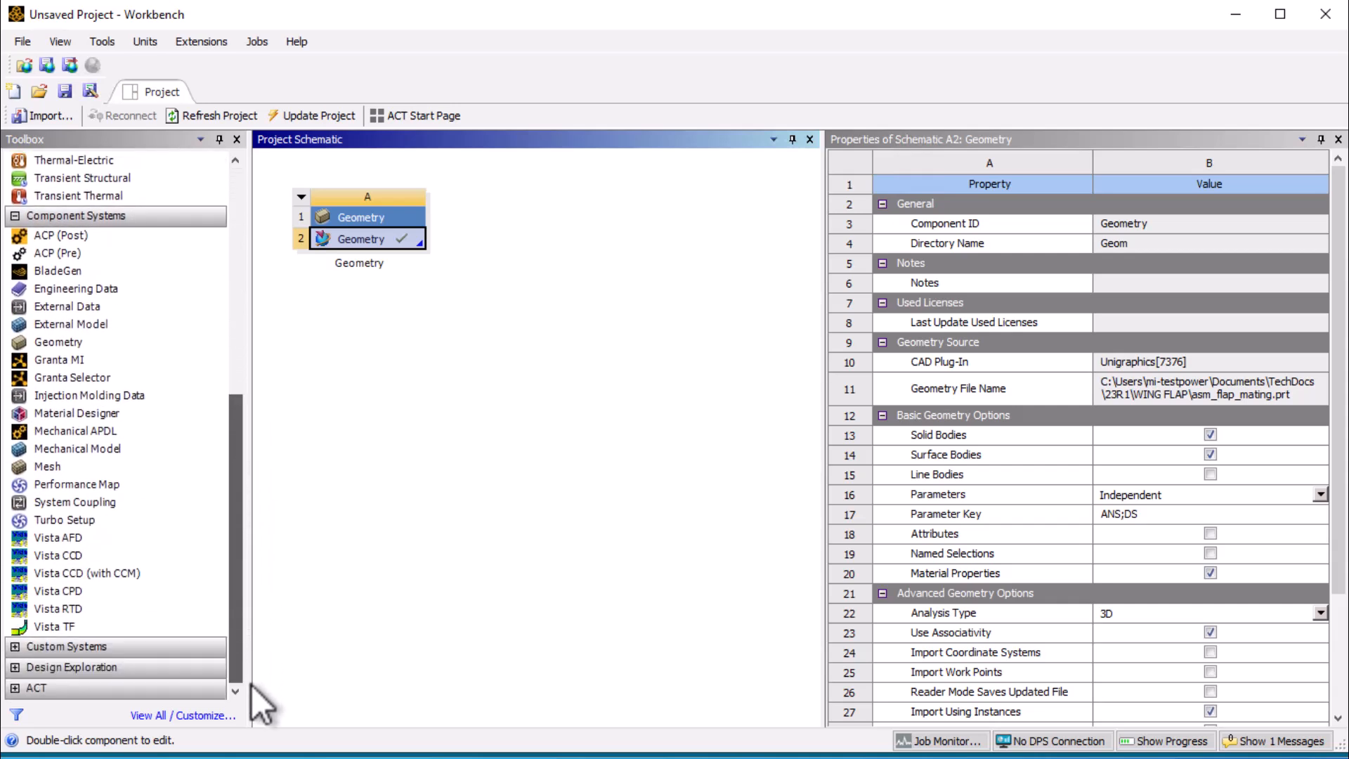
pyautogui.moveTo(116, 448)
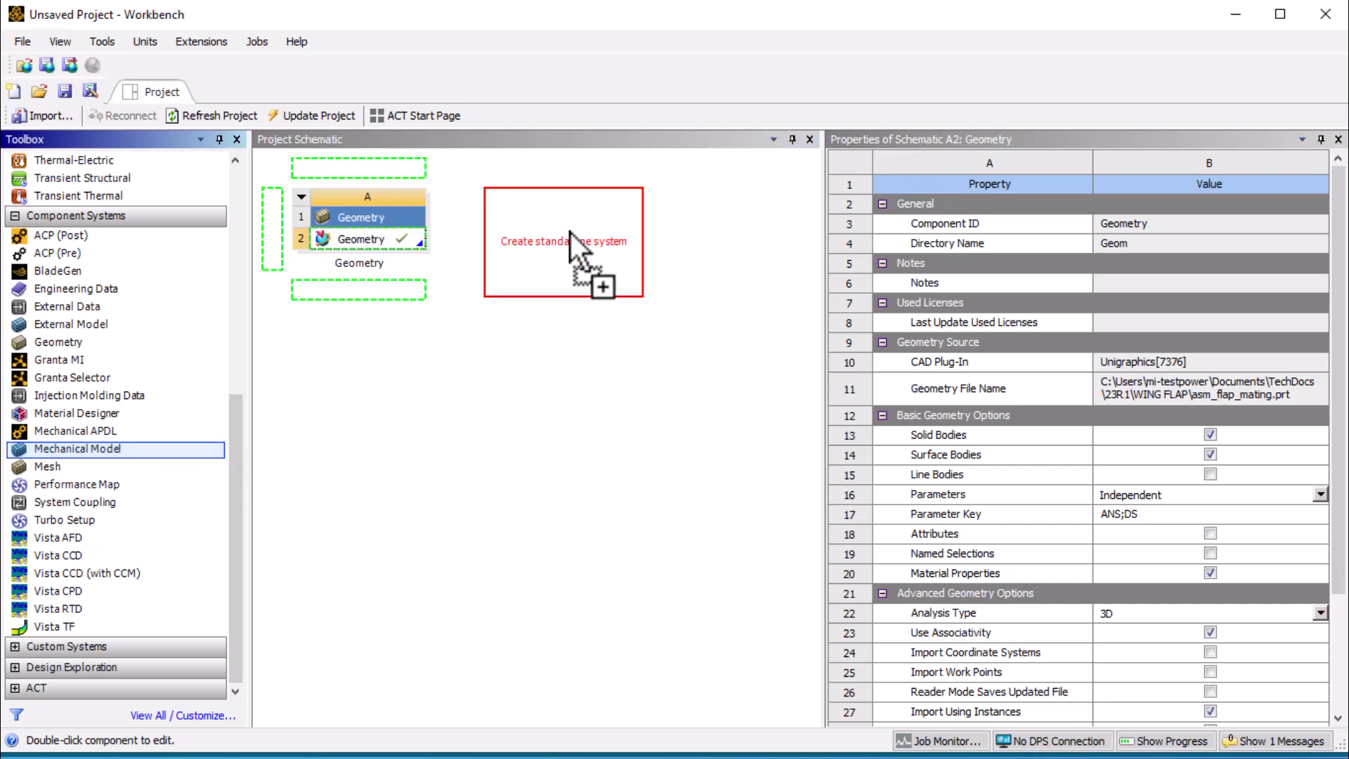
# Step: Add a Mechanical Model fed by the flap geometry and Granta MI Engineering Data
pyautogui.click(366, 238)
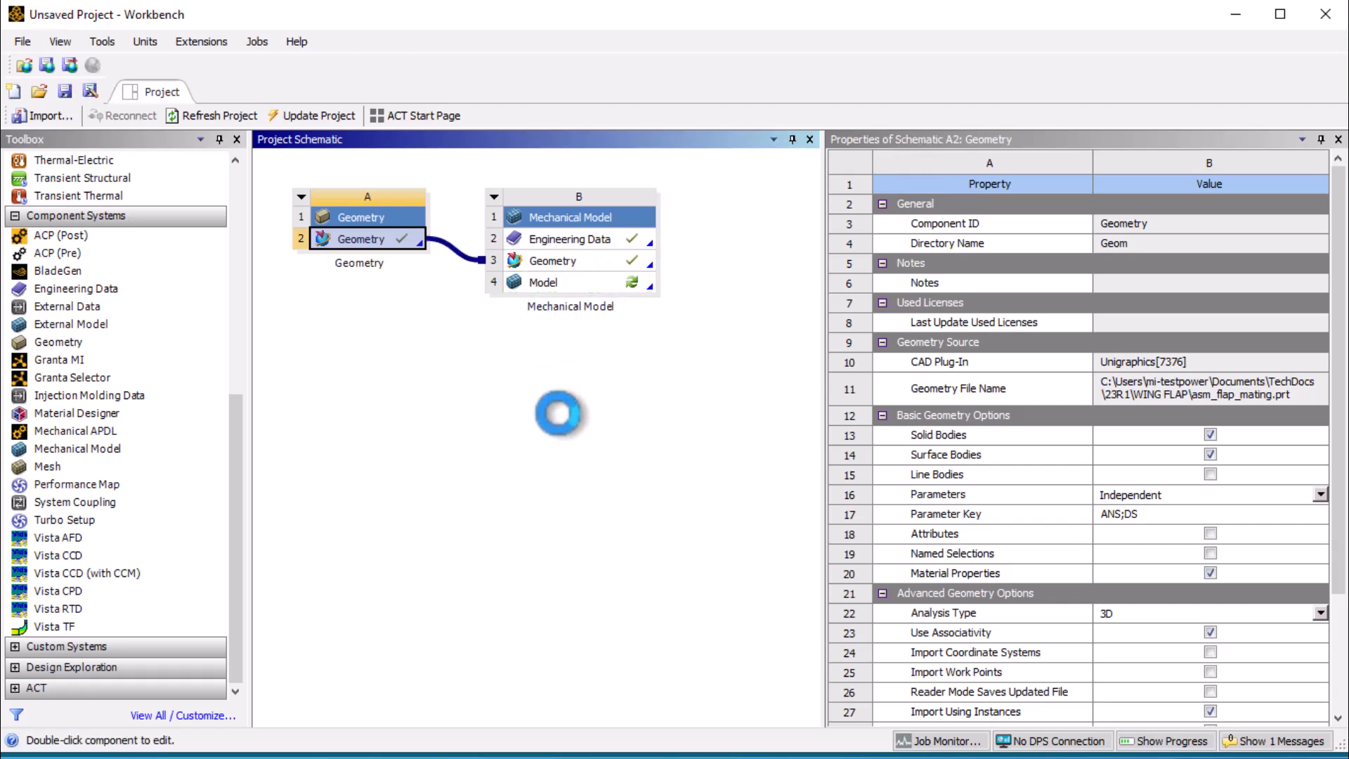
pyautogui.moveTo(568, 434)
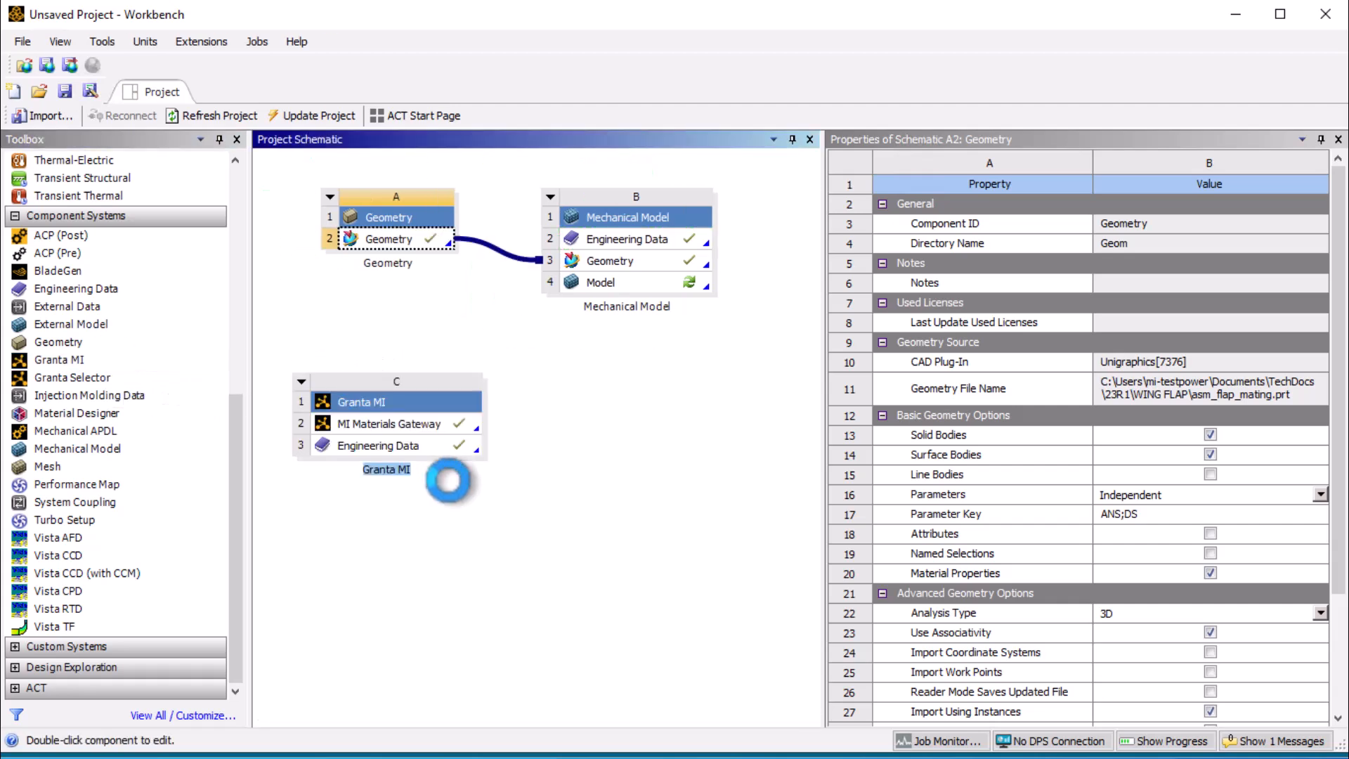
pyautogui.click(377, 445)
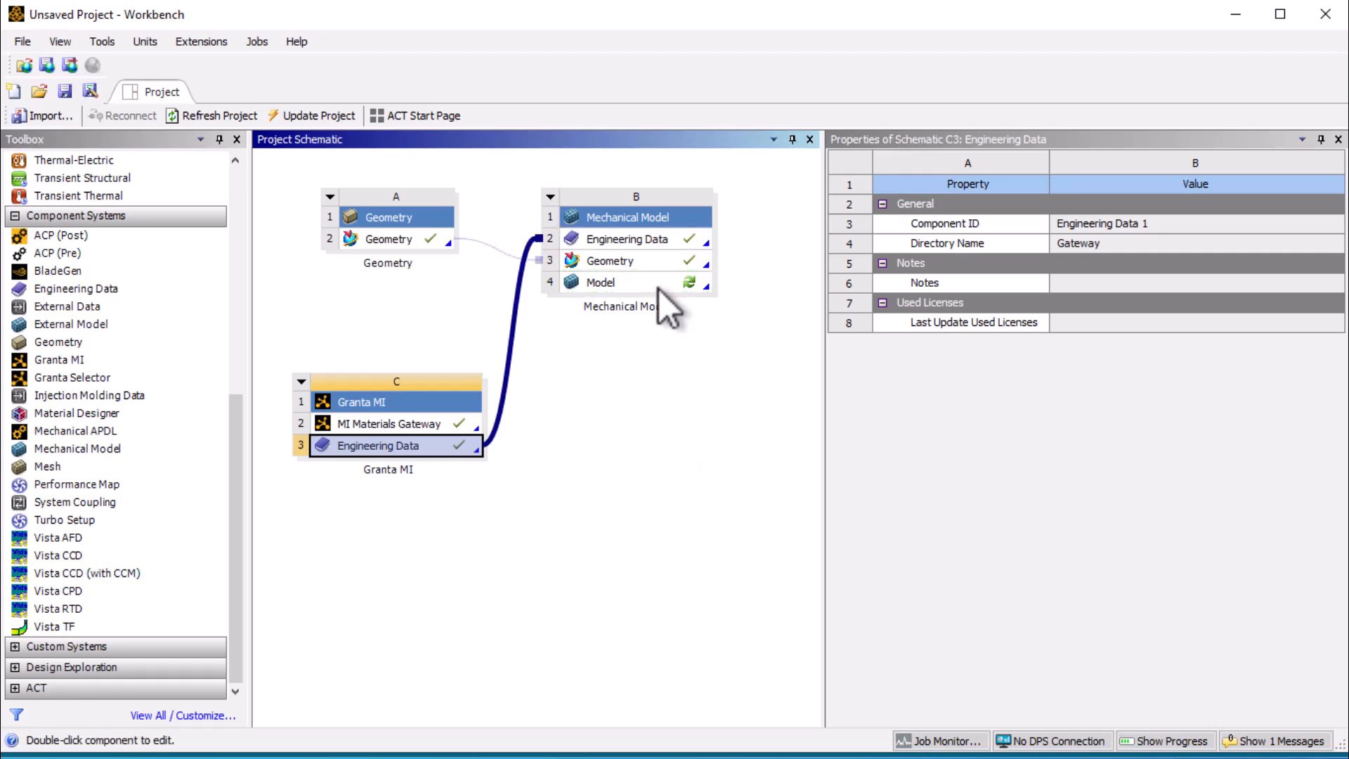
pyautogui.click(636, 282)
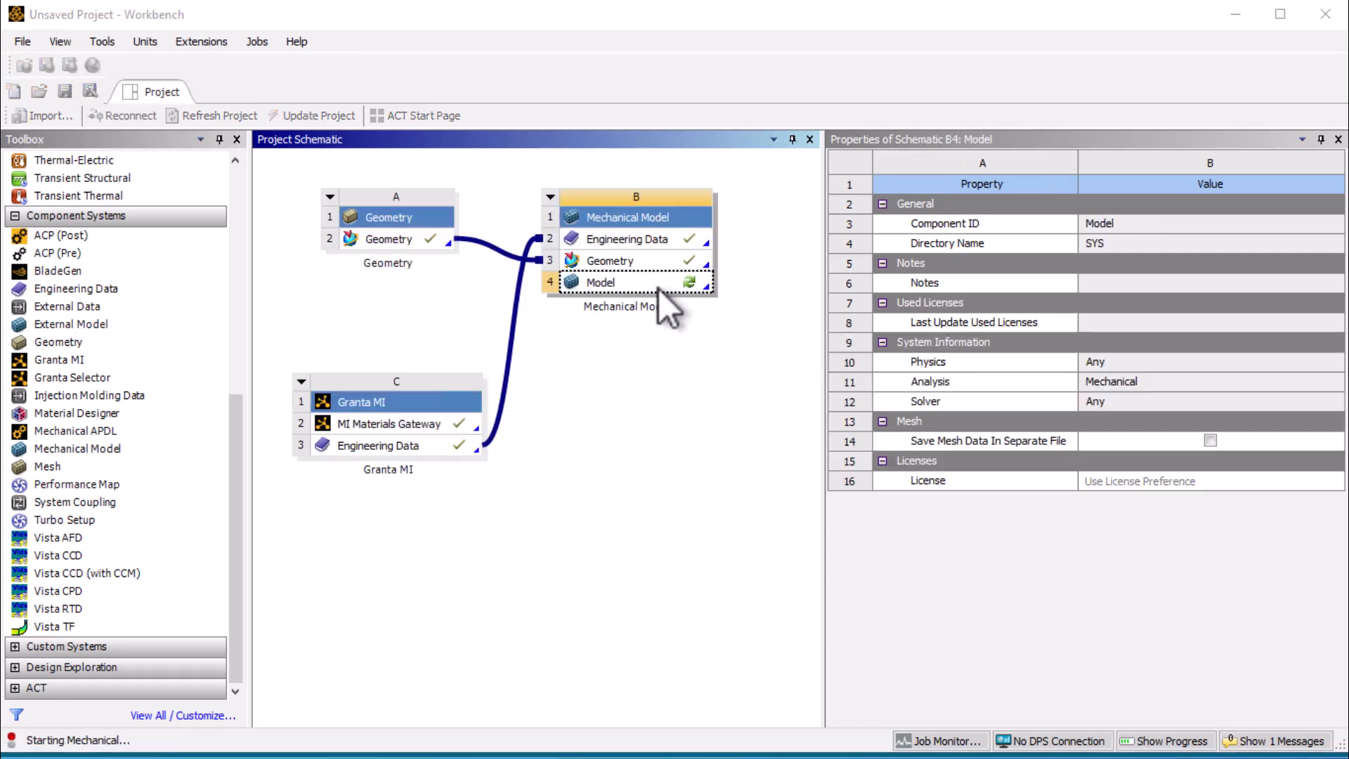
# Step: Open the wing flap model in Mechanical and expand its imported Materials in the Outline
pyautogui.doubleClick(636, 283)
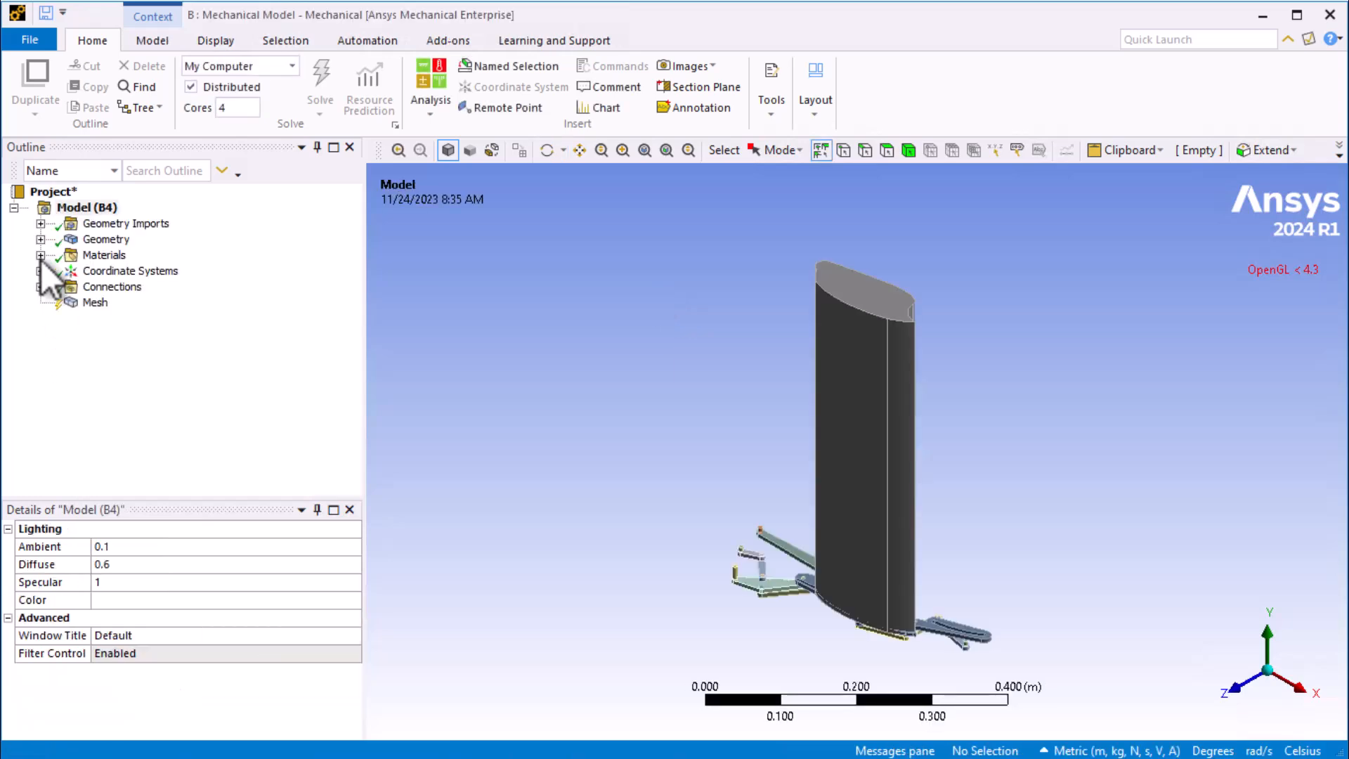
pyautogui.click(40, 256)
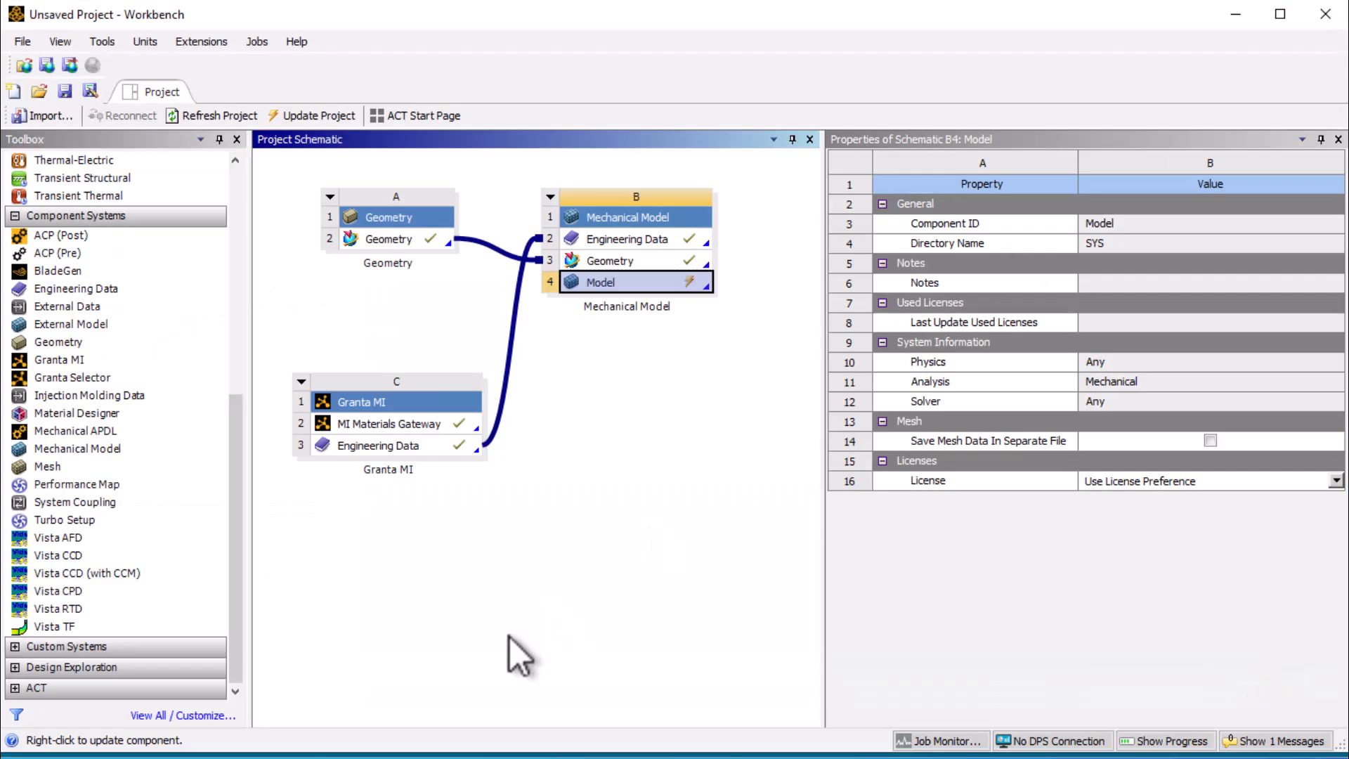
pyautogui.moveTo(439, 448)
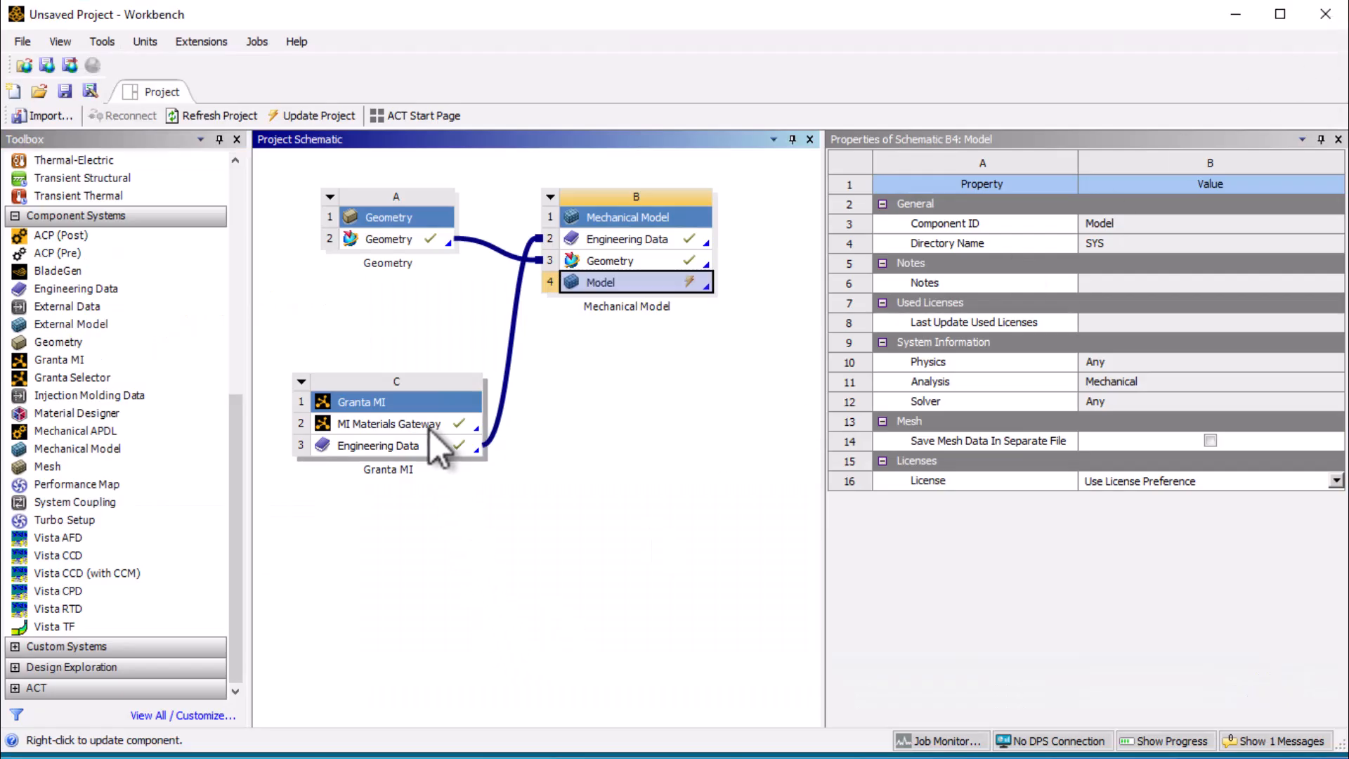
# Step: Update all three CAD material cards with default simulation data, then open Engineering Data
pyautogui.click(387, 423)
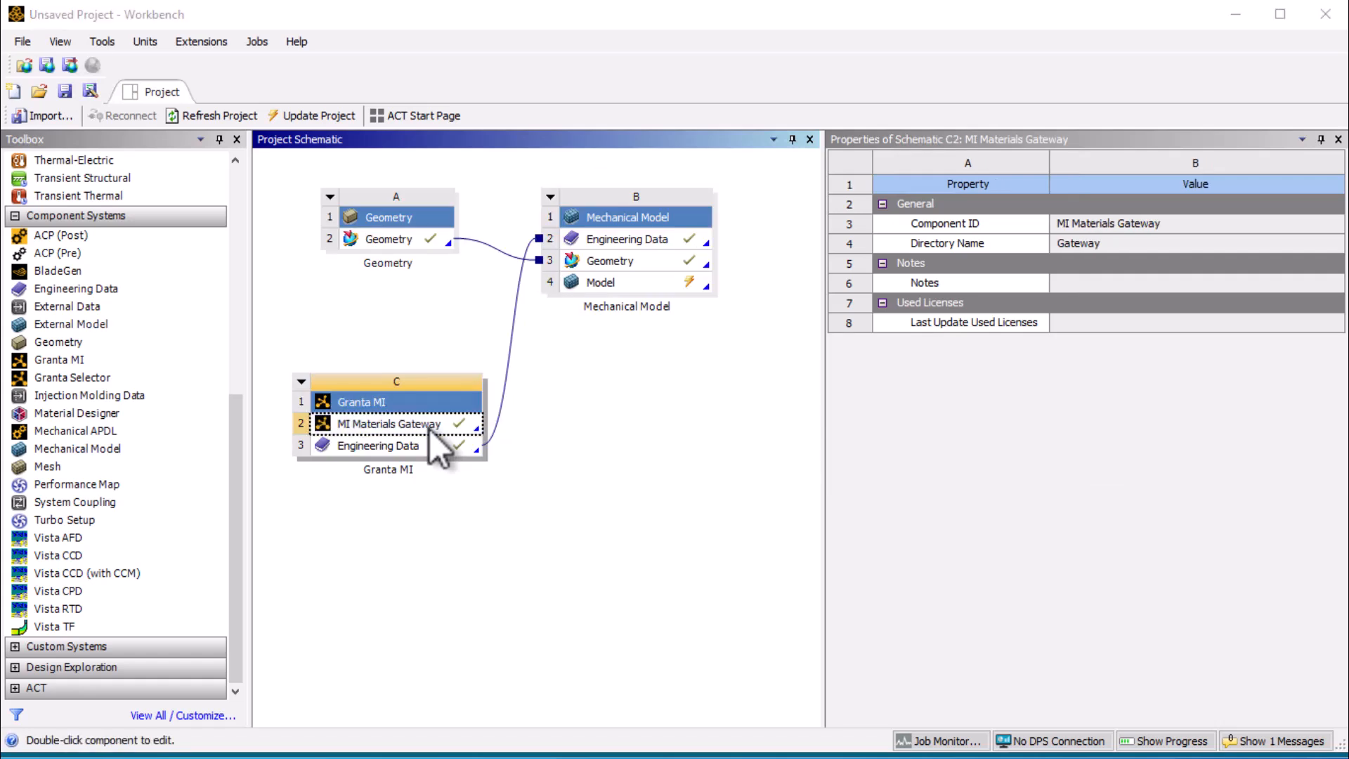
pyautogui.doubleClick(389, 422)
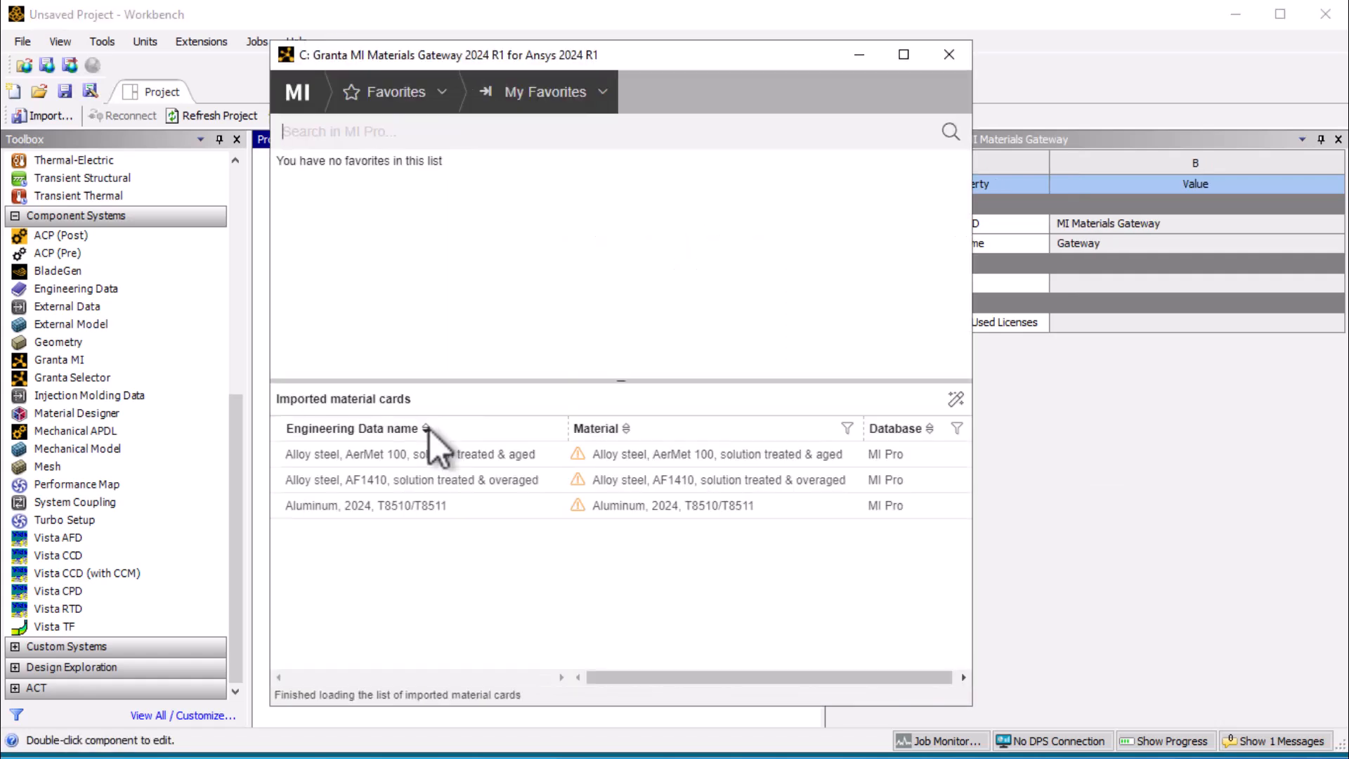
pyautogui.moveTo(538, 542)
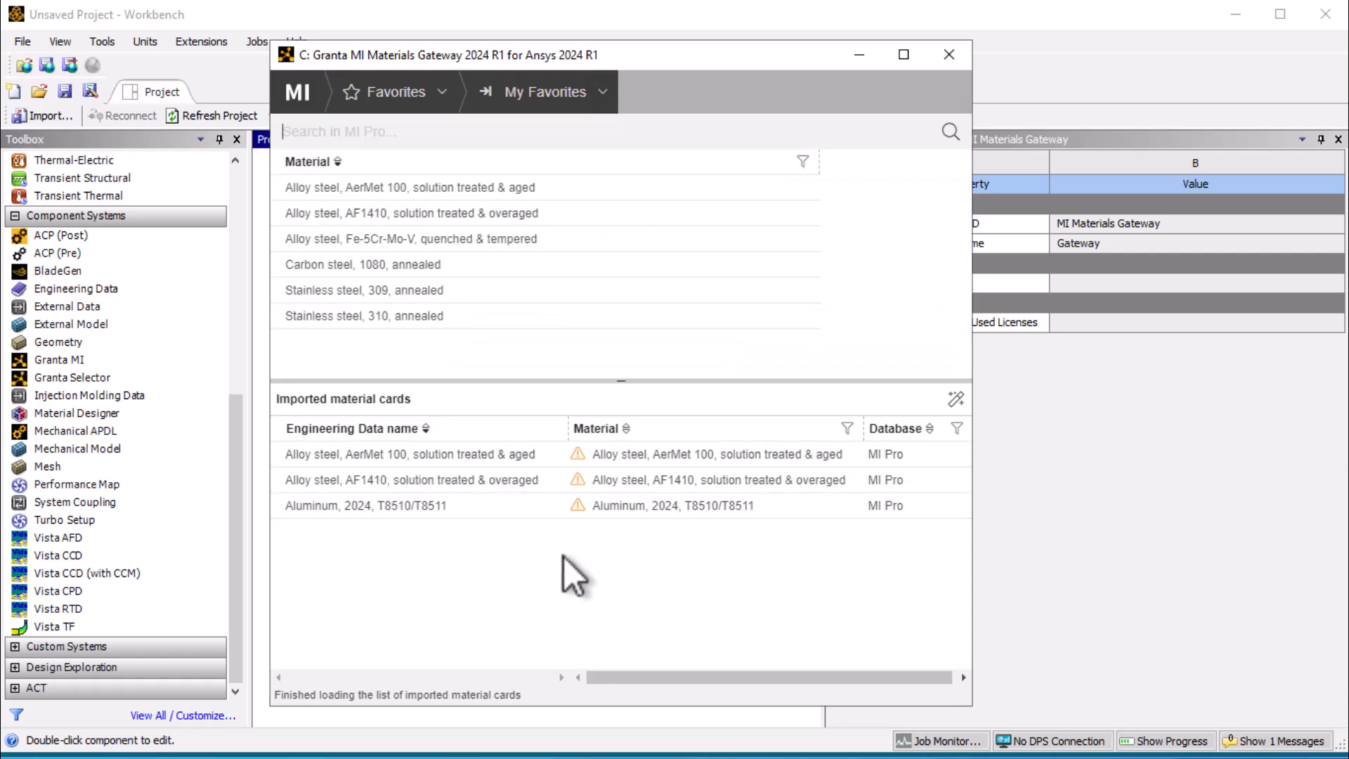
pyautogui.moveTo(584, 525)
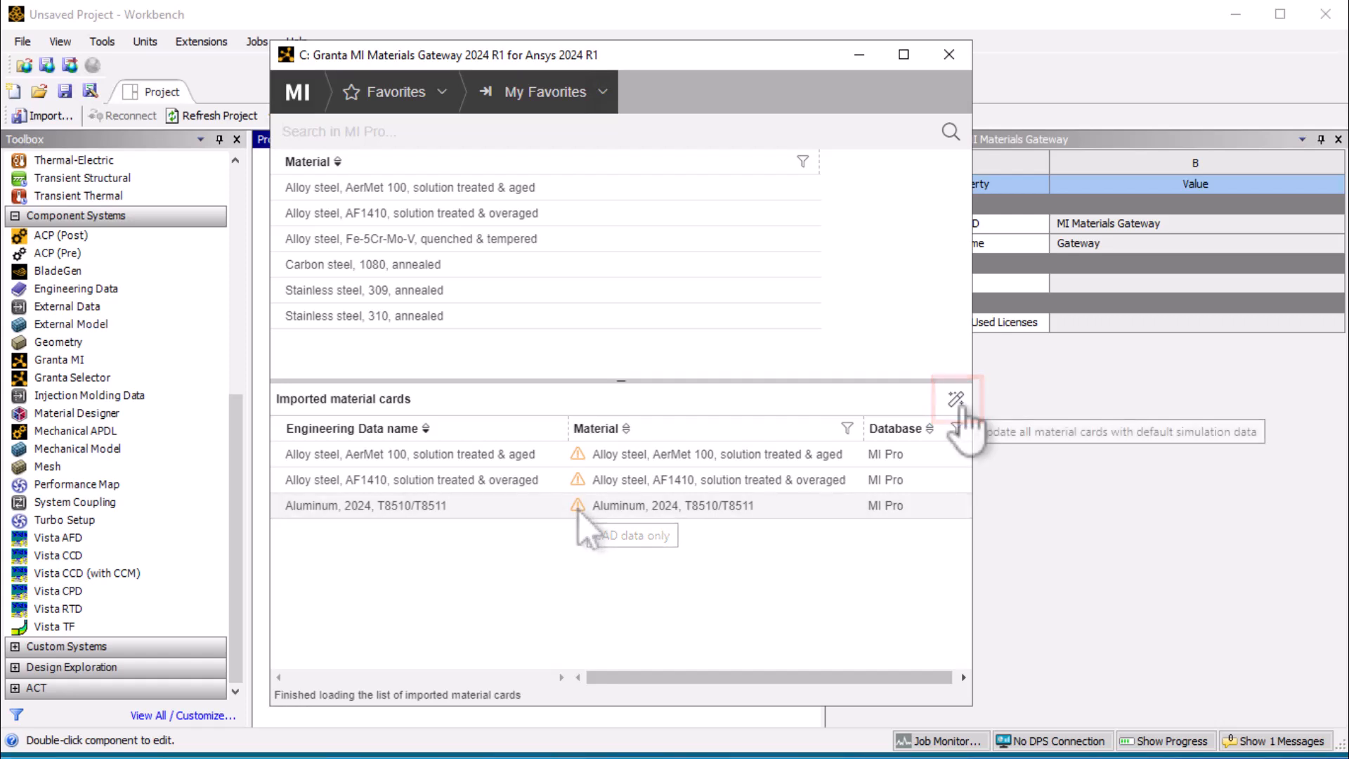
pyautogui.click(955, 399)
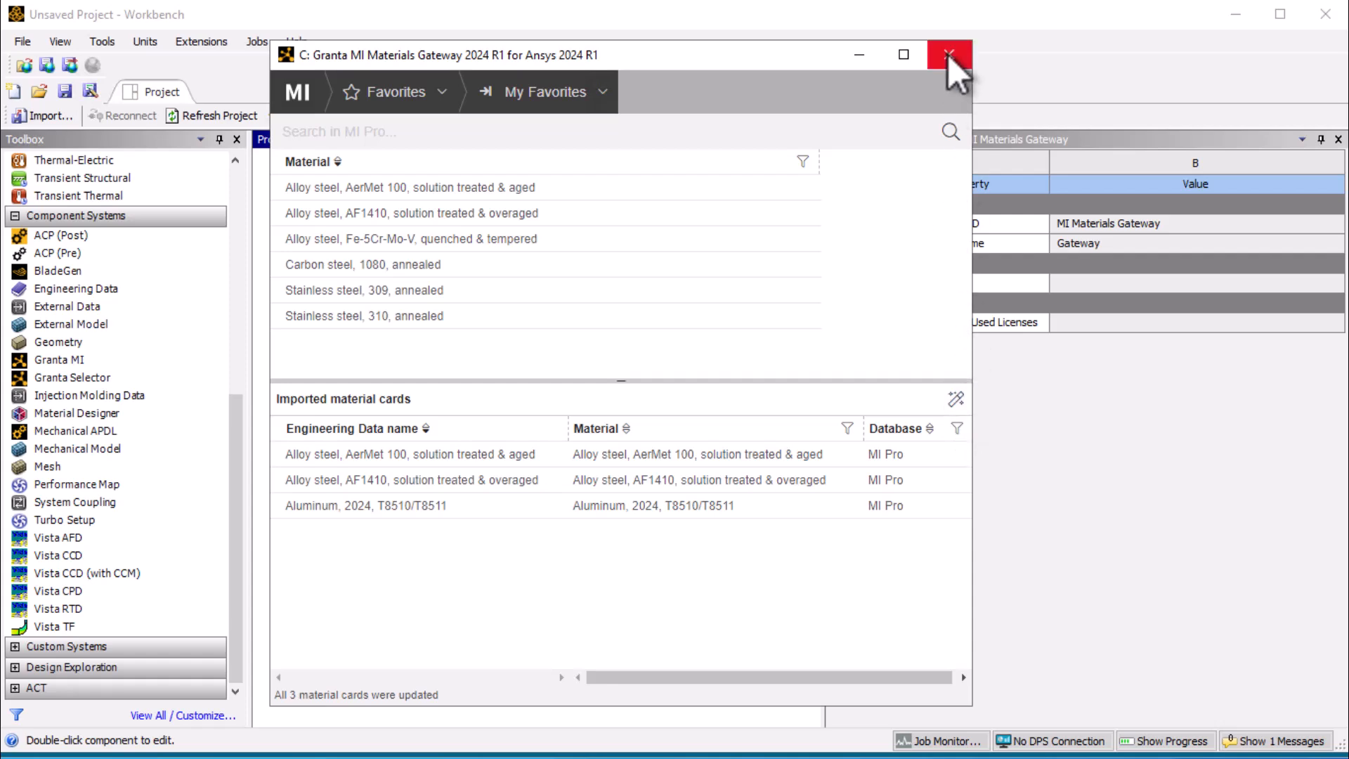
pyautogui.click(951, 54)
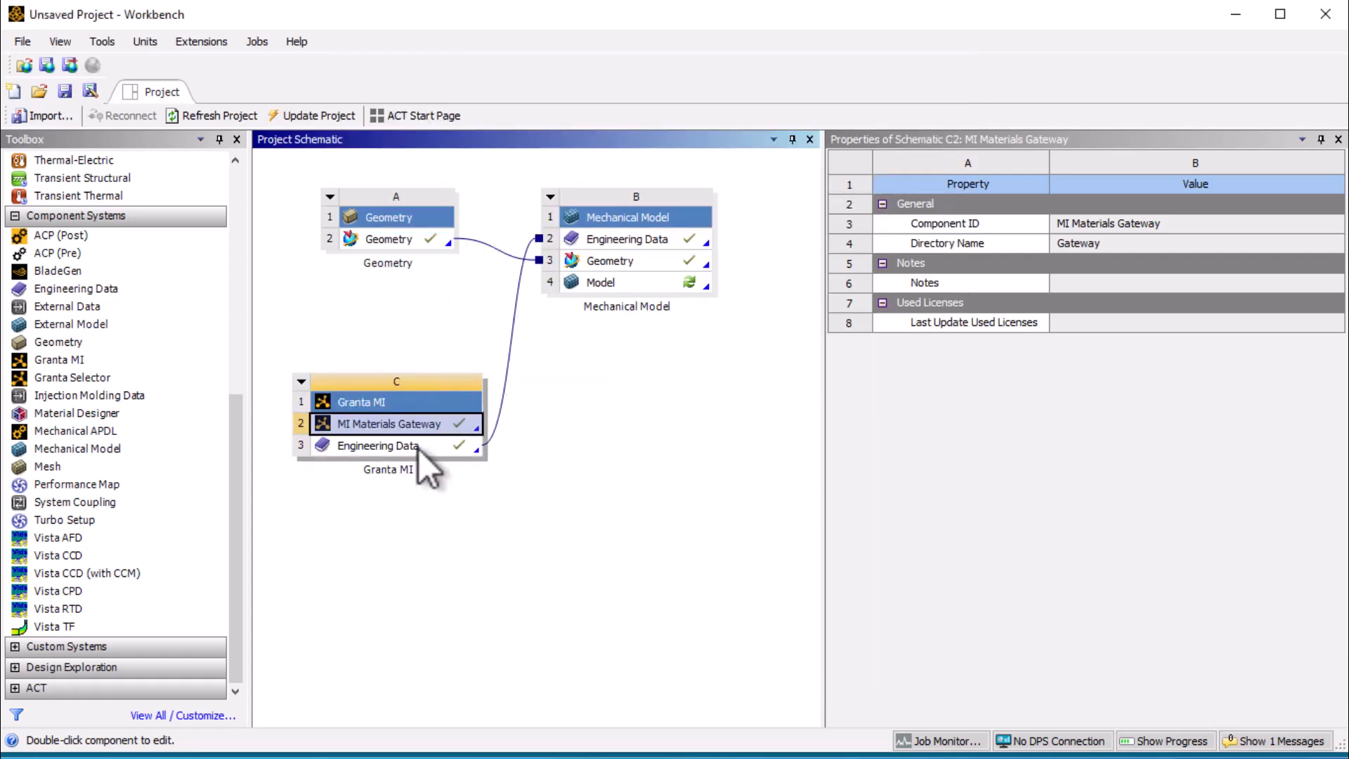
pyautogui.doubleClick(377, 445)
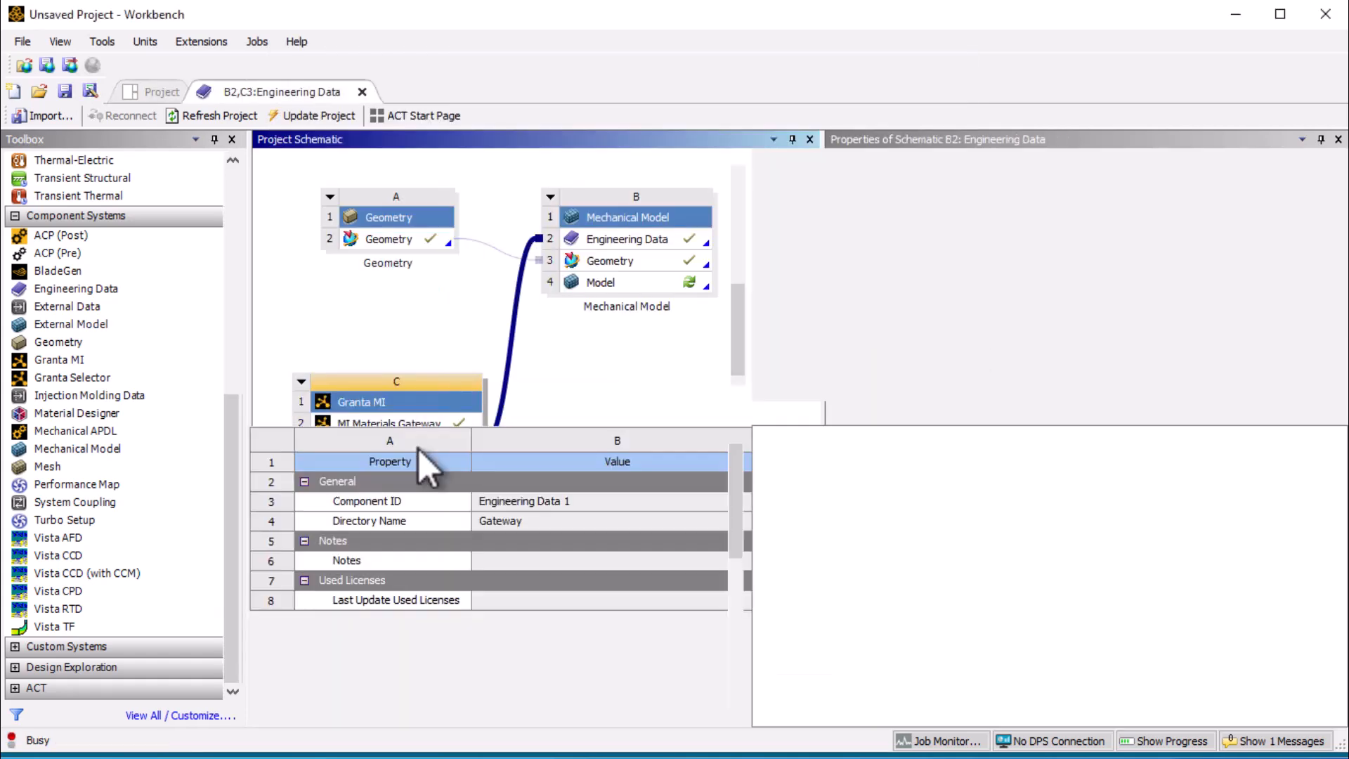